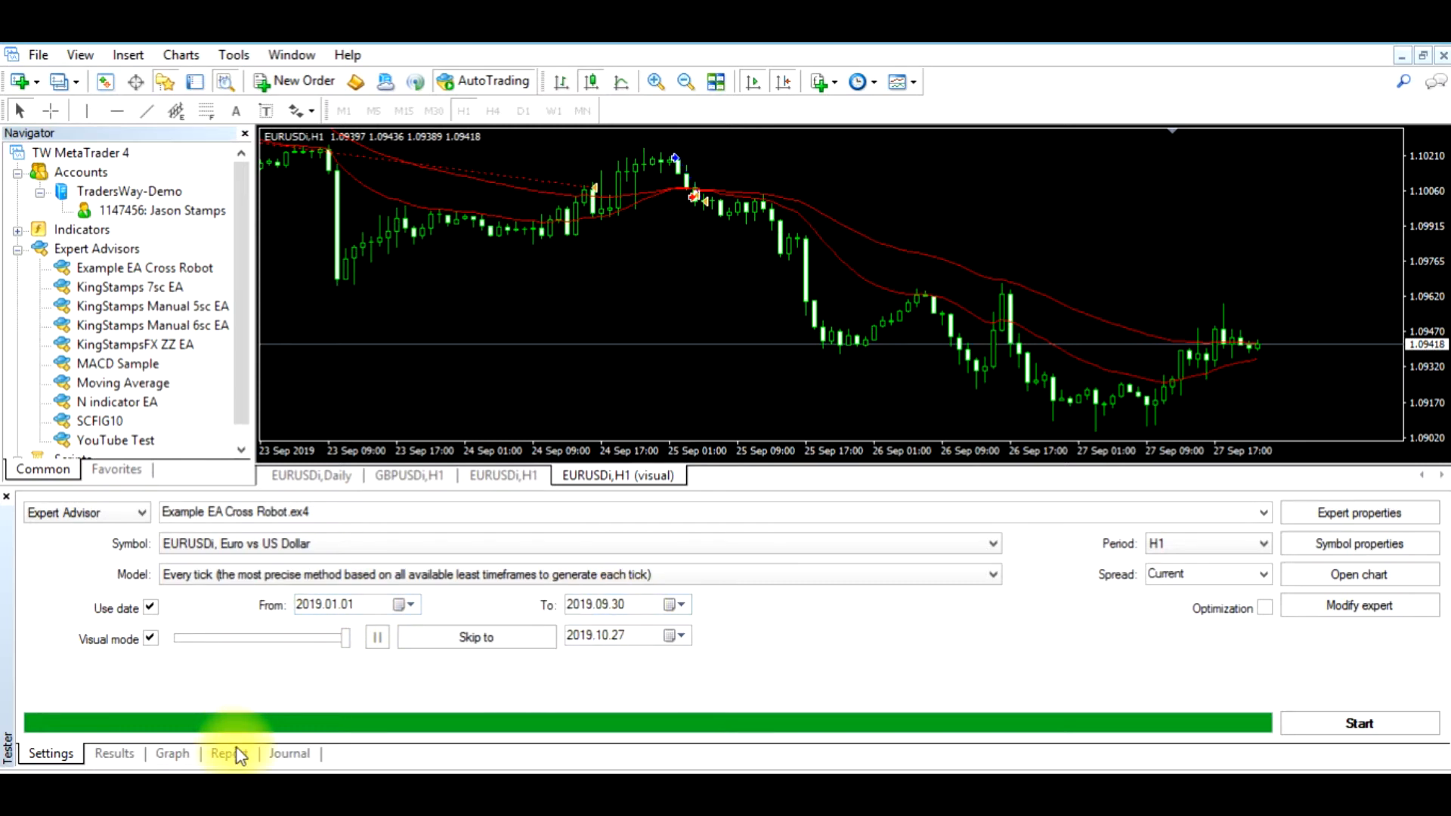
- Check the backtest report, then measure the price drops after the bearish and 20 Sep crossovers
{"action": "left_click", "coordinate": [228, 752]}
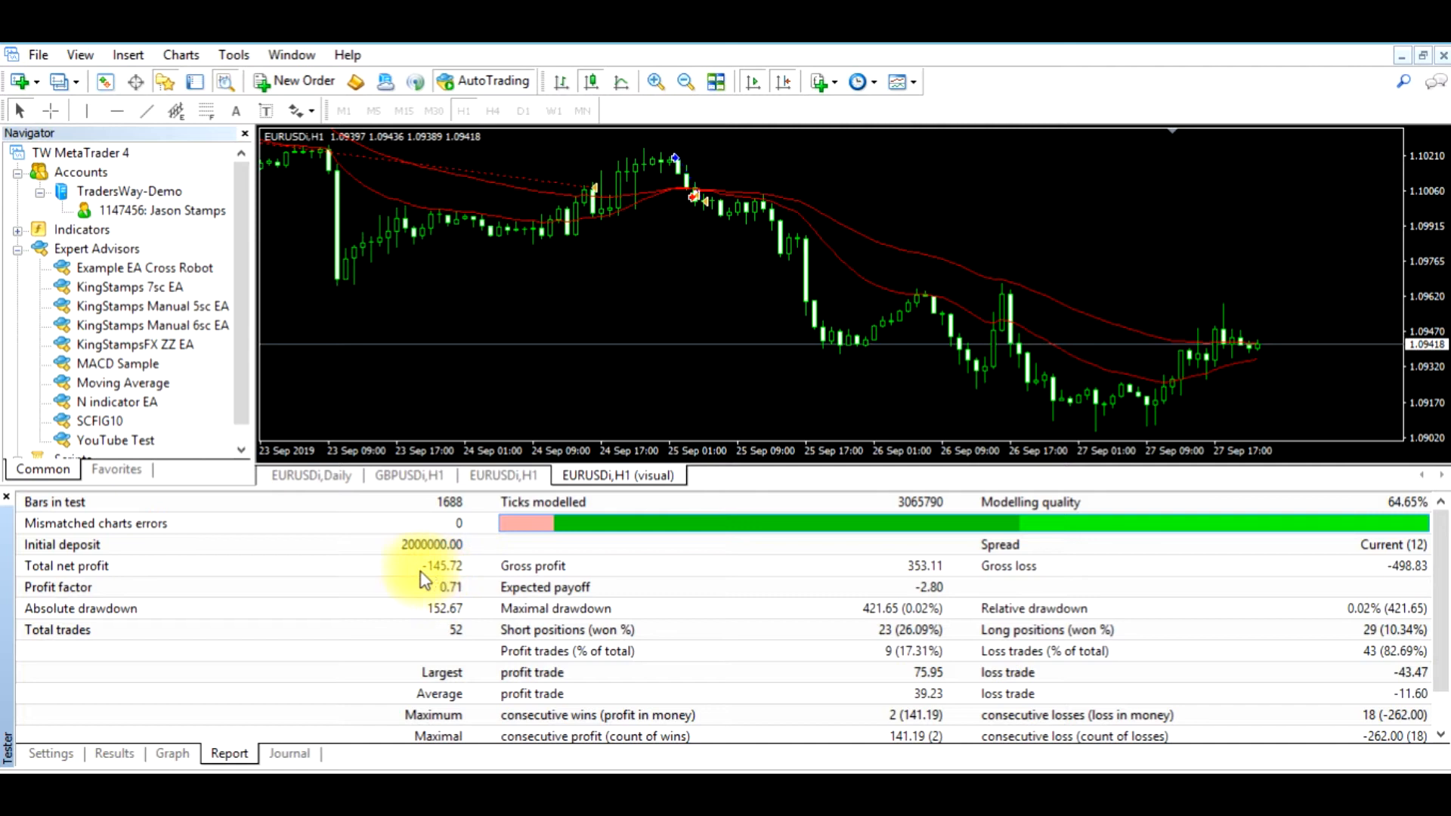
{"action": "mouse_move", "coordinate": [449, 578]}
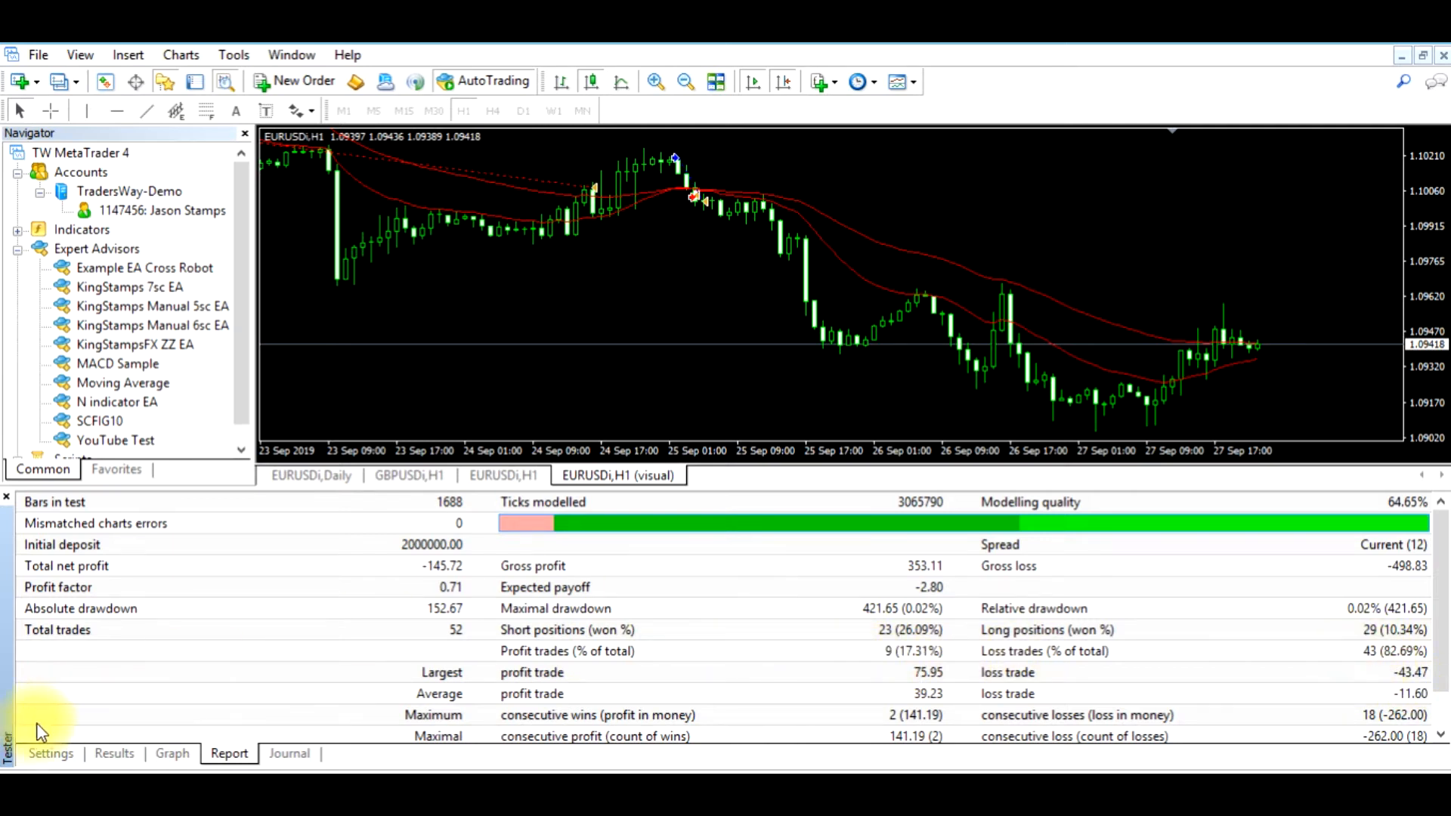
{"action": "left_click", "coordinate": [49, 754]}
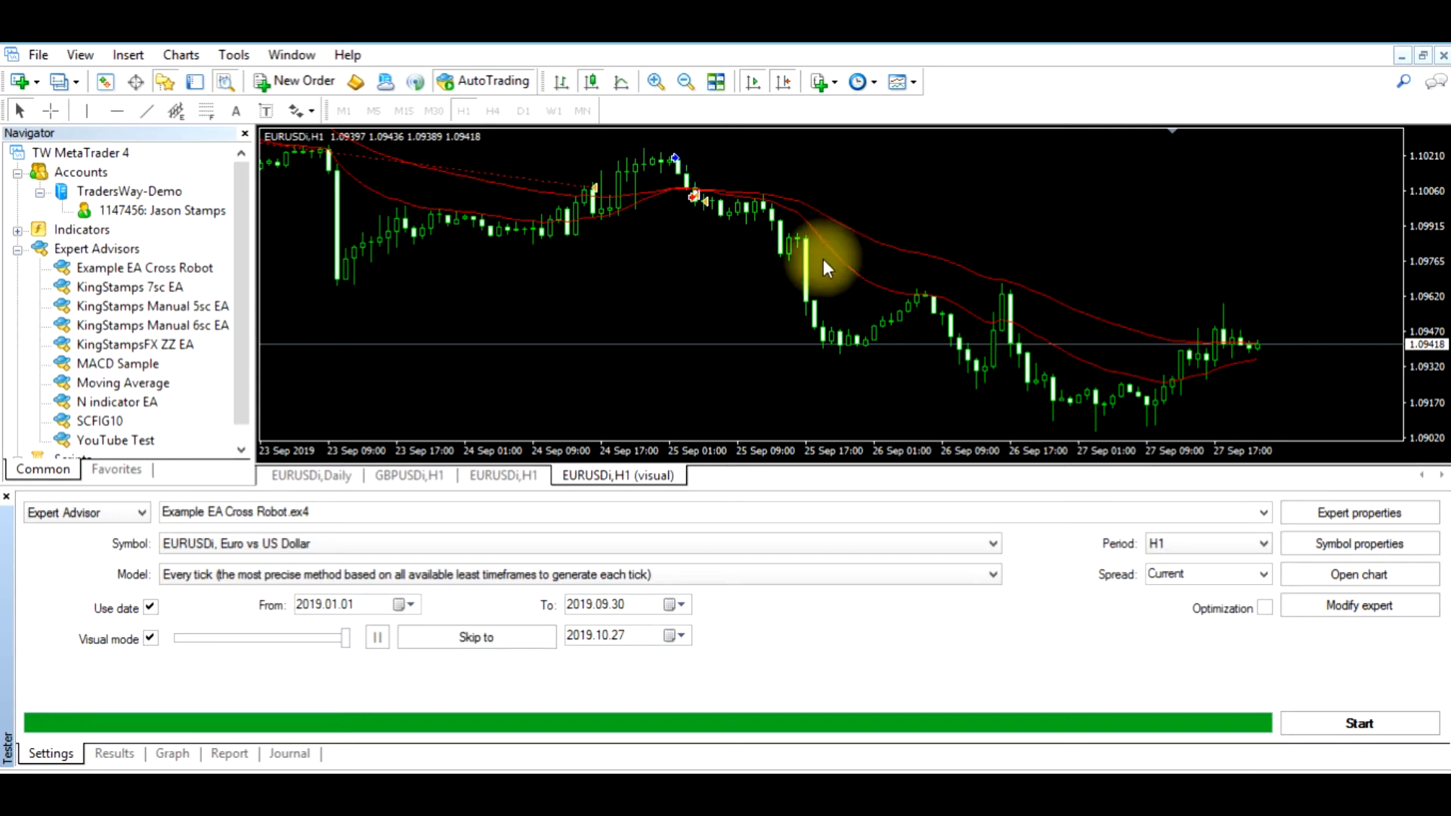
{"action": "mouse_move", "coordinate": [415, 391]}
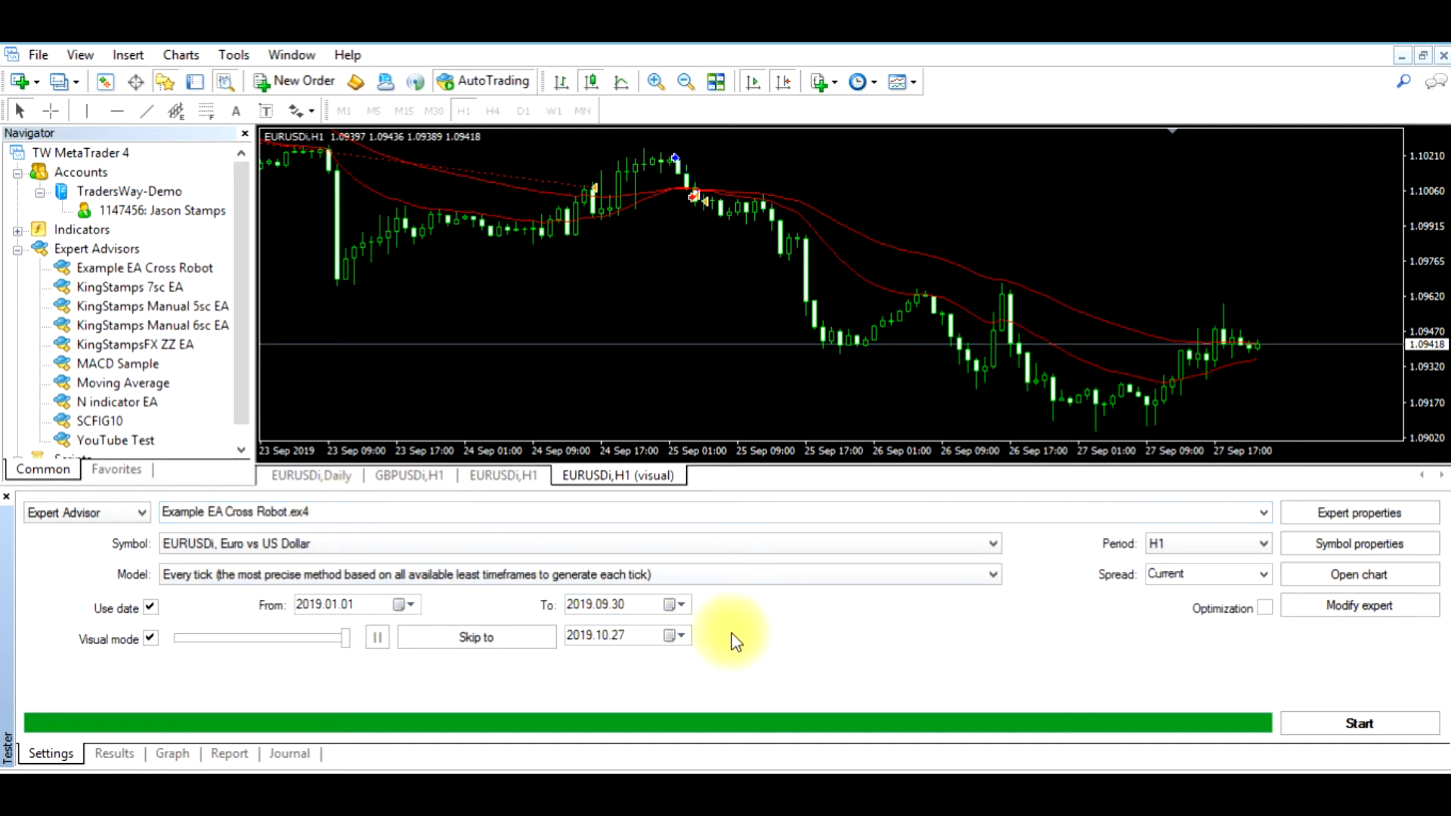
{"action": "mouse_move", "coordinate": [297, 689]}
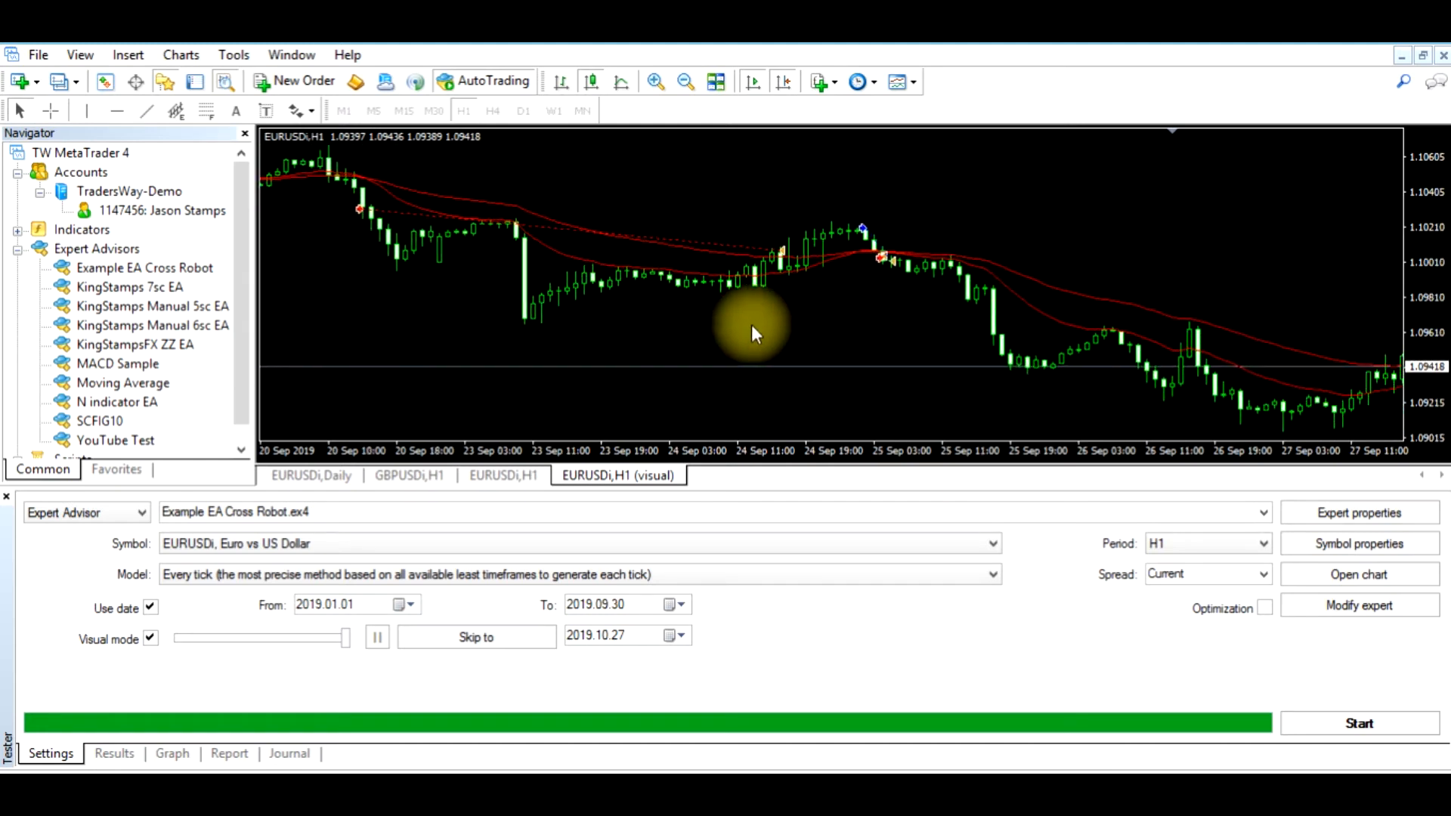
{"action": "mouse_move", "coordinate": [999, 280]}
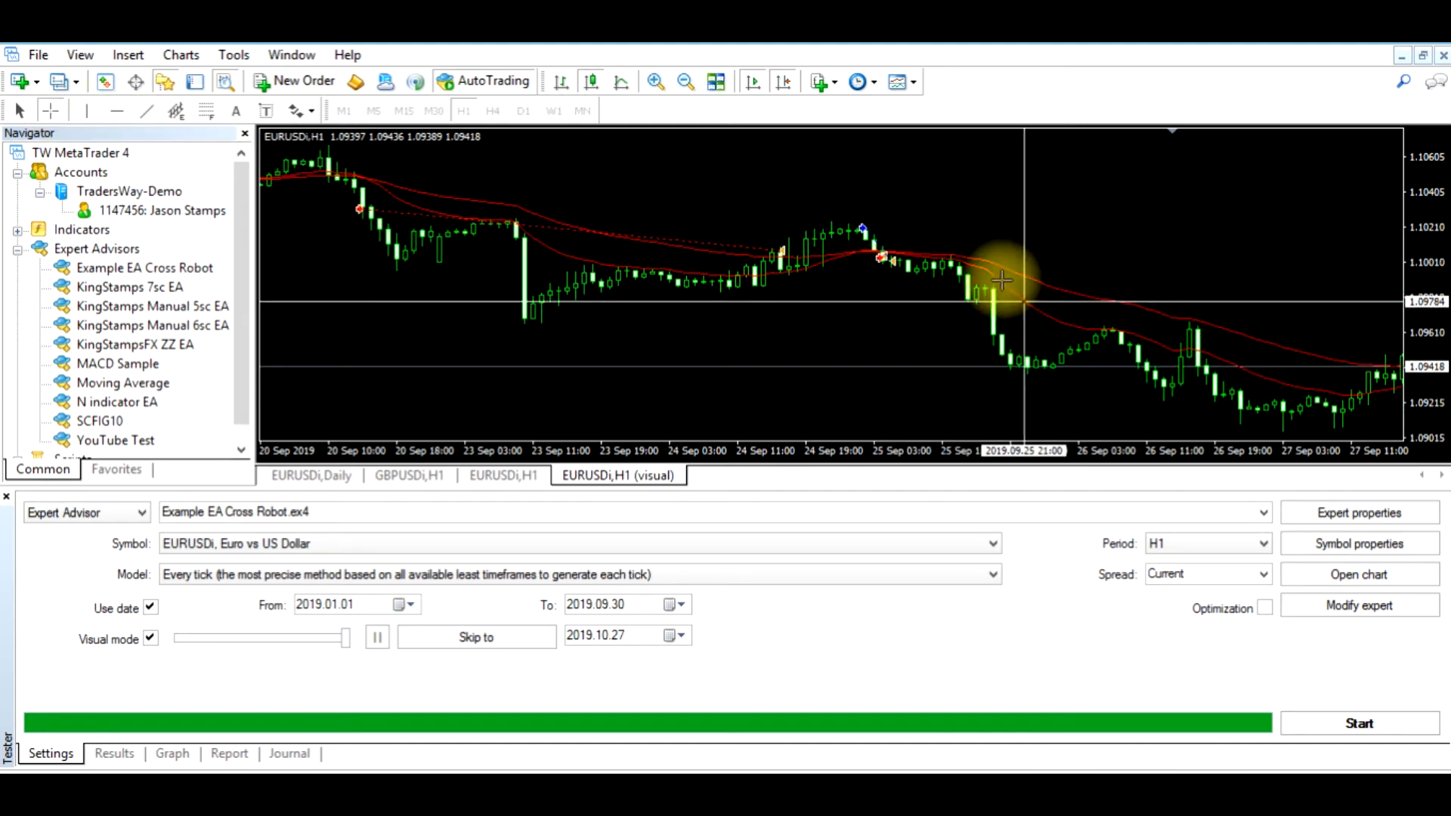
{"action": "mouse_move", "coordinate": [884, 259]}
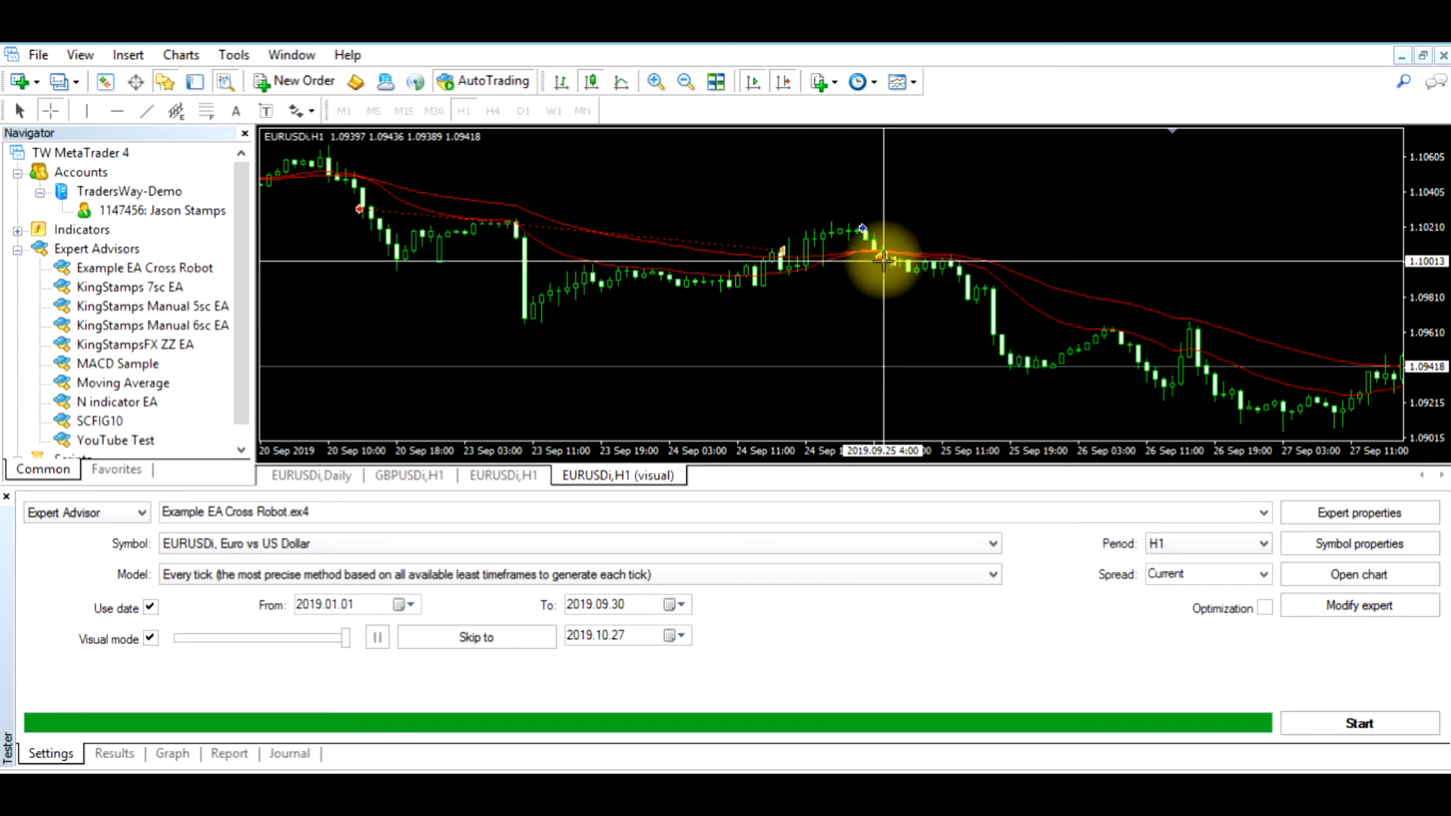
{"action": "mouse_move", "coordinate": [893, 267]}
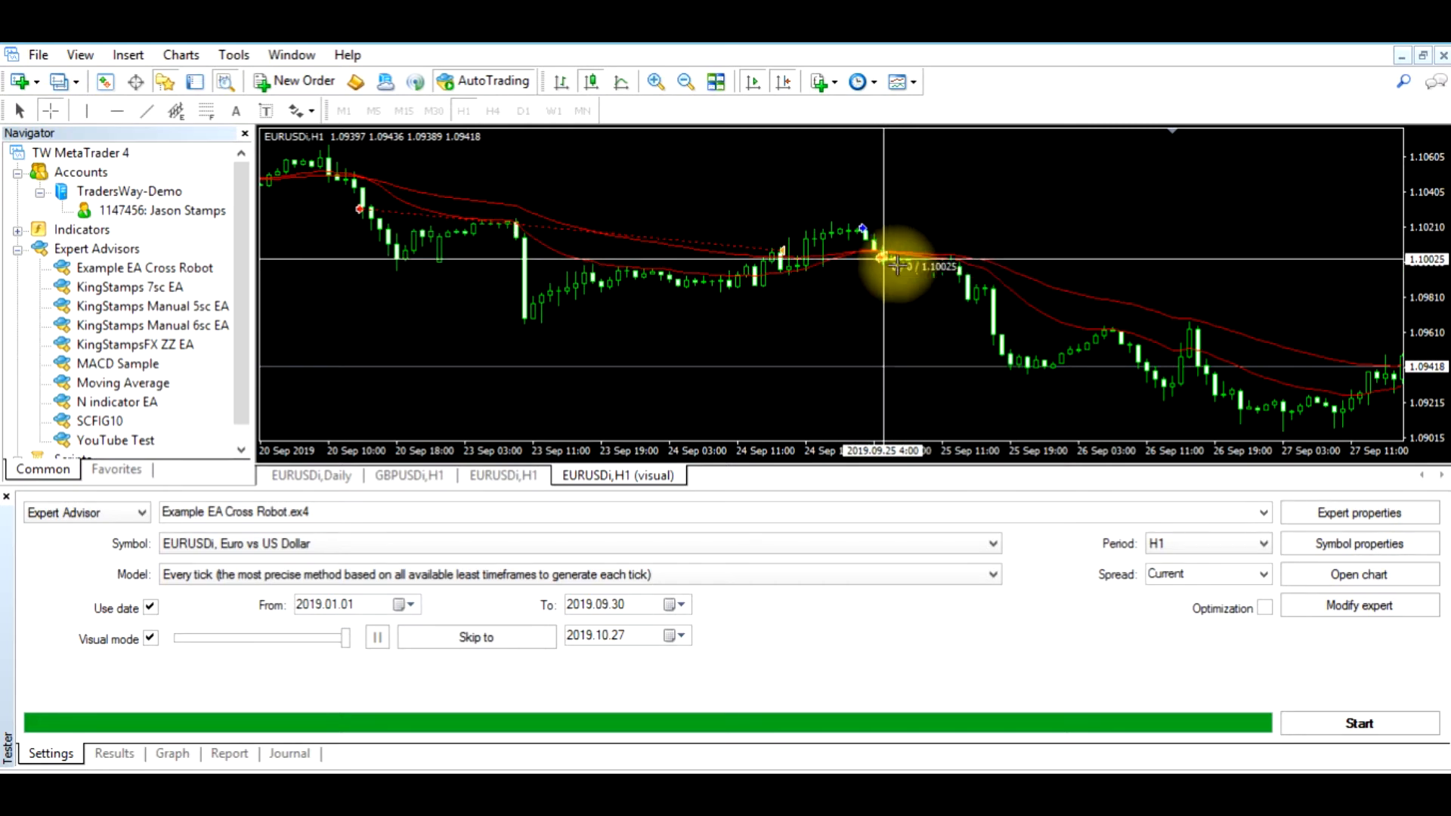
{"action": "left_click_drag", "start_coordinate": [879, 256], "coordinate": [1240, 417]}
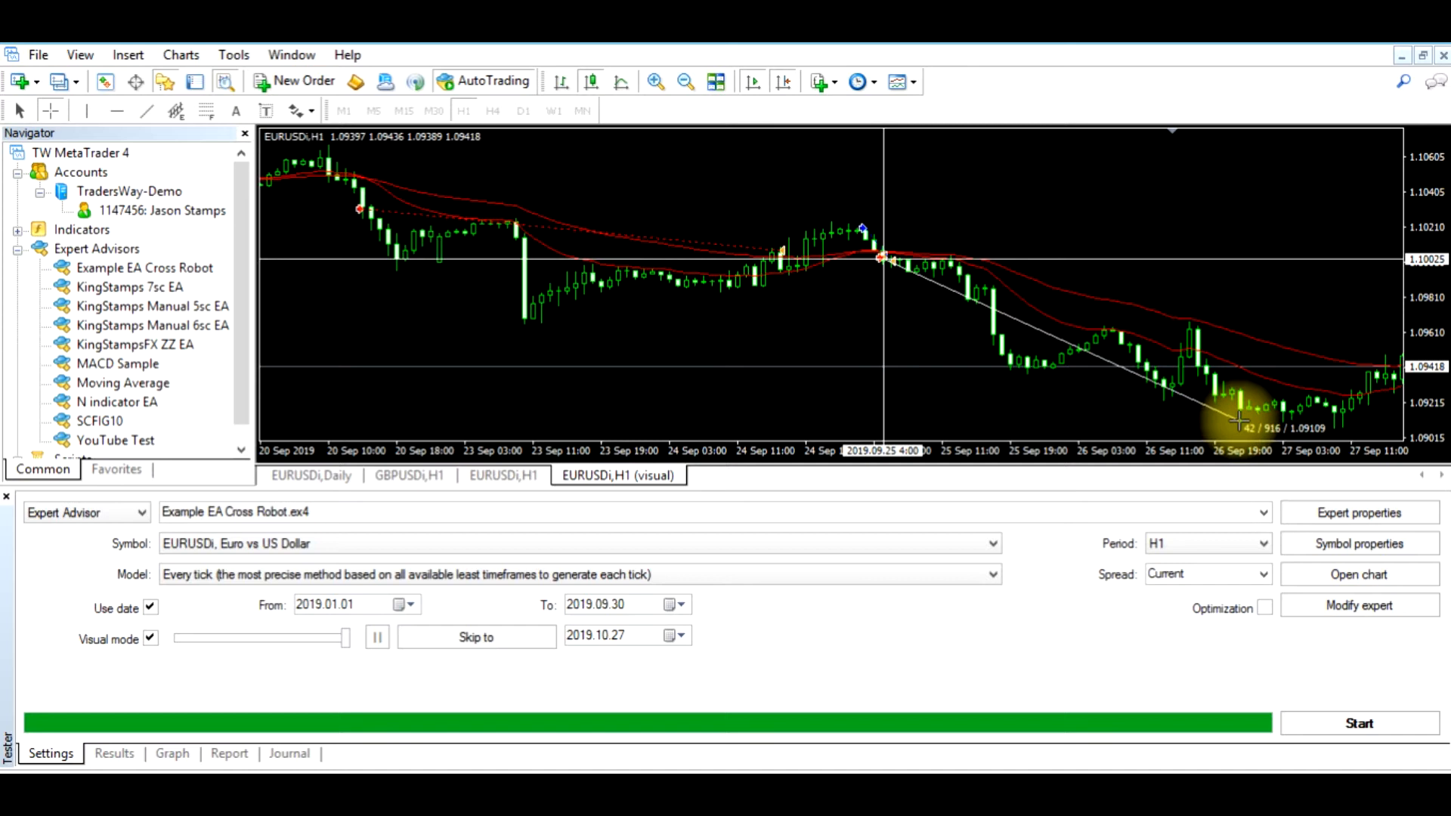
{"action": "mouse_move", "coordinate": [1222, 418]}
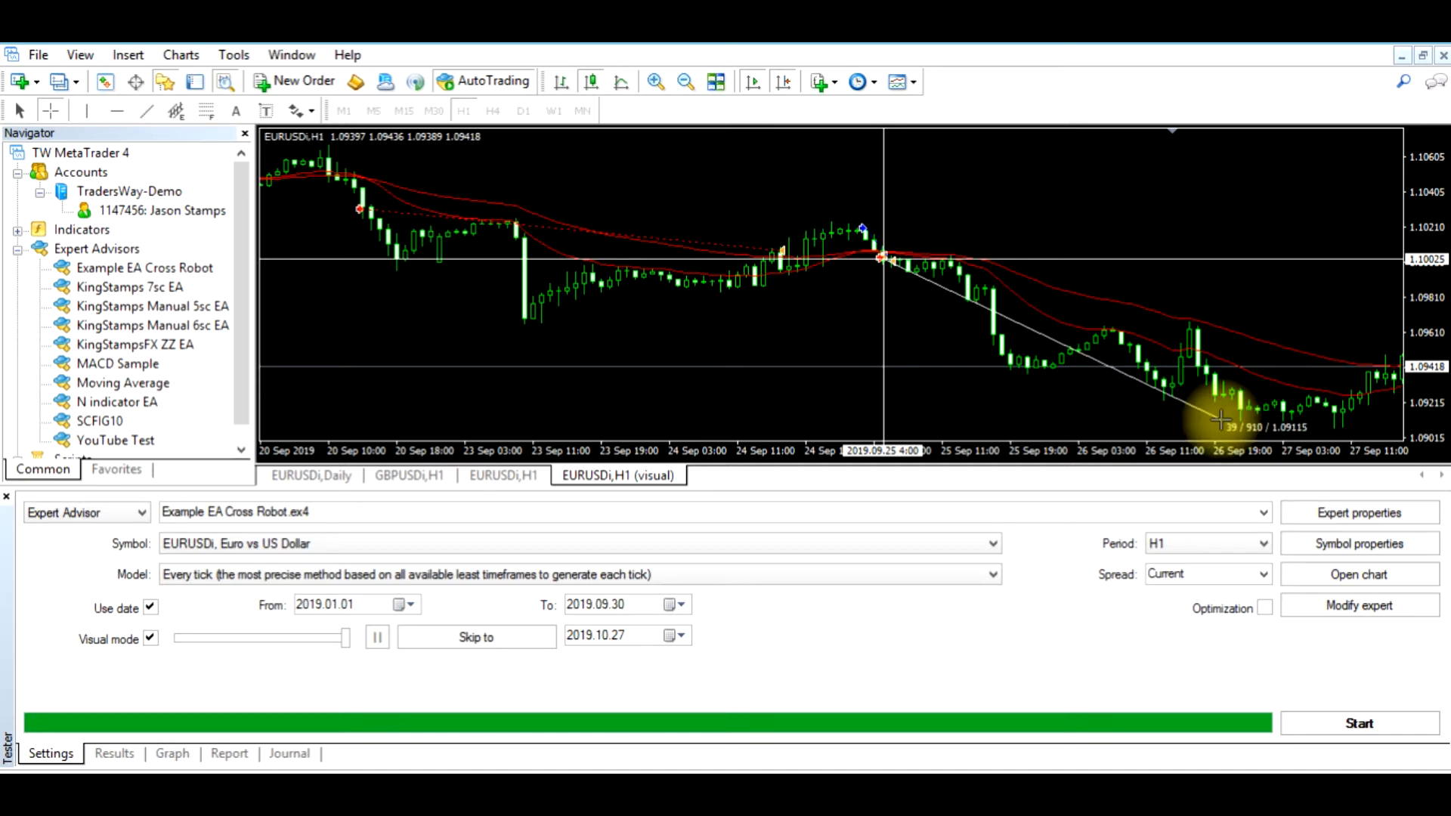
{"action": "mouse_move", "coordinate": [889, 268]}
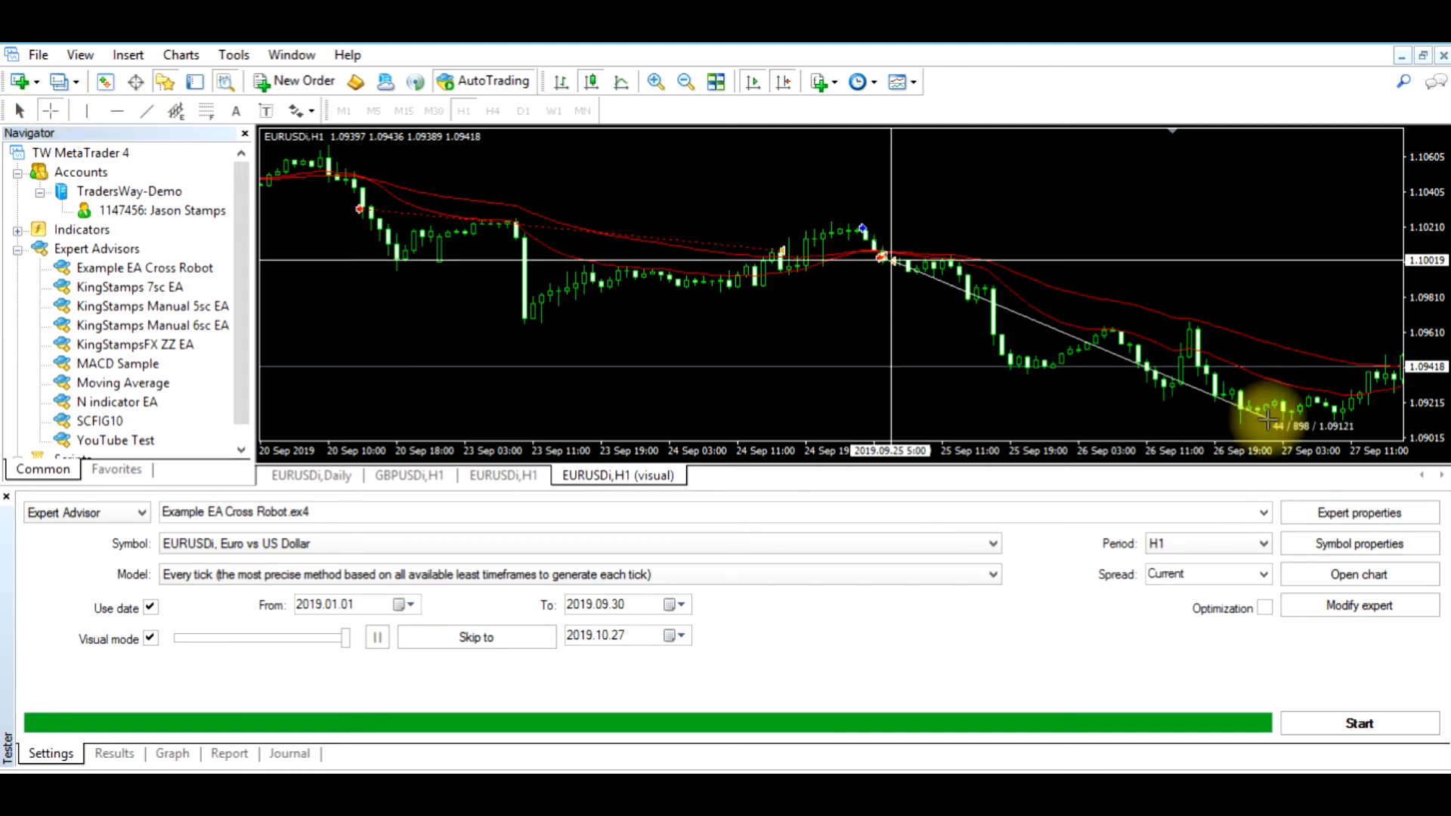
{"action": "mouse_move", "coordinate": [1273, 425]}
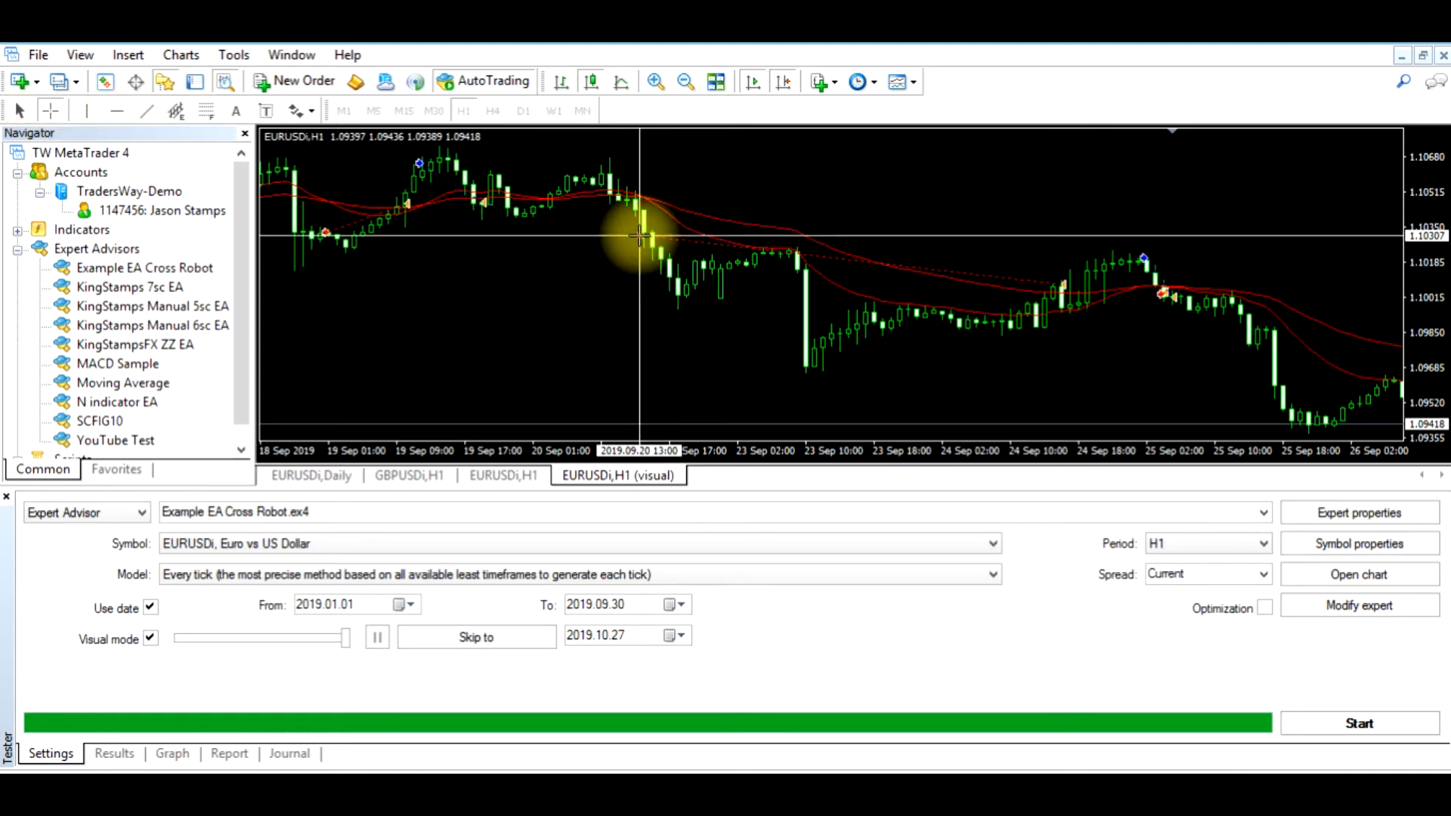
{"action": "left_click_drag", "start_coordinate": [639, 236], "coordinate": [717, 333]}
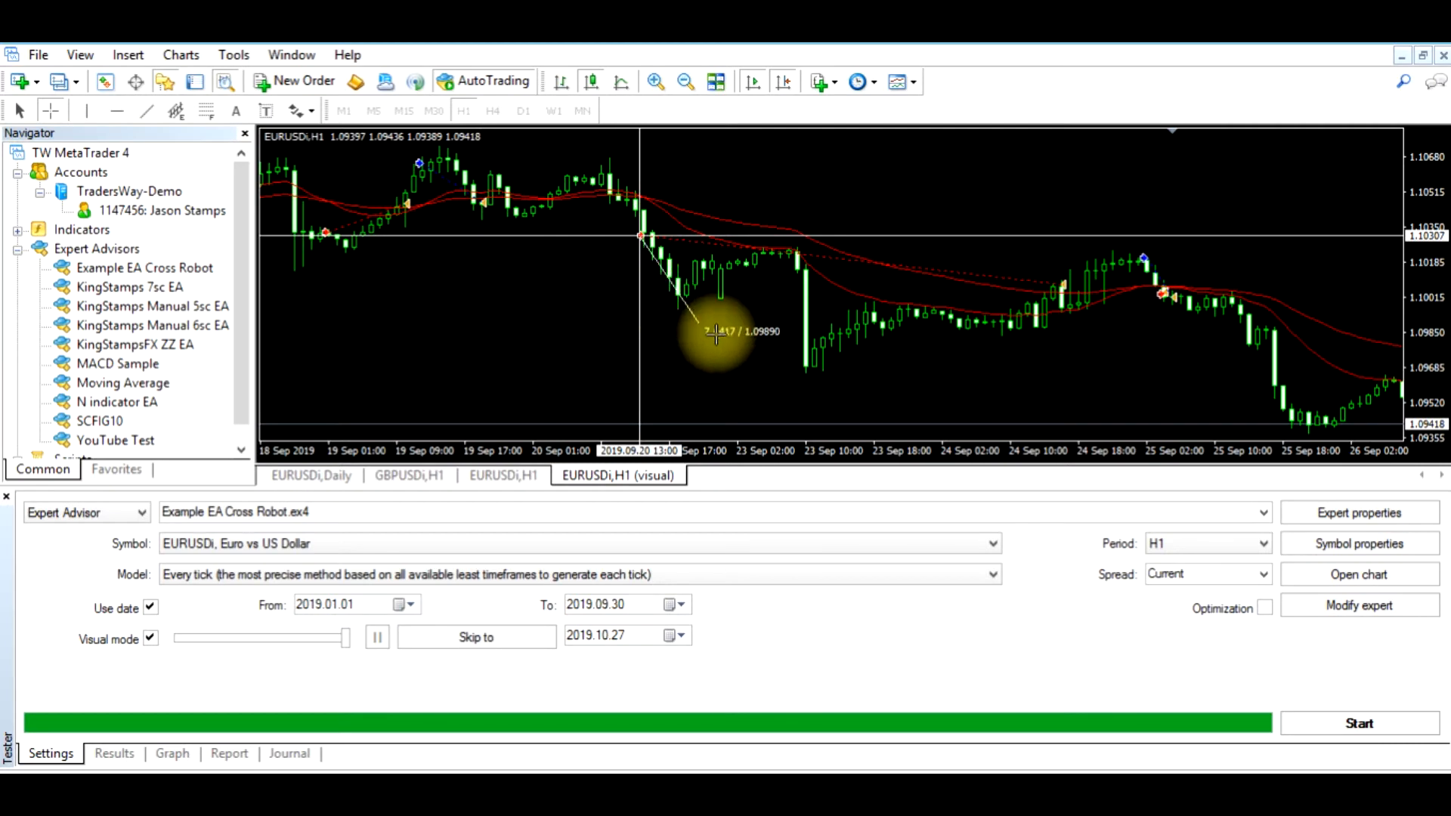
{"action": "mouse_move", "coordinate": [796, 375]}
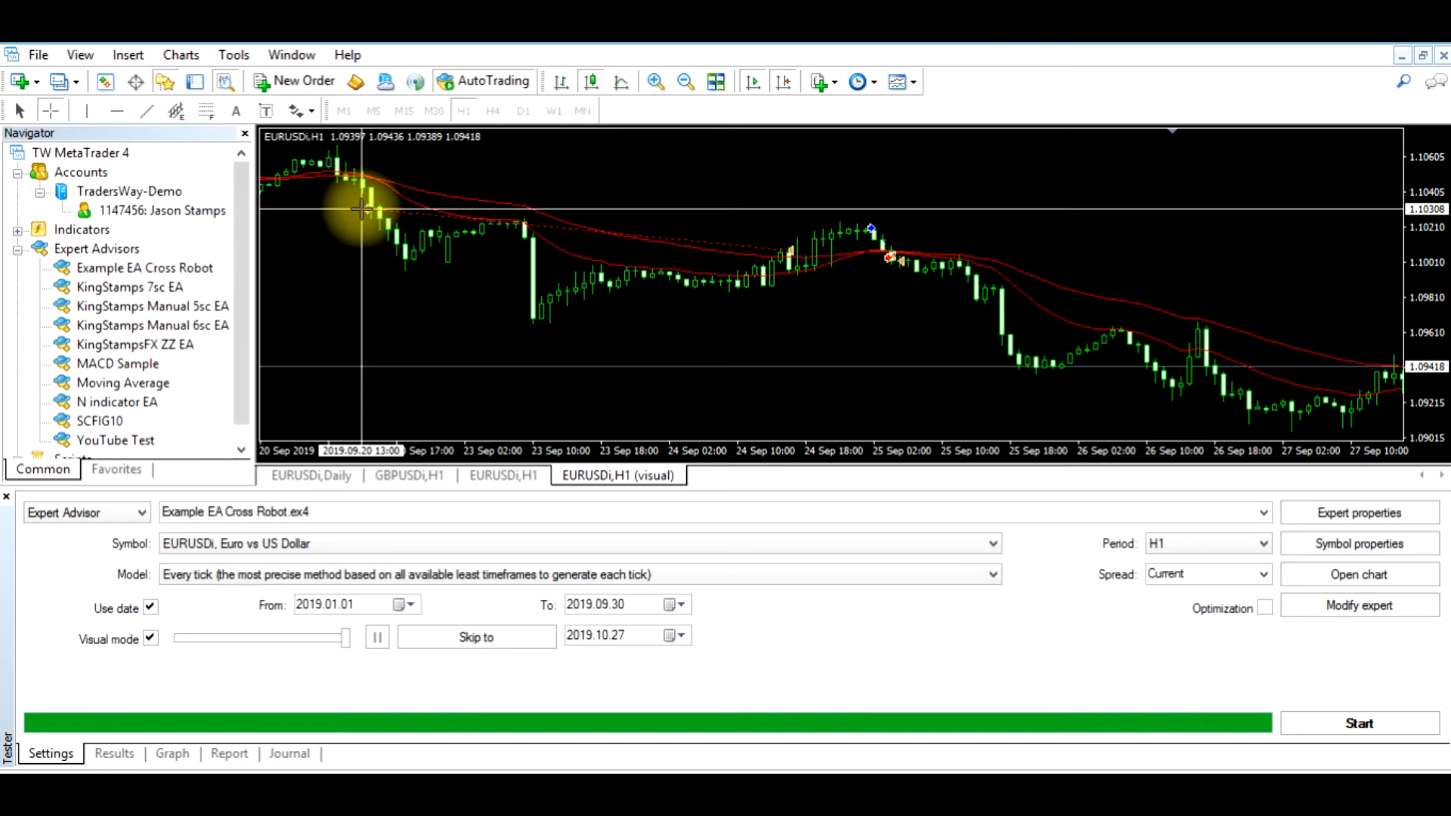
- Pan back to early September and measure the climb after the 4 Sep crossover
{"action": "left_click_drag", "start_coordinate": [361, 211], "coordinate": [1157, 407]}
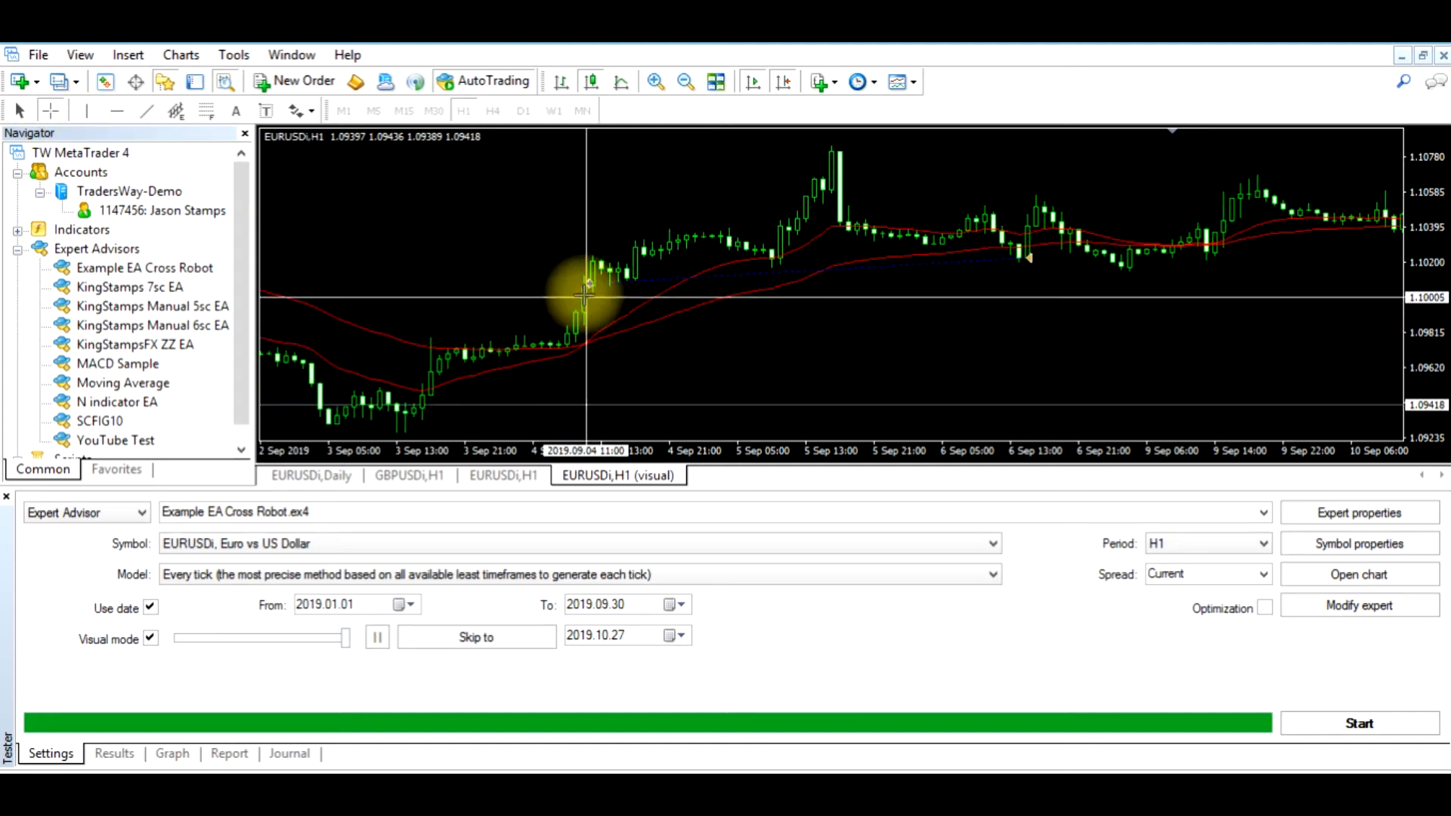
{"action": "left_click_drag", "start_coordinate": [588, 285], "coordinate": [828, 149]}
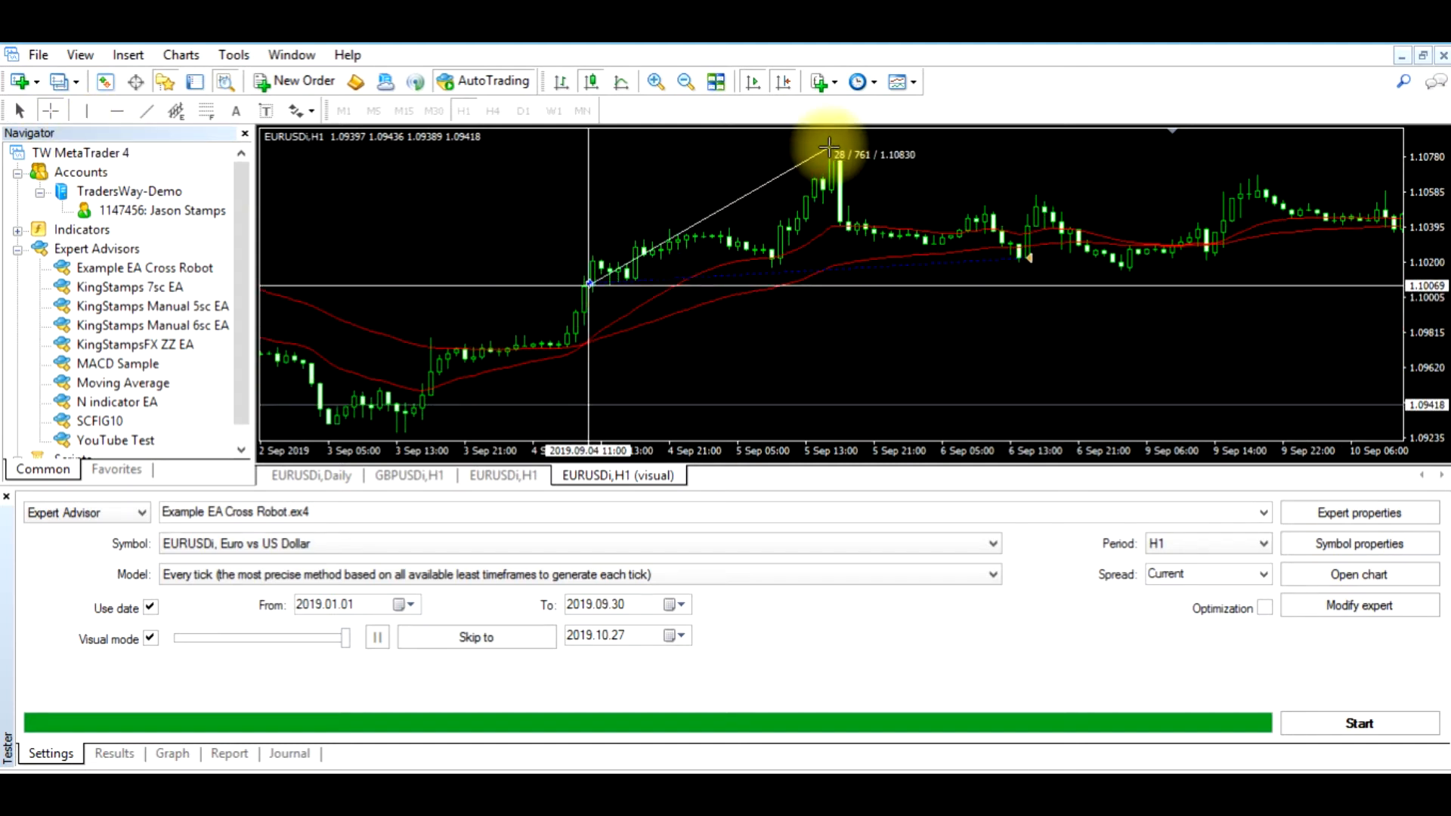
{"action": "left_click_drag", "start_coordinate": [829, 148], "coordinate": [1027, 259]}
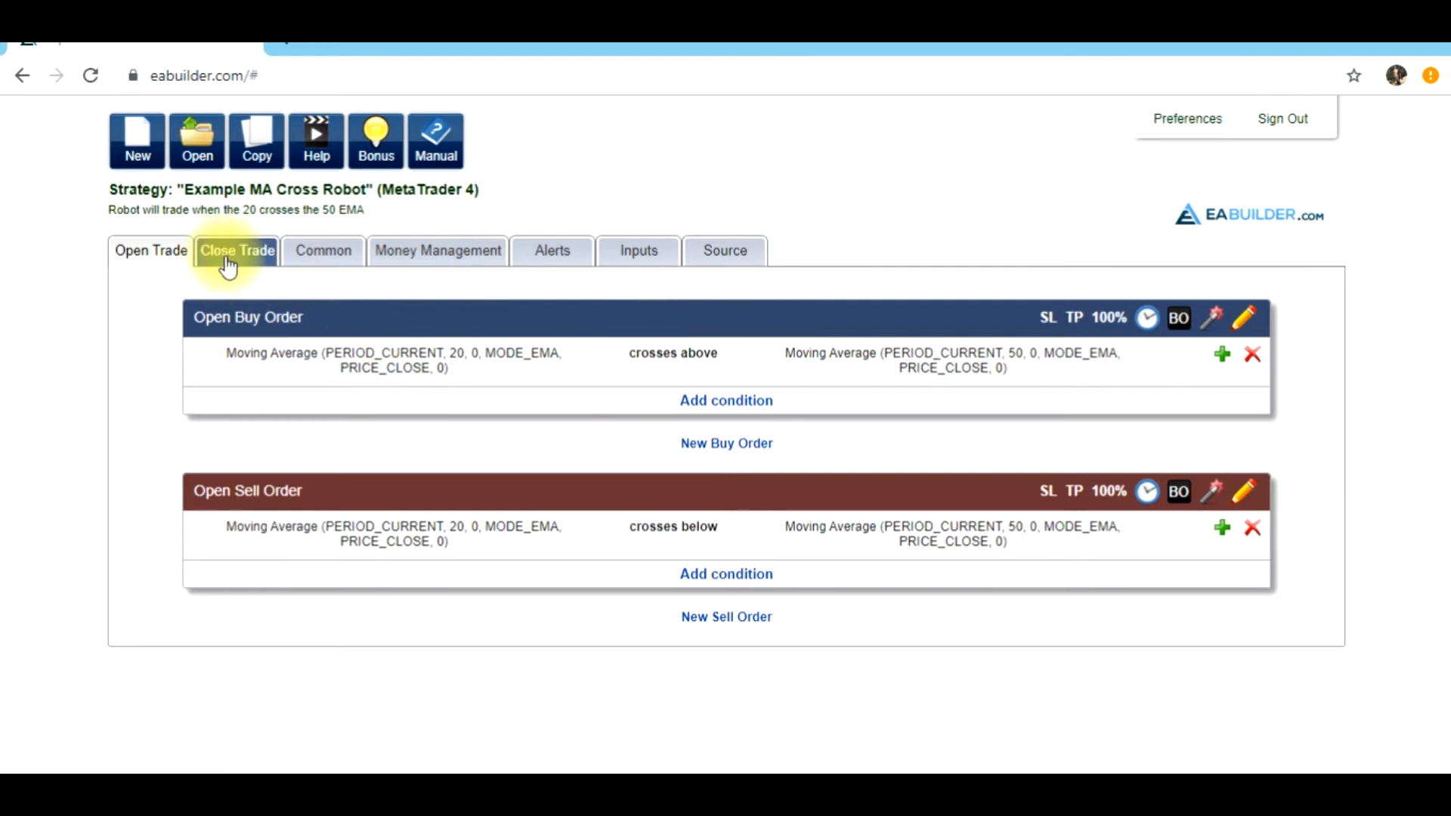
- Review the exit rules: longs close below the 50 EMA, shorts close above it
{"action": "left_click", "coordinate": [235, 251]}
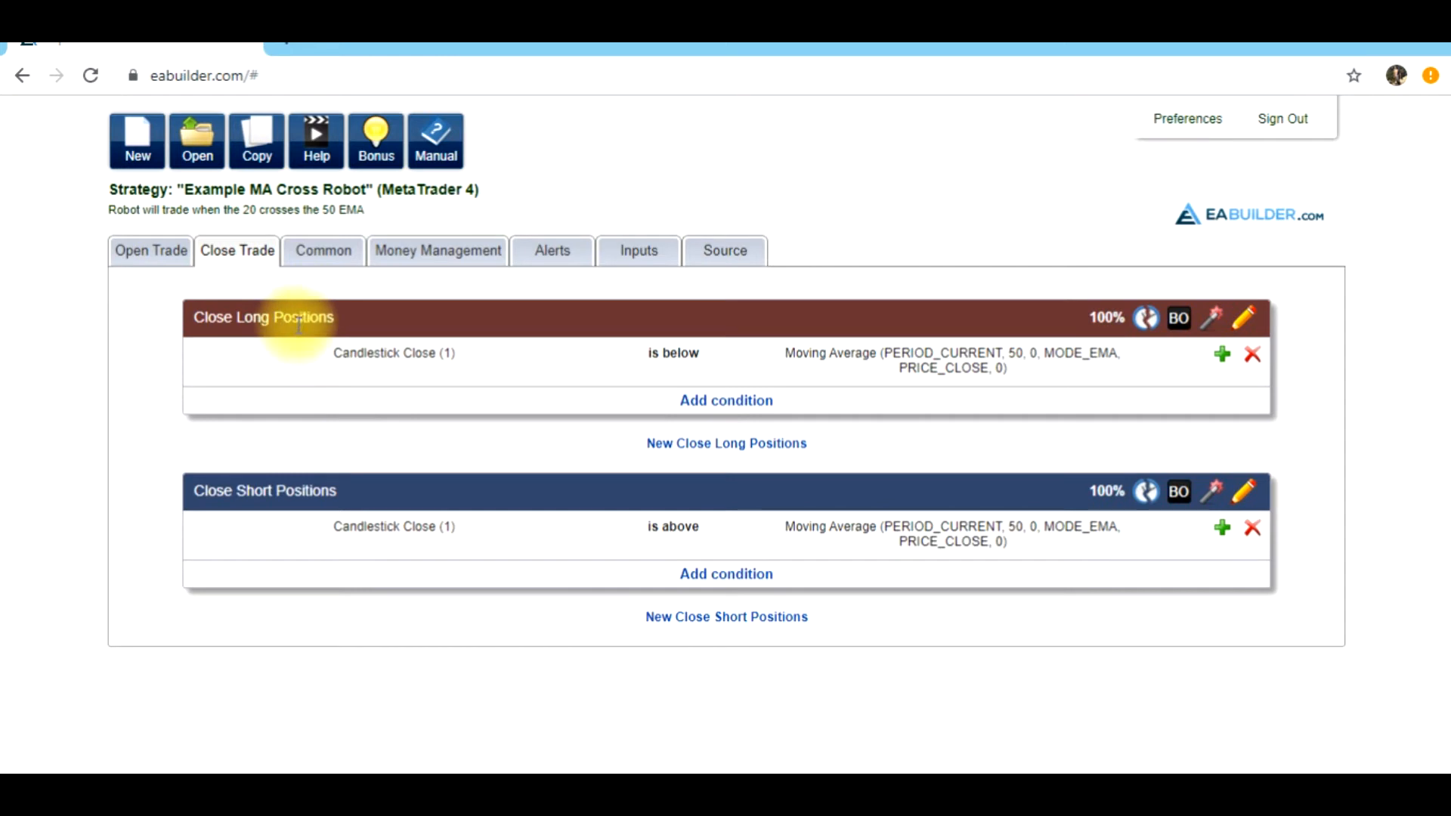
{"action": "left_click", "coordinate": [149, 250]}
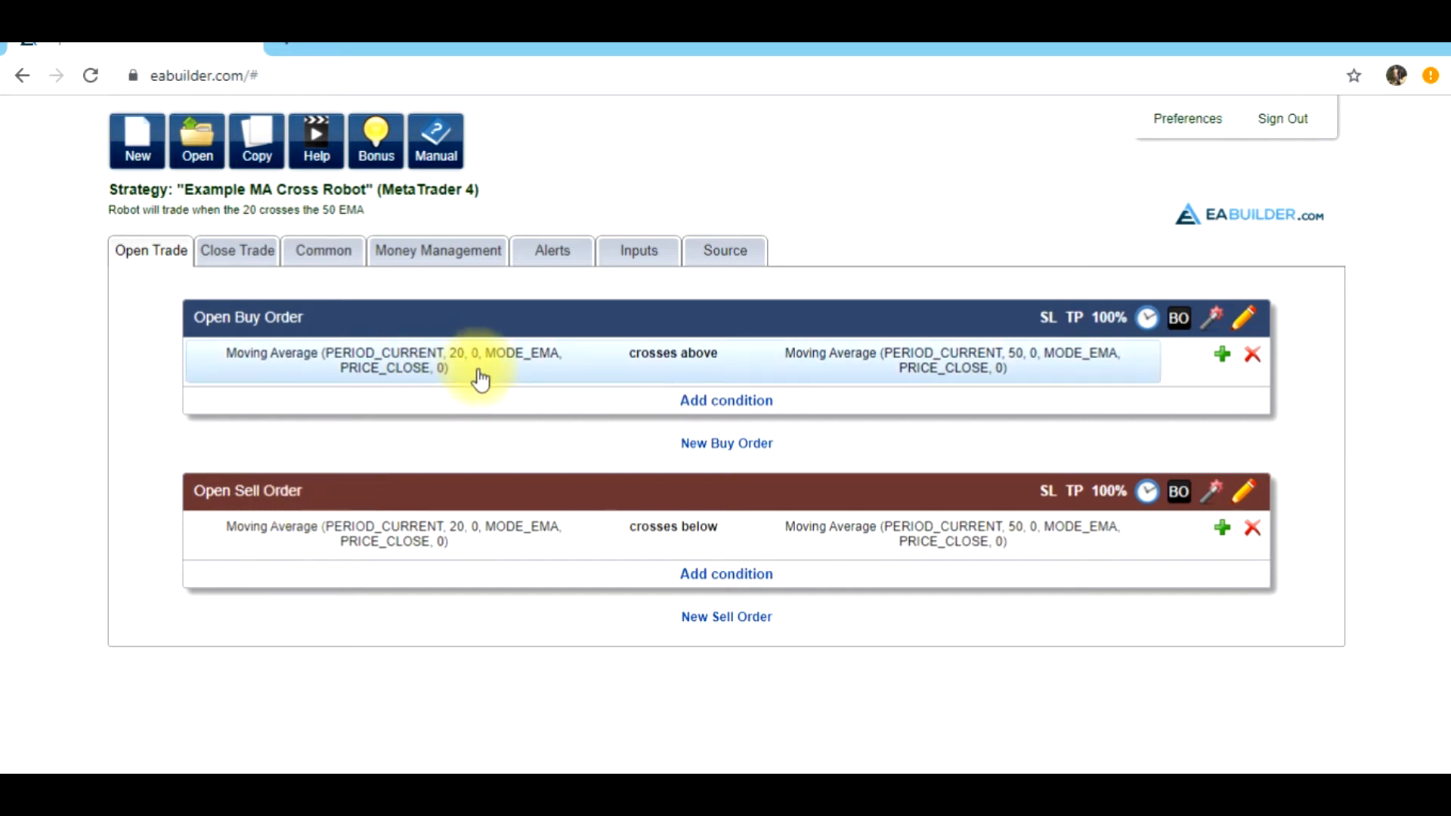
{"action": "mouse_move", "coordinate": [442, 363]}
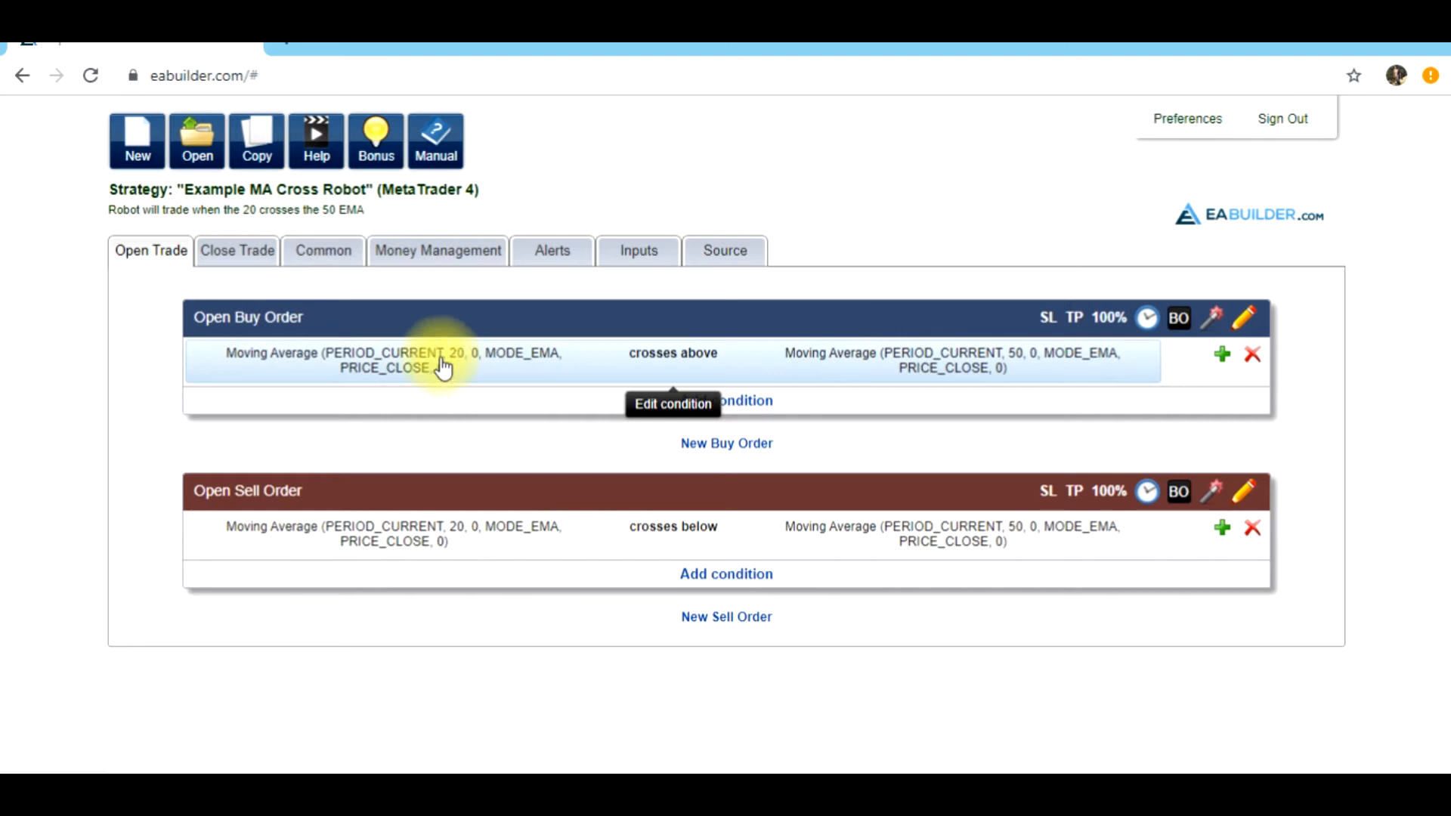
{"action": "mouse_move", "coordinate": [388, 368]}
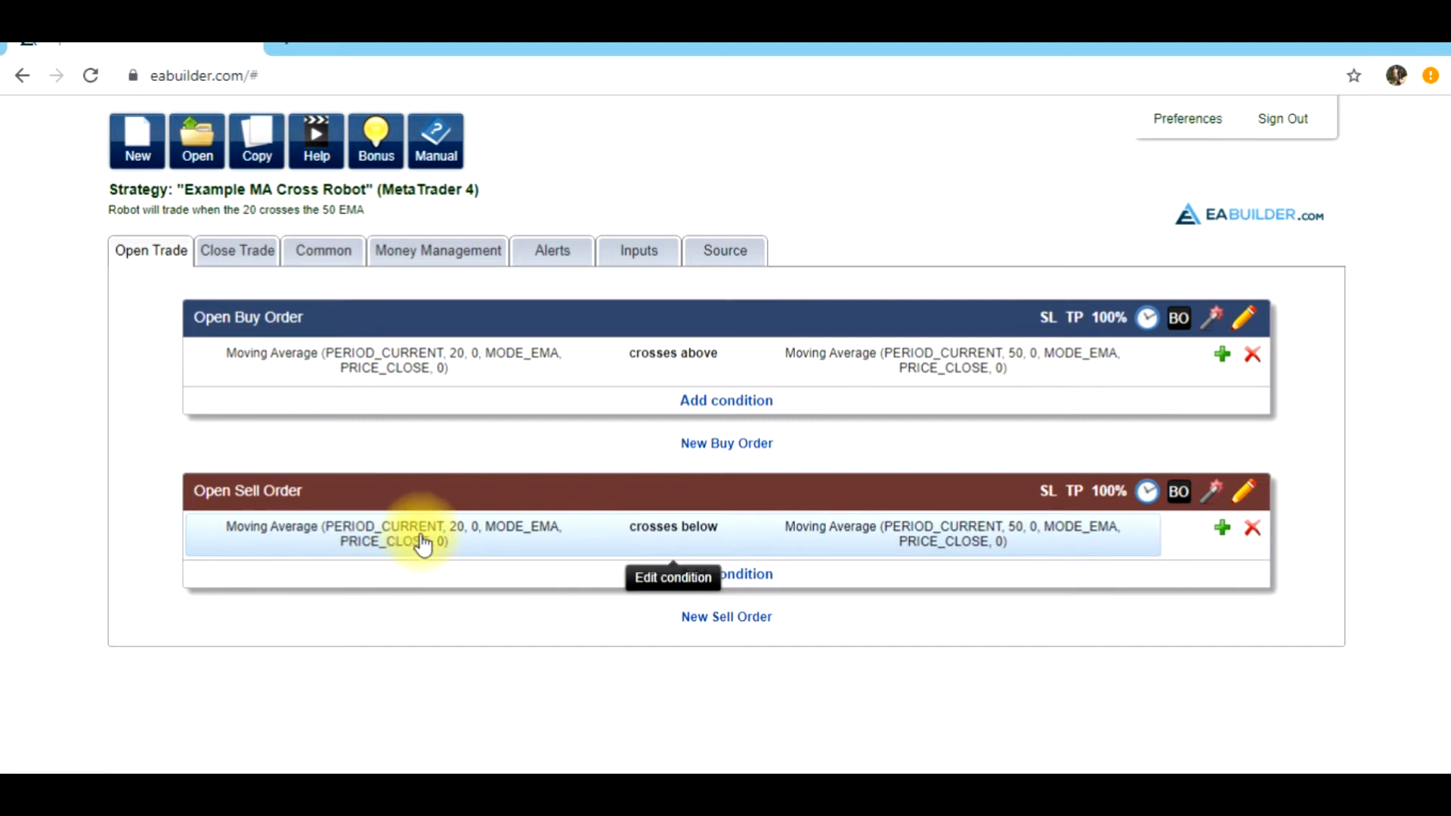
{"action": "left_click", "coordinate": [237, 251]}
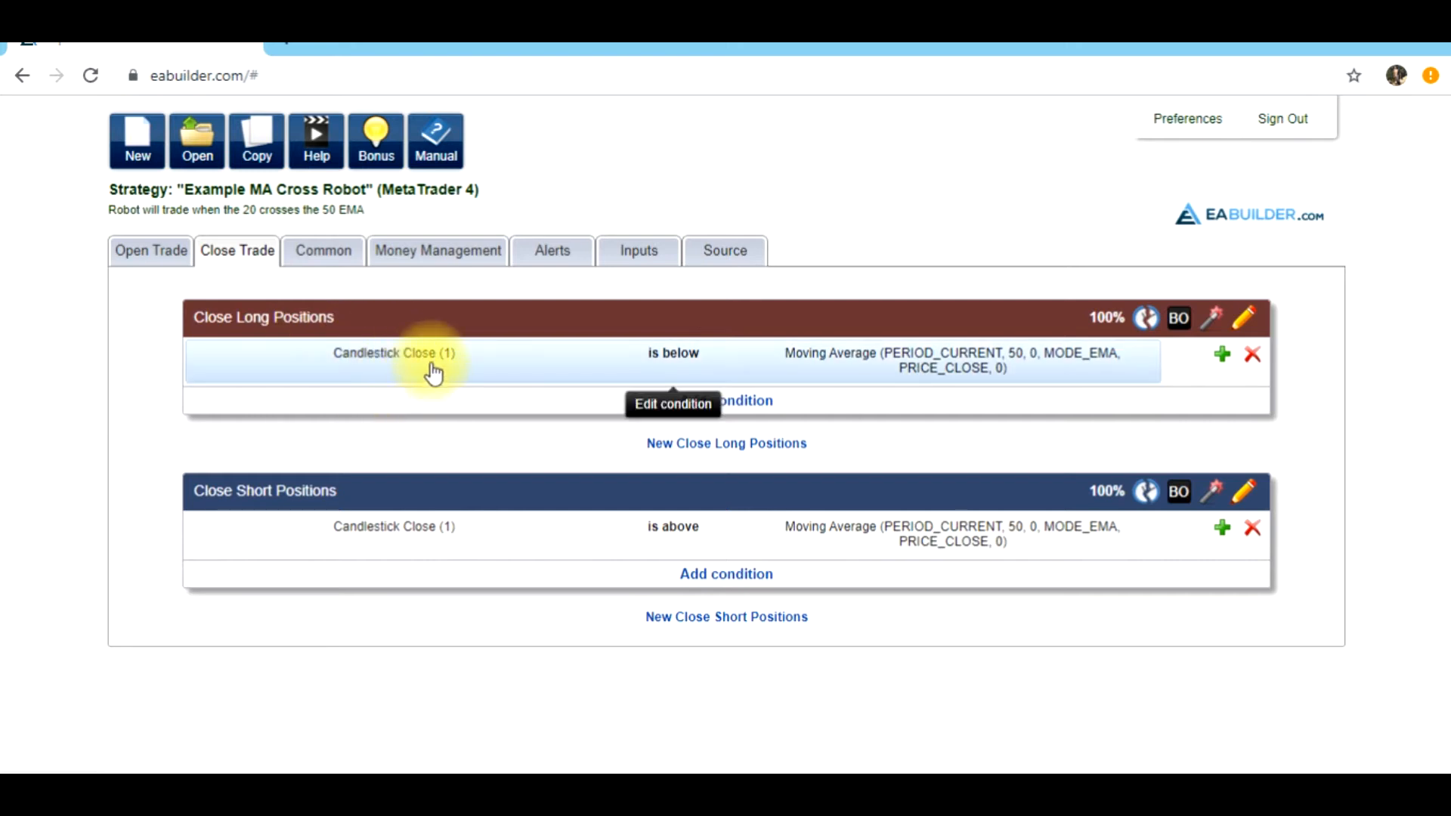
{"action": "mouse_move", "coordinate": [445, 370]}
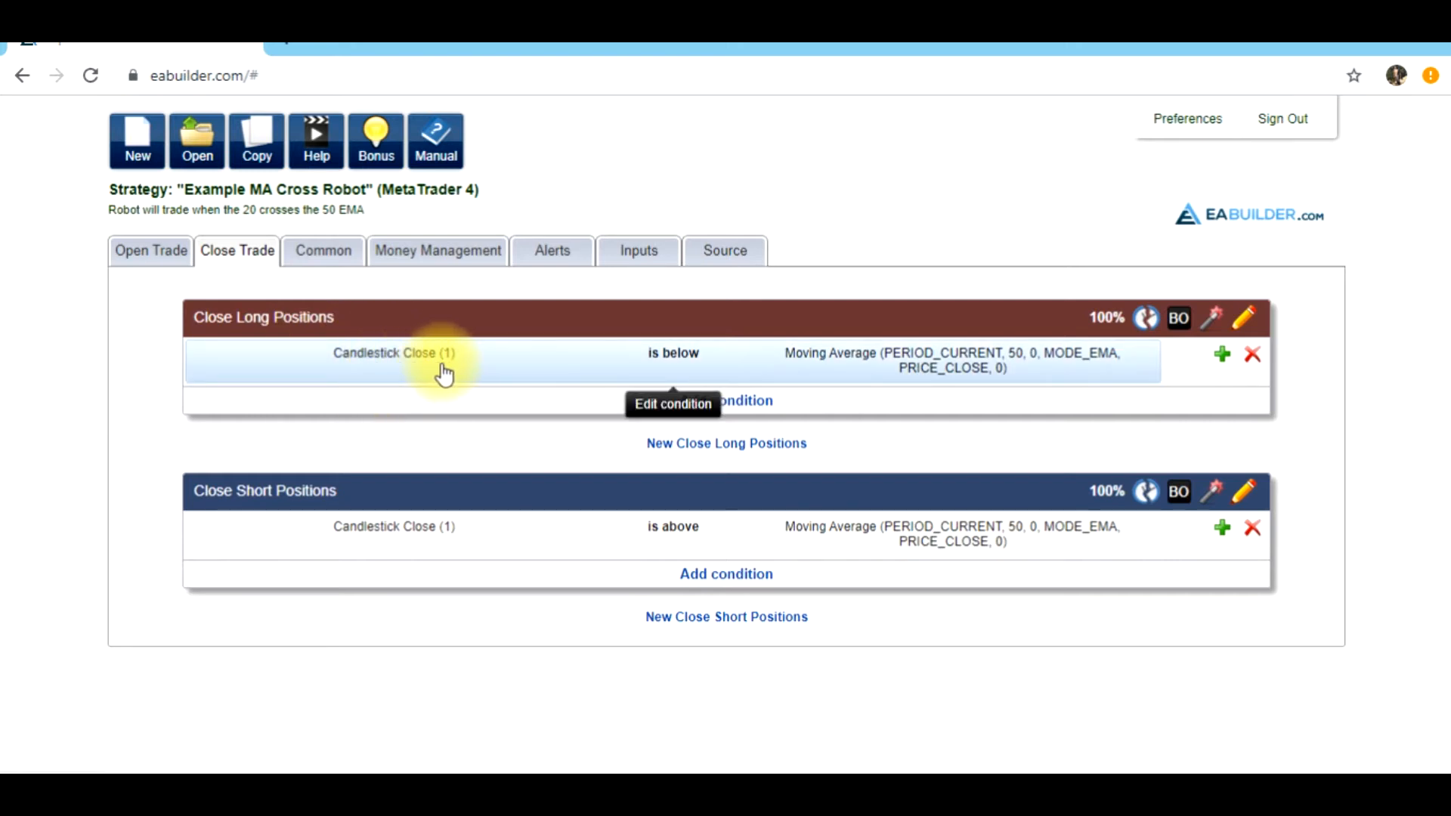
{"action": "mouse_move", "coordinate": [657, 374]}
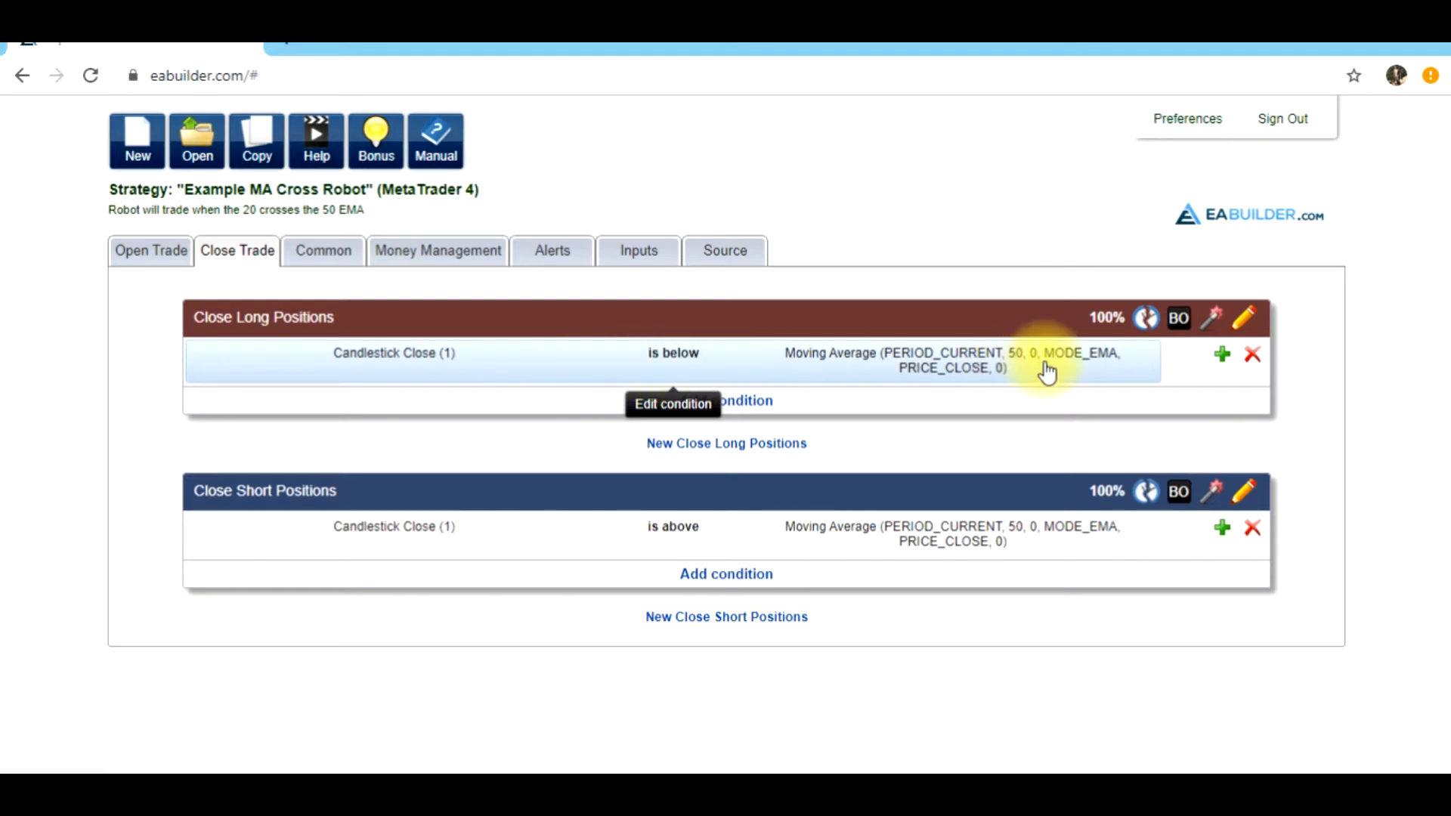
{"action": "mouse_move", "coordinate": [1058, 368]}
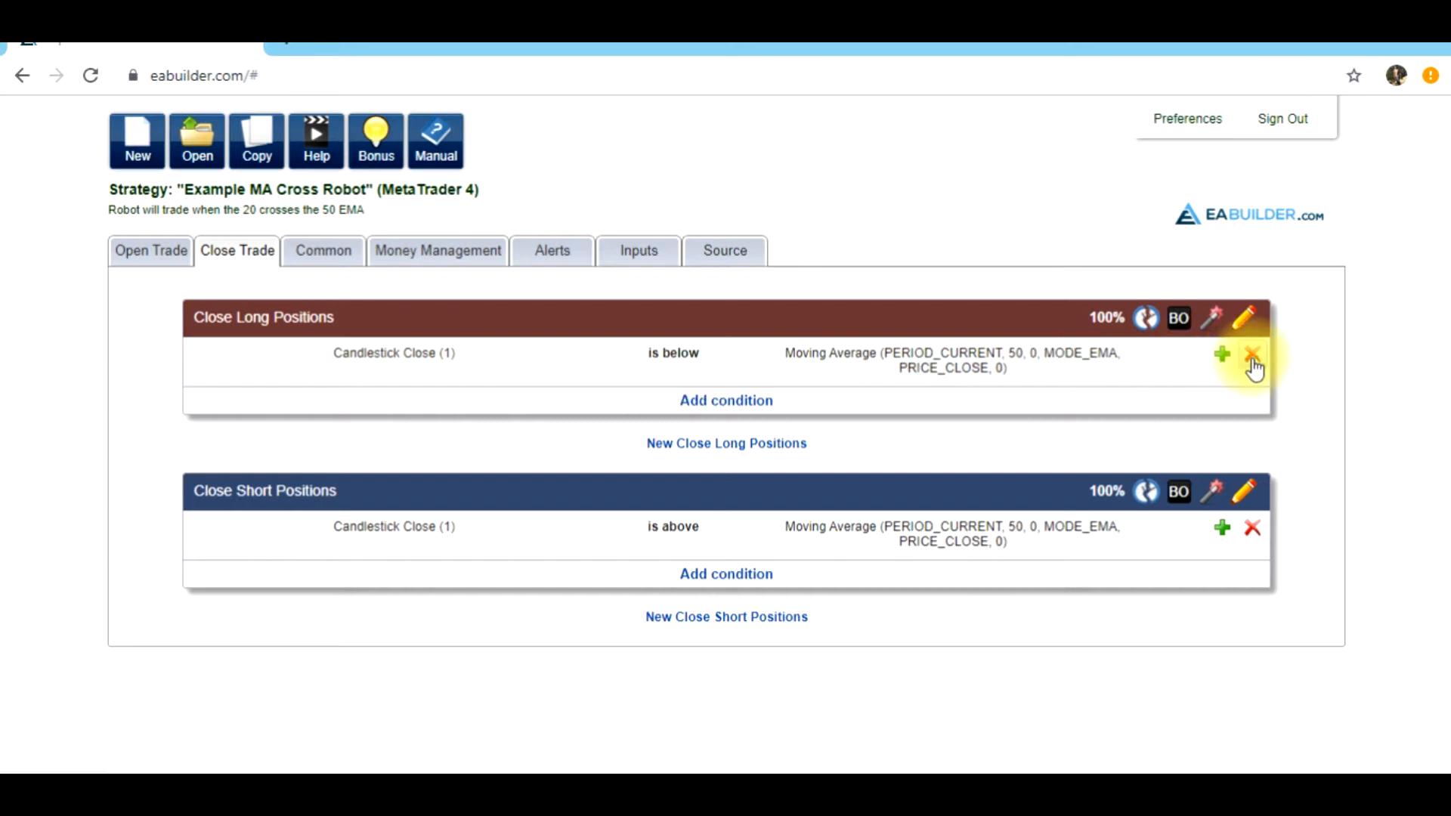
- Remove the Close Long and Close Short candlestick exit conditions, back on the Open Trade rules
{"action": "left_click", "coordinate": [1252, 353]}
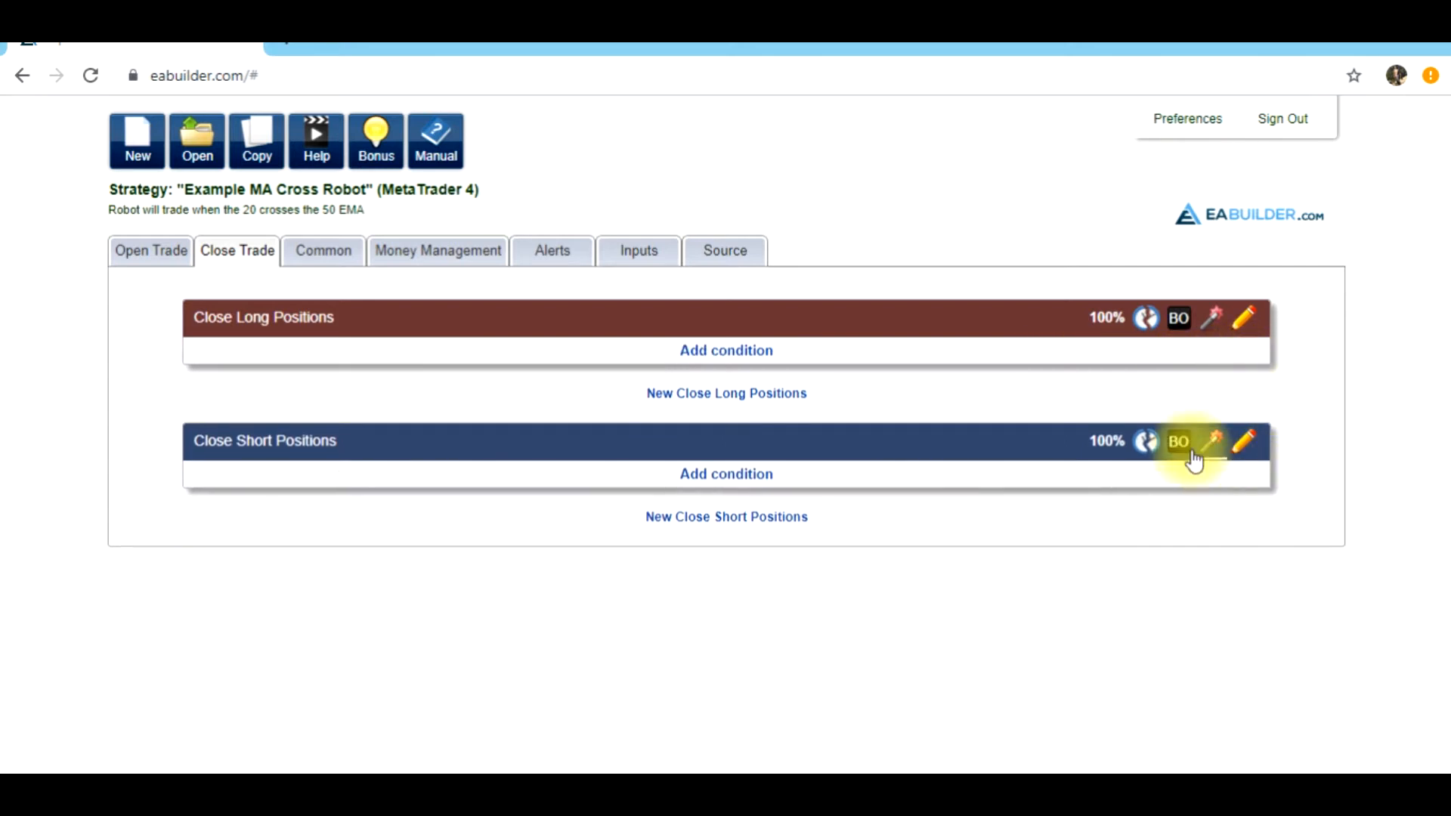
{"action": "mouse_move", "coordinate": [148, 294]}
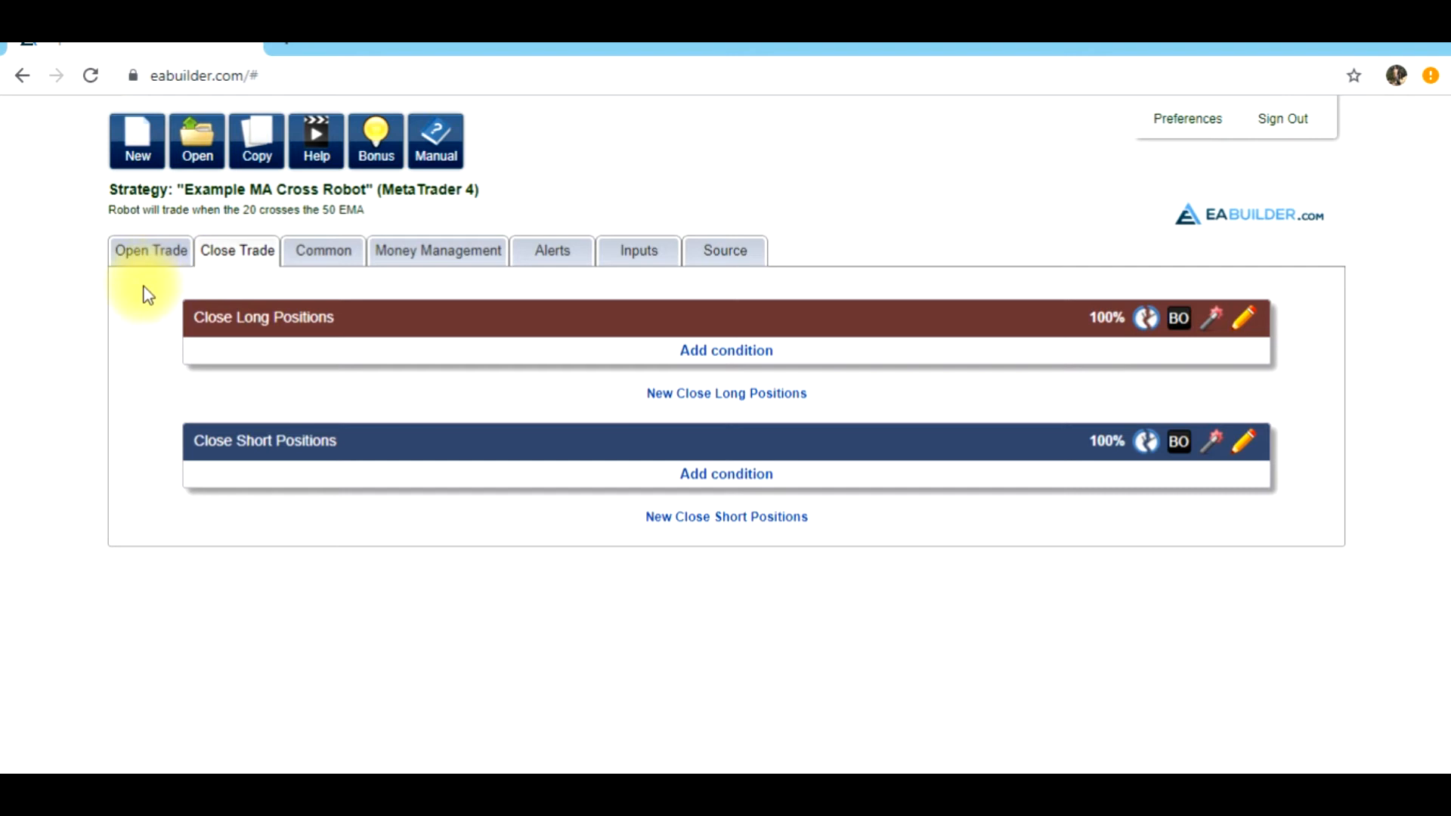
{"action": "left_click", "coordinate": [150, 250]}
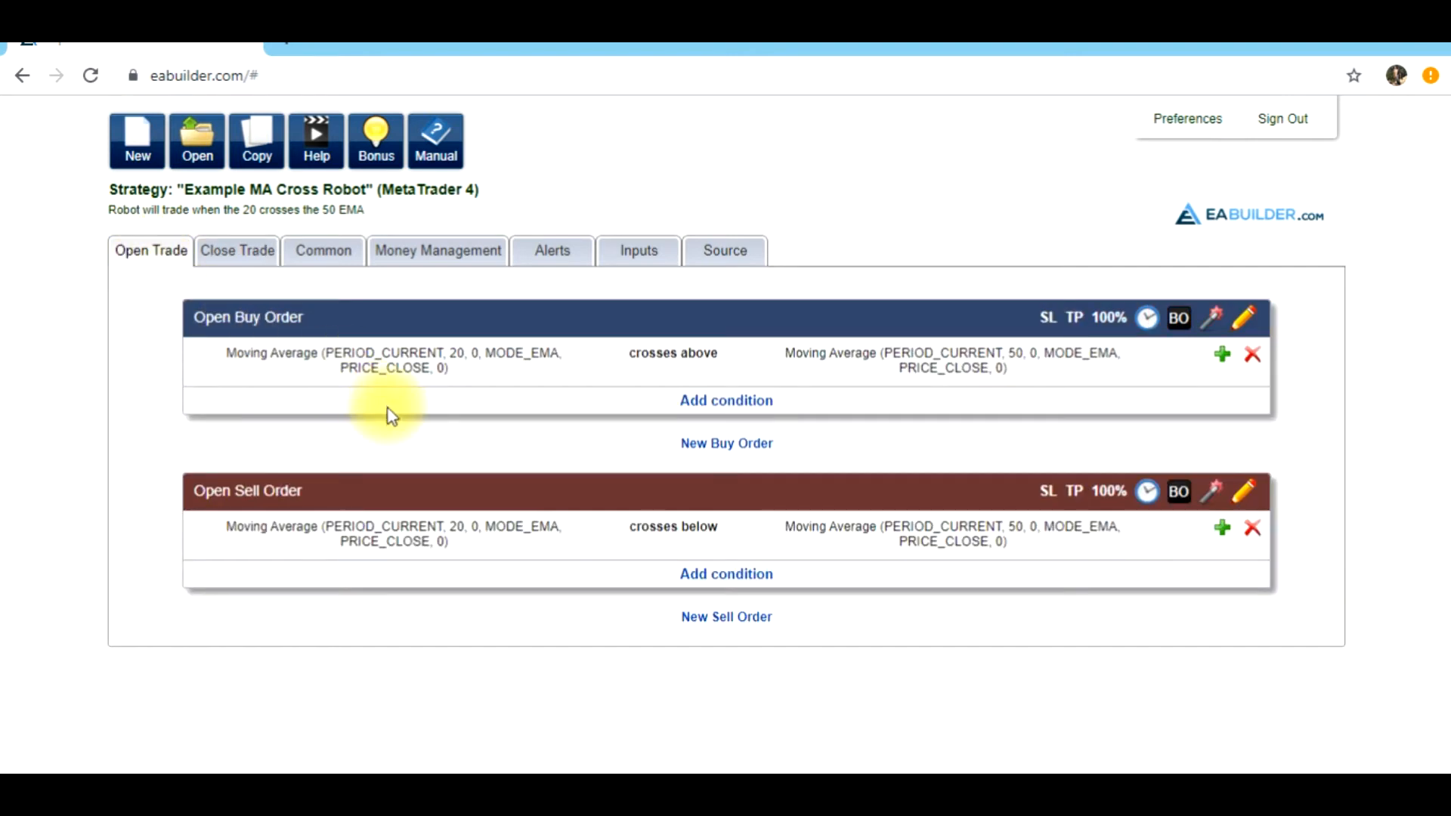
{"action": "mouse_move", "coordinate": [925, 426]}
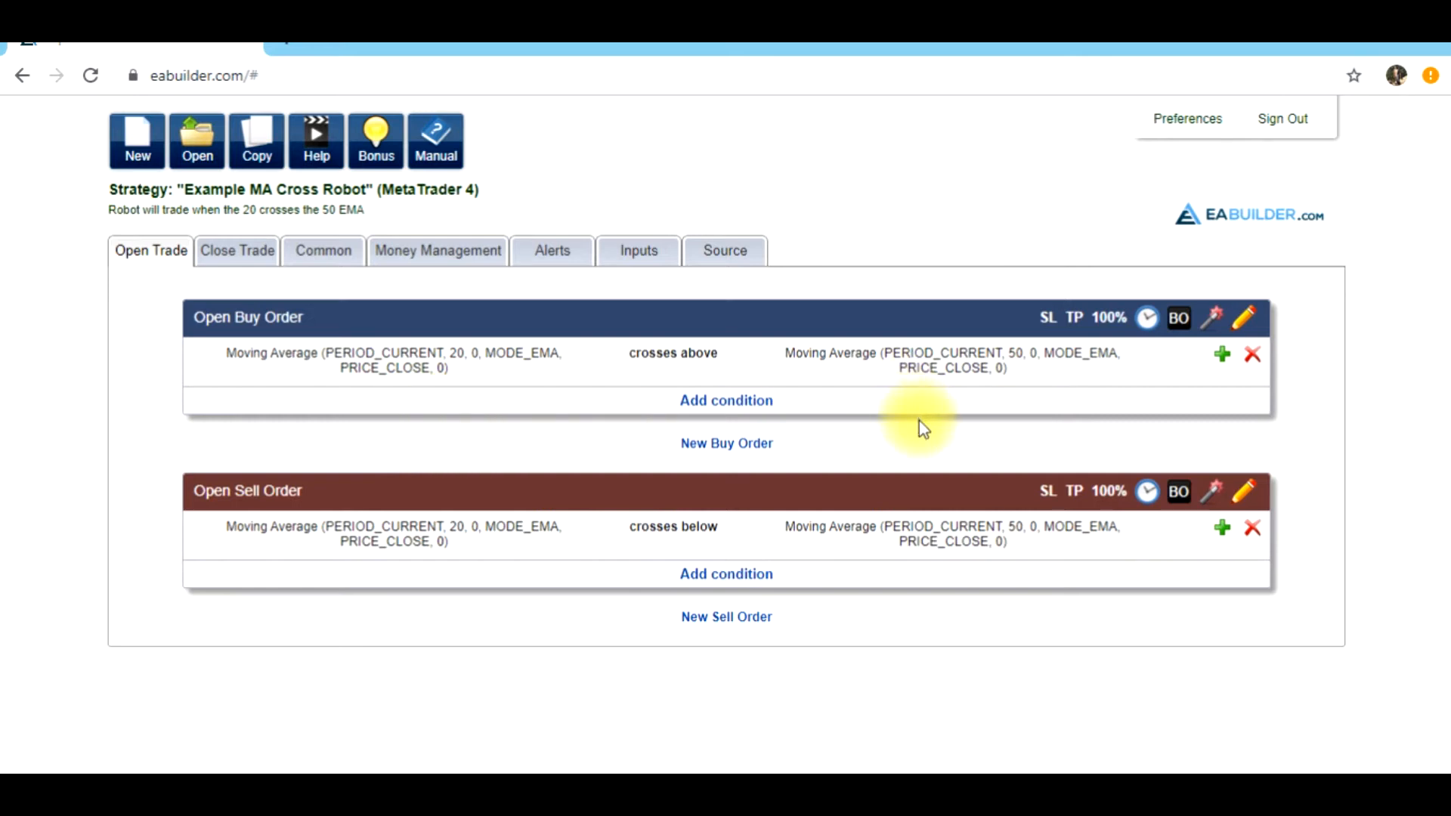
- Give the buy order a take profit of open price plus TP_Pips, defaulting to 100
{"action": "left_click", "coordinate": [1072, 317]}
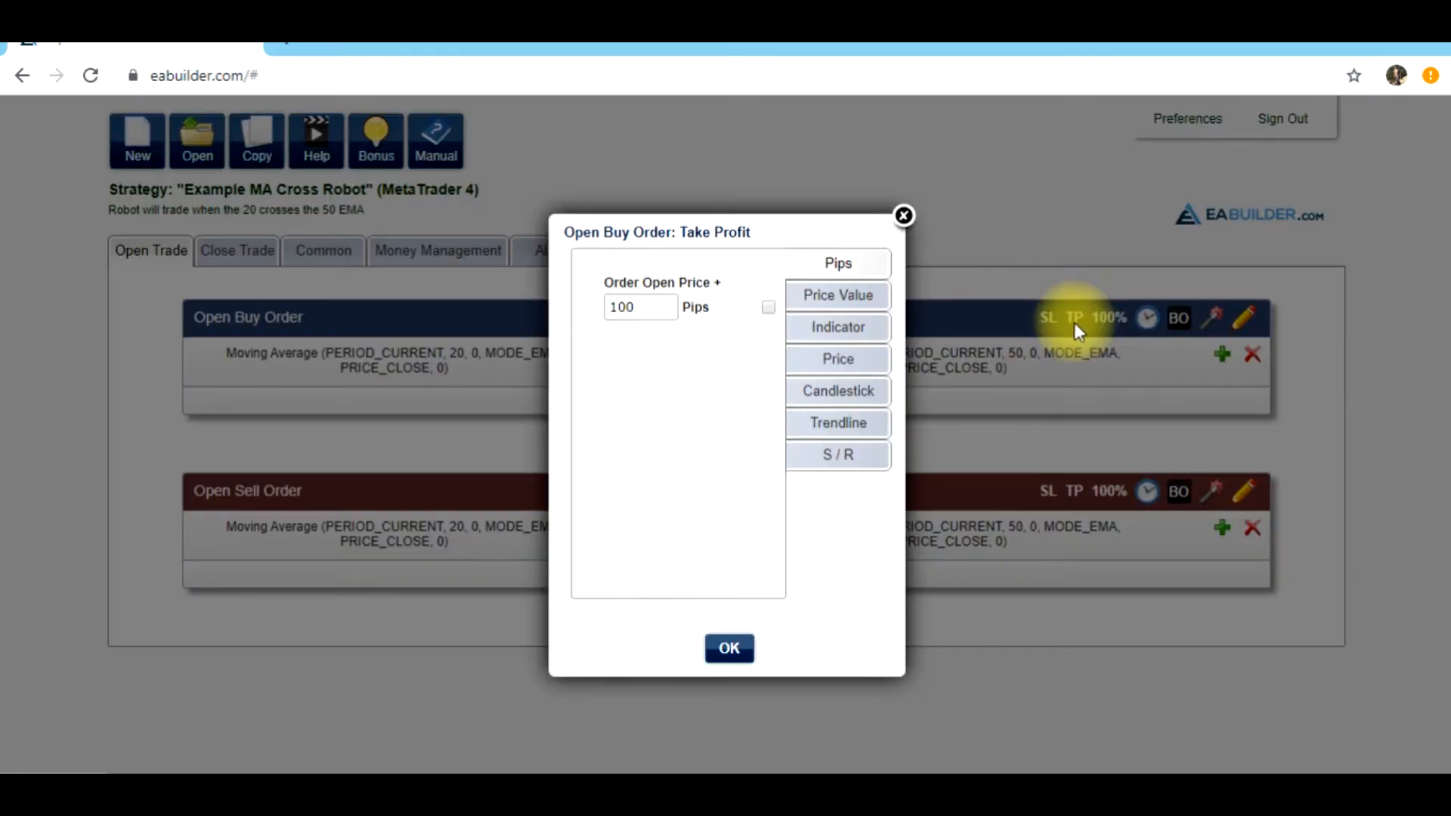
{"action": "left_click", "coordinate": [639, 306]}
{"action": "type", "text": "TP_Points"}
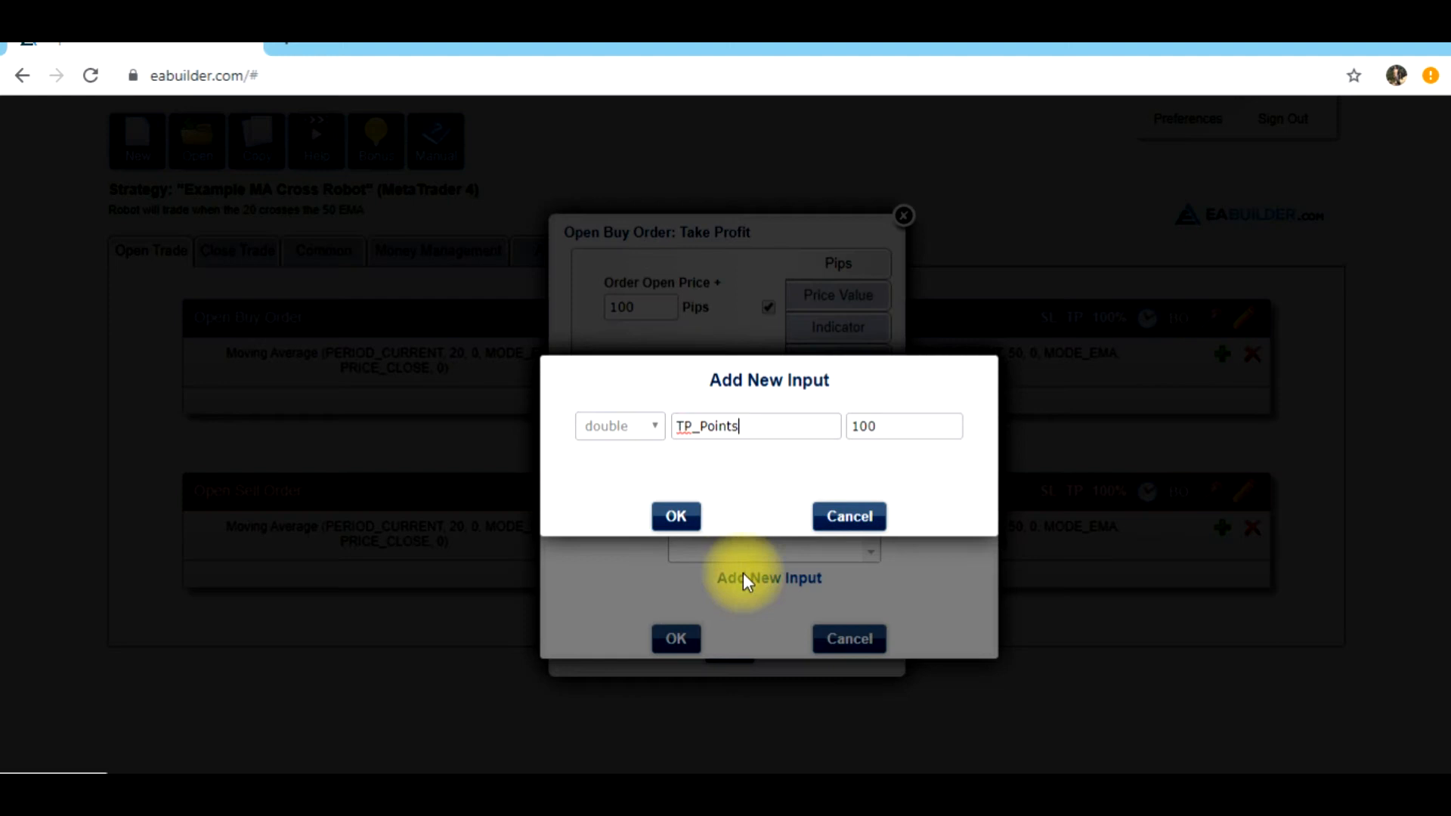
{"action": "mouse_move", "coordinate": [706, 425]}
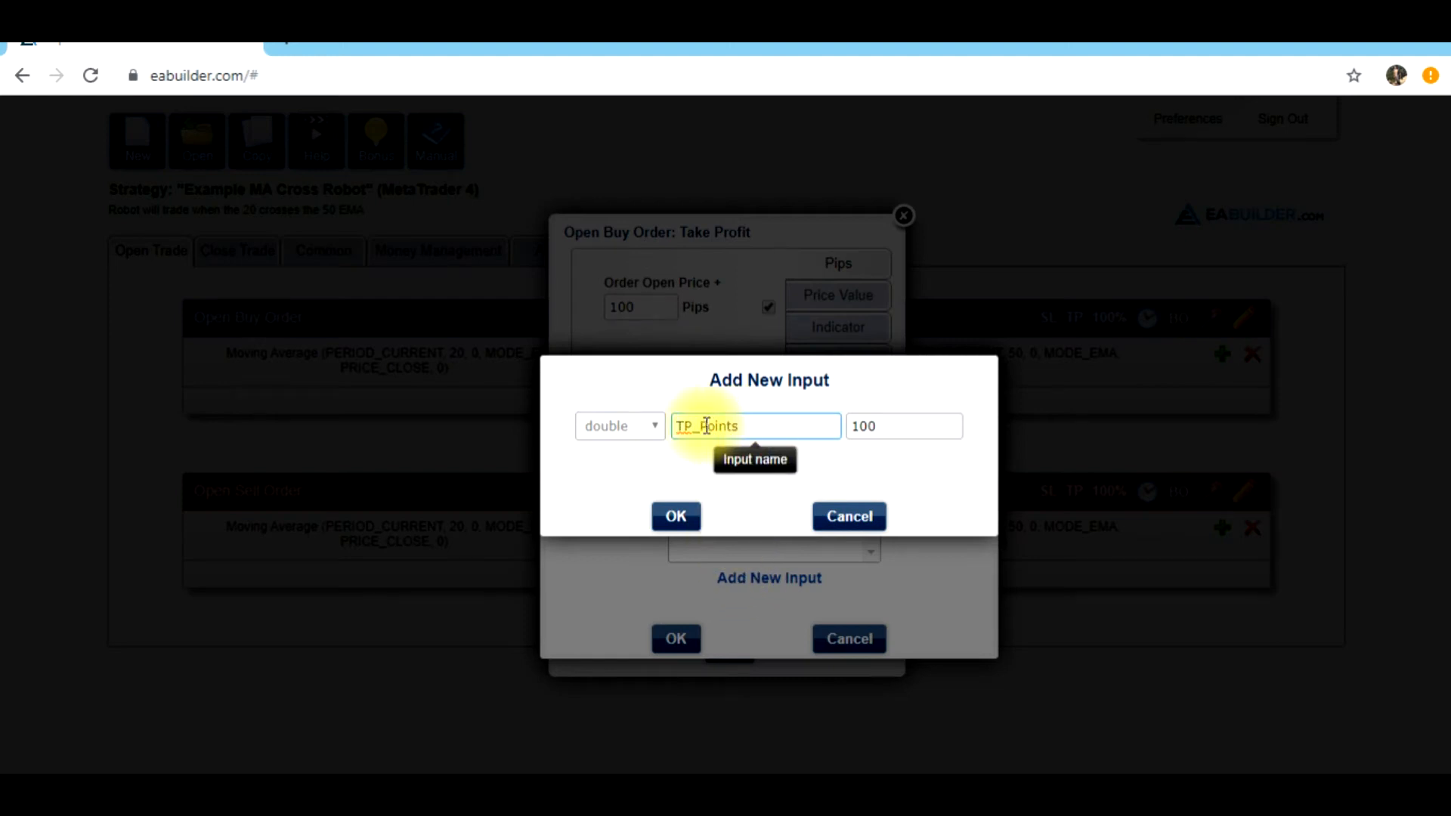
{"action": "double_click", "coordinate": [722, 426]}
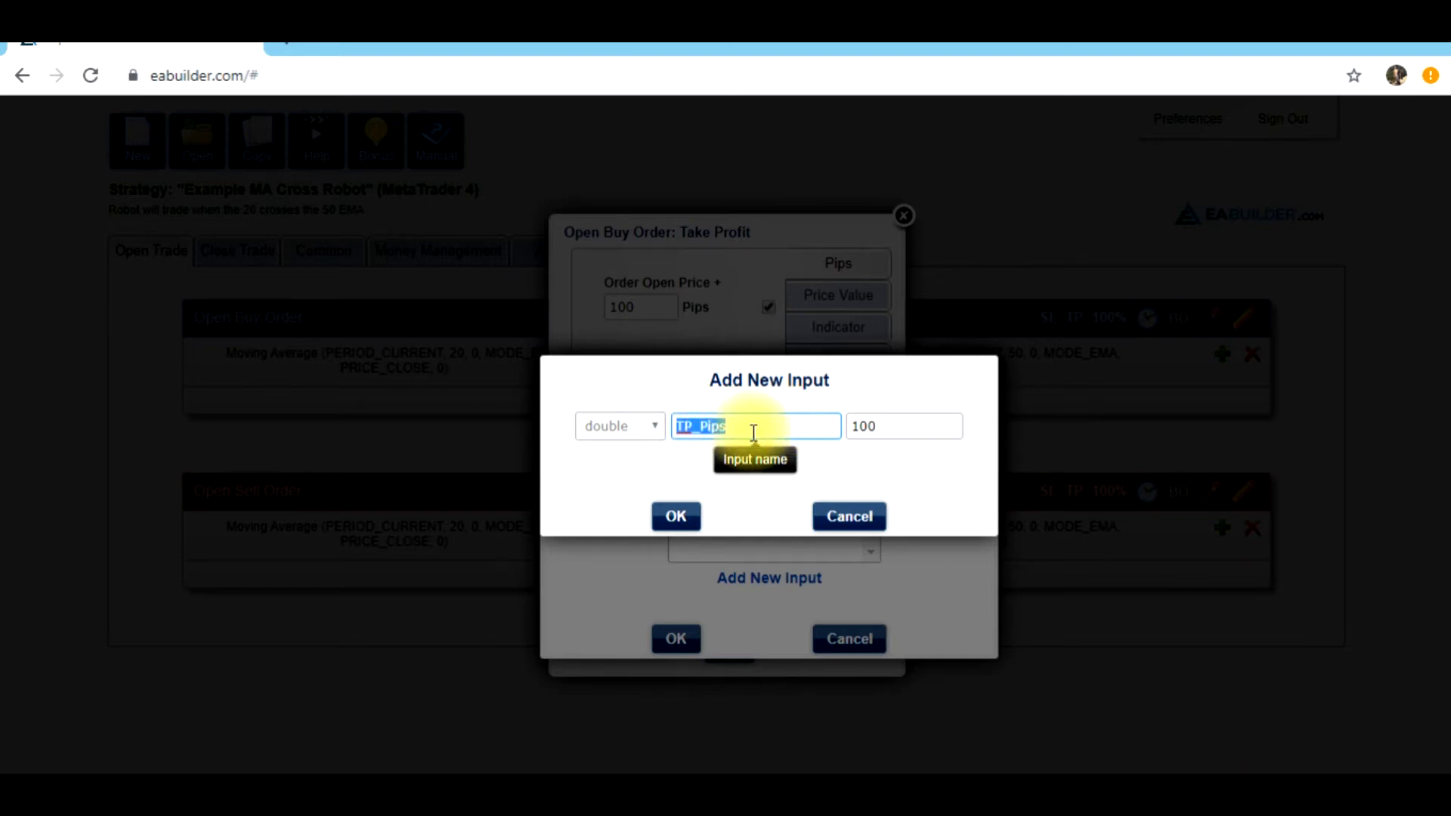
{"action": "left_click", "coordinate": [902, 426]}
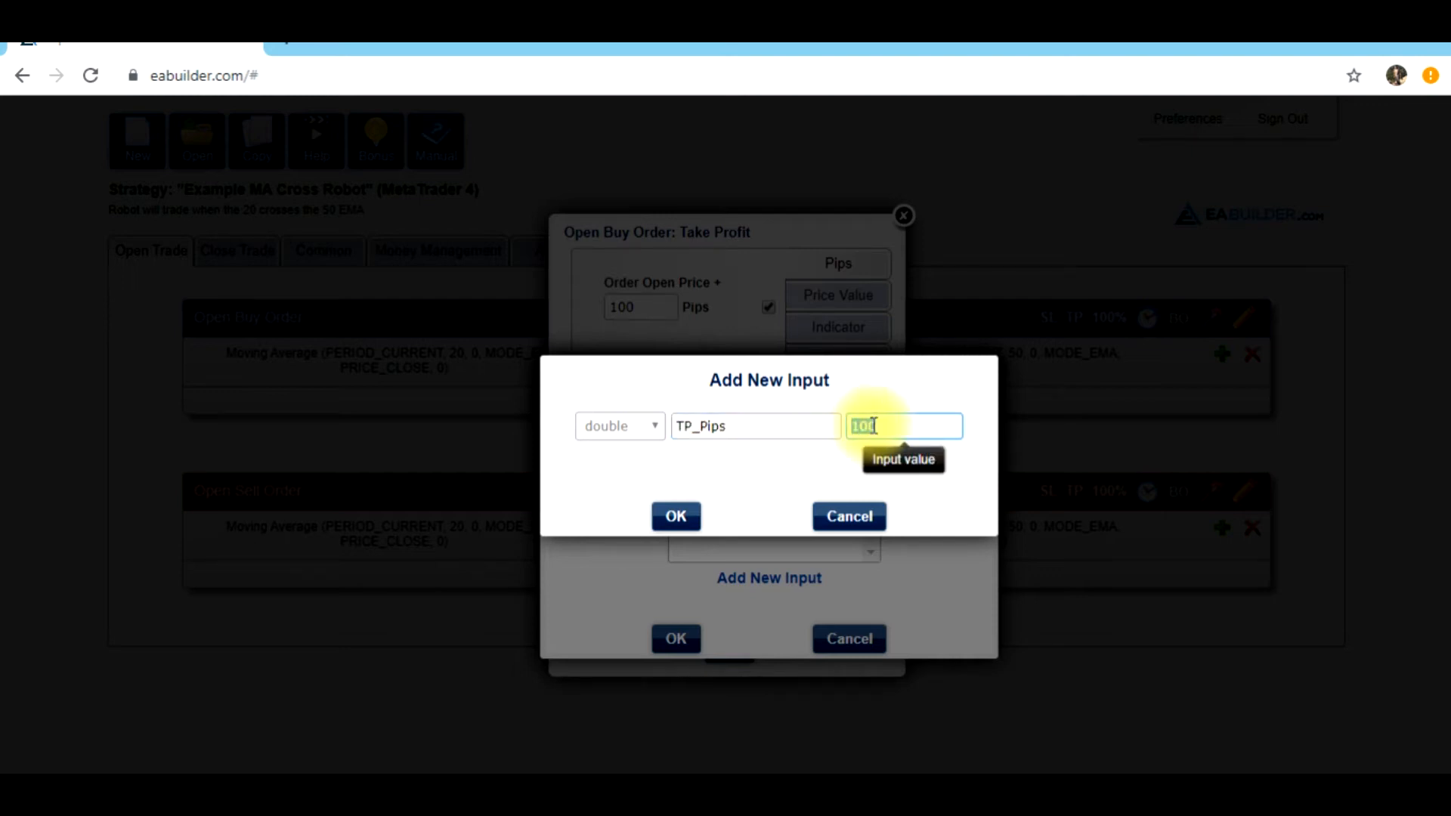
{"action": "left_click", "coordinate": [755, 426]}
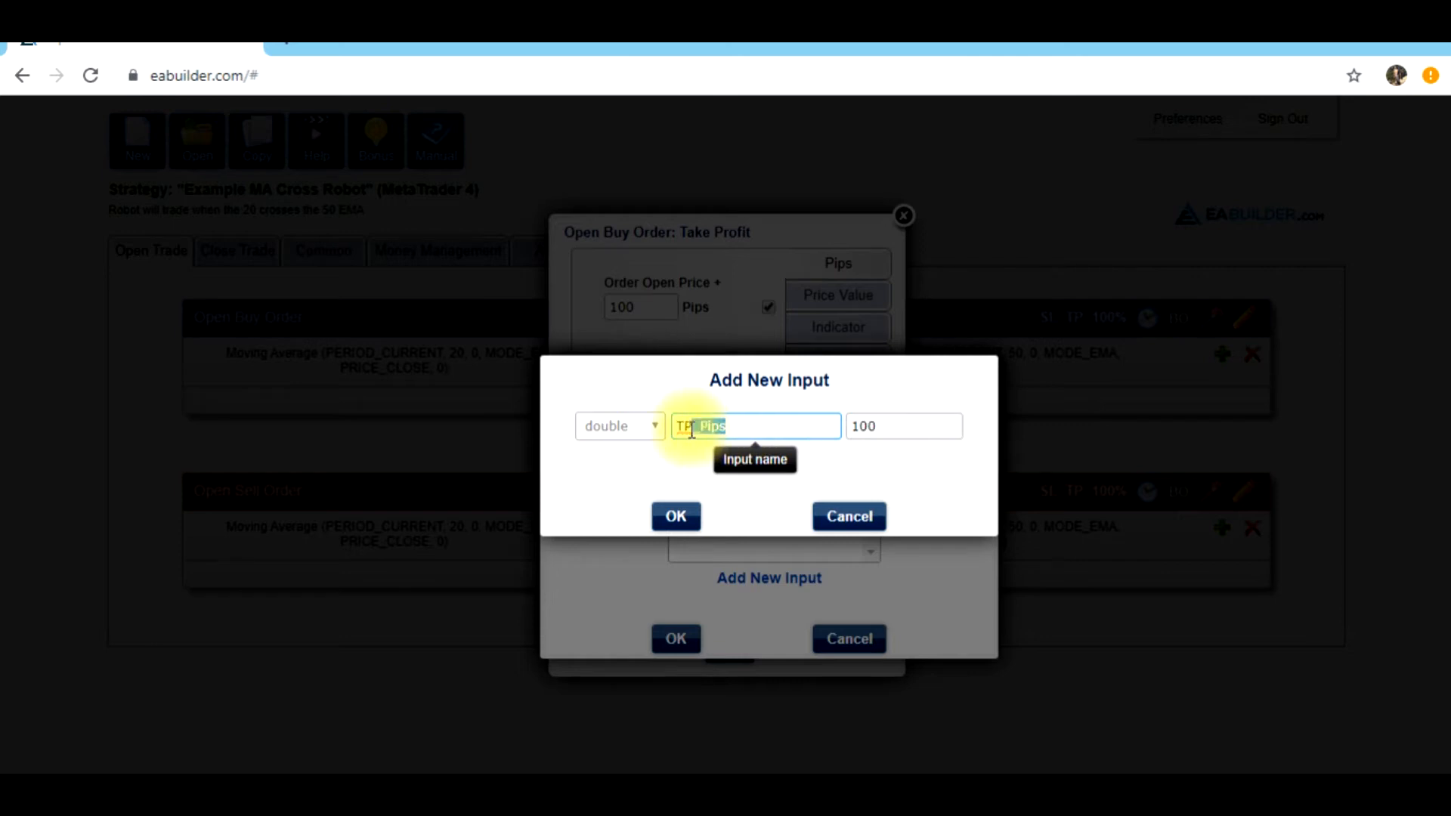
{"action": "left_click", "coordinate": [676, 515]}
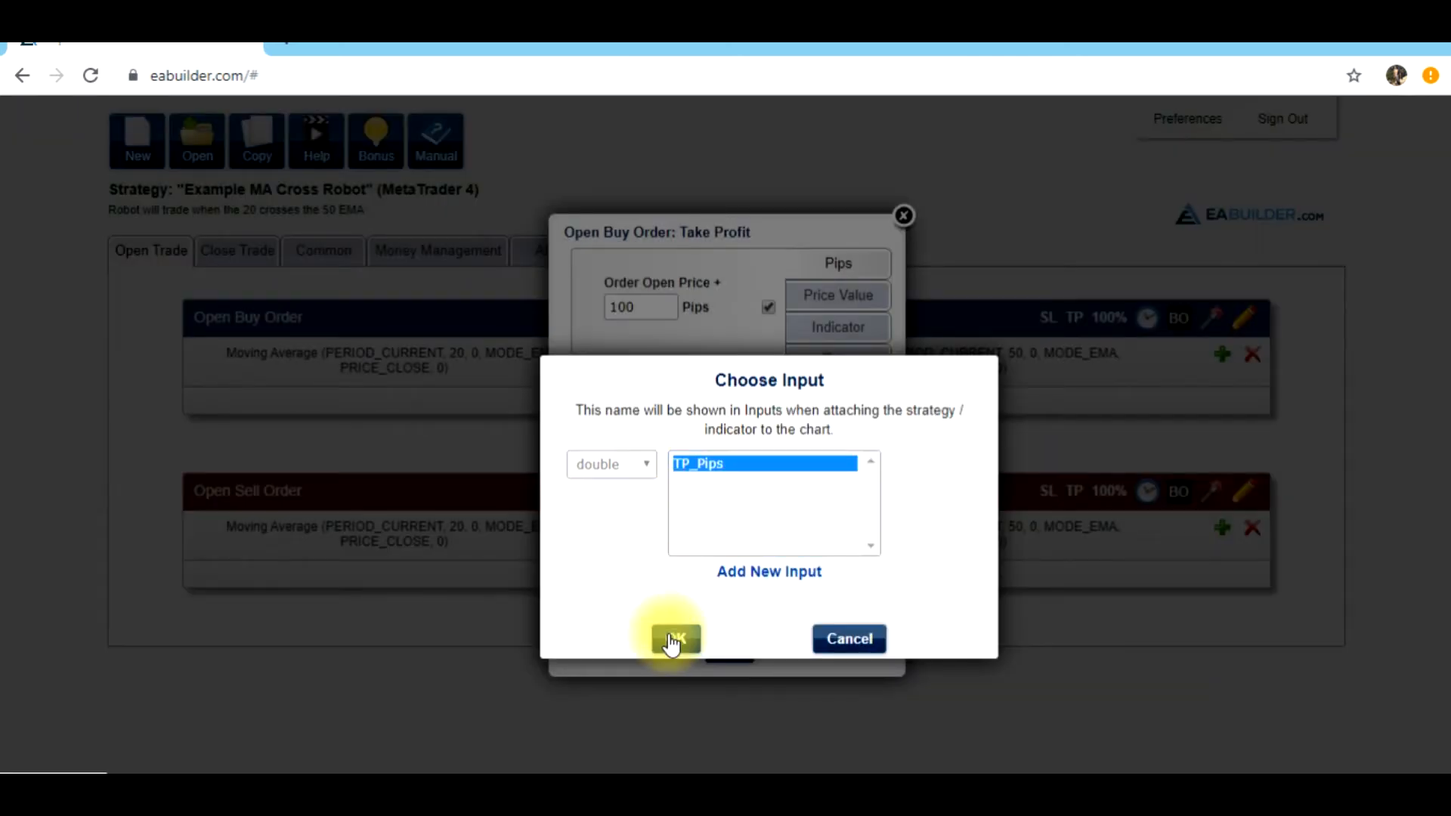
{"action": "left_click", "coordinate": [675, 638]}
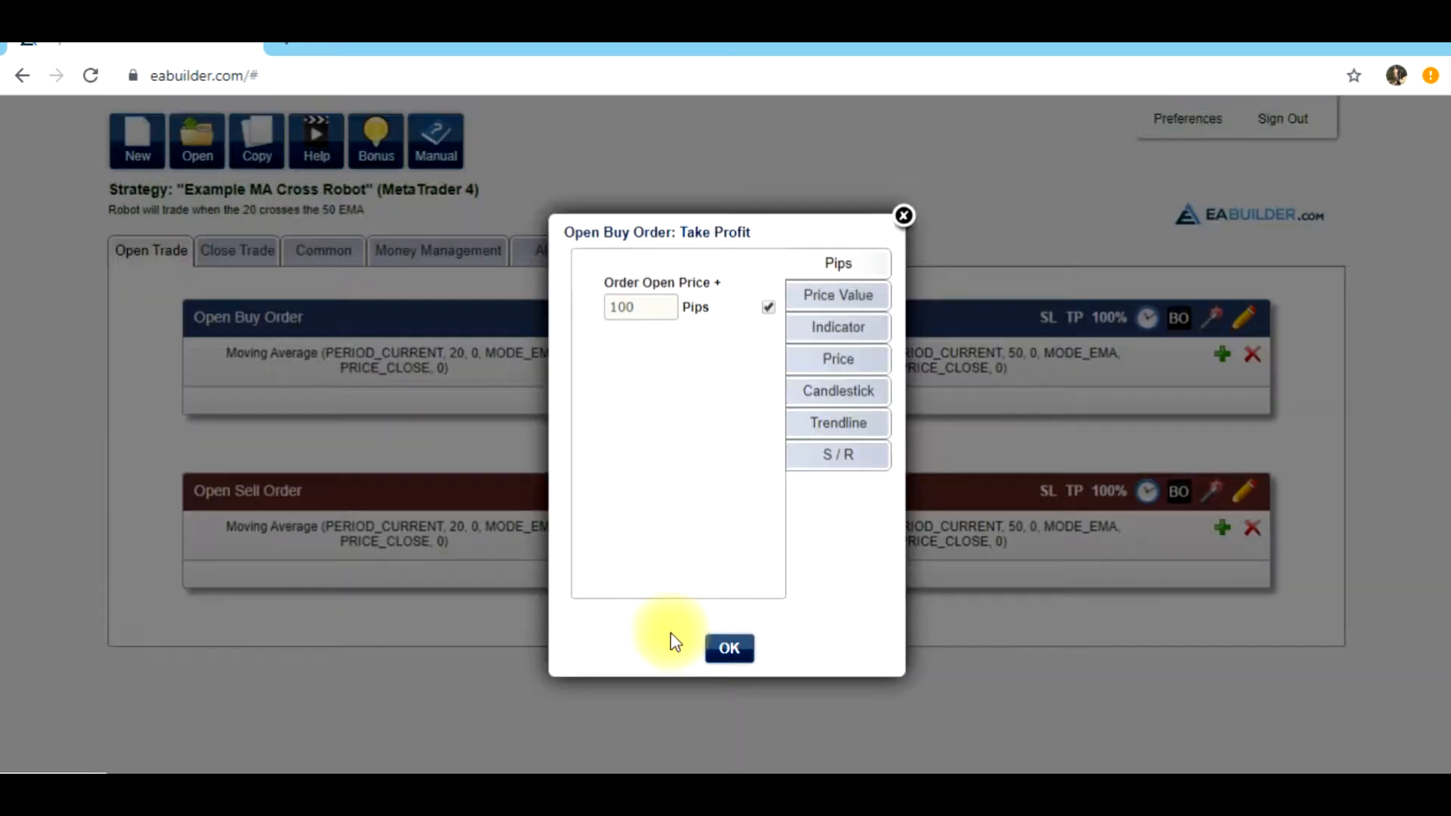
{"action": "left_click", "coordinate": [730, 648]}
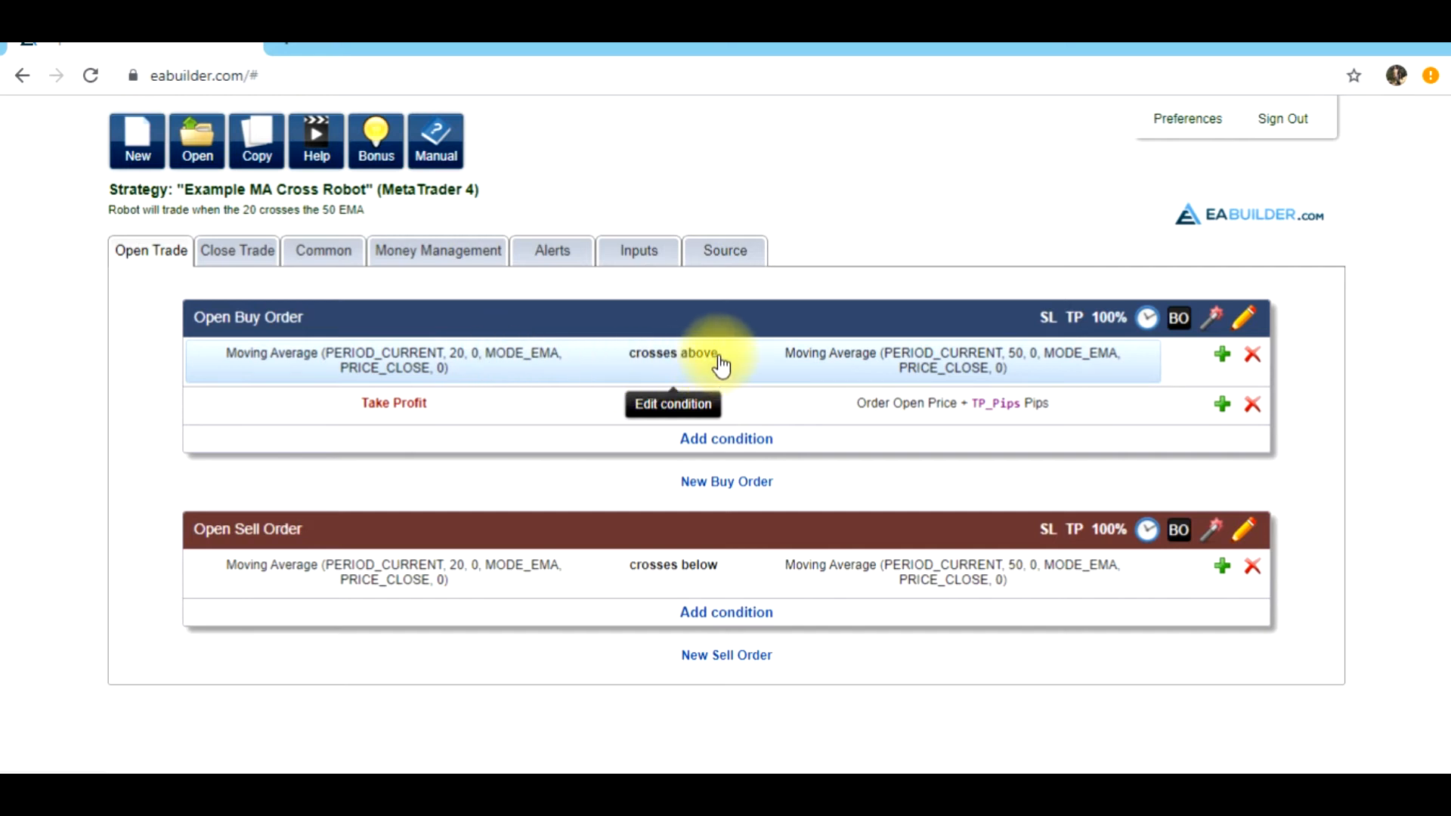
{"action": "mouse_move", "coordinate": [734, 380]}
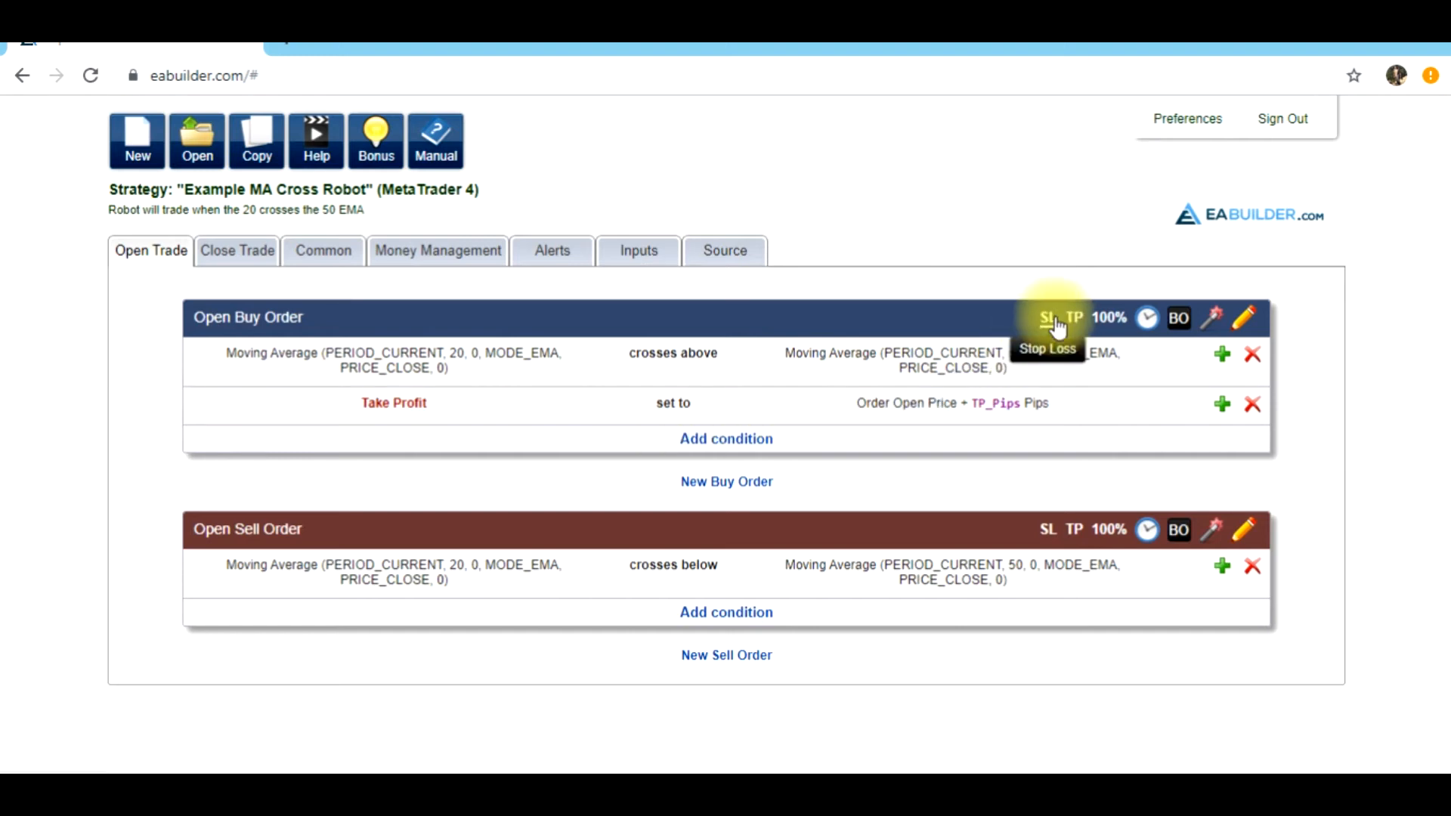
- Set the buy stop loss to open price minus 40 pips via new input SL_Pips
{"action": "left_click", "coordinate": [1047, 318]}
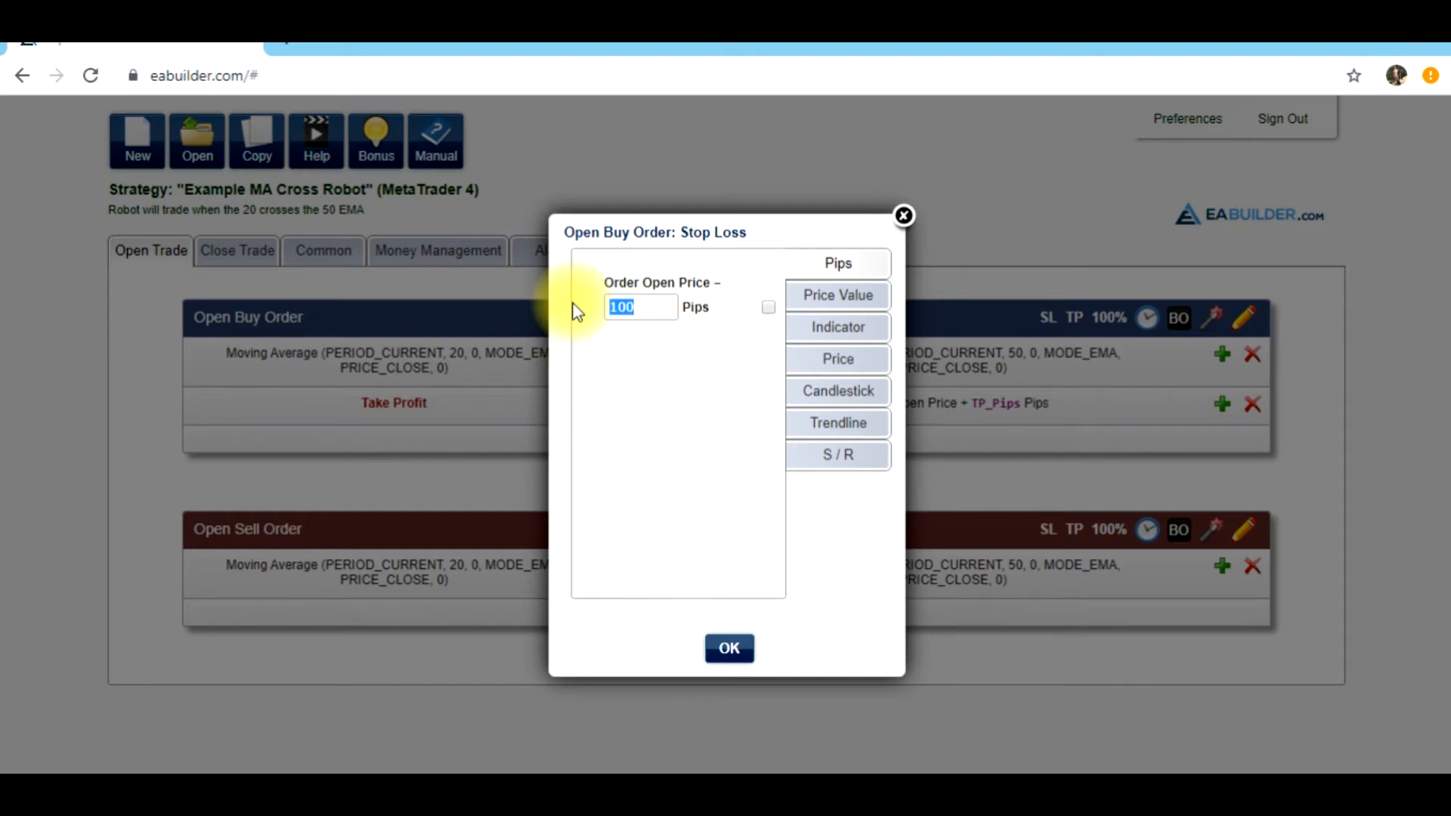
{"action": "type", "text": "4"}
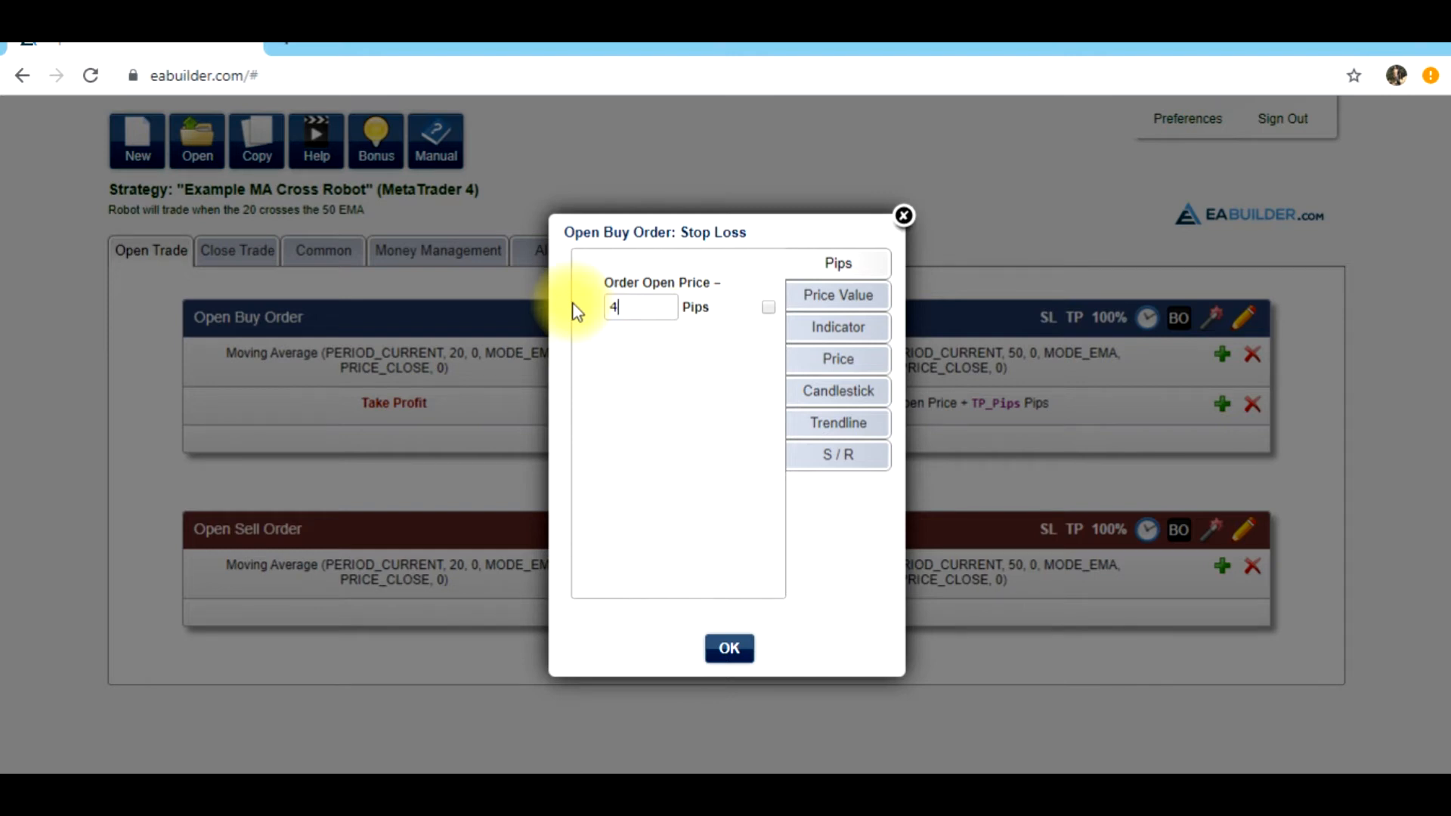
{"action": "type", "text": "0"}
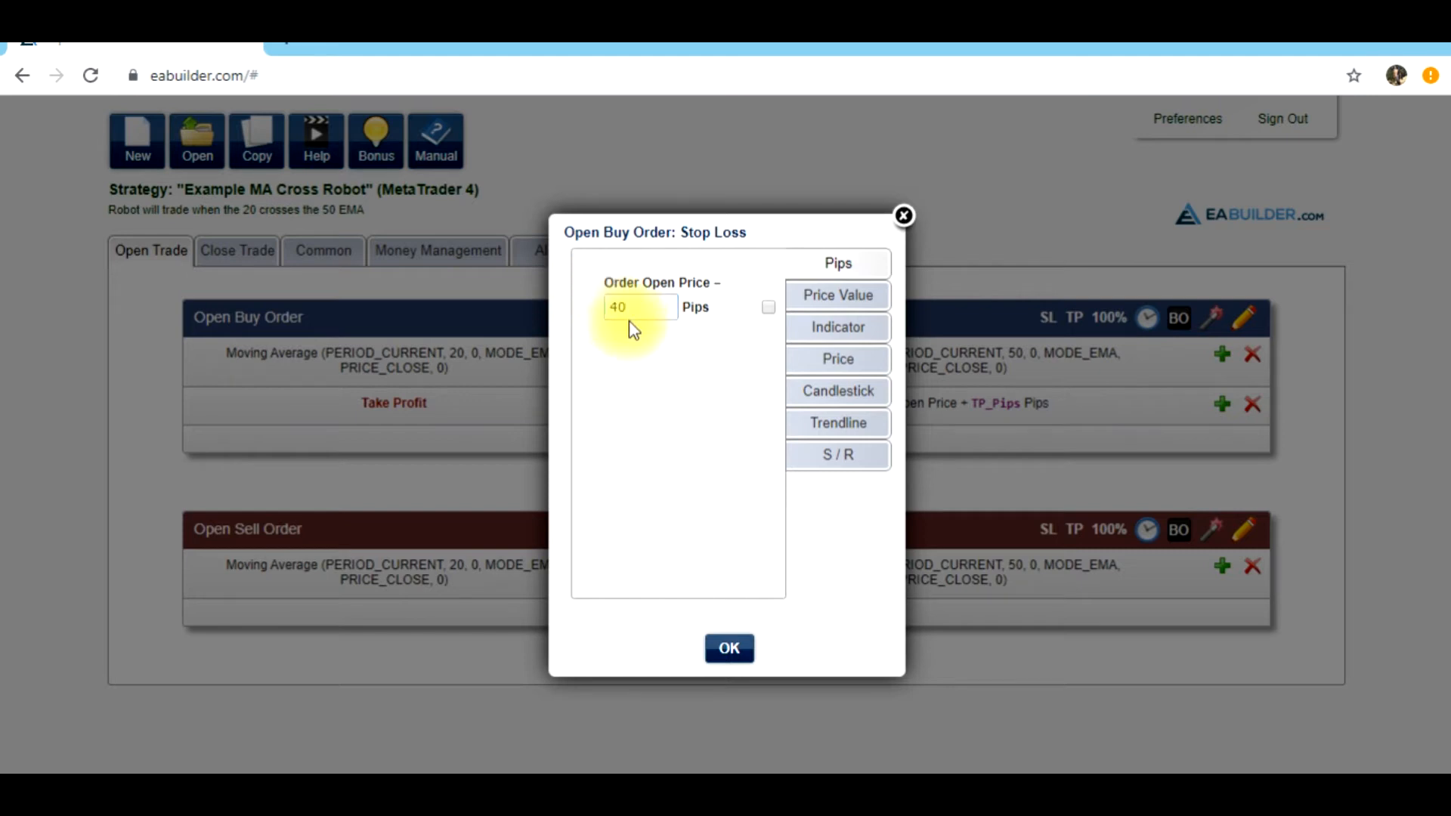
{"action": "left_click", "coordinate": [639, 306]}
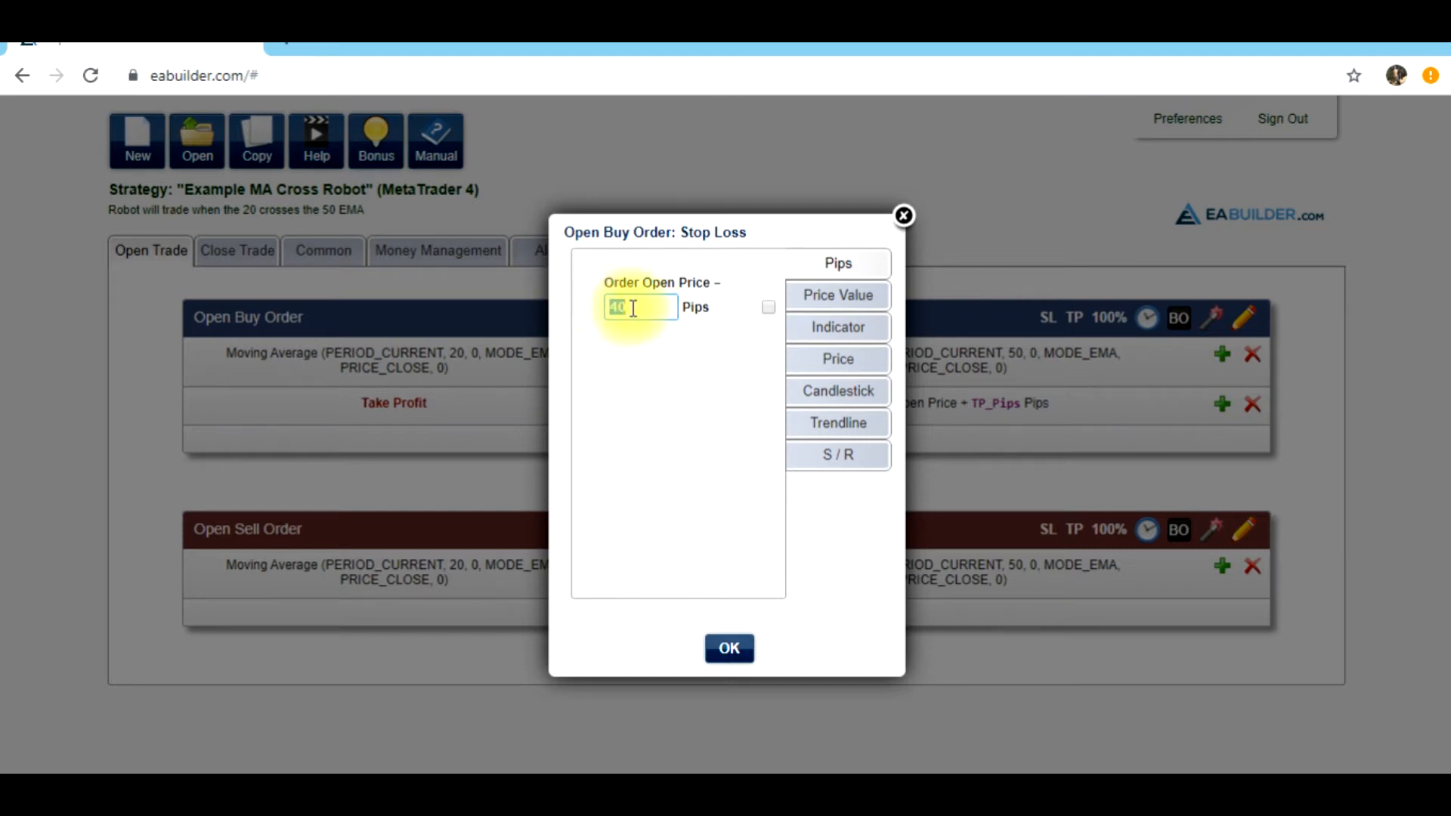
{"action": "left_click", "coordinate": [768, 307]}
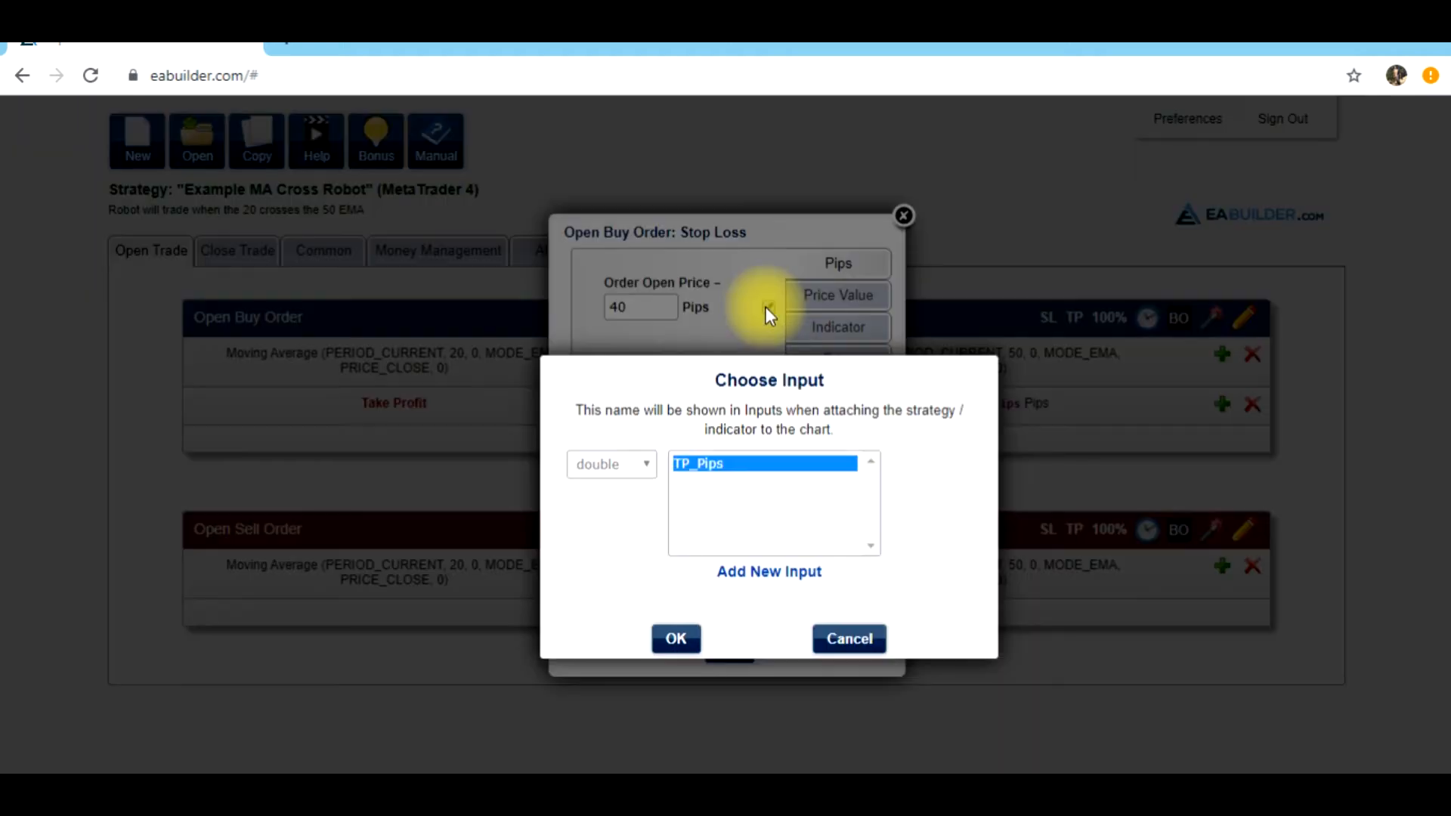
{"action": "left_click", "coordinate": [768, 571]}
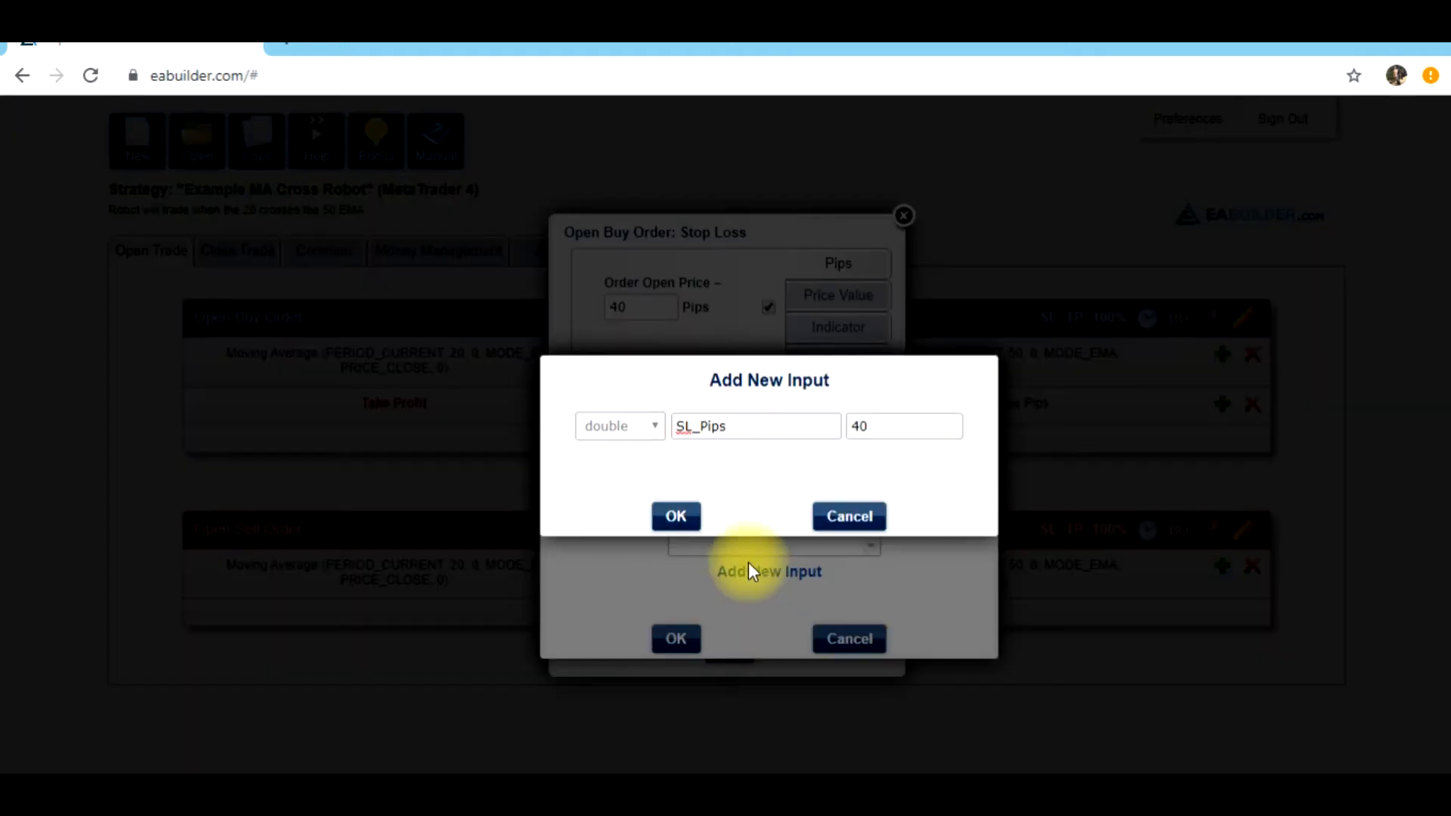
{"action": "left_click", "coordinate": [755, 426]}
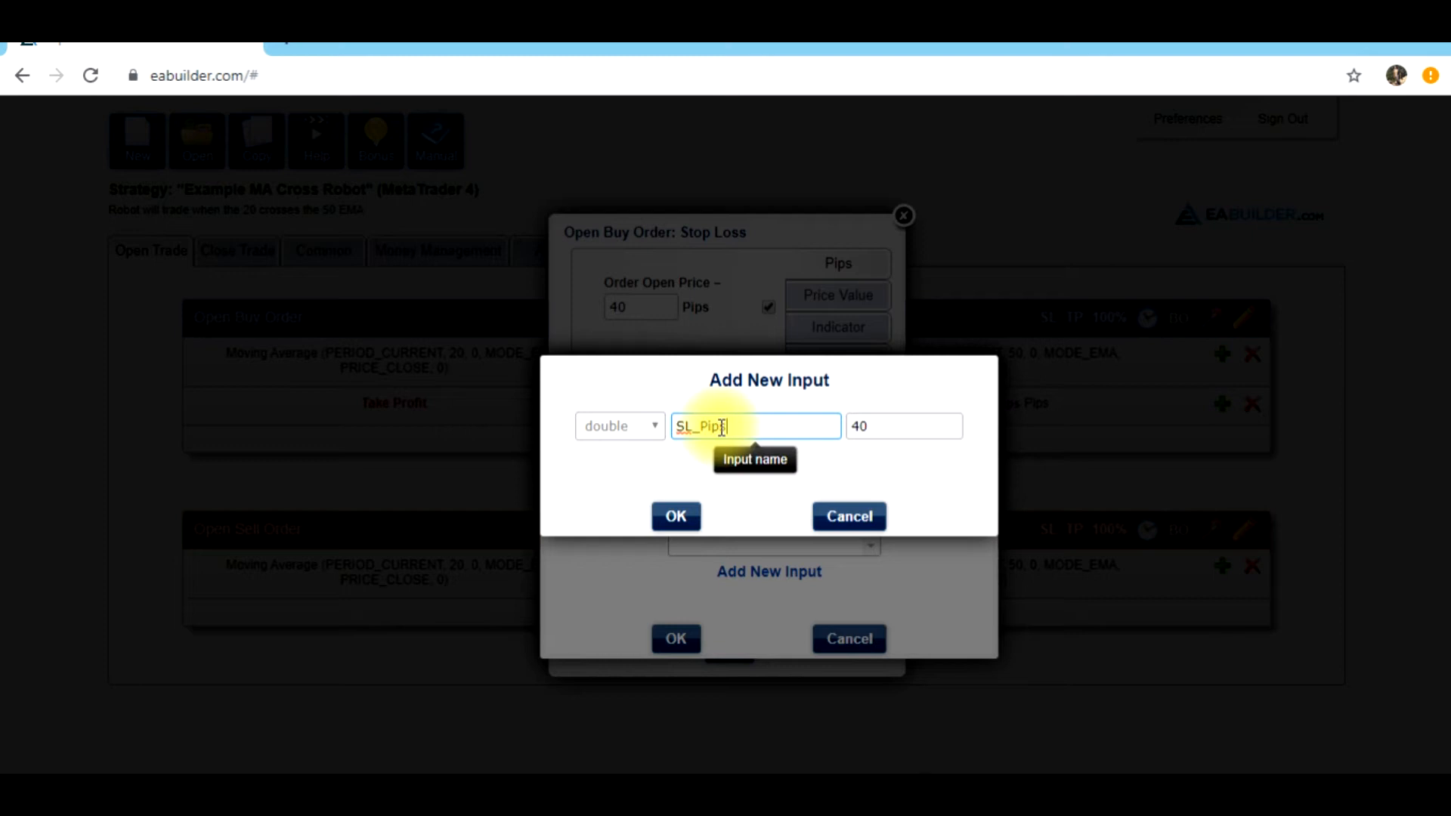
{"action": "left_click", "coordinate": [903, 425]}
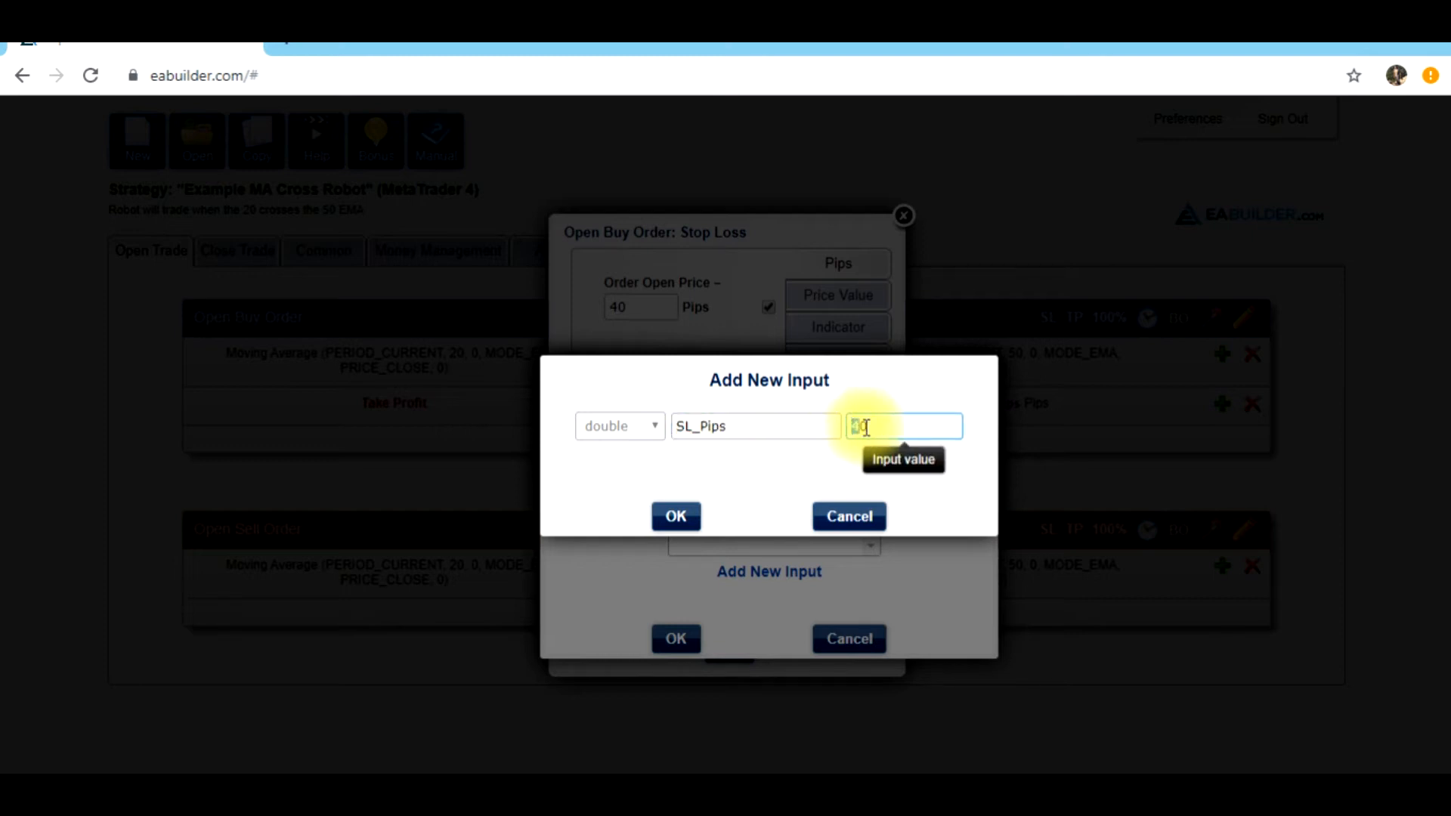
{"action": "left_click", "coordinate": [675, 516]}
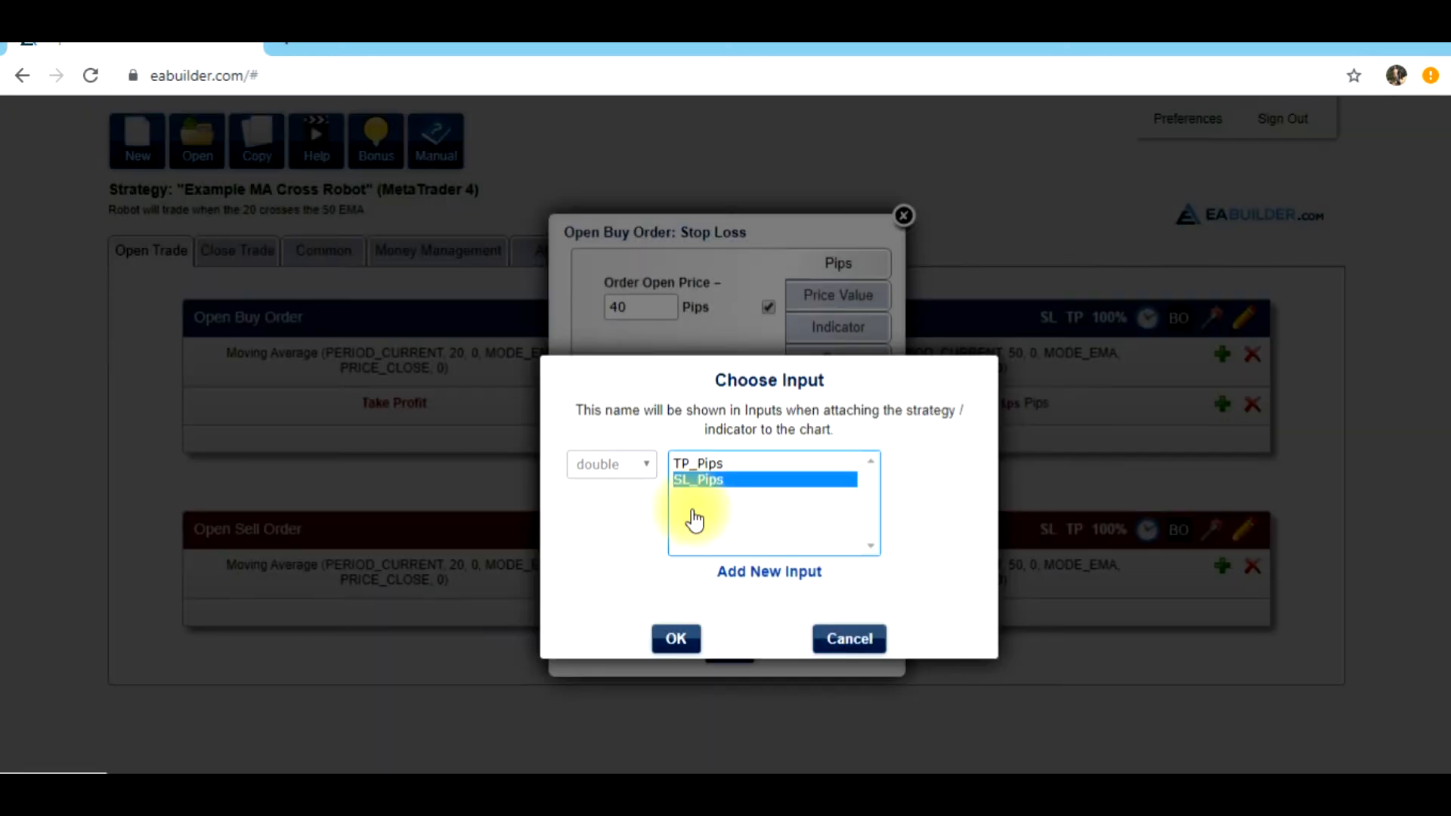
{"action": "left_click", "coordinate": [676, 639]}
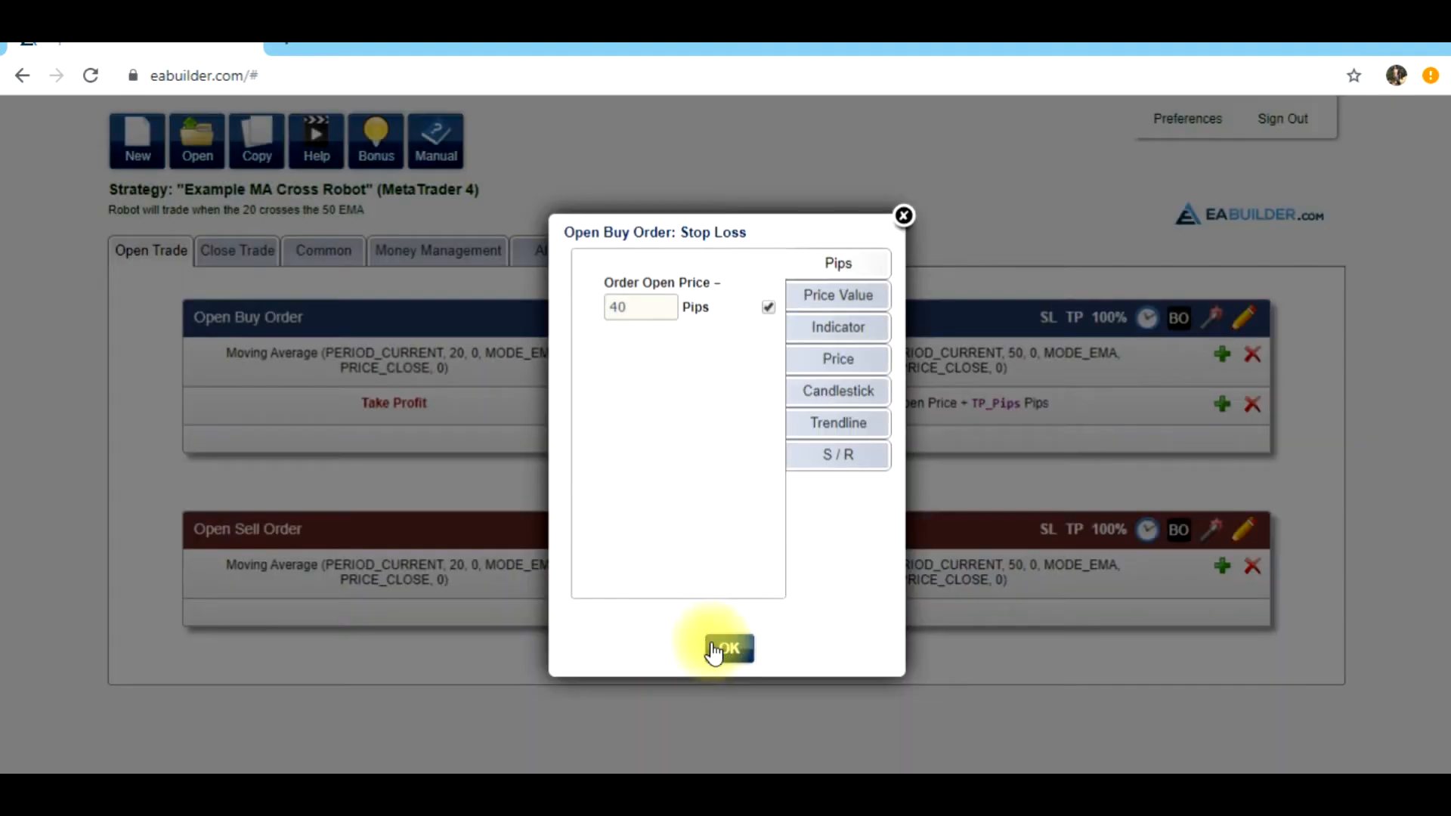
- Confirm the buy stop loss and mirror the buy order onto Open Sell Order
{"action": "left_click", "coordinate": [725, 648]}
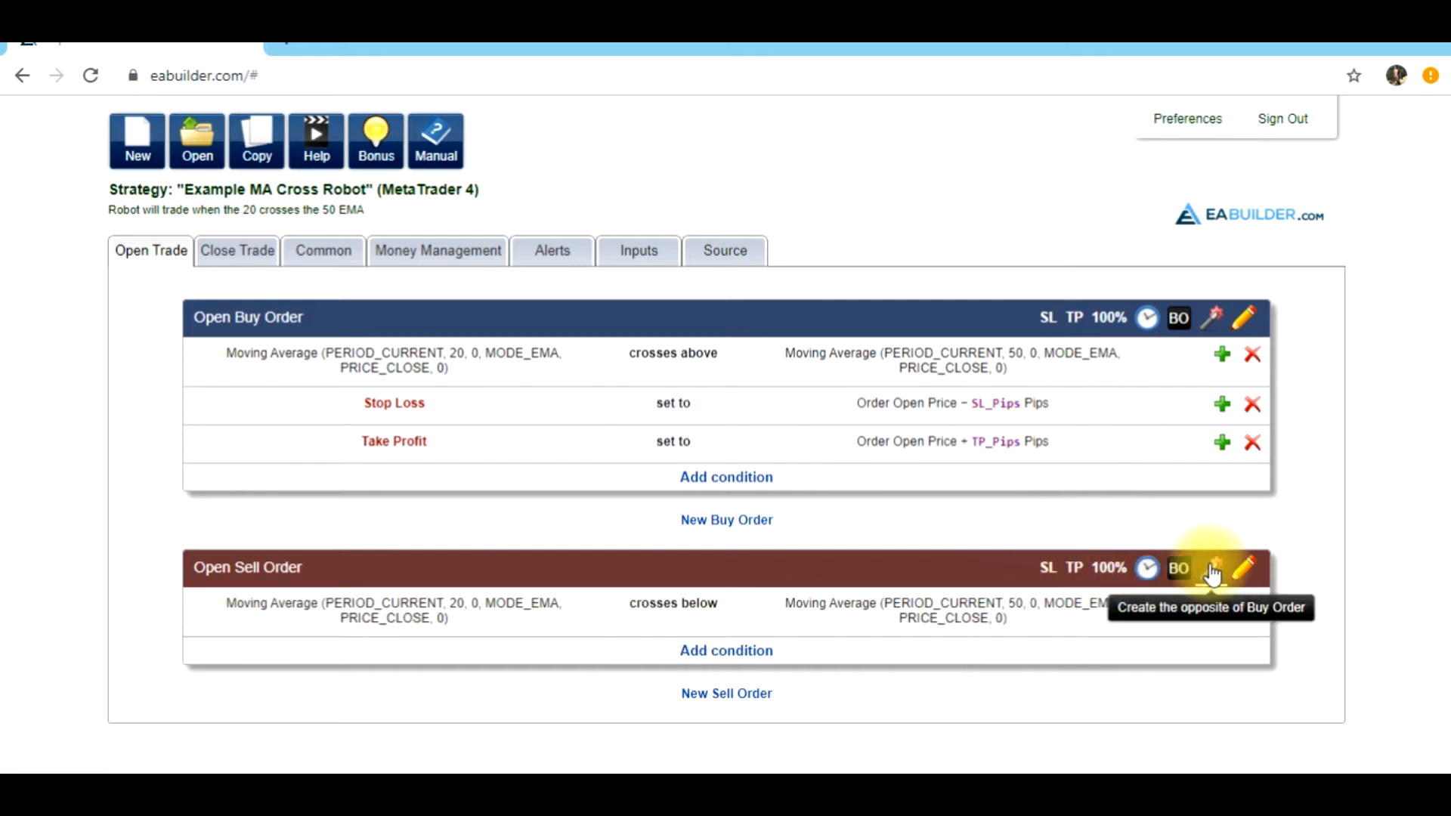
{"action": "left_click", "coordinate": [1212, 568]}
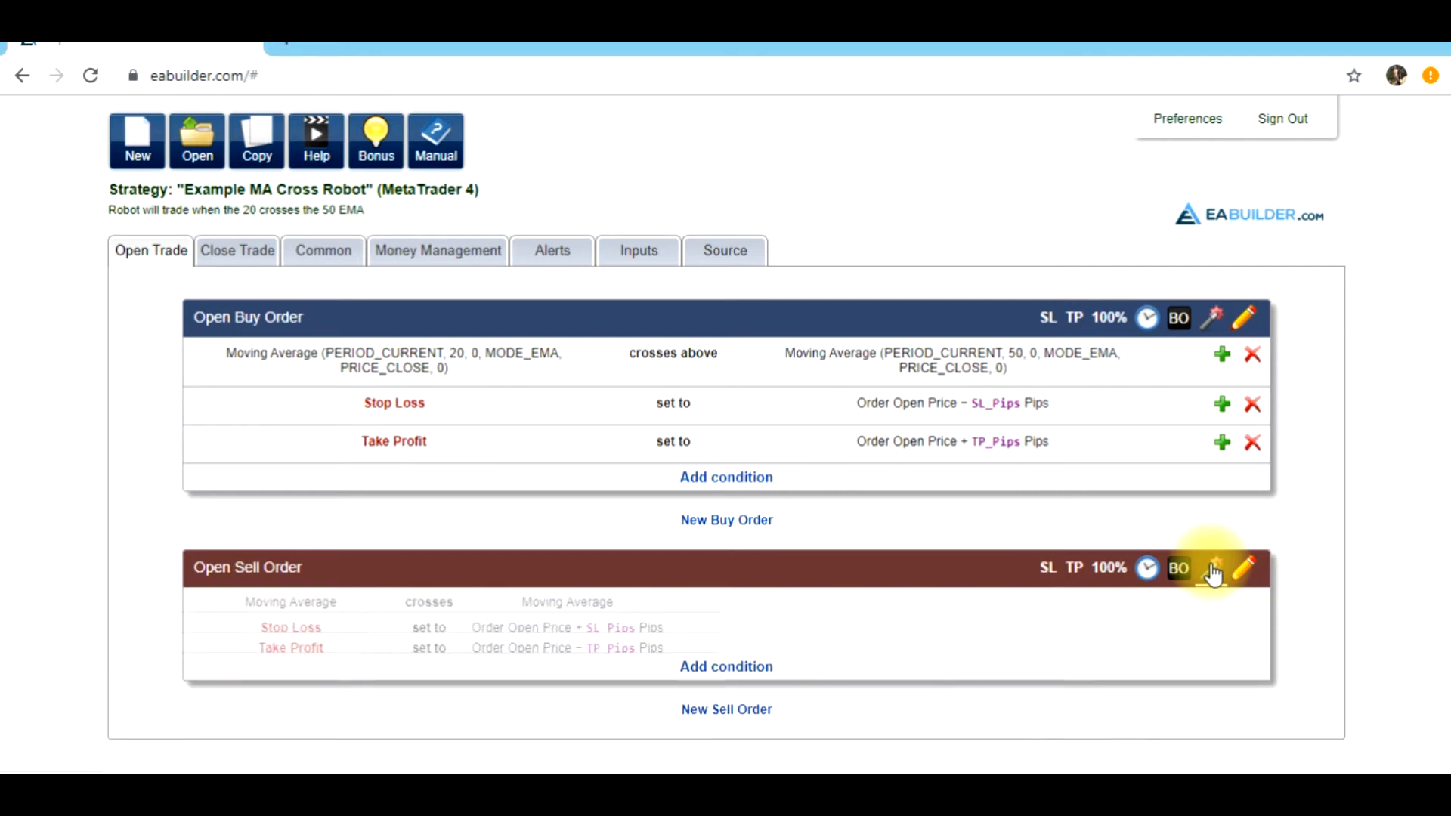
{"action": "left_click", "coordinate": [1243, 567]}
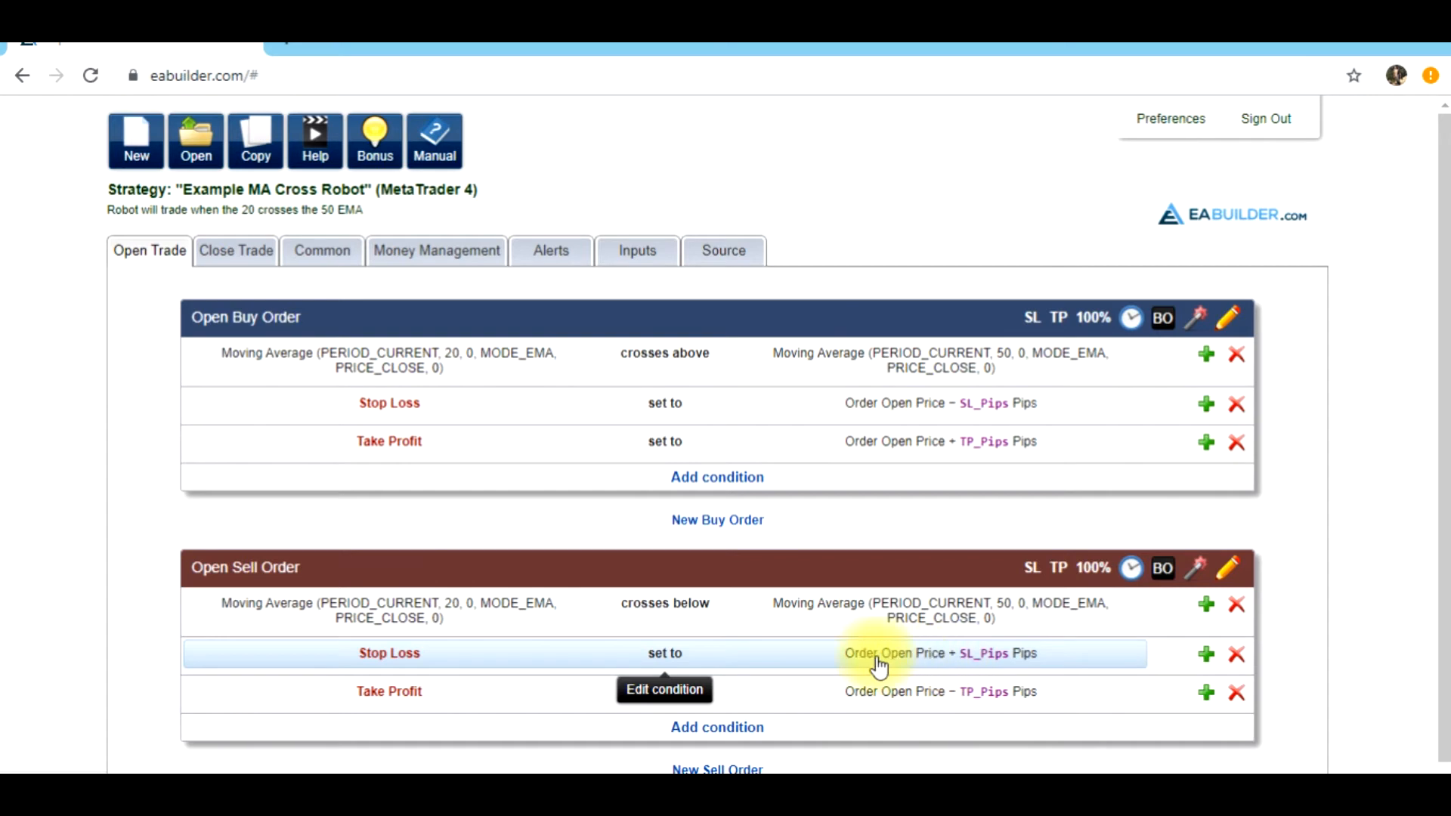
{"action": "mouse_move", "coordinate": [972, 662]}
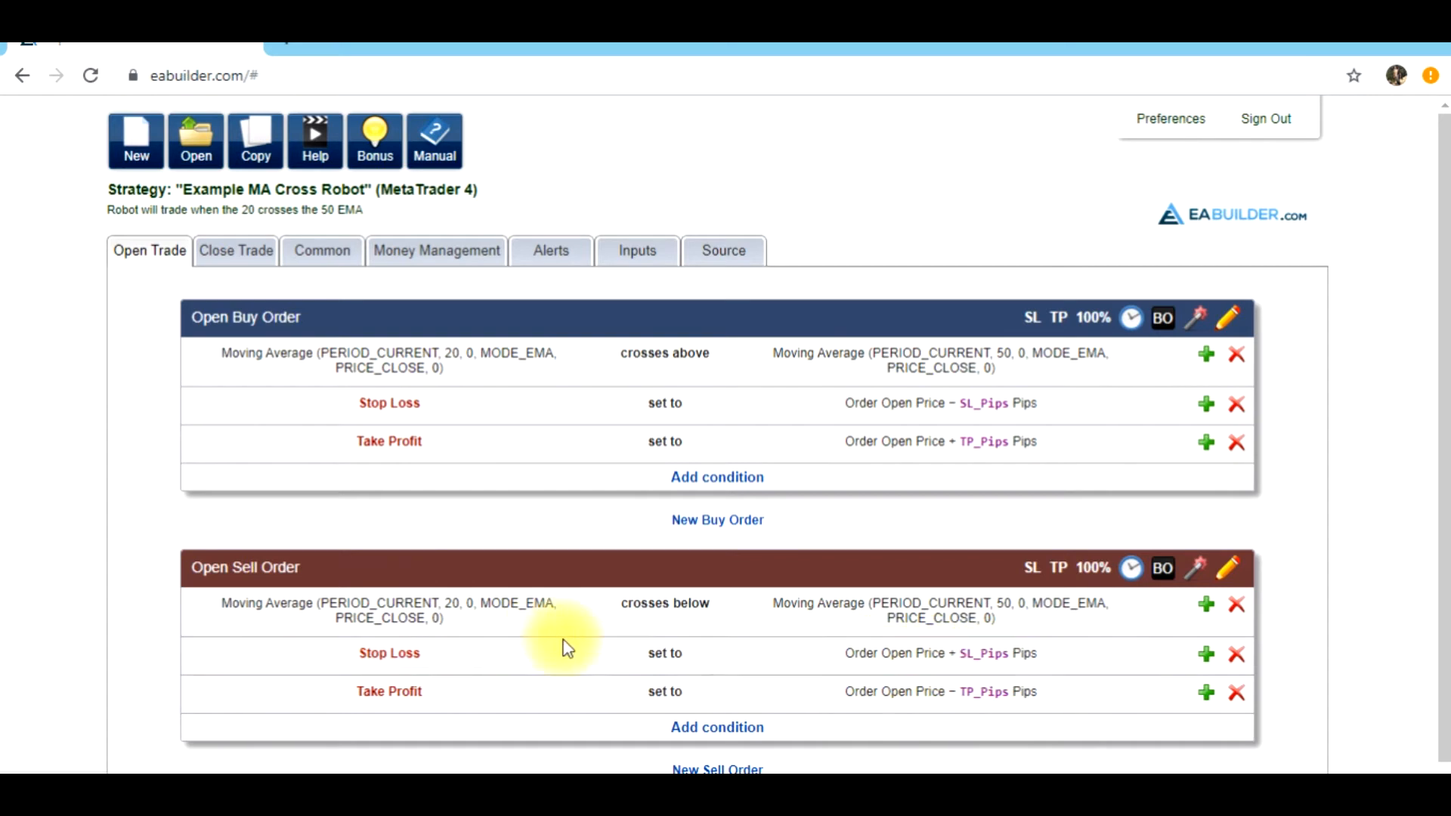
{"action": "mouse_move", "coordinate": [763, 689]}
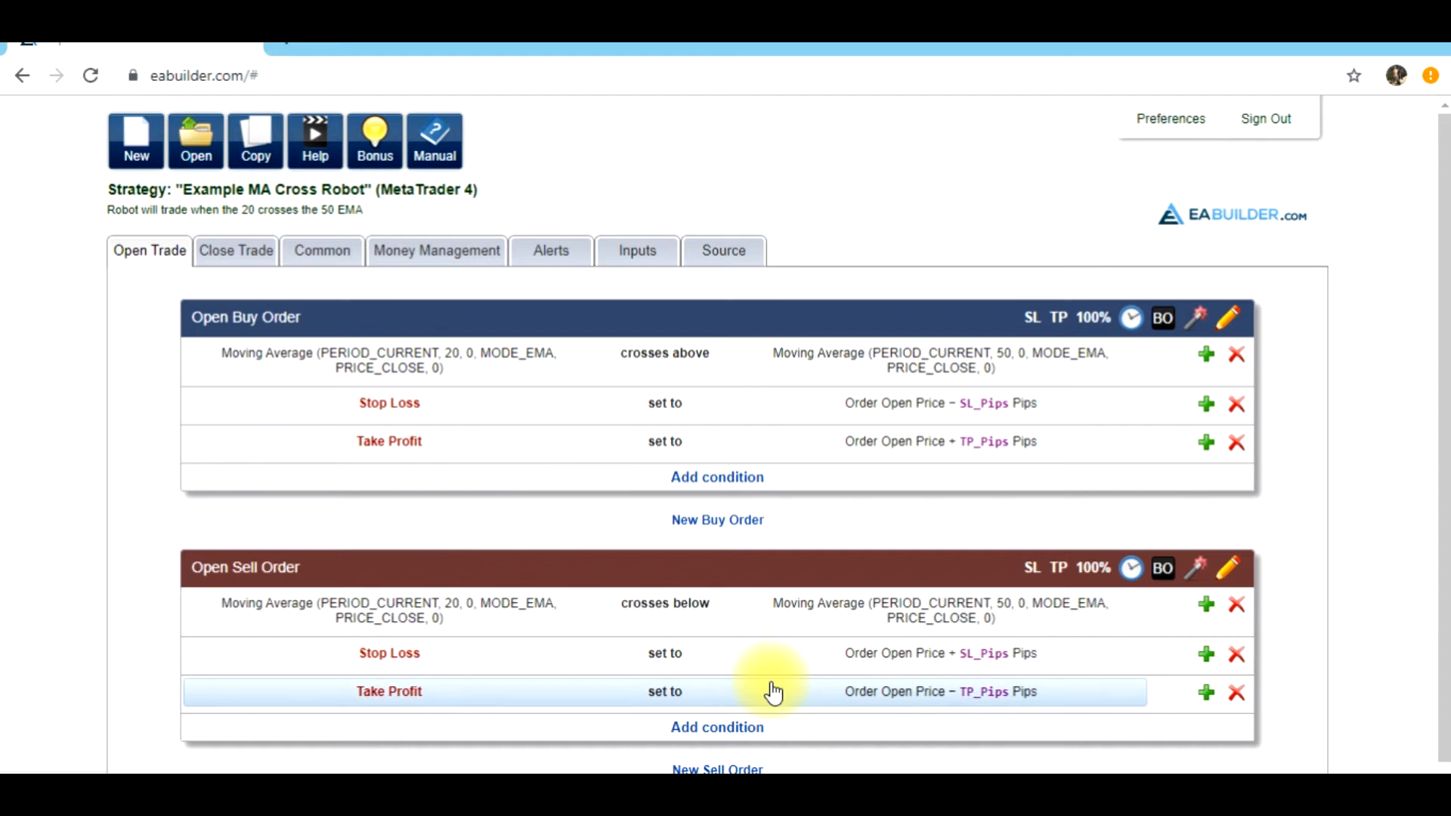
{"action": "mouse_move", "coordinate": [971, 667]}
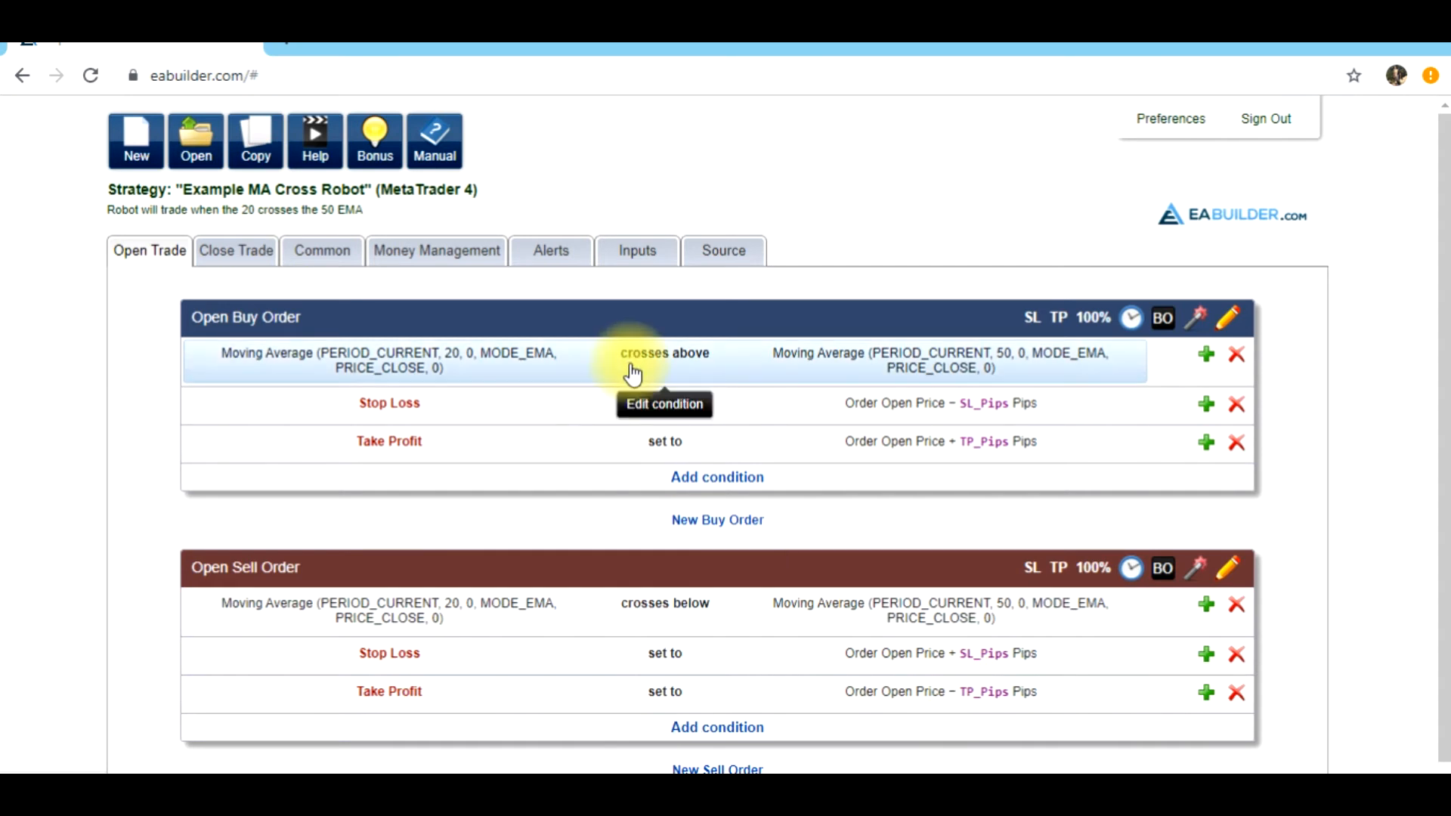
- Check the inputs and MQL4 source declaring TP_Pips = 100 and SL_Pips = 40, then return to MT4
{"action": "left_click", "coordinate": [637, 250]}
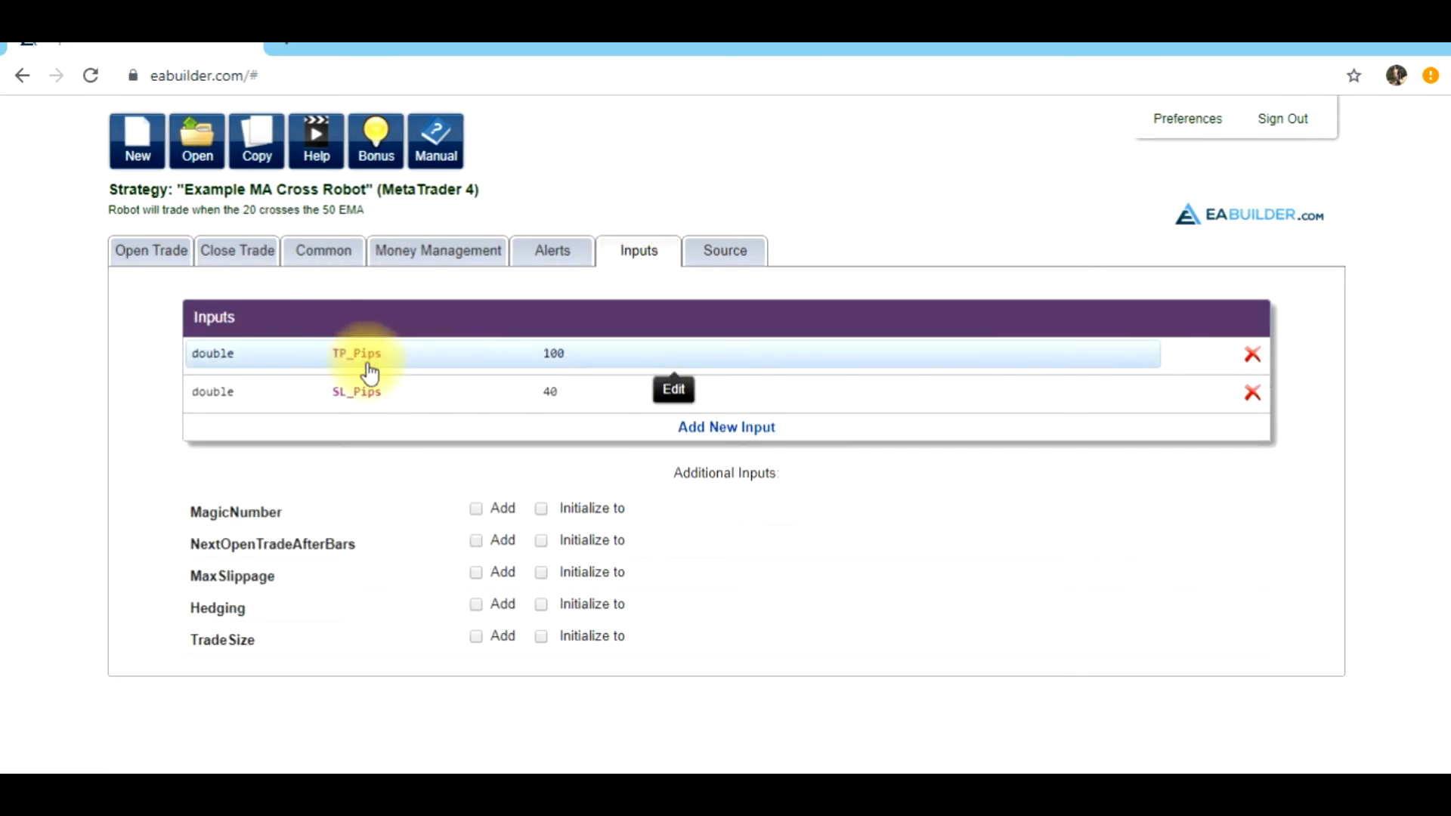
{"action": "mouse_move", "coordinate": [356, 402]}
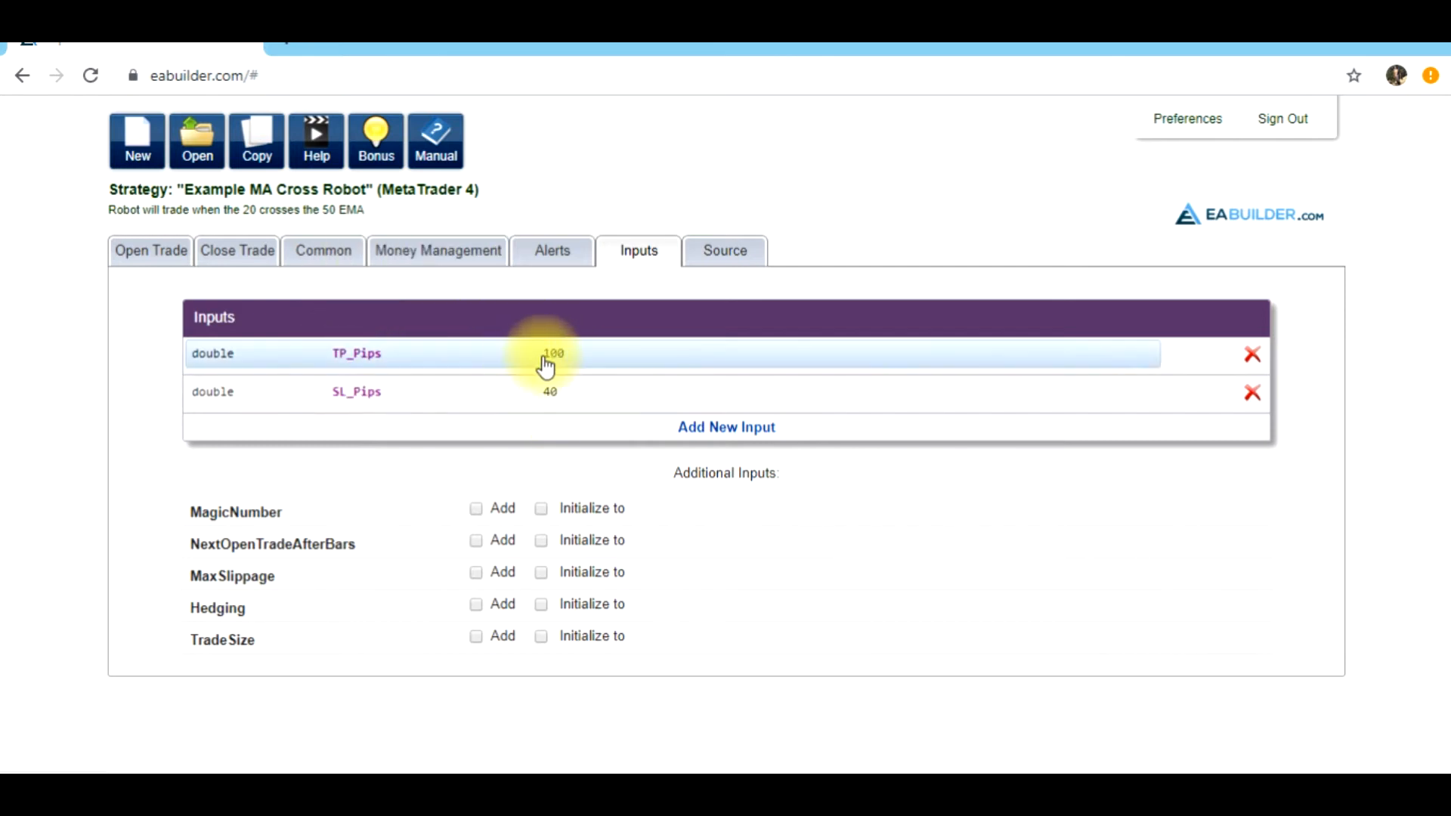
{"action": "mouse_move", "coordinate": [553, 361]}
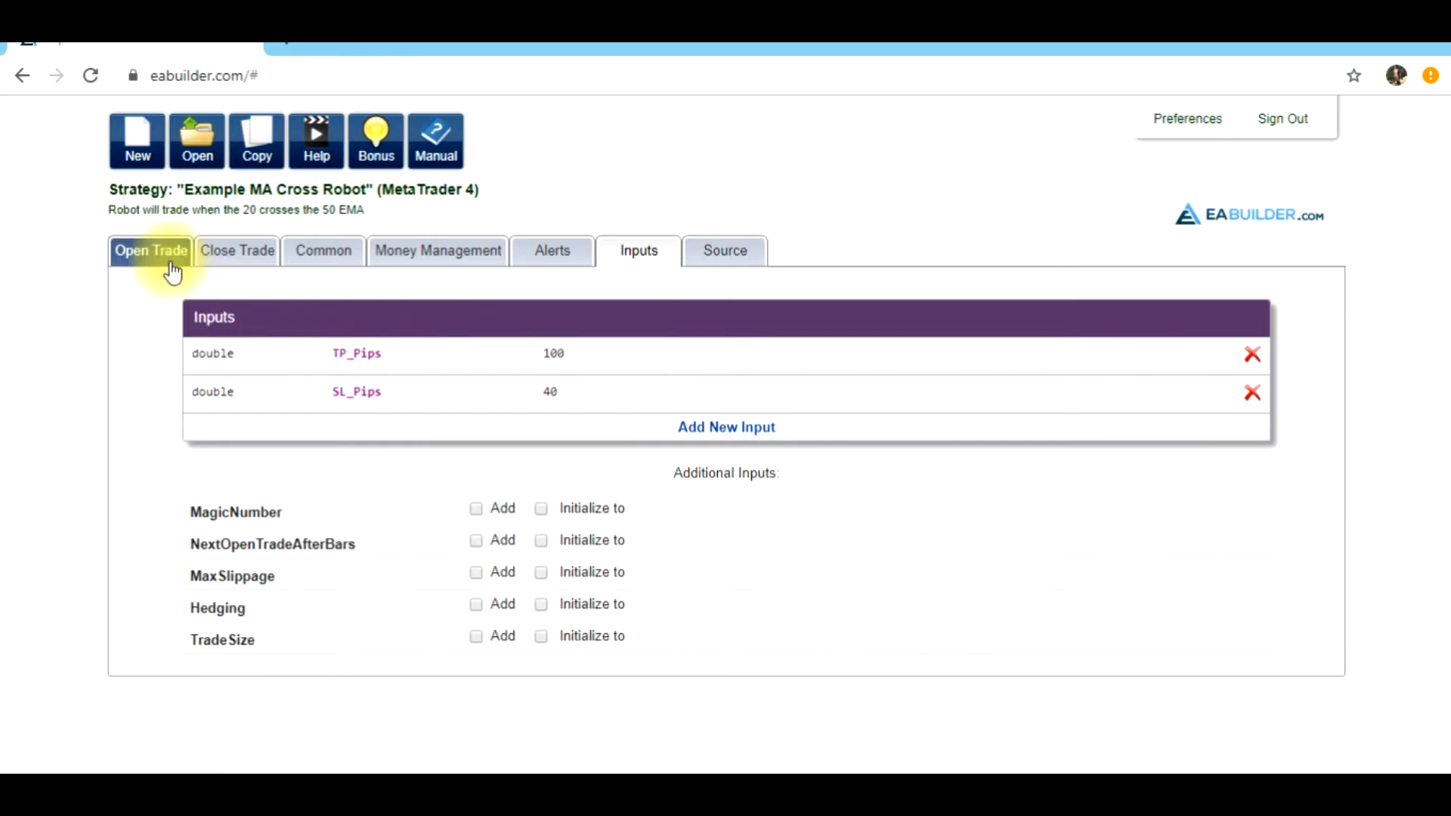
{"action": "left_click", "coordinate": [724, 250]}
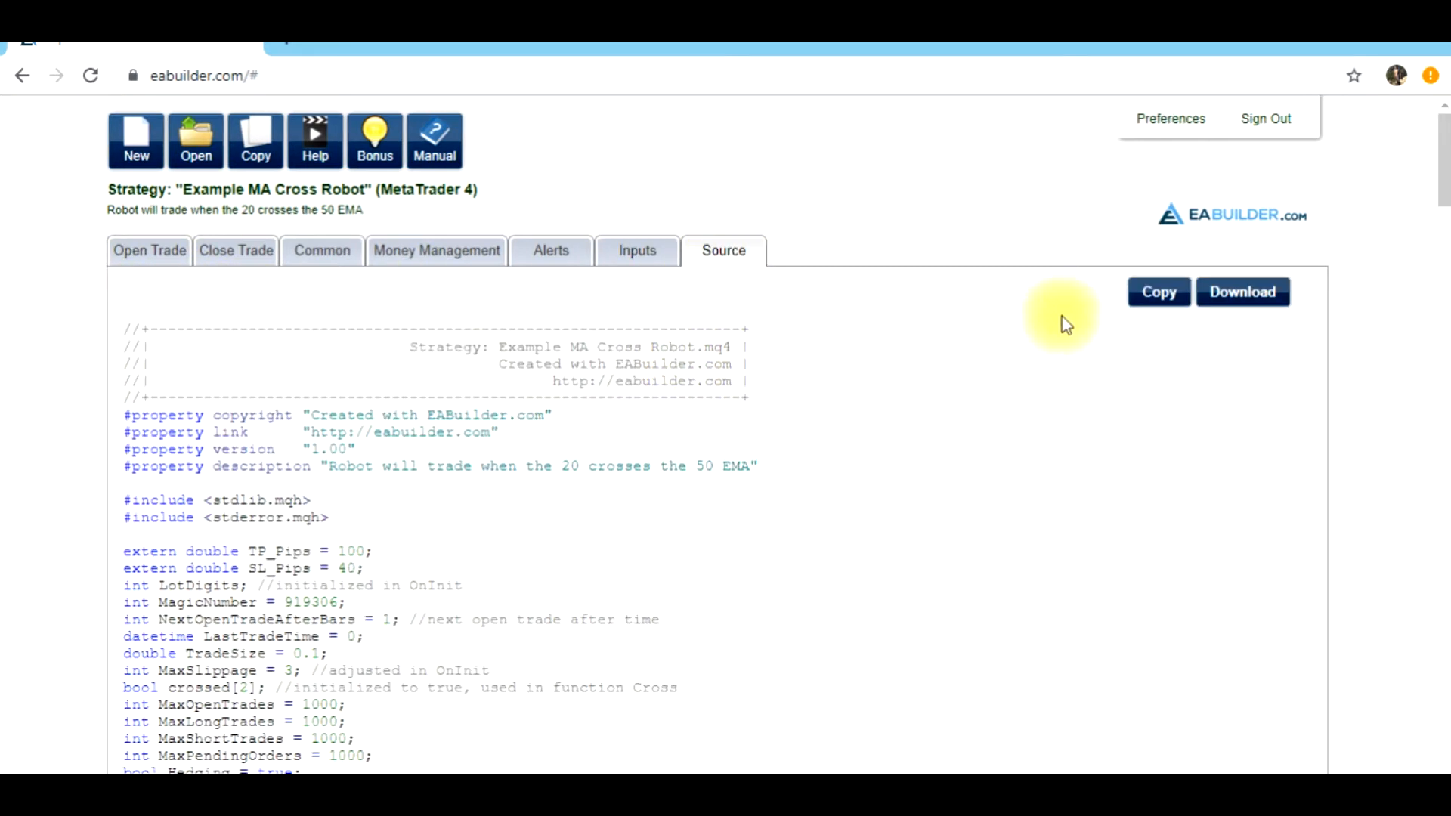
{"action": "left_click", "coordinate": [1158, 291]}
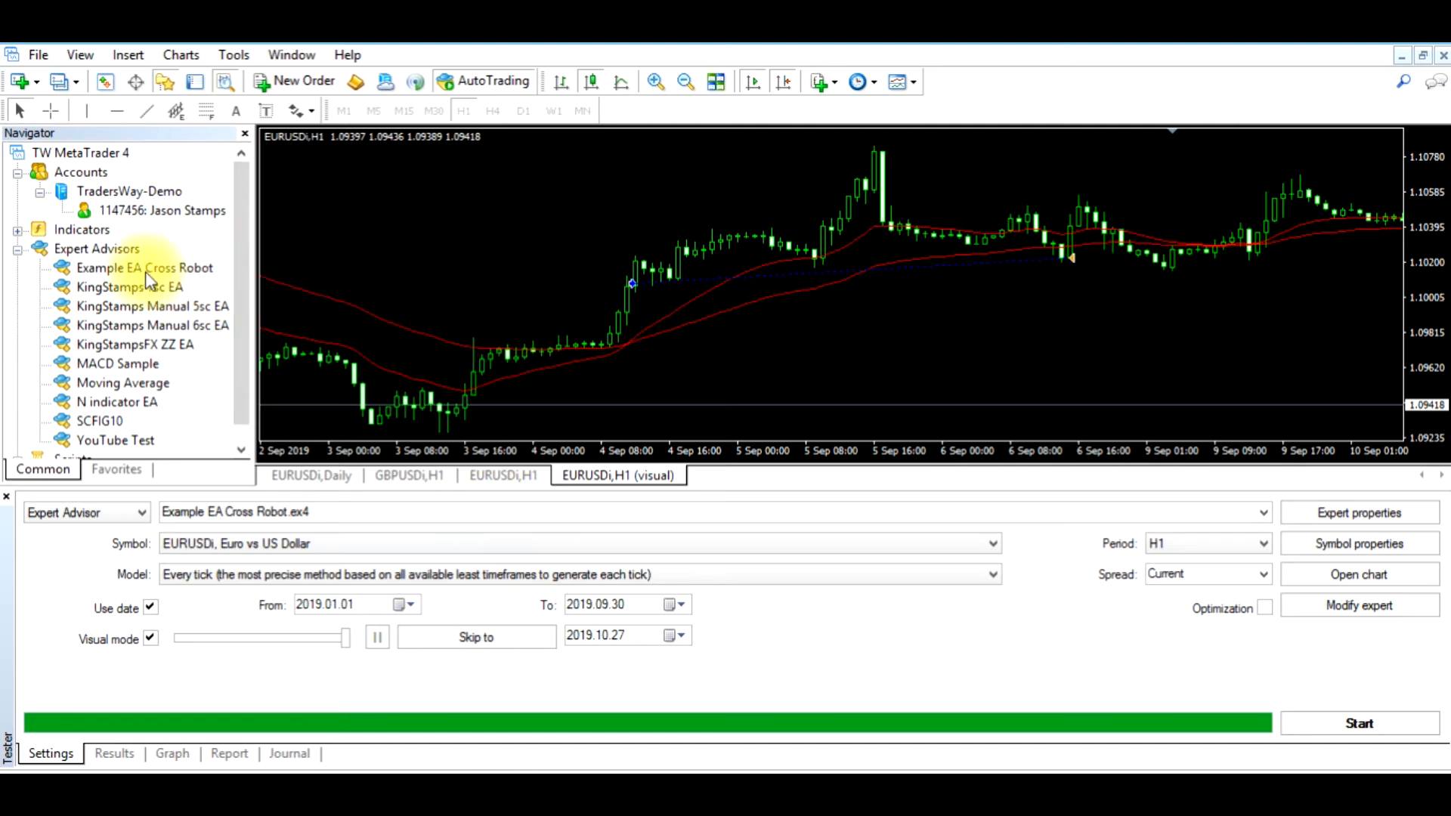
- Paste the SL_Pips/TP_Pips order modifications into Example EA Cross Robot's sell block and compile
{"action": "right_click", "coordinate": [146, 268]}
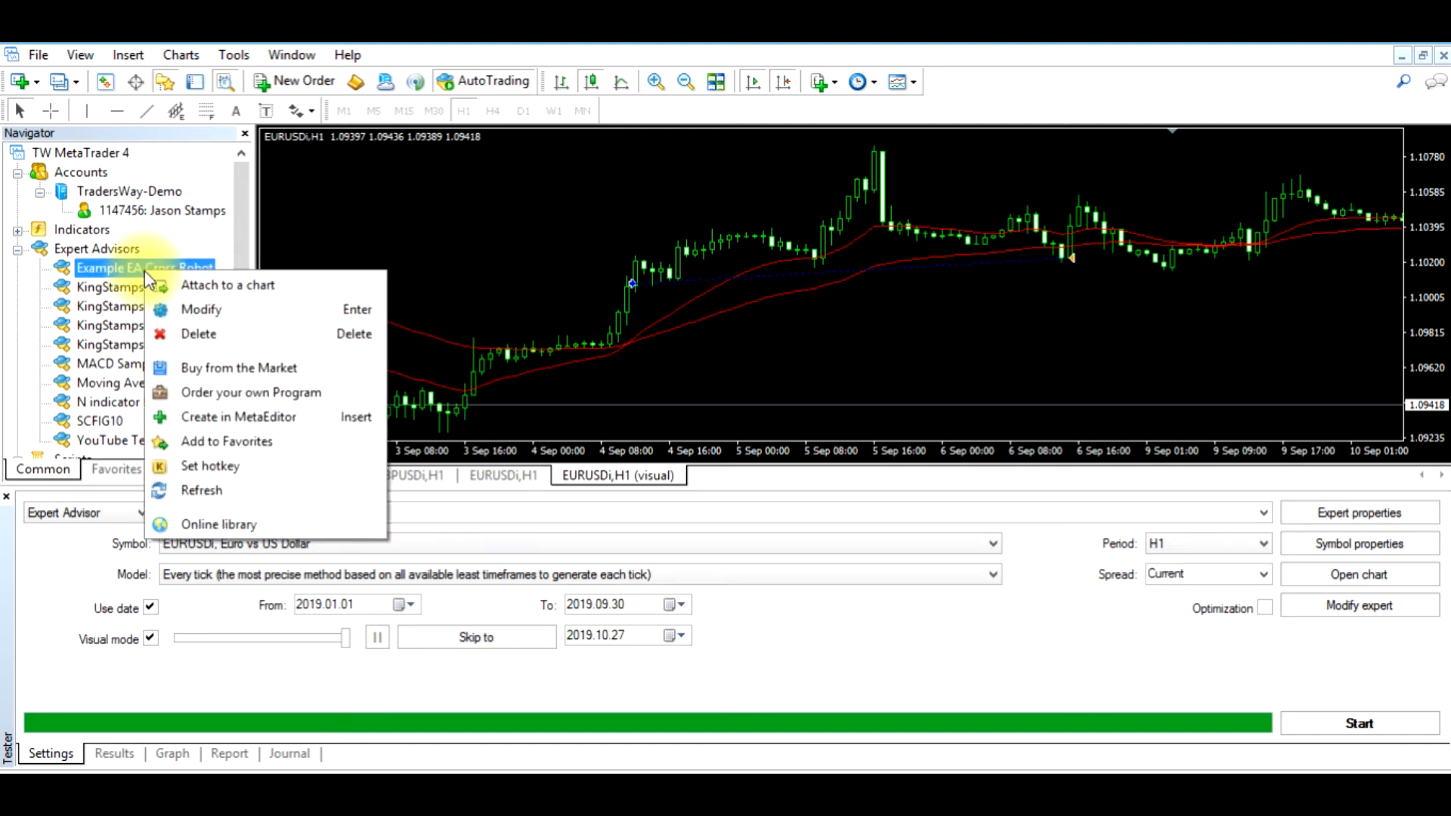
{"action": "mouse_move", "coordinate": [201, 308]}
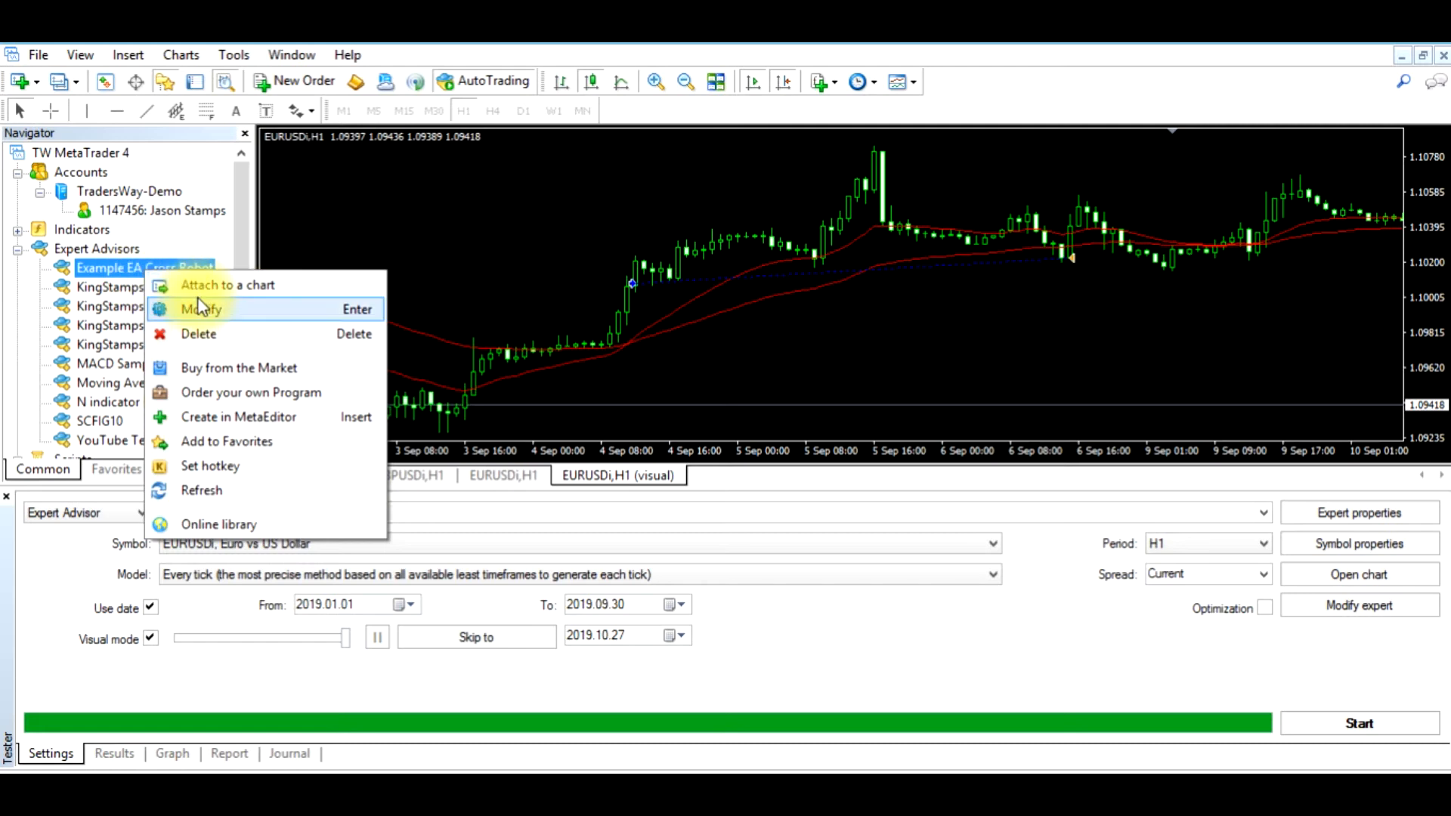
{"action": "mouse_move", "coordinate": [213, 334]}
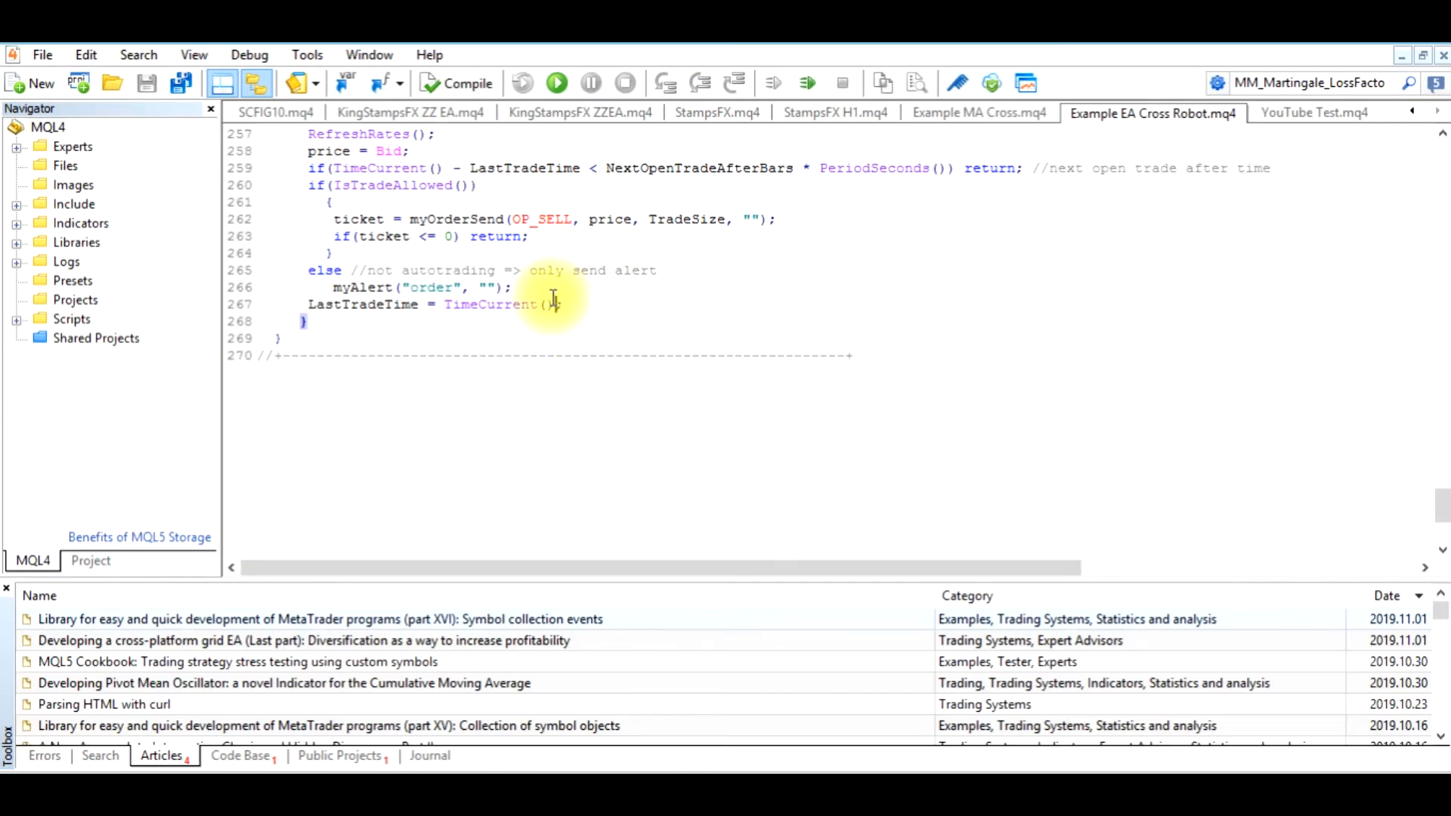
{"action": "right_click", "coordinate": [551, 305]}
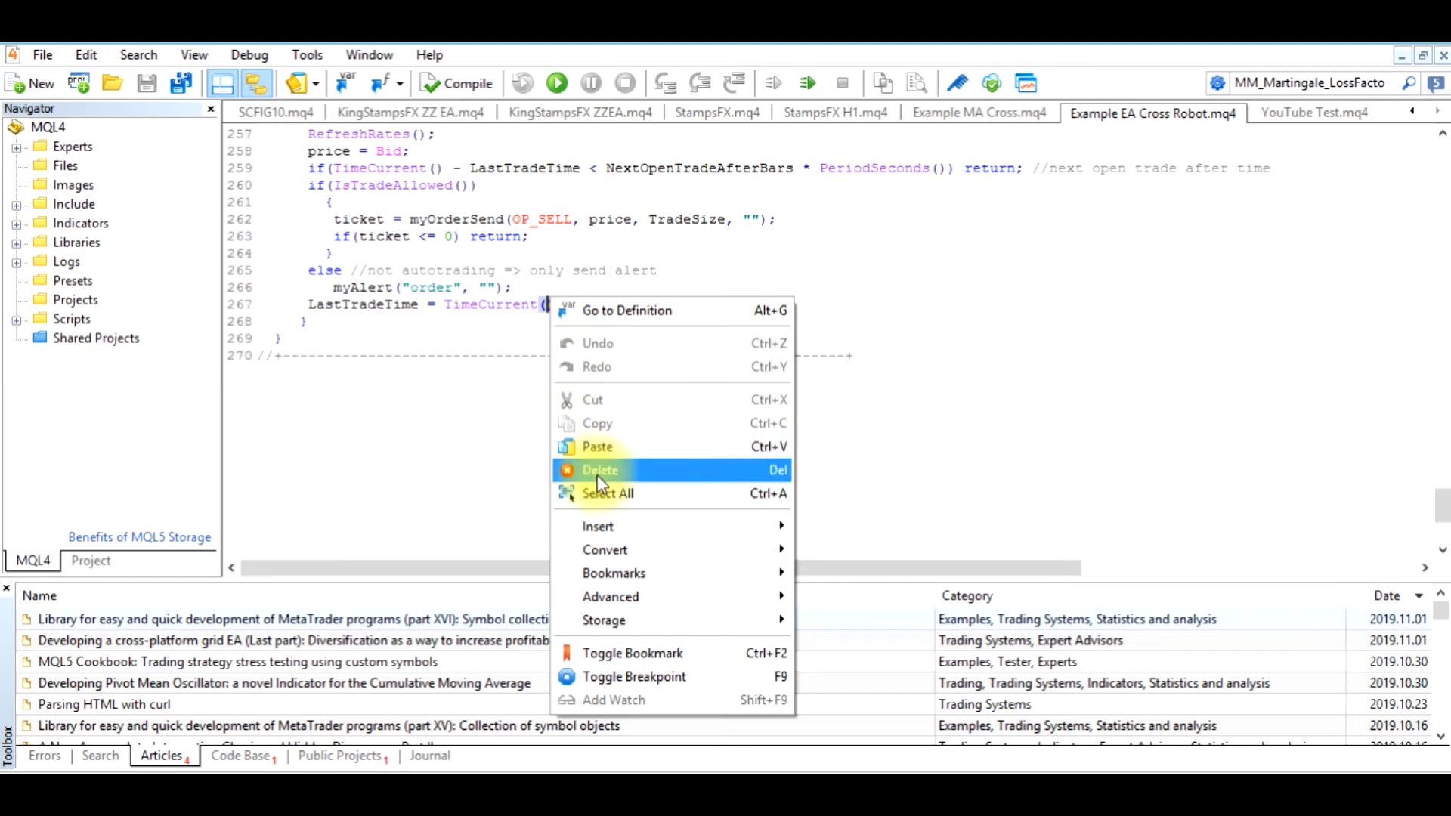
{"action": "left_click", "coordinate": [599, 470]}
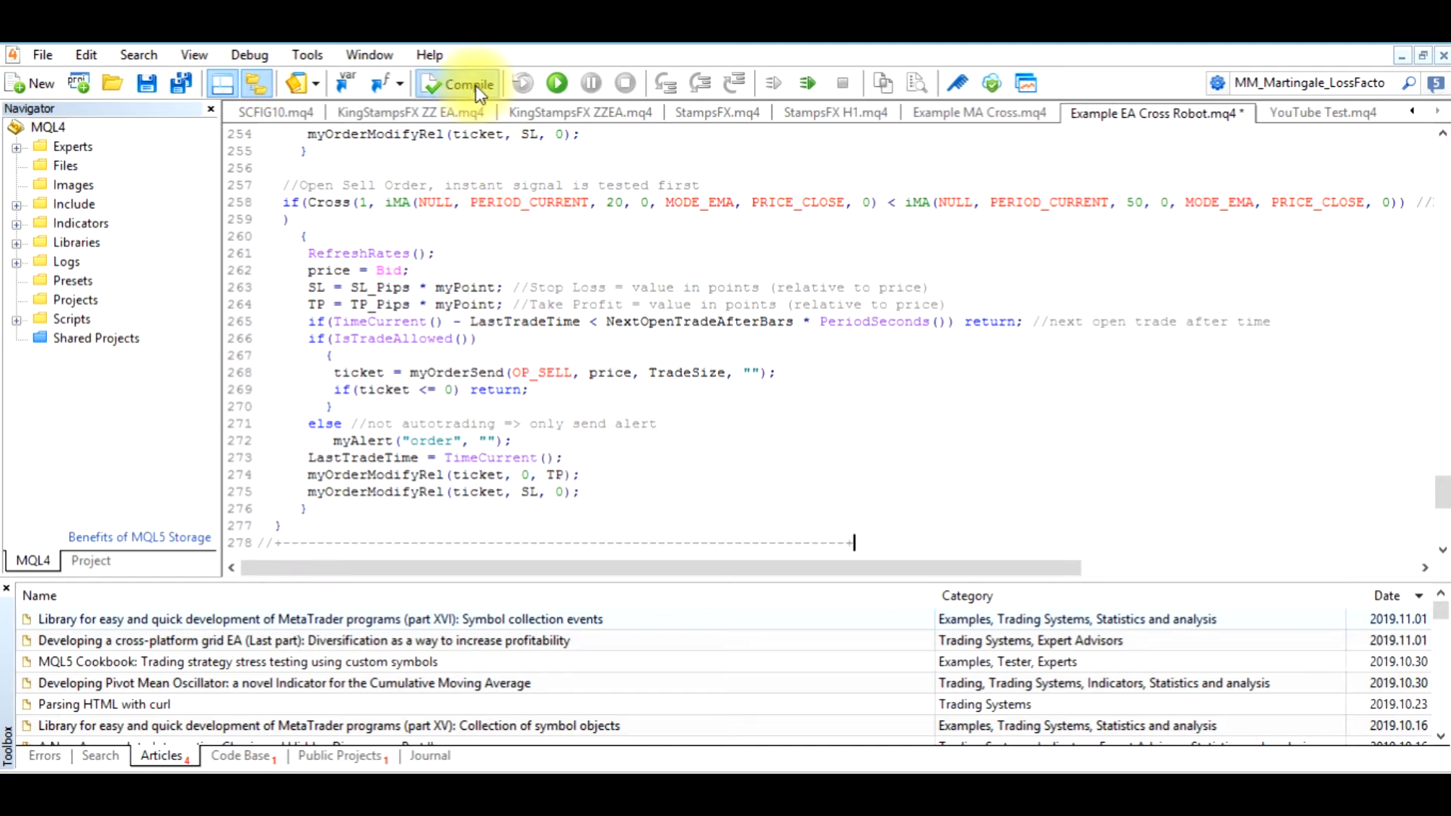
{"action": "left_click", "coordinate": [454, 82]}
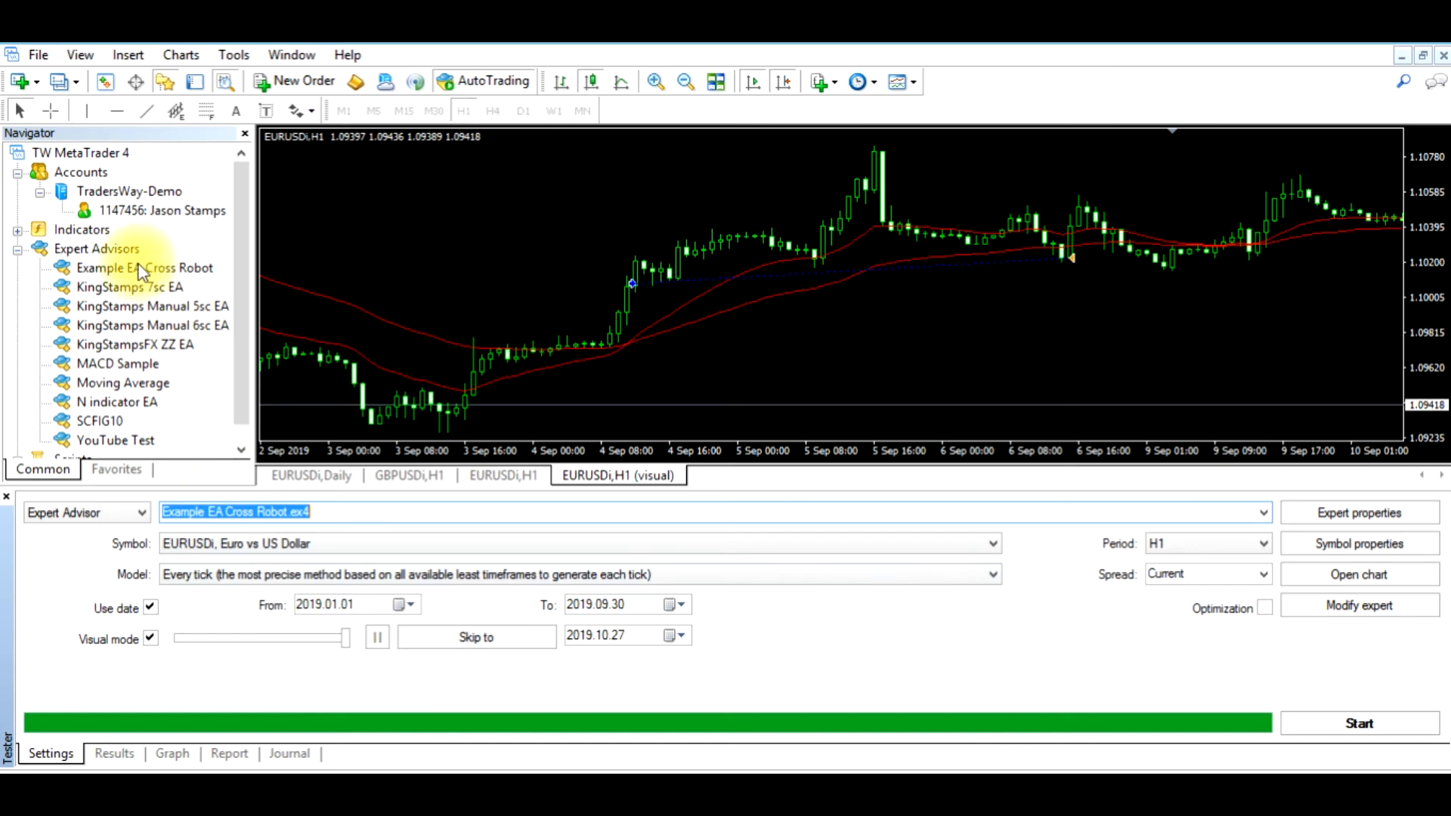
{"action": "right_click", "coordinate": [96, 248]}
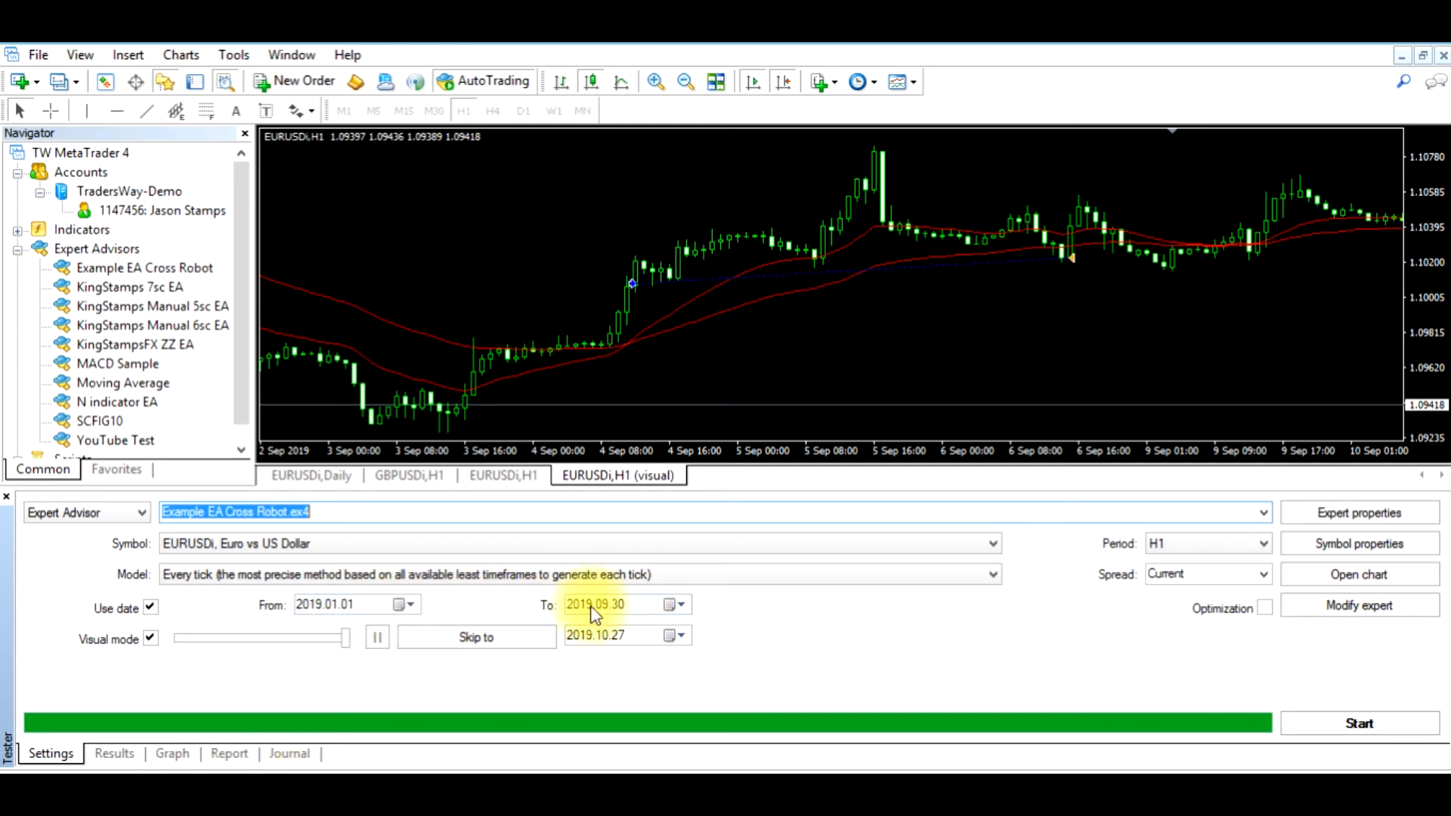
{"action": "mouse_move", "coordinate": [1066, 638]}
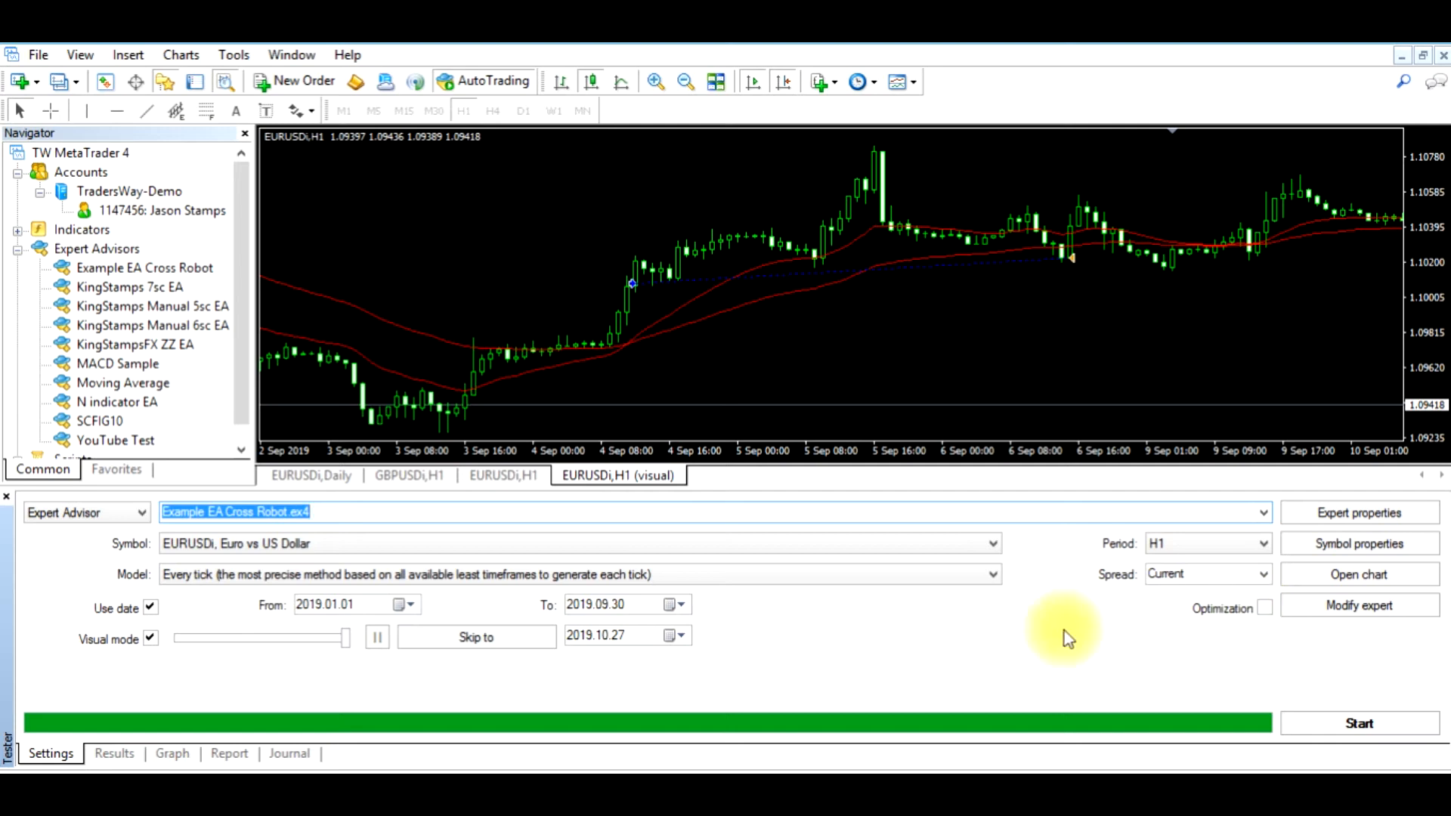
{"action": "mouse_move", "coordinate": [930, 629]}
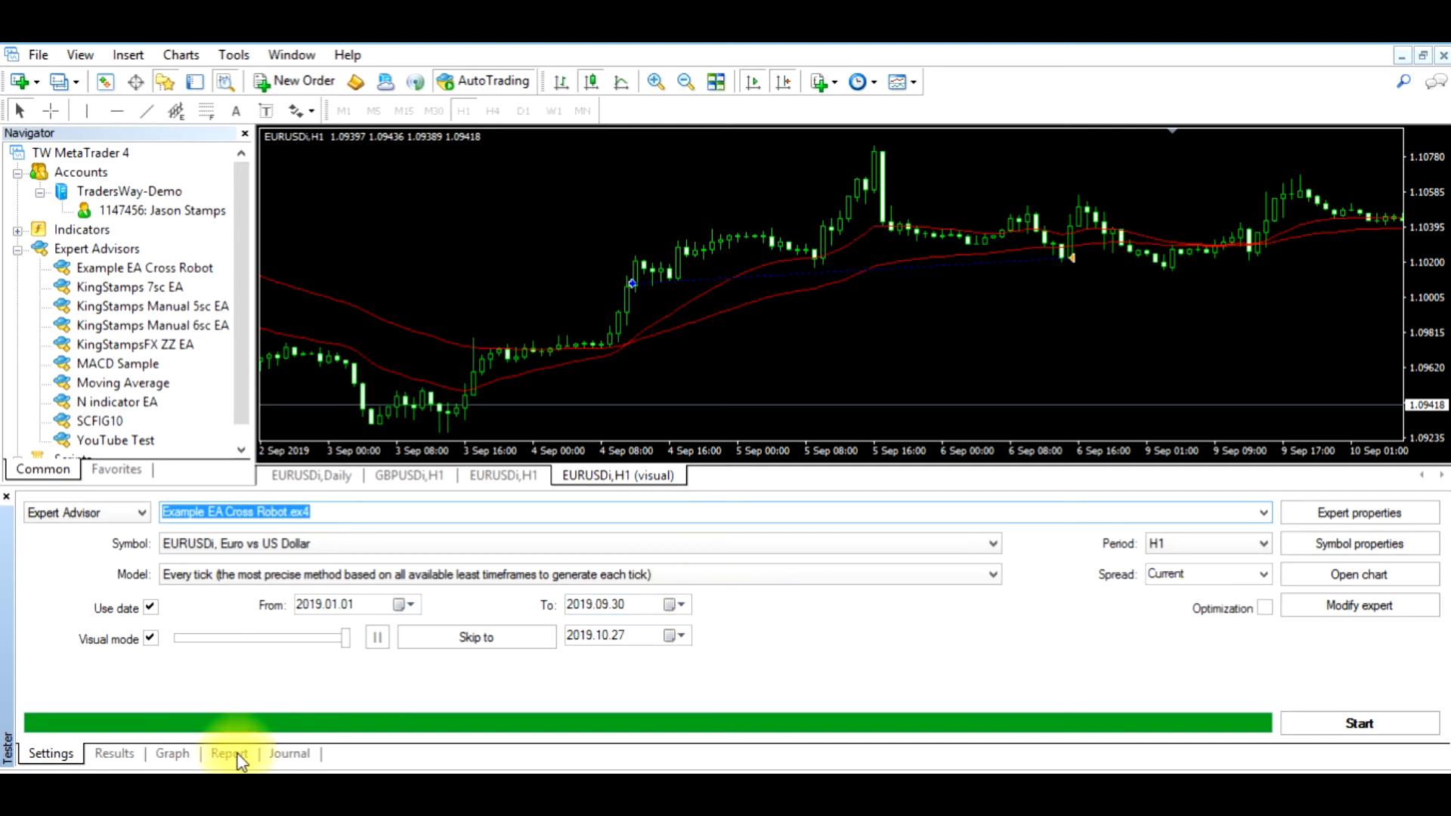
{"action": "left_click", "coordinate": [228, 752]}
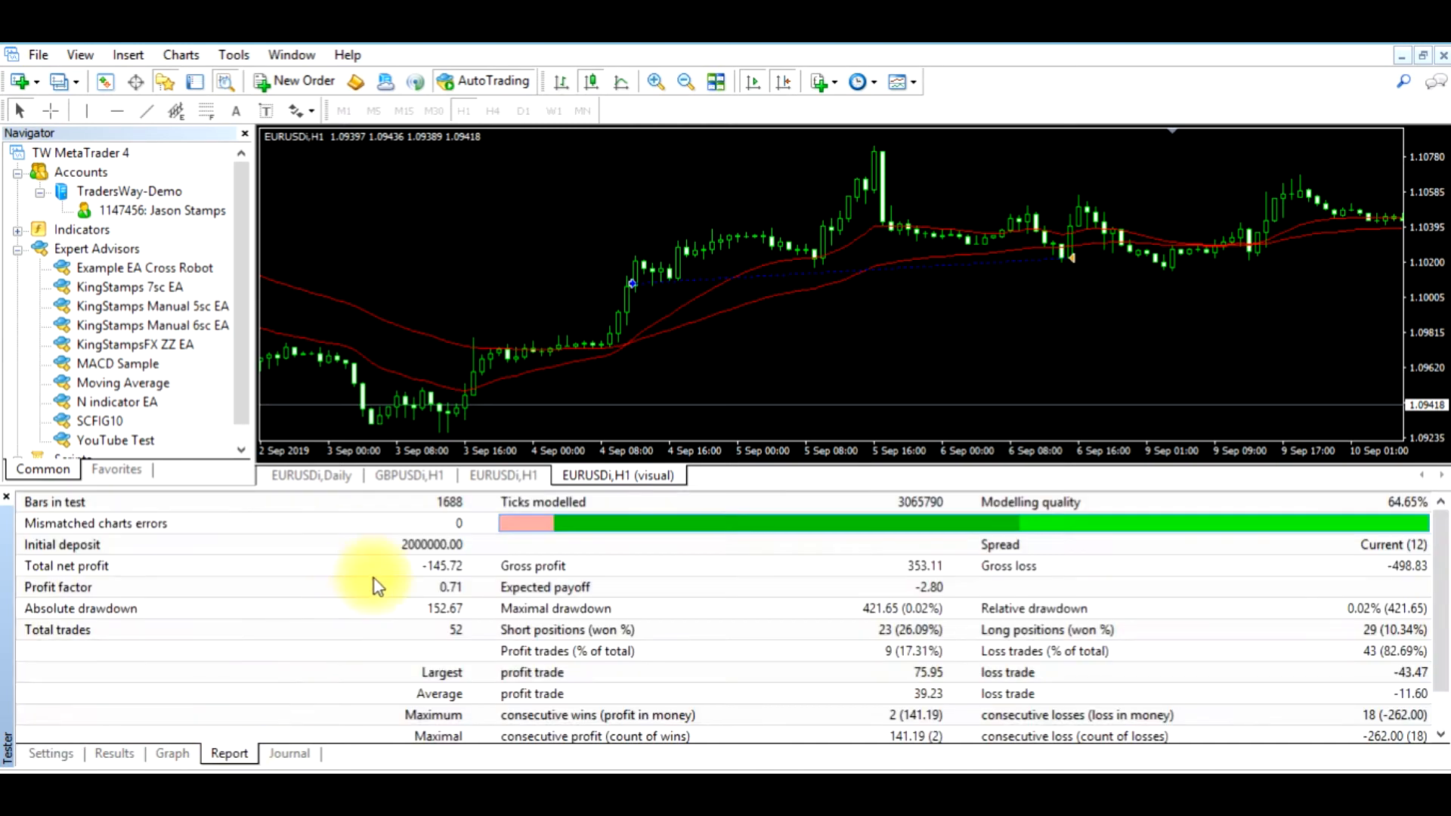
{"action": "mouse_move", "coordinate": [453, 578]}
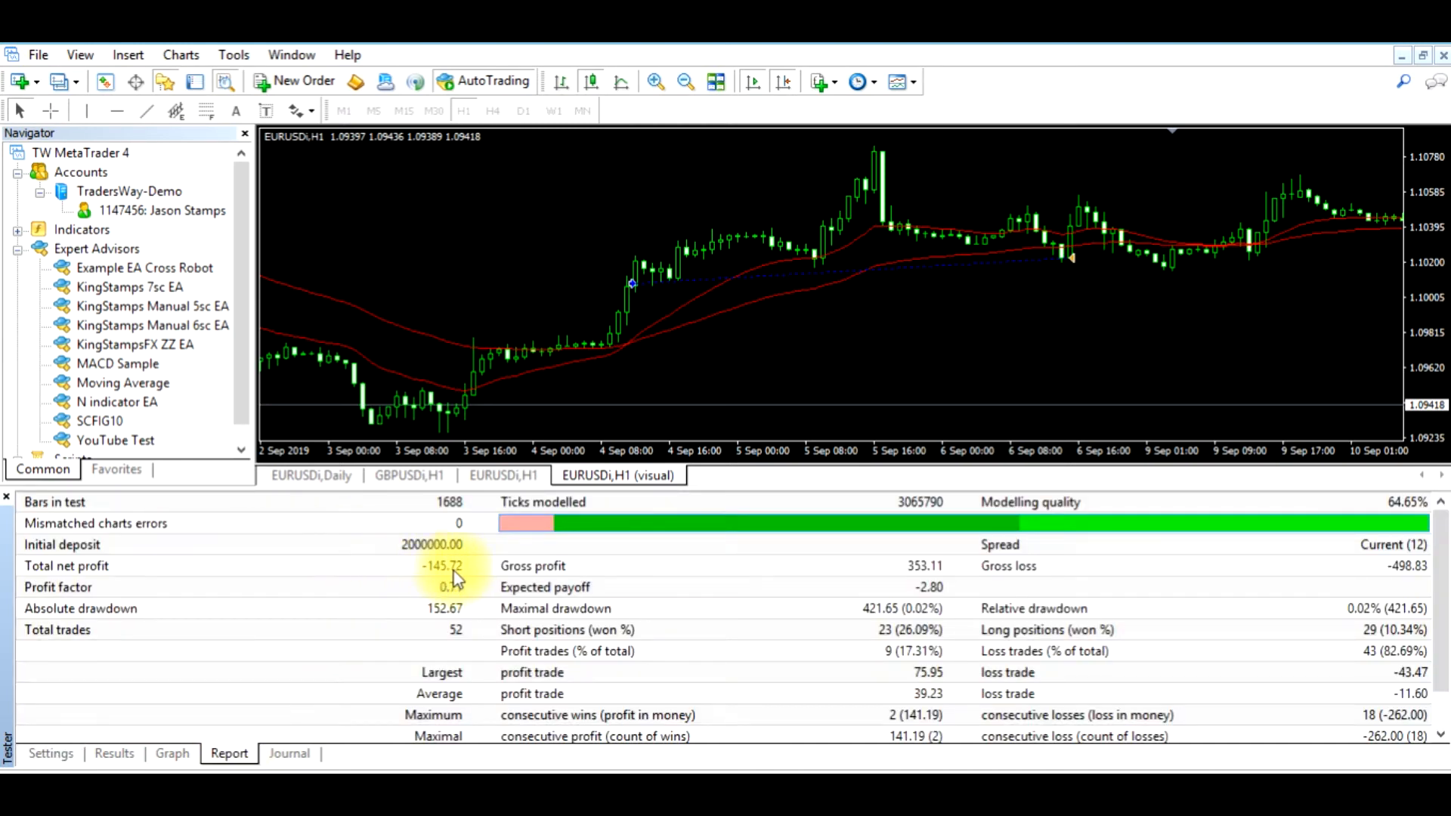
{"action": "left_click", "coordinate": [50, 753]}
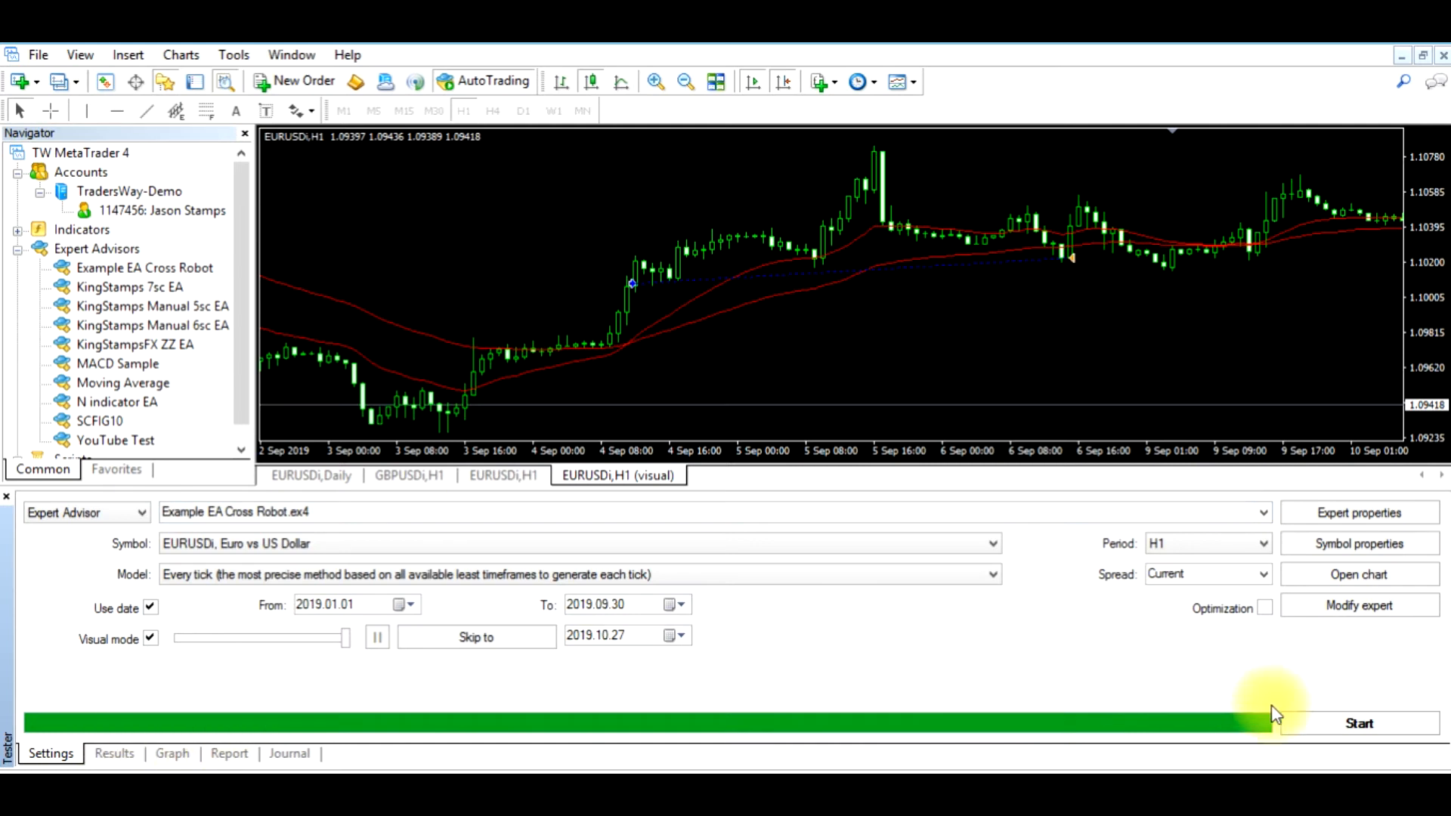
{"action": "mouse_move", "coordinate": [1303, 692]}
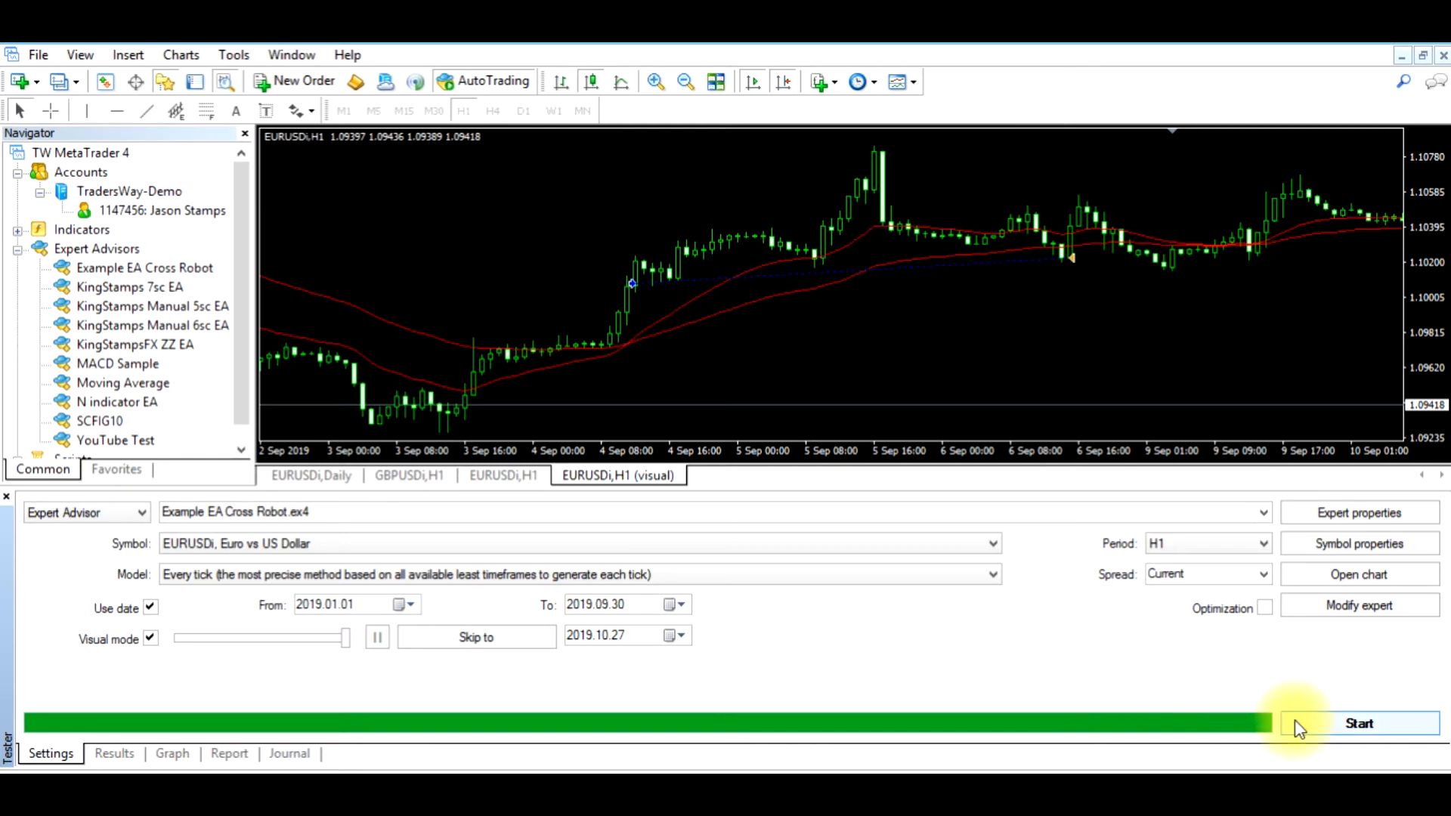
- Run the updated EA backtest and confirm the report shows 501.35 net profit over 57 trades
{"action": "left_click", "coordinate": [1358, 722]}
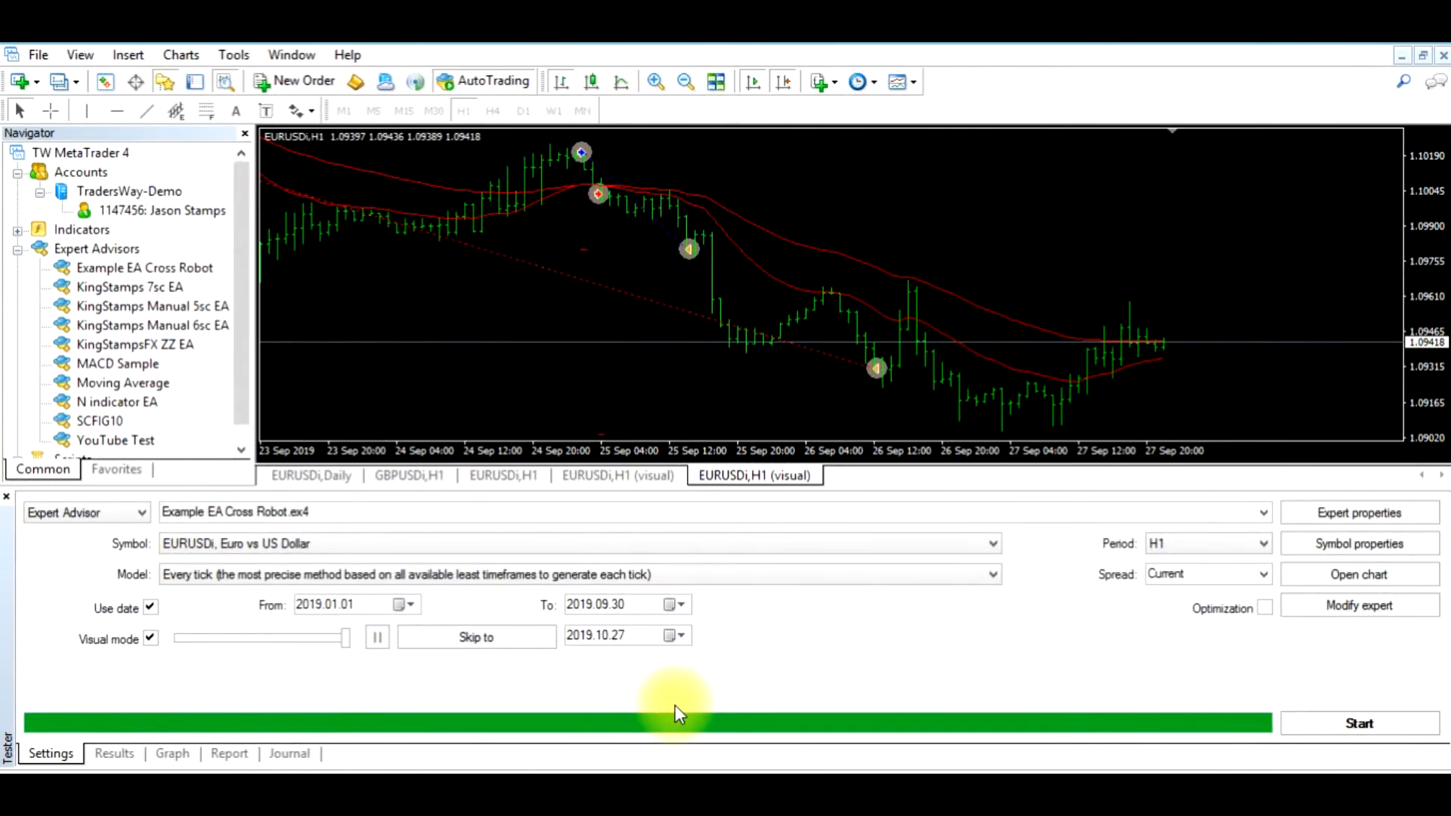
{"action": "mouse_move", "coordinate": [812, 669]}
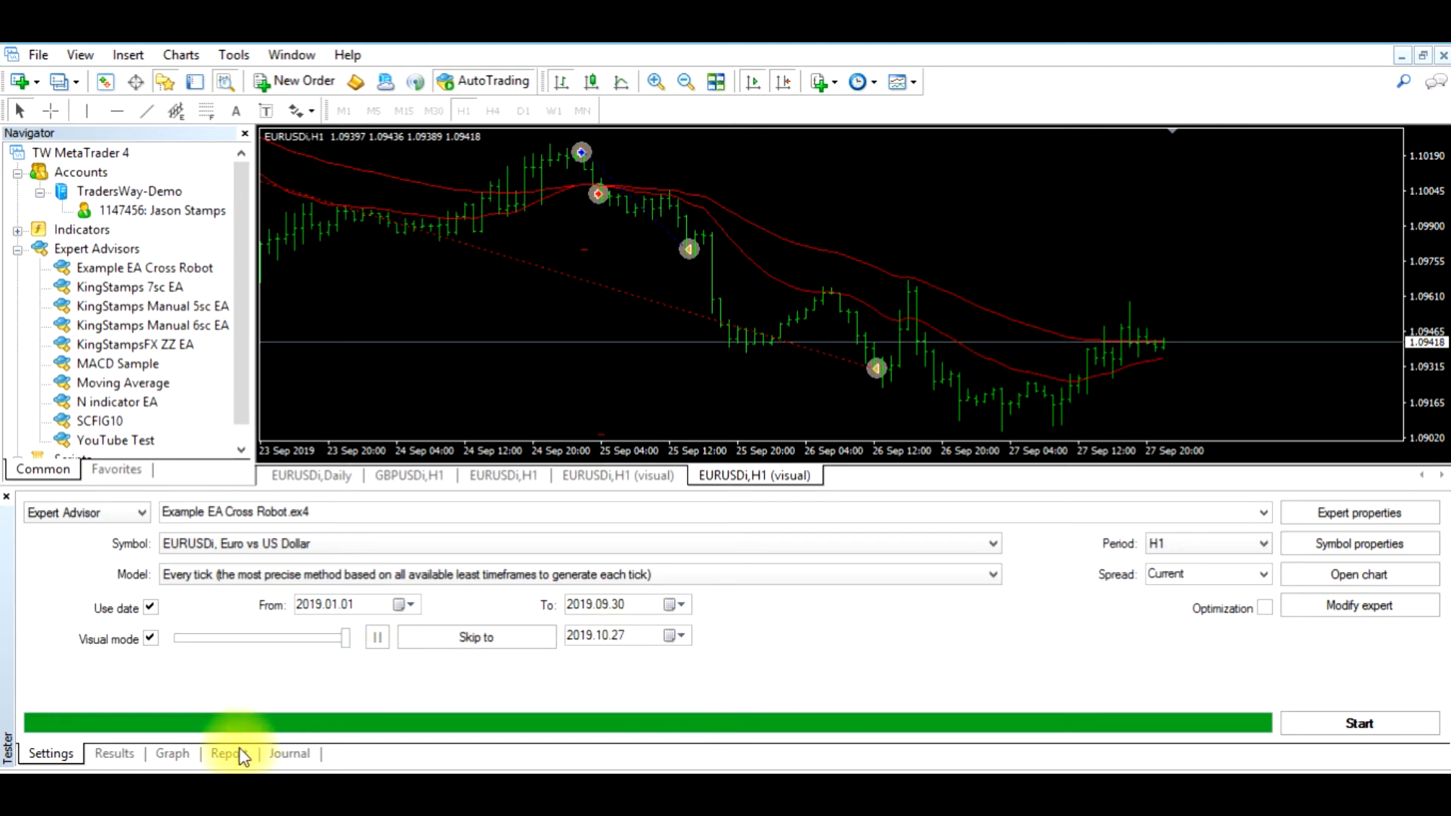
{"action": "left_click", "coordinate": [228, 753]}
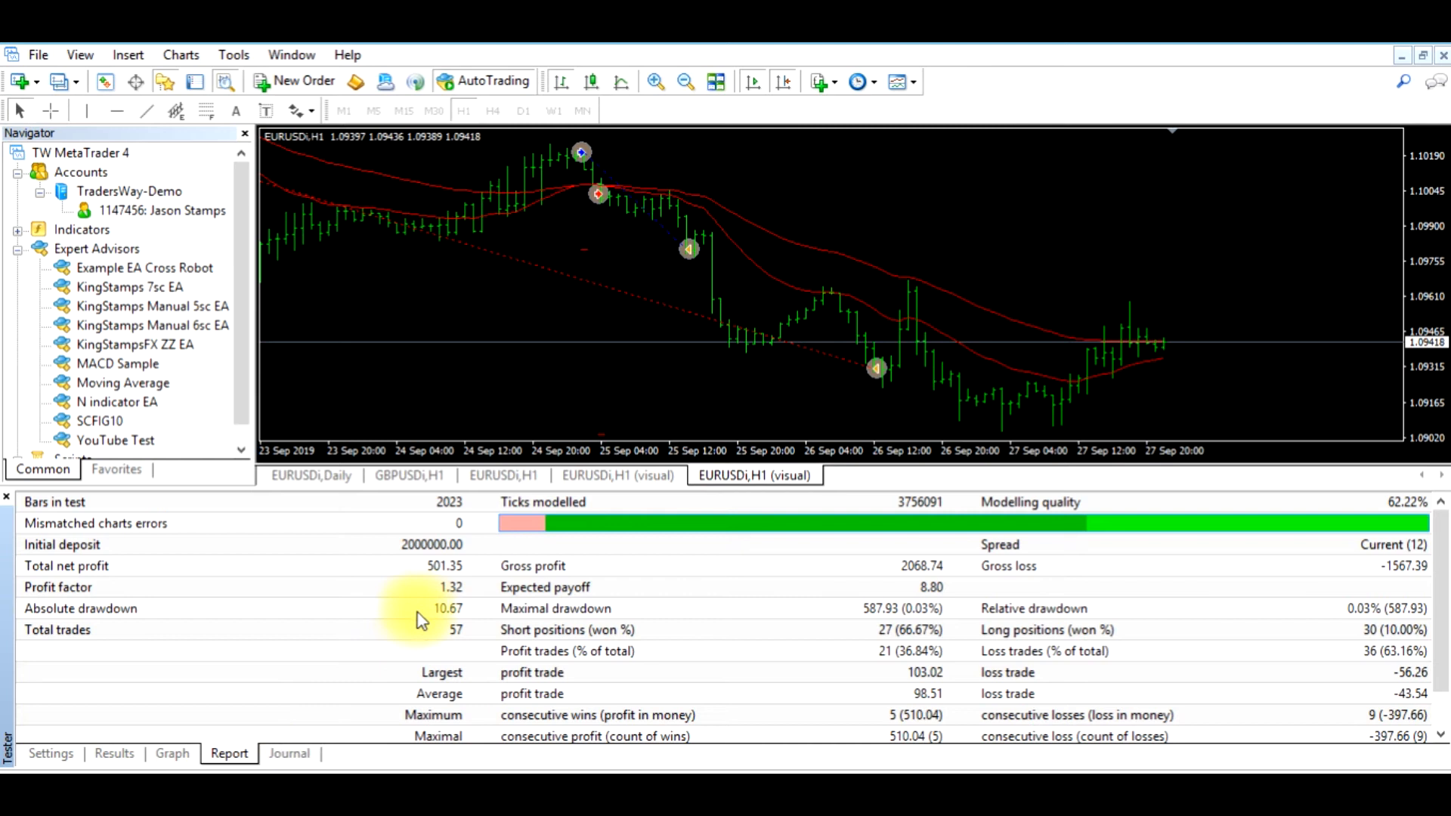
{"action": "mouse_move", "coordinate": [388, 574]}
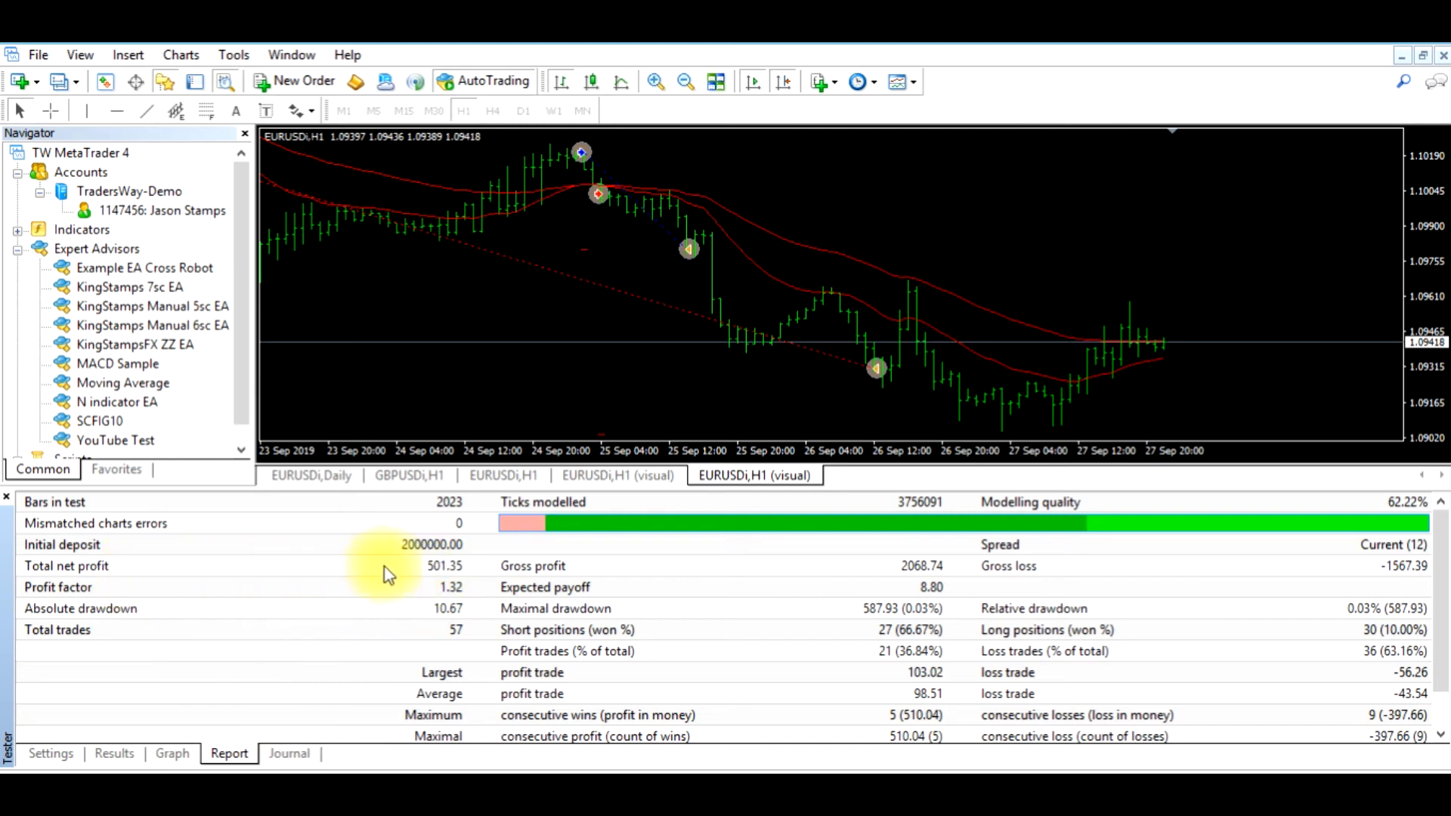
{"action": "mouse_move", "coordinate": [445, 569]}
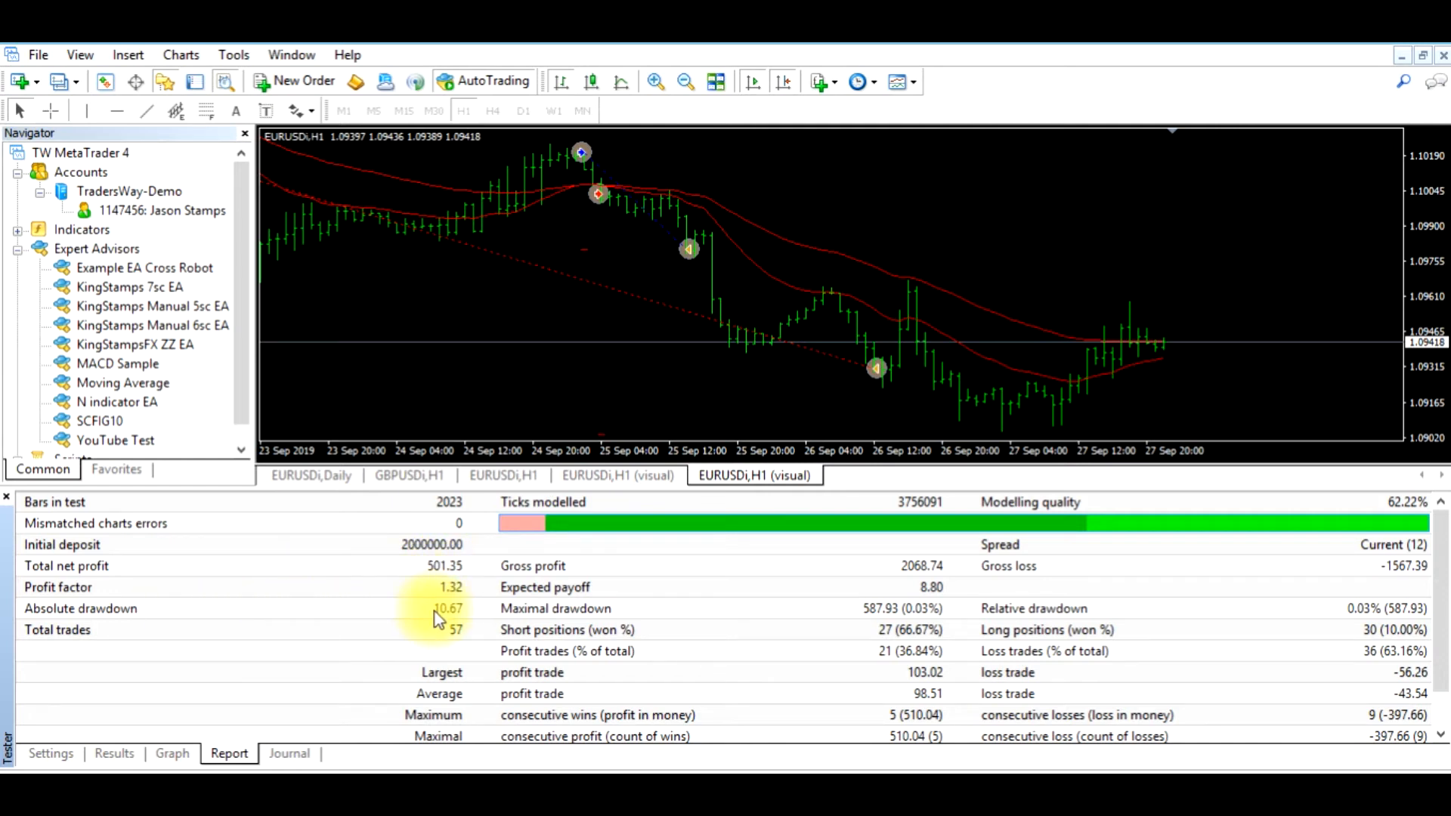
{"action": "mouse_move", "coordinate": [454, 642]}
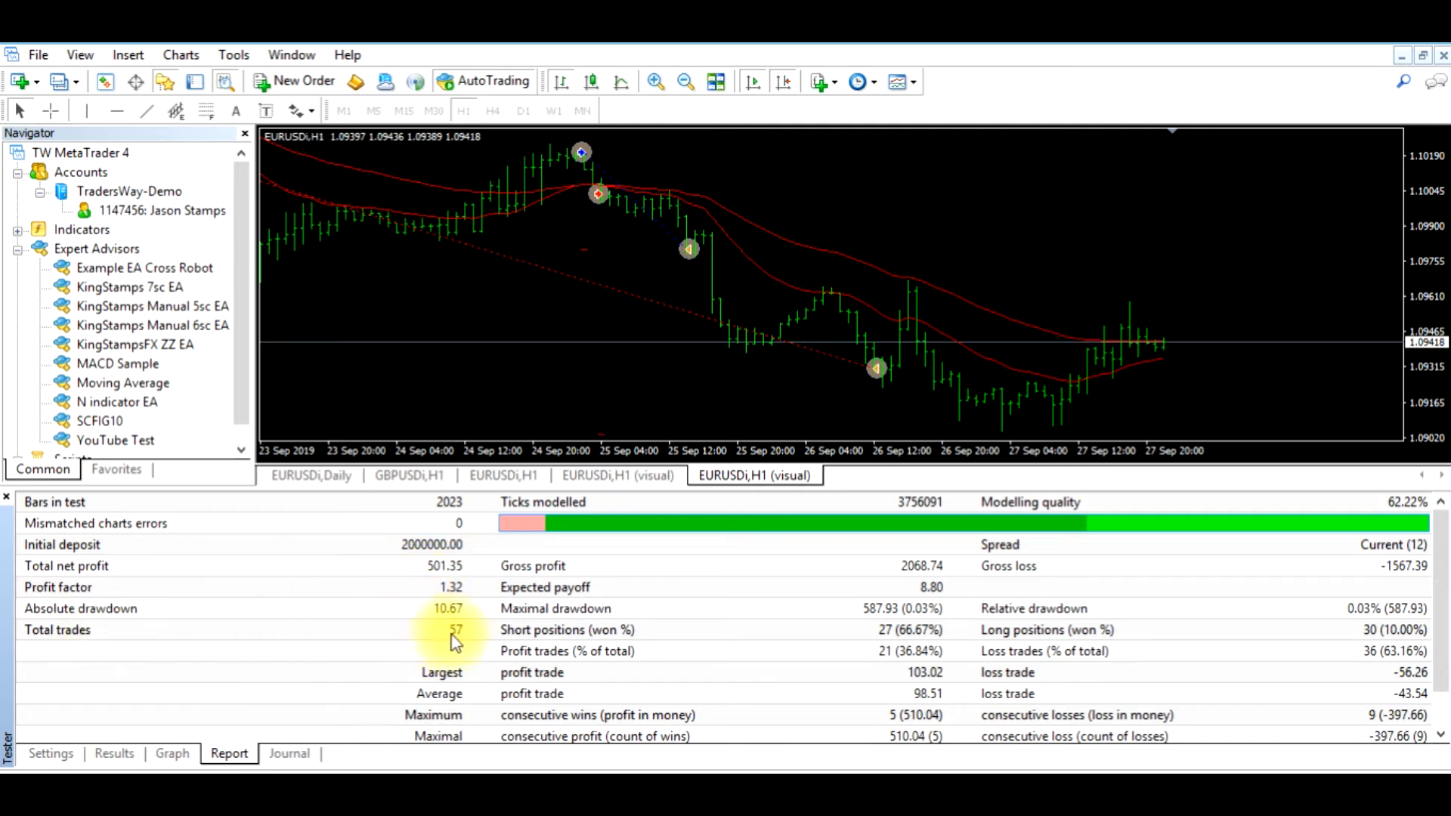
{"action": "mouse_move", "coordinate": [532, 659]}
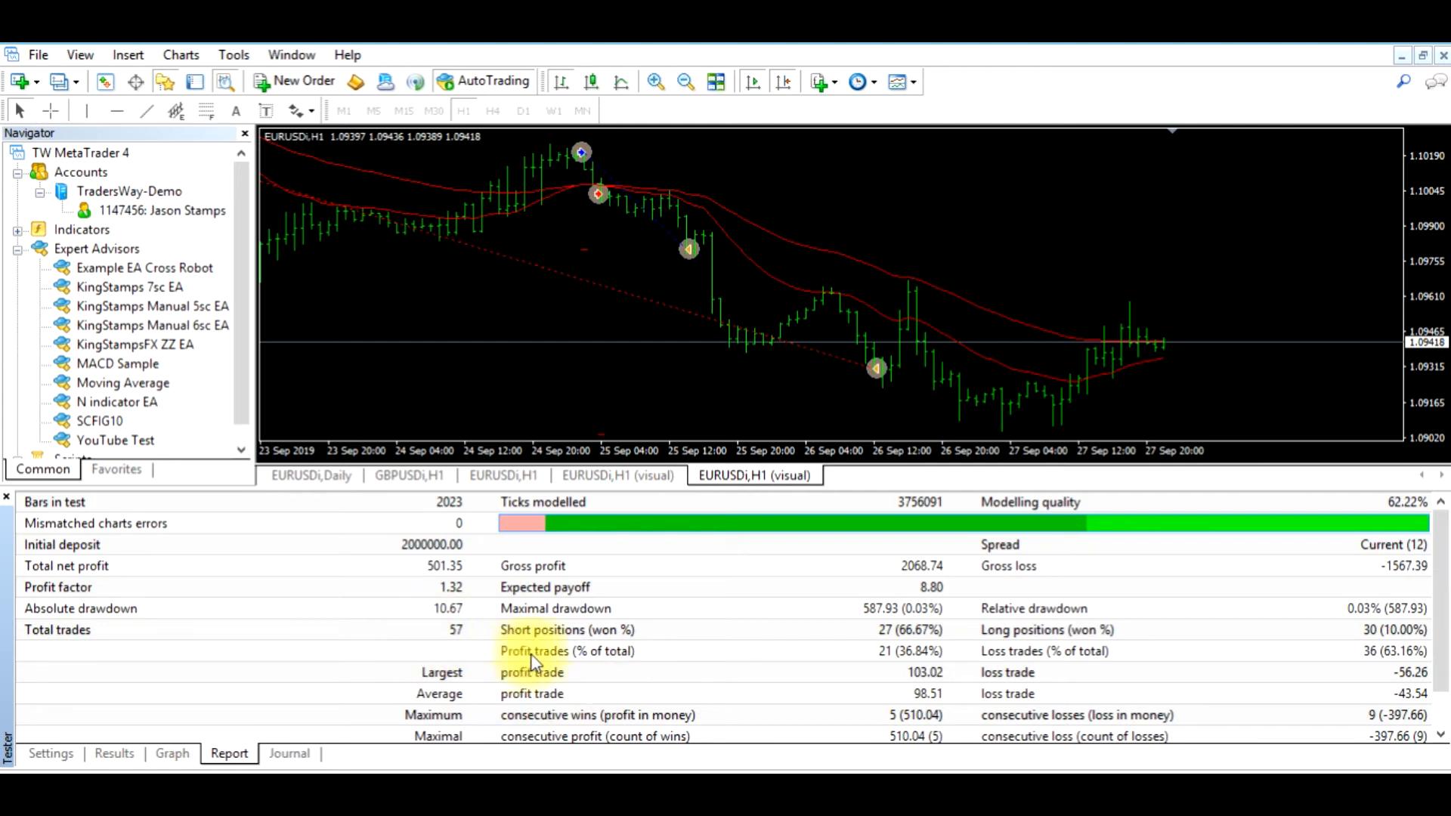
{"action": "mouse_move", "coordinate": [876, 659]}
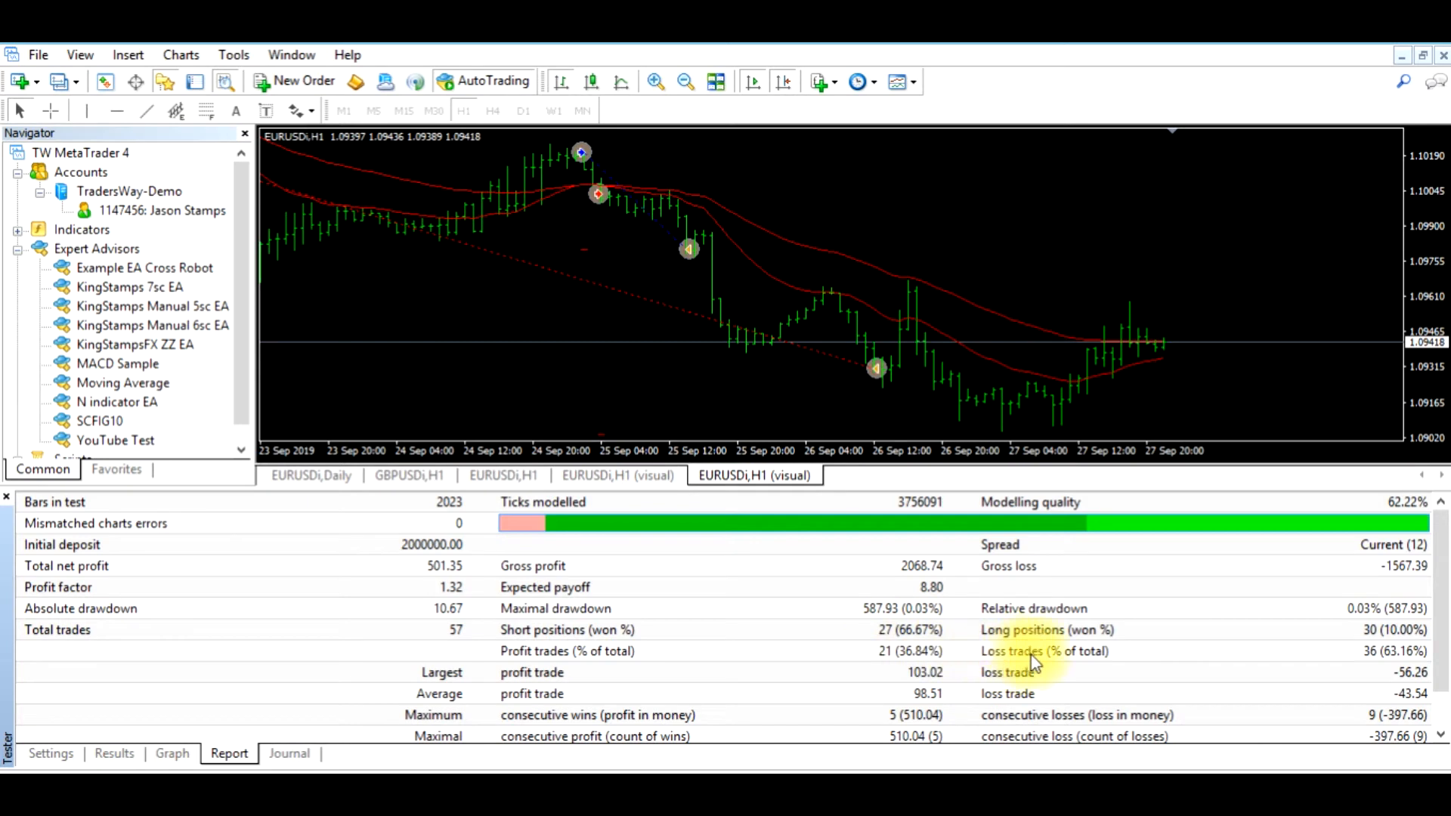
{"action": "mouse_move", "coordinate": [1365, 662]}
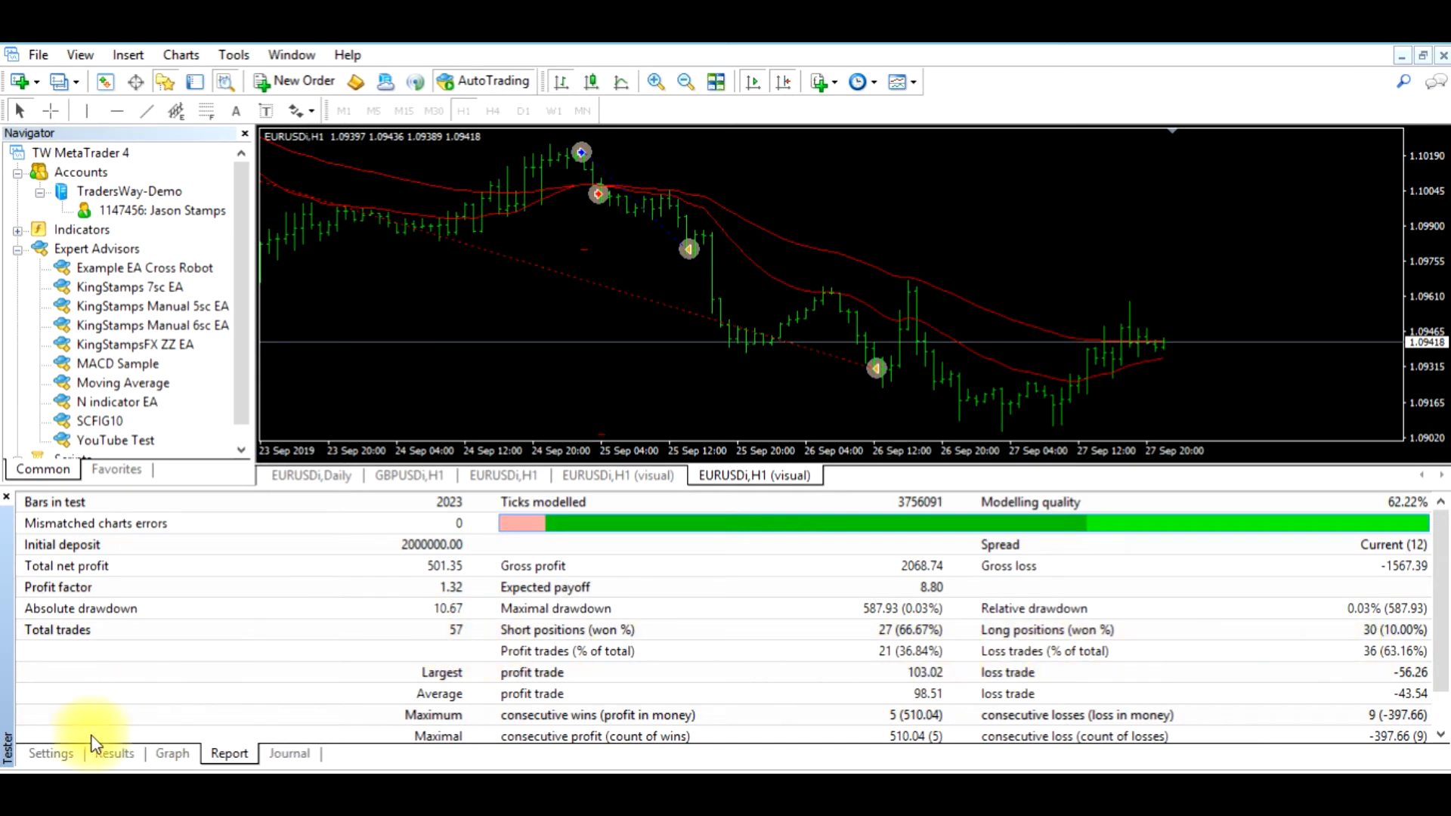
{"action": "left_click", "coordinate": [51, 753]}
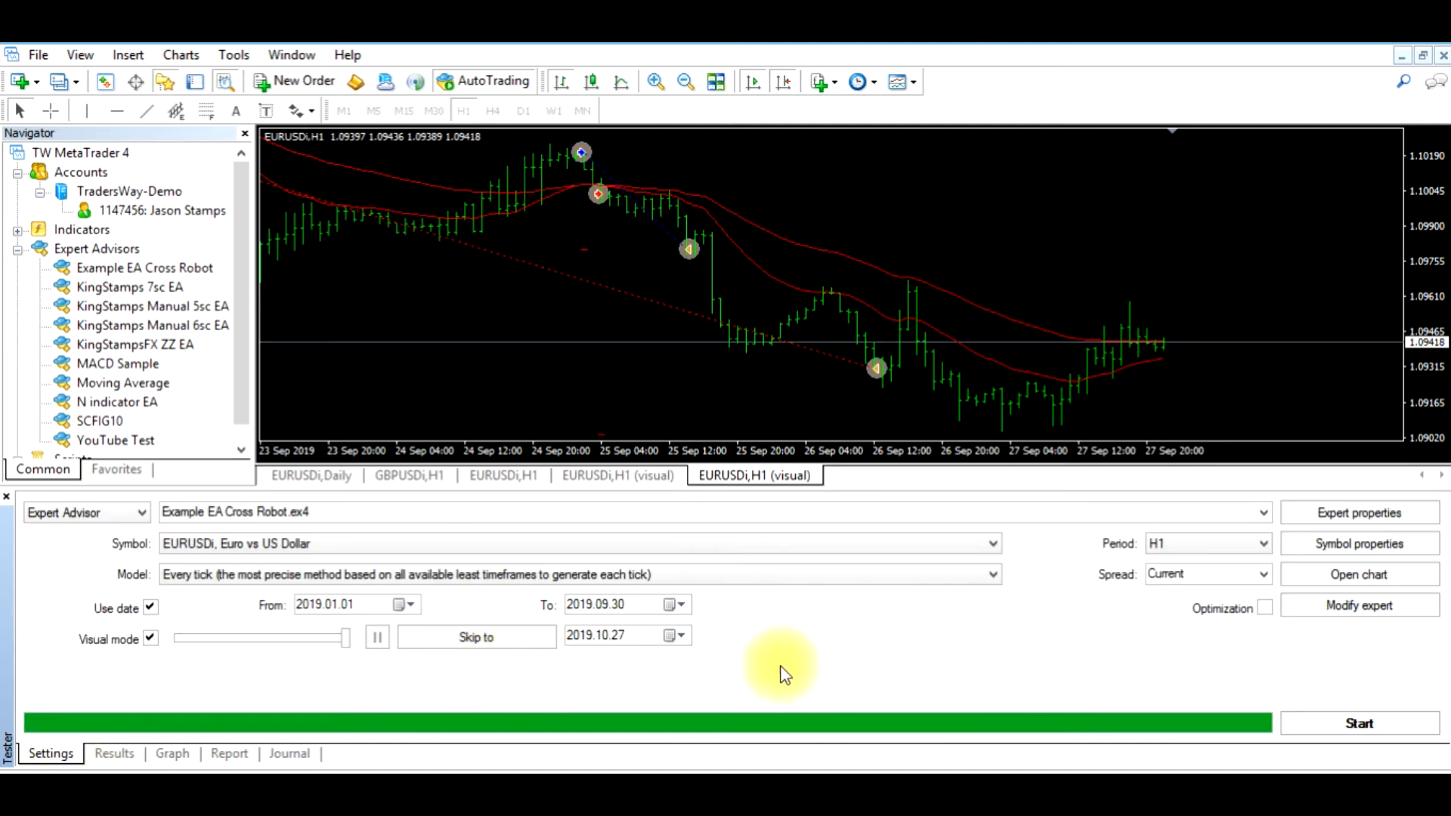
{"action": "mouse_move", "coordinate": [799, 672]}
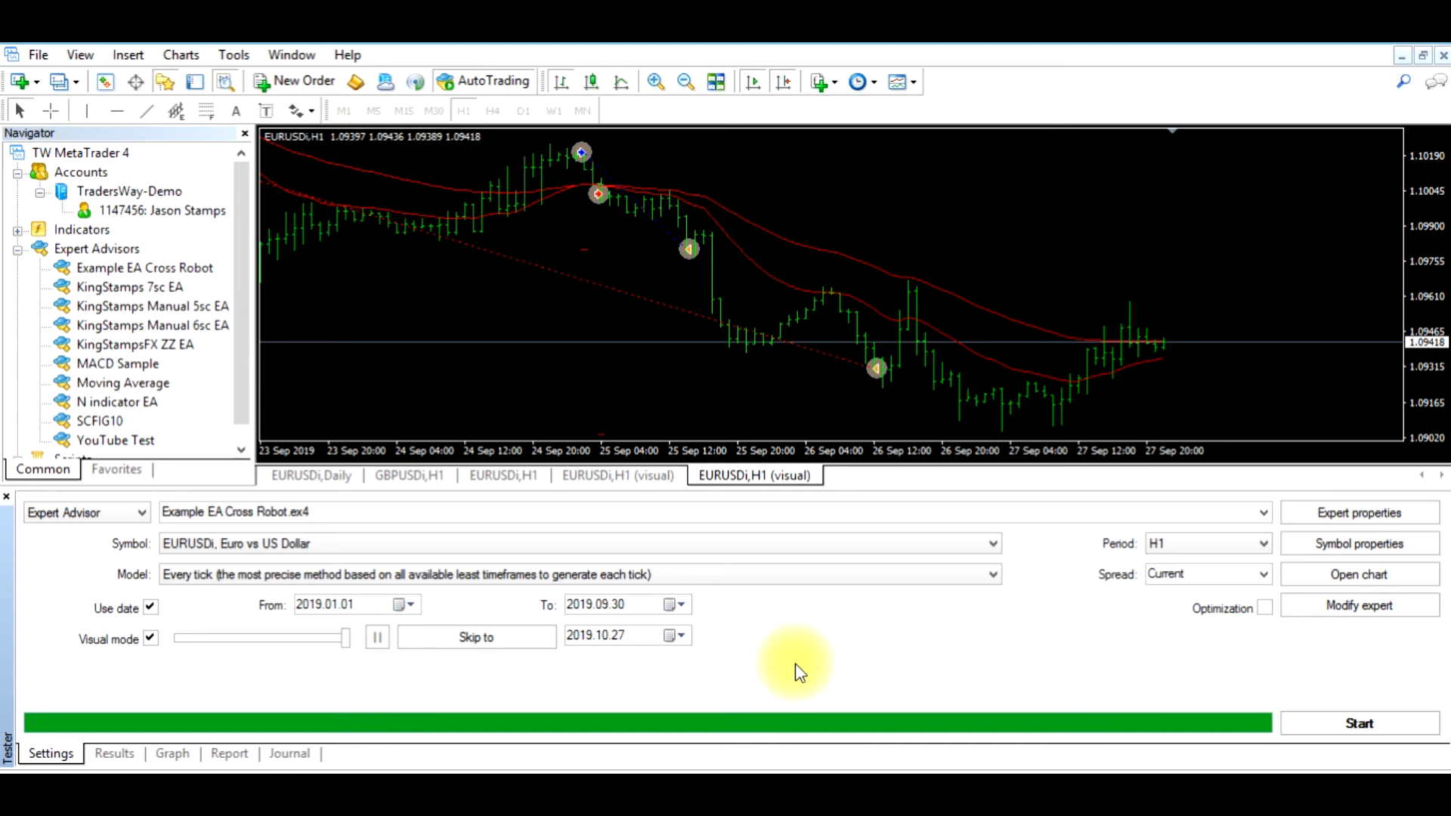
{"action": "mouse_move", "coordinate": [775, 648]}
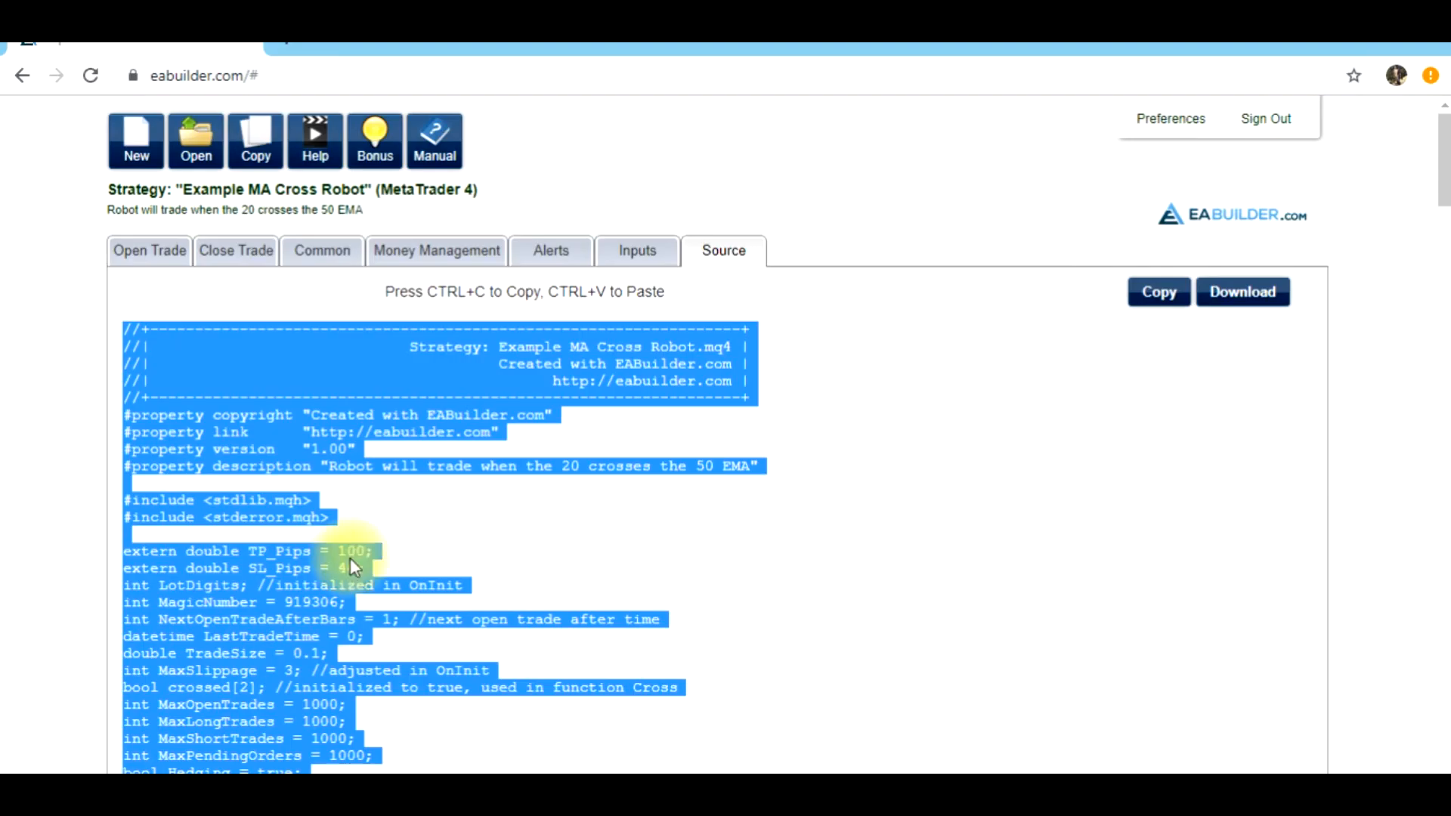
{"action": "left_click", "coordinate": [638, 250]}
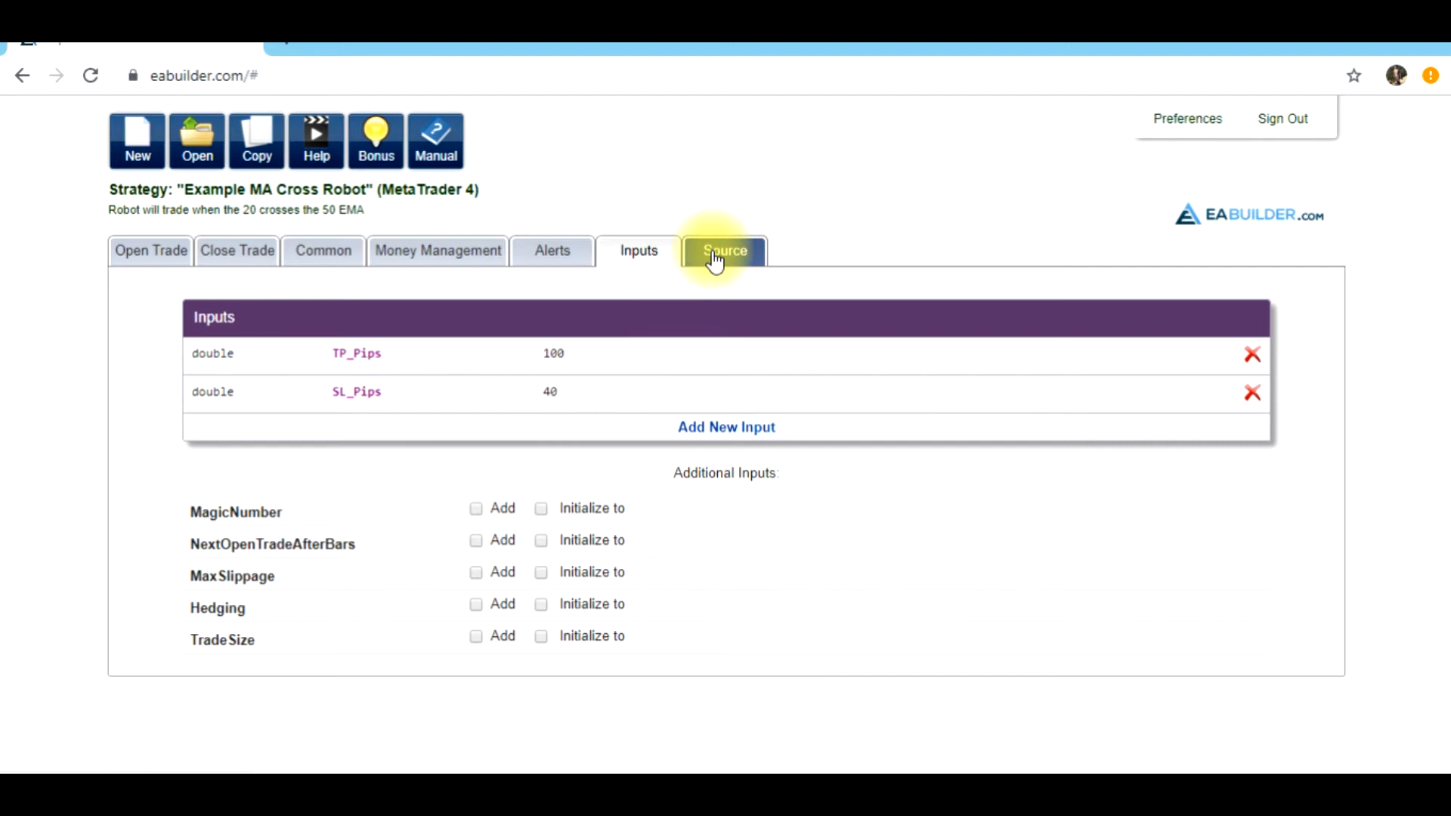
{"action": "left_click", "coordinate": [725, 250]}
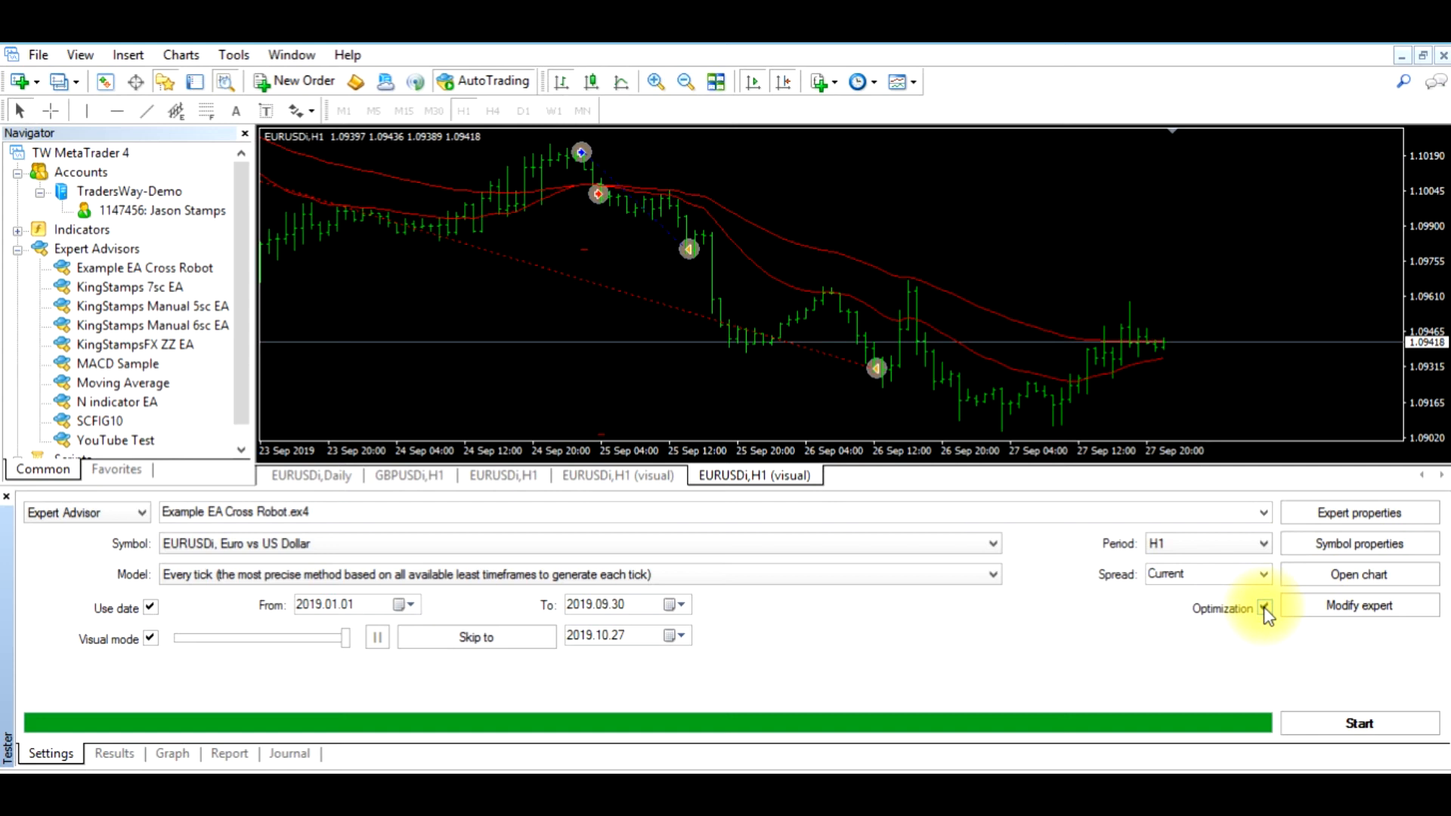
- Enable optimization and tick SL_Pips for optimization in the Expert properties inputs
{"action": "left_click", "coordinate": [1263, 608]}
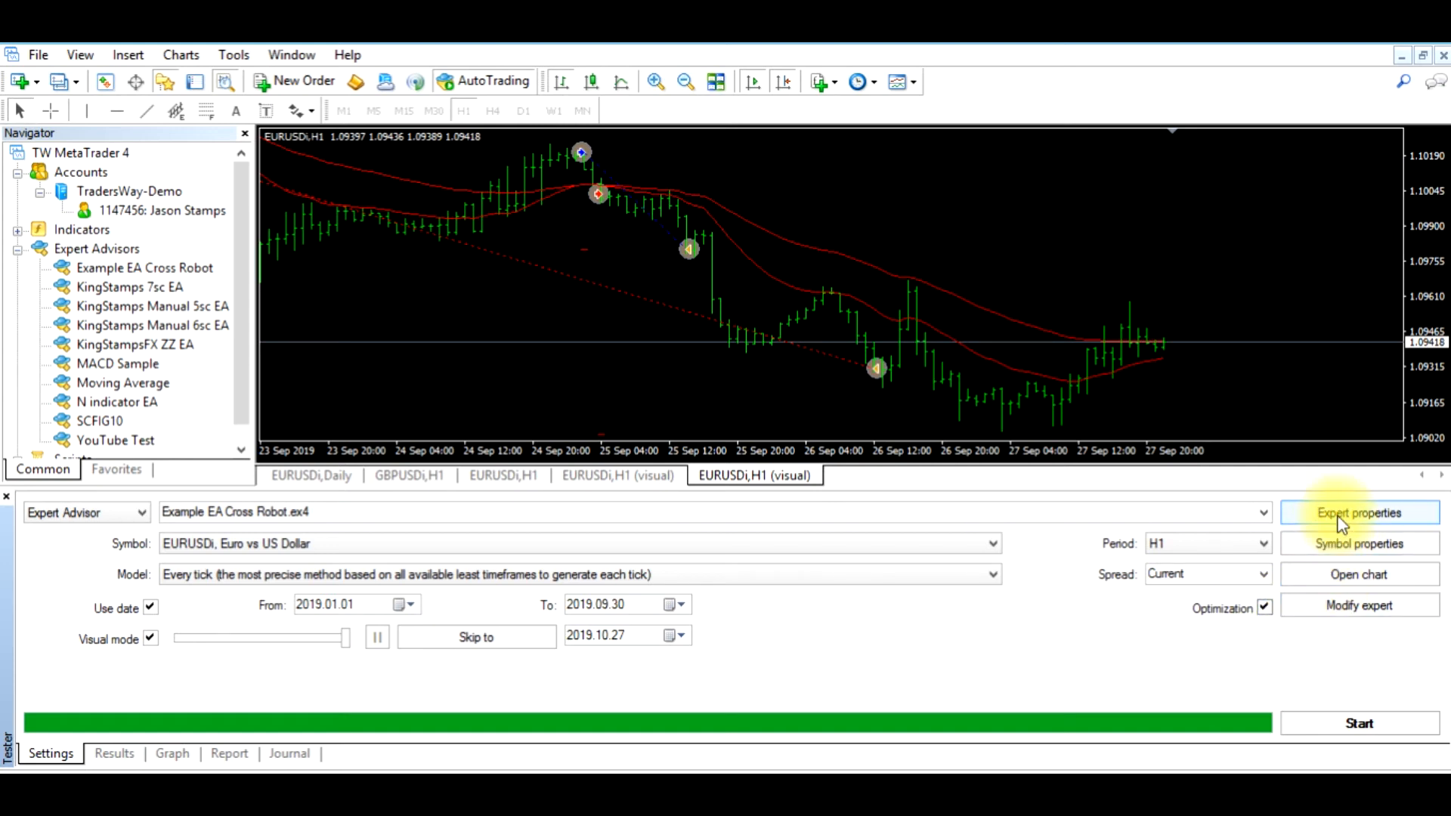
{"action": "left_click", "coordinate": [1358, 513]}
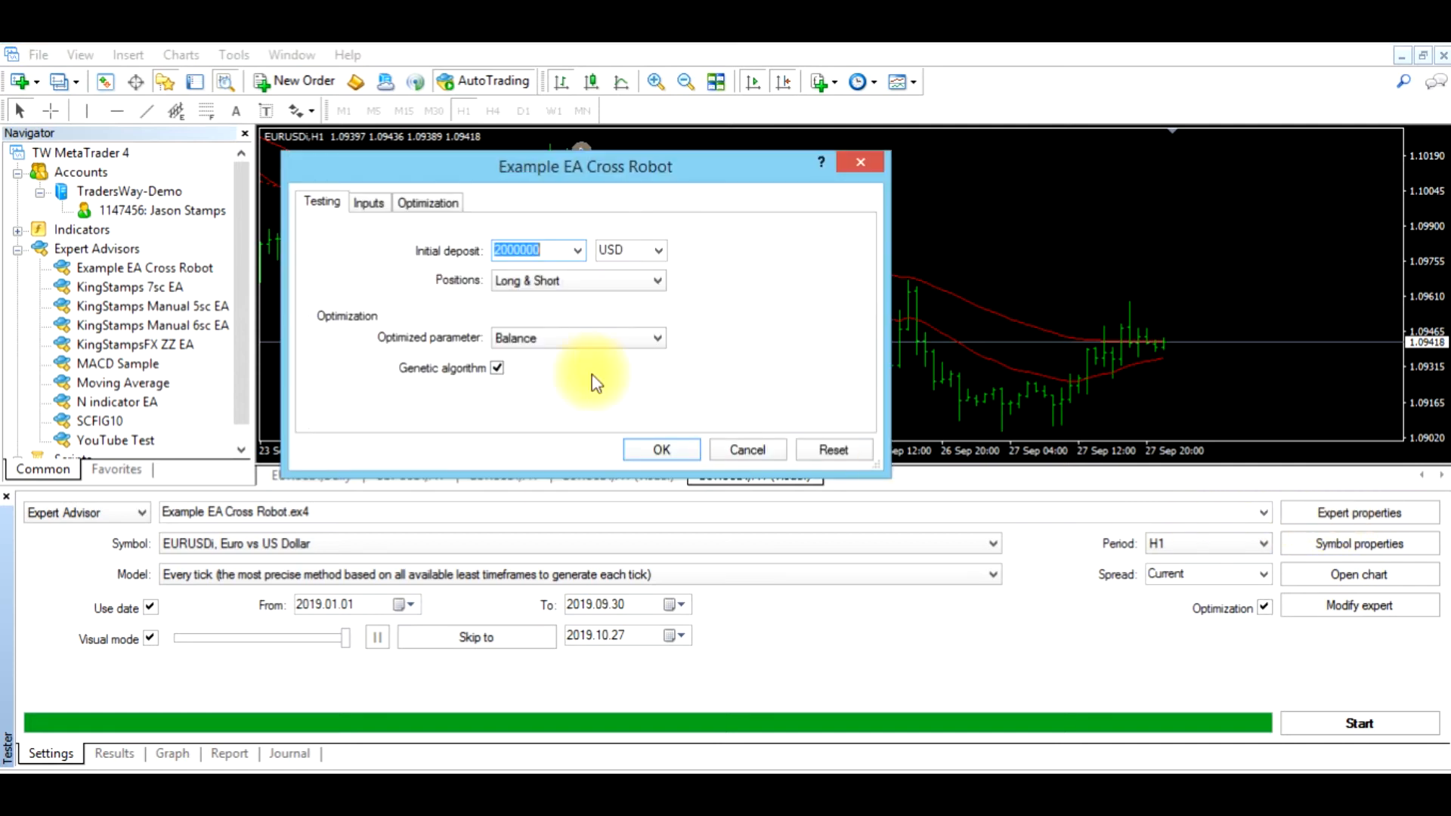
{"action": "left_click", "coordinate": [368, 202]}
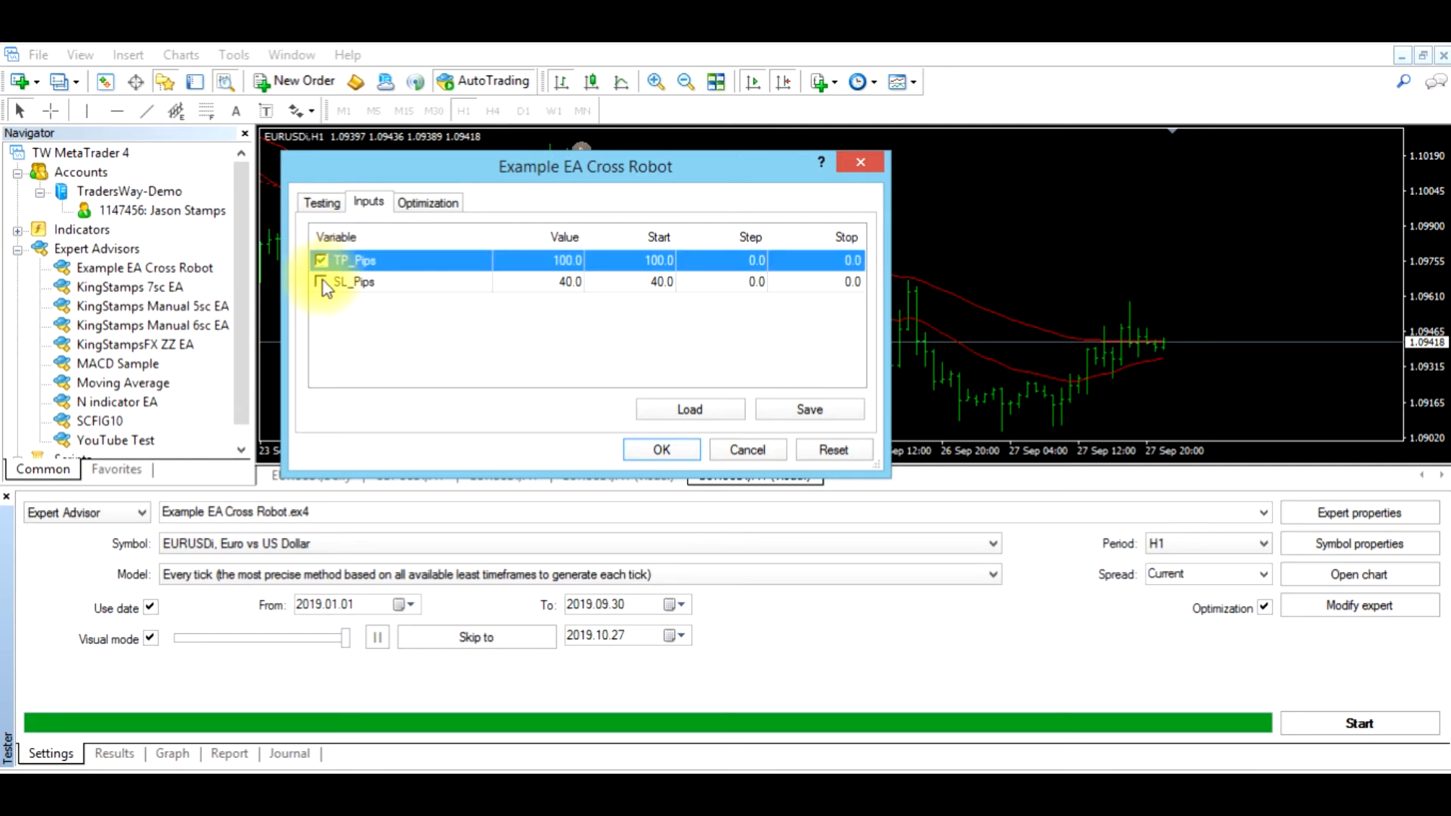
{"action": "left_click", "coordinate": [321, 282]}
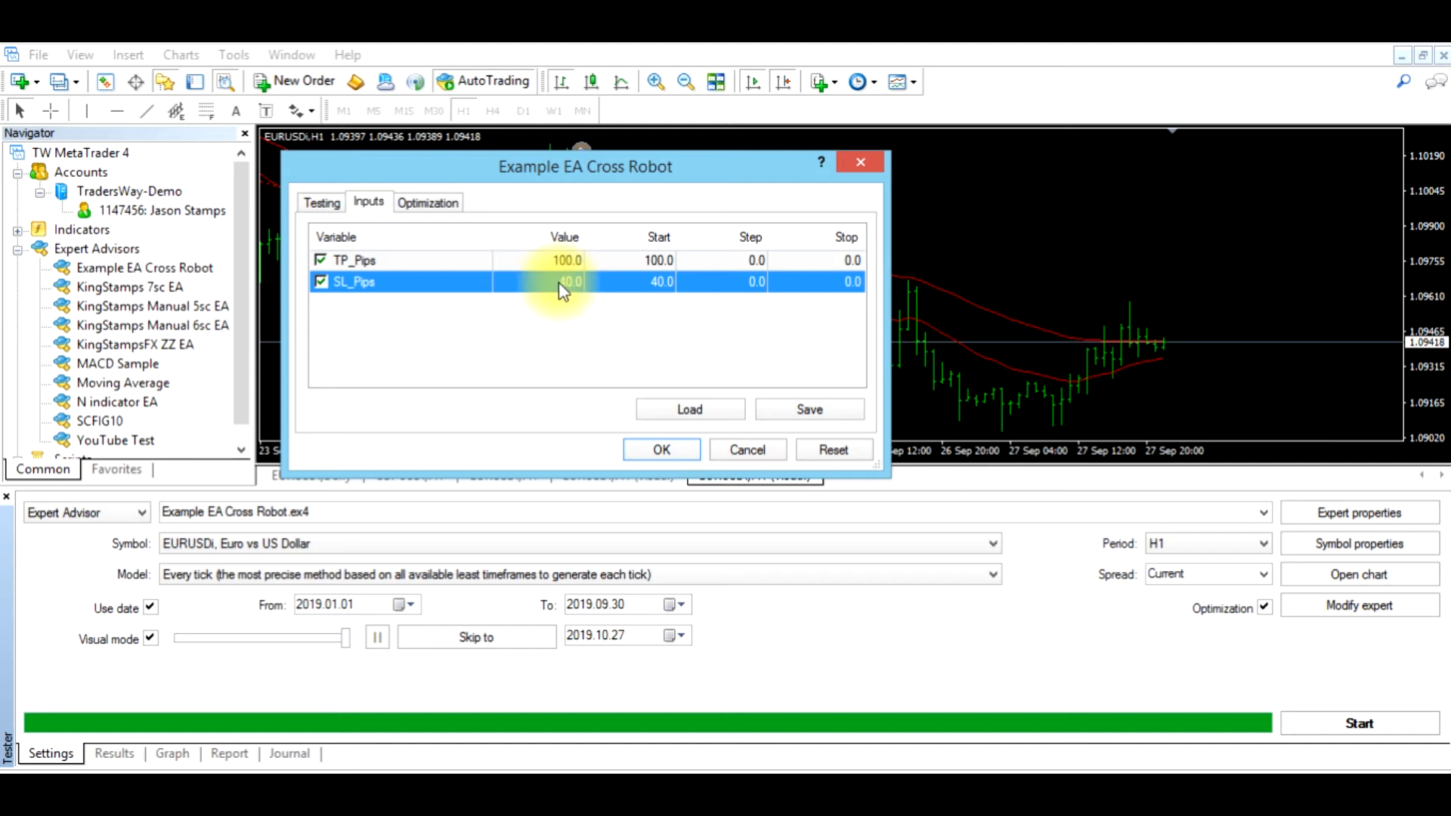
{"action": "mouse_move", "coordinate": [375, 296]}
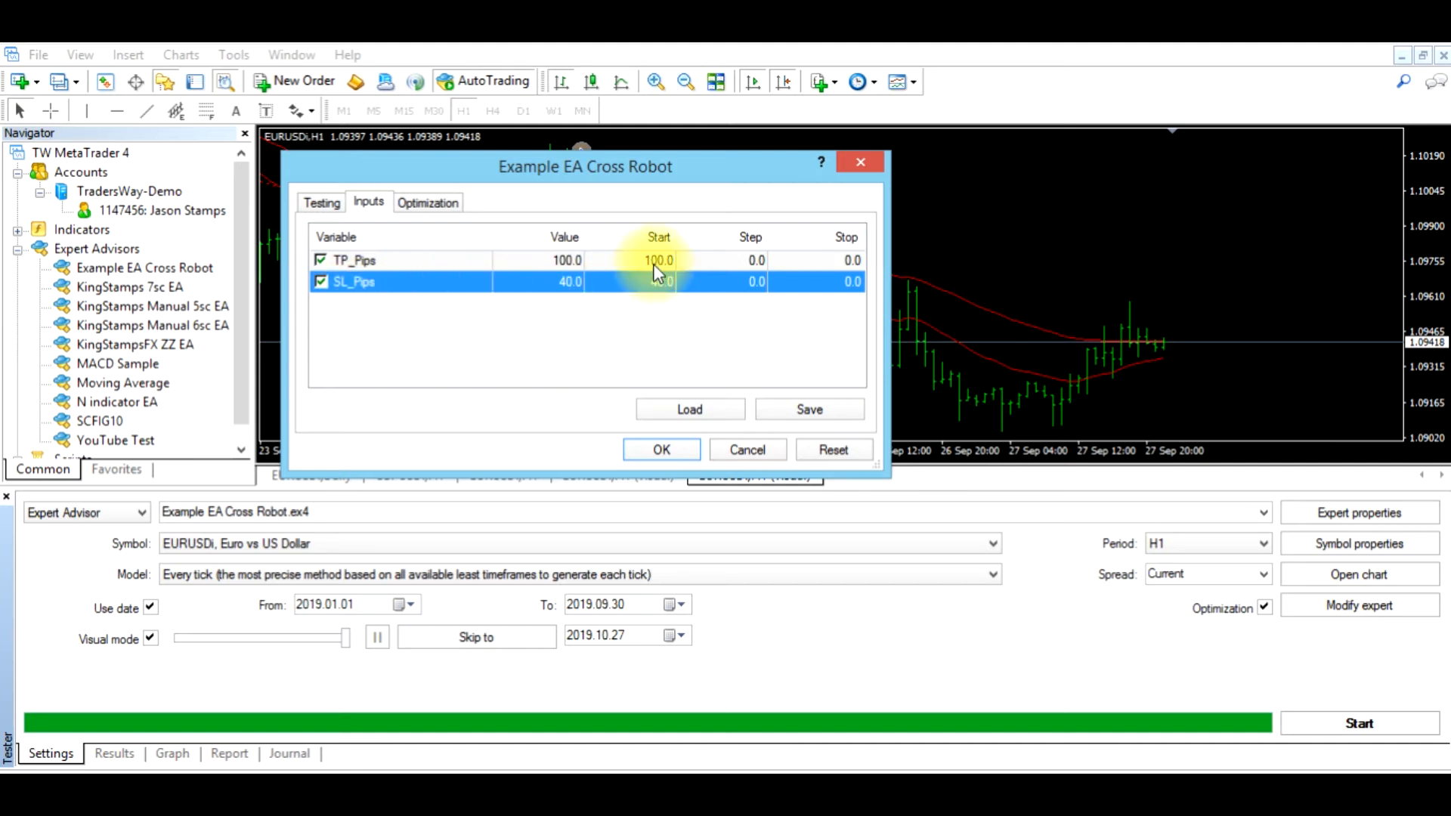
- Set TP_Pips and SL_Pips start values to 20 and the SL_Pips step to 5
{"action": "left_click", "coordinate": [659, 259]}
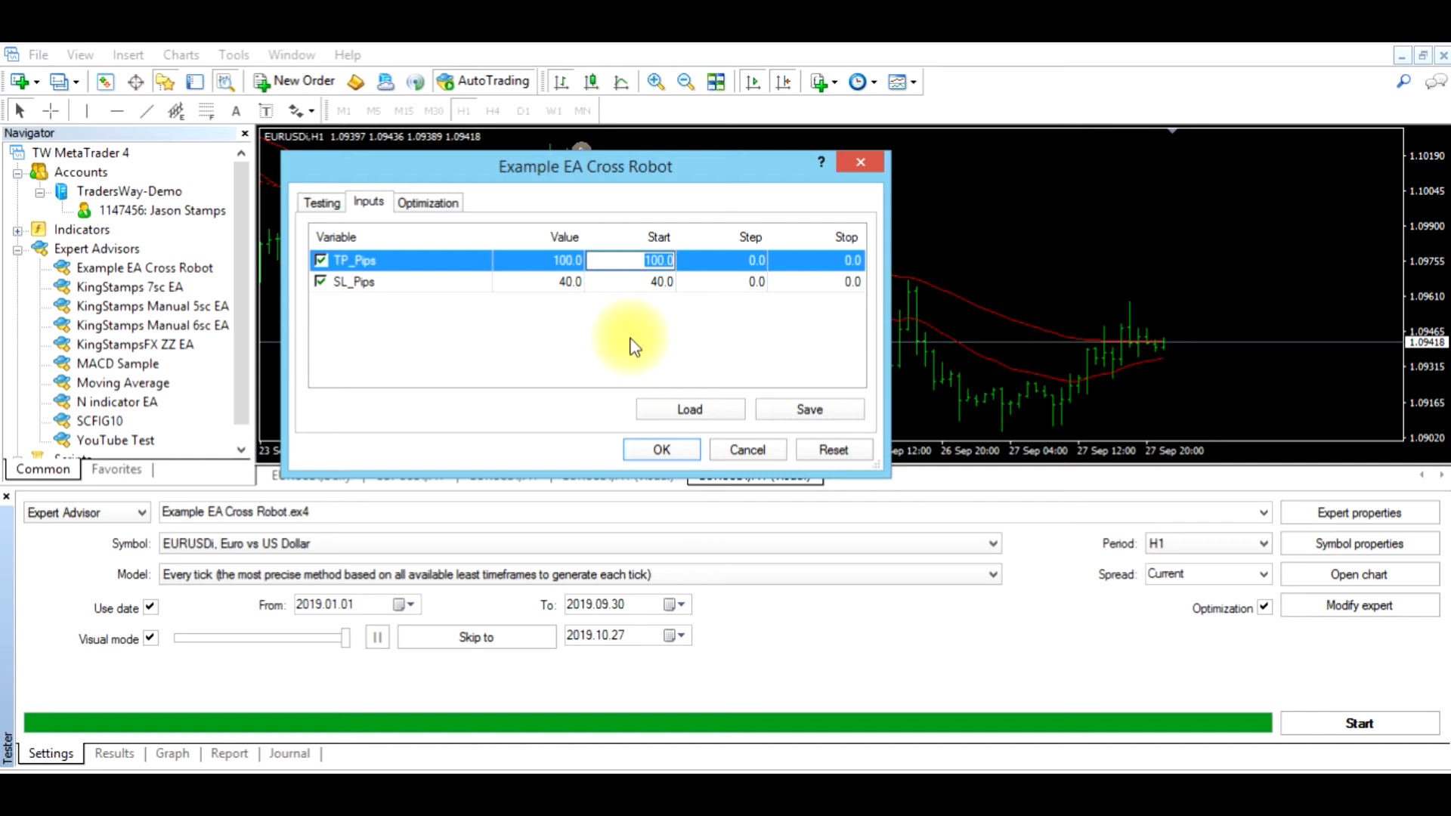
{"action": "type", "text": "20.0"}
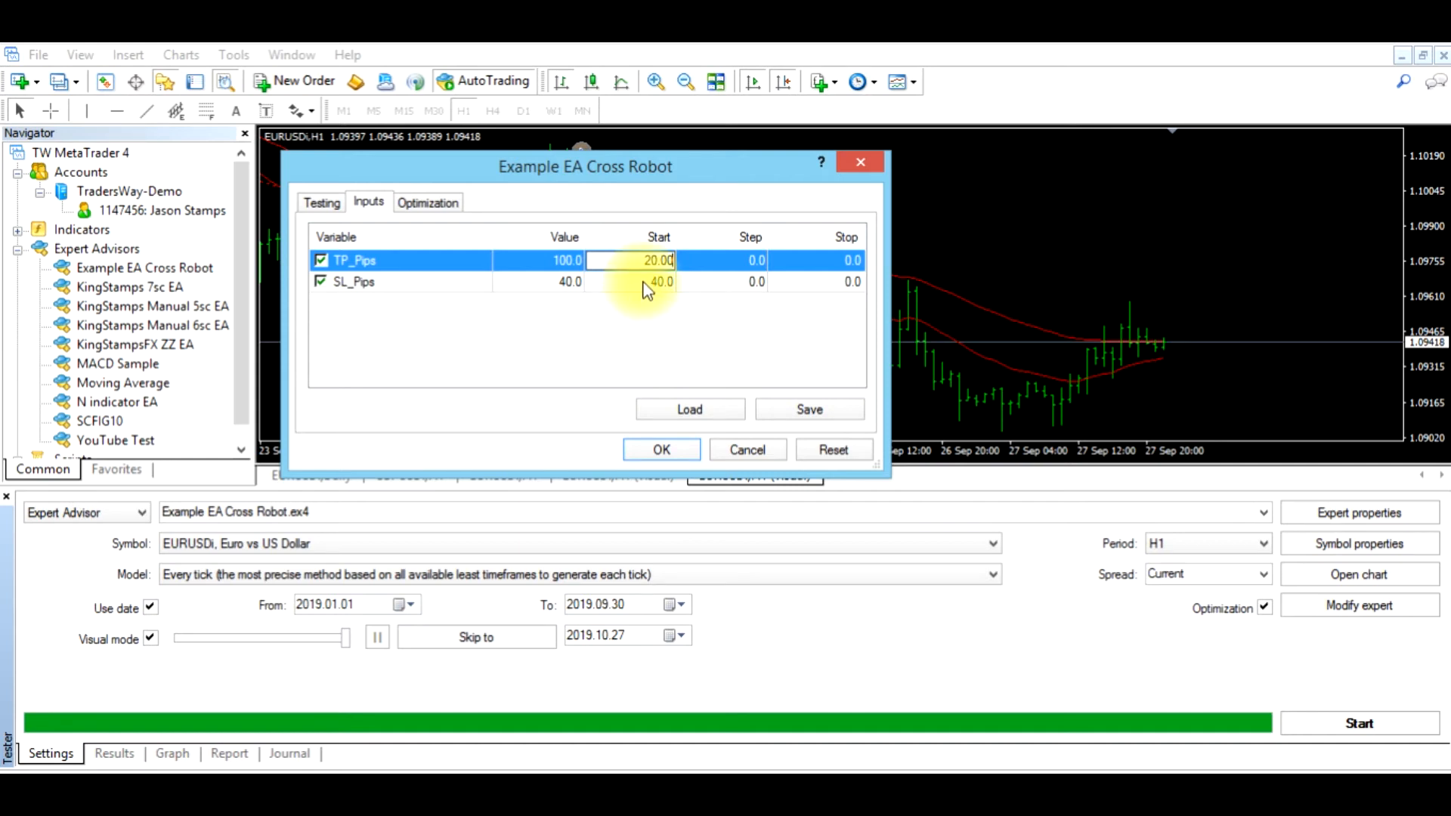
{"action": "left_click", "coordinate": [661, 281]}
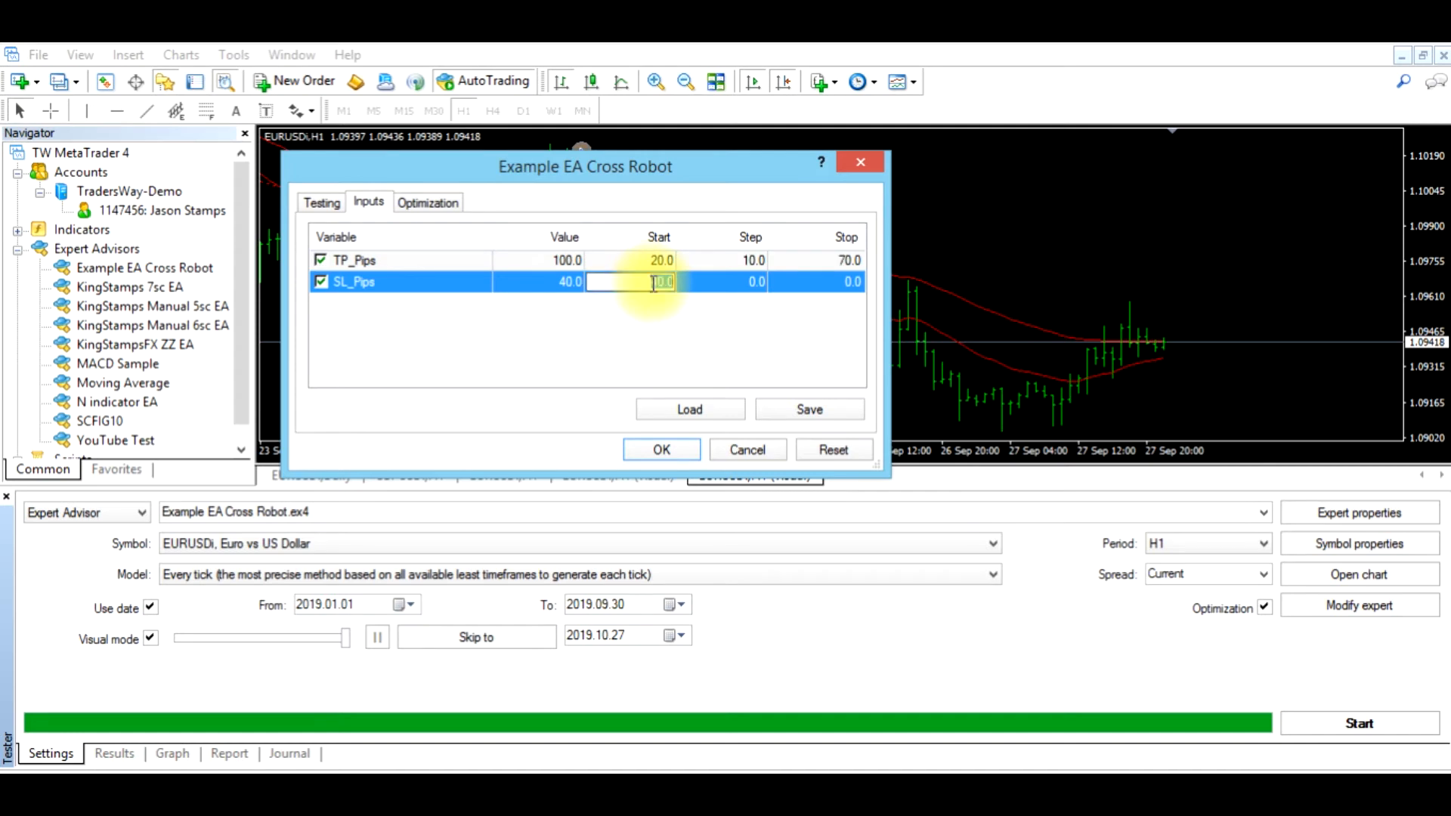
{"action": "type", "text": "20"}
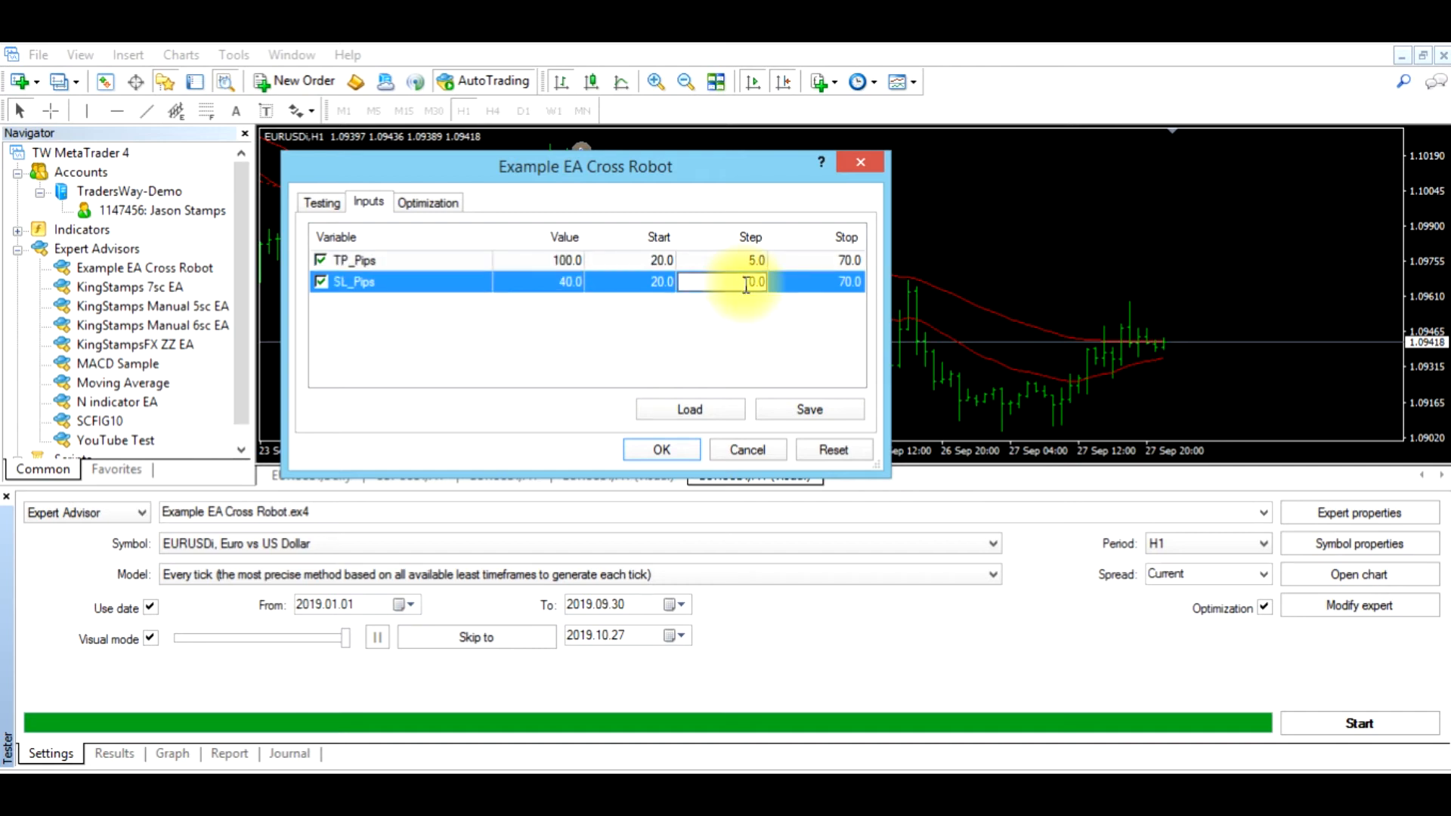
{"action": "type", "text": "5"}
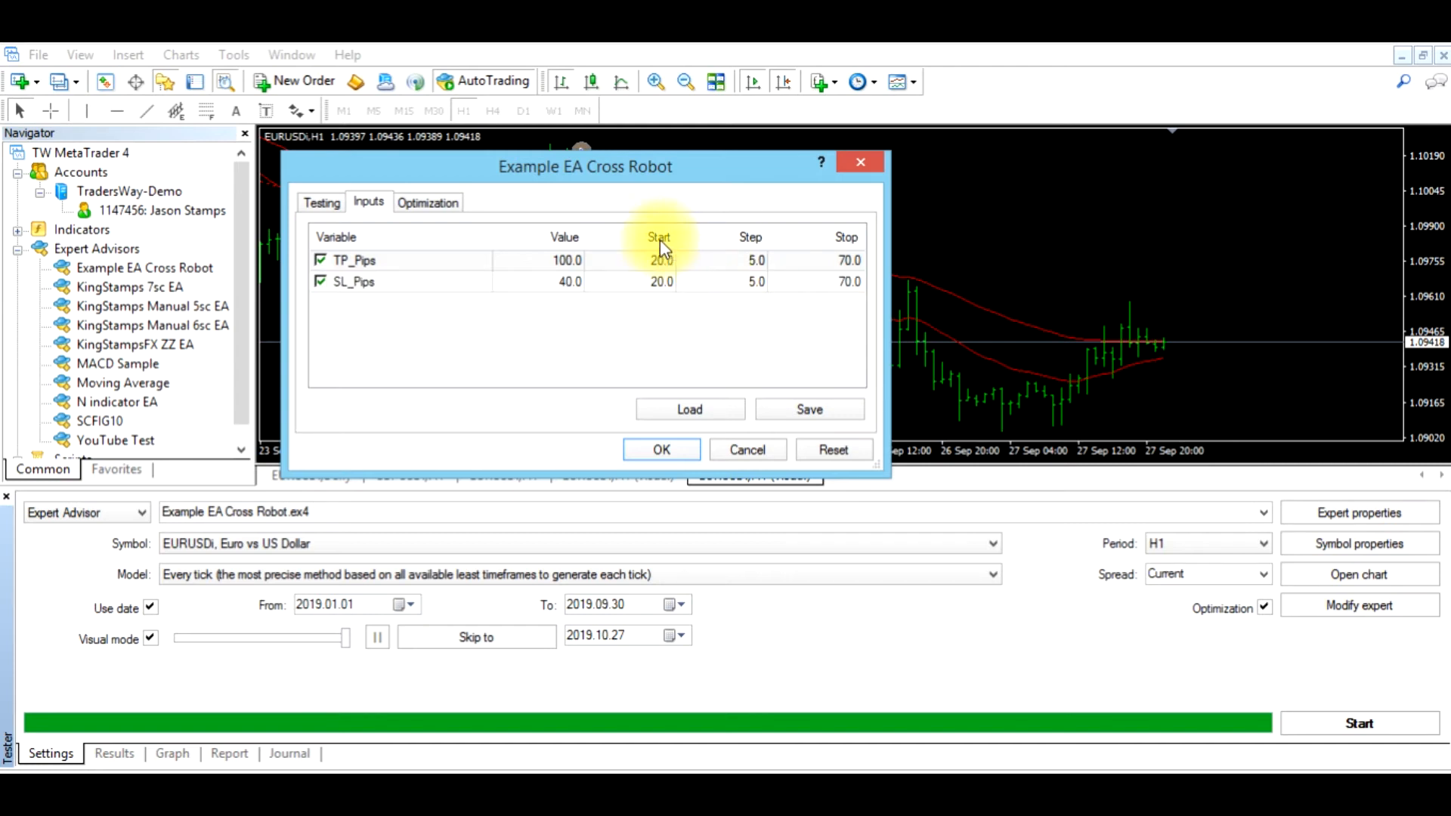
{"action": "mouse_move", "coordinate": [657, 284]}
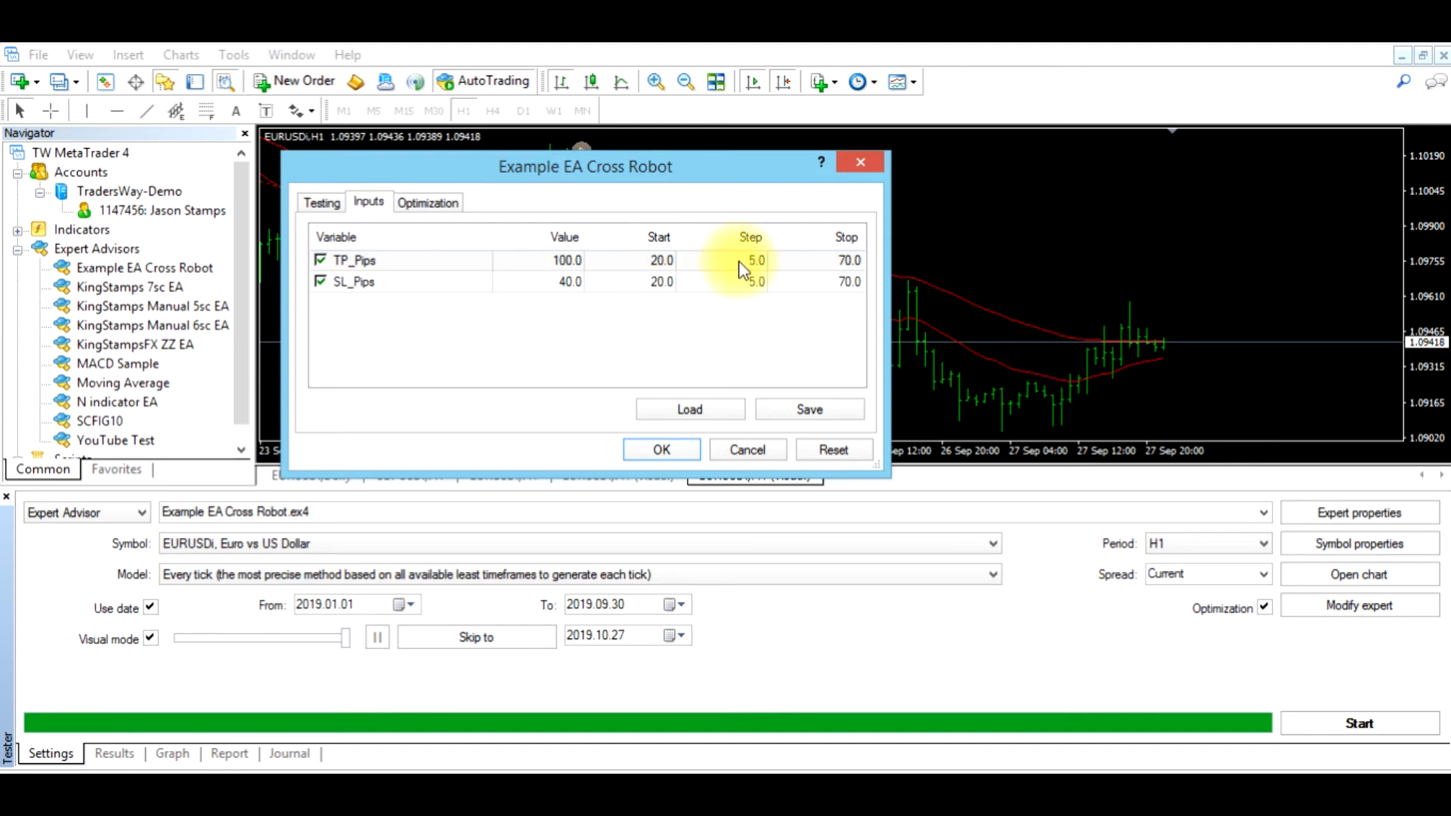
{"action": "mouse_move", "coordinate": [659, 264]}
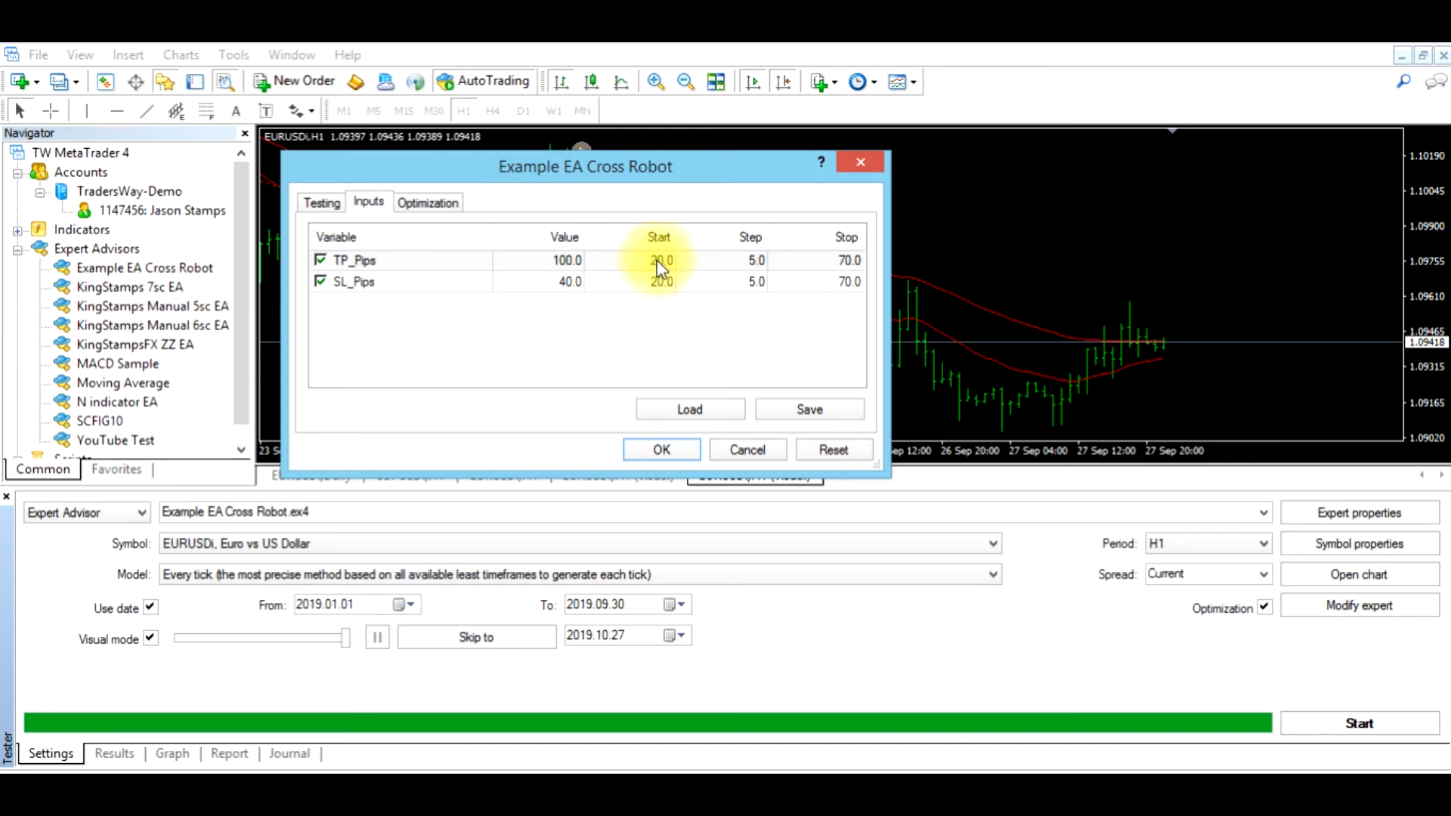
{"action": "mouse_move", "coordinate": [724, 260]}
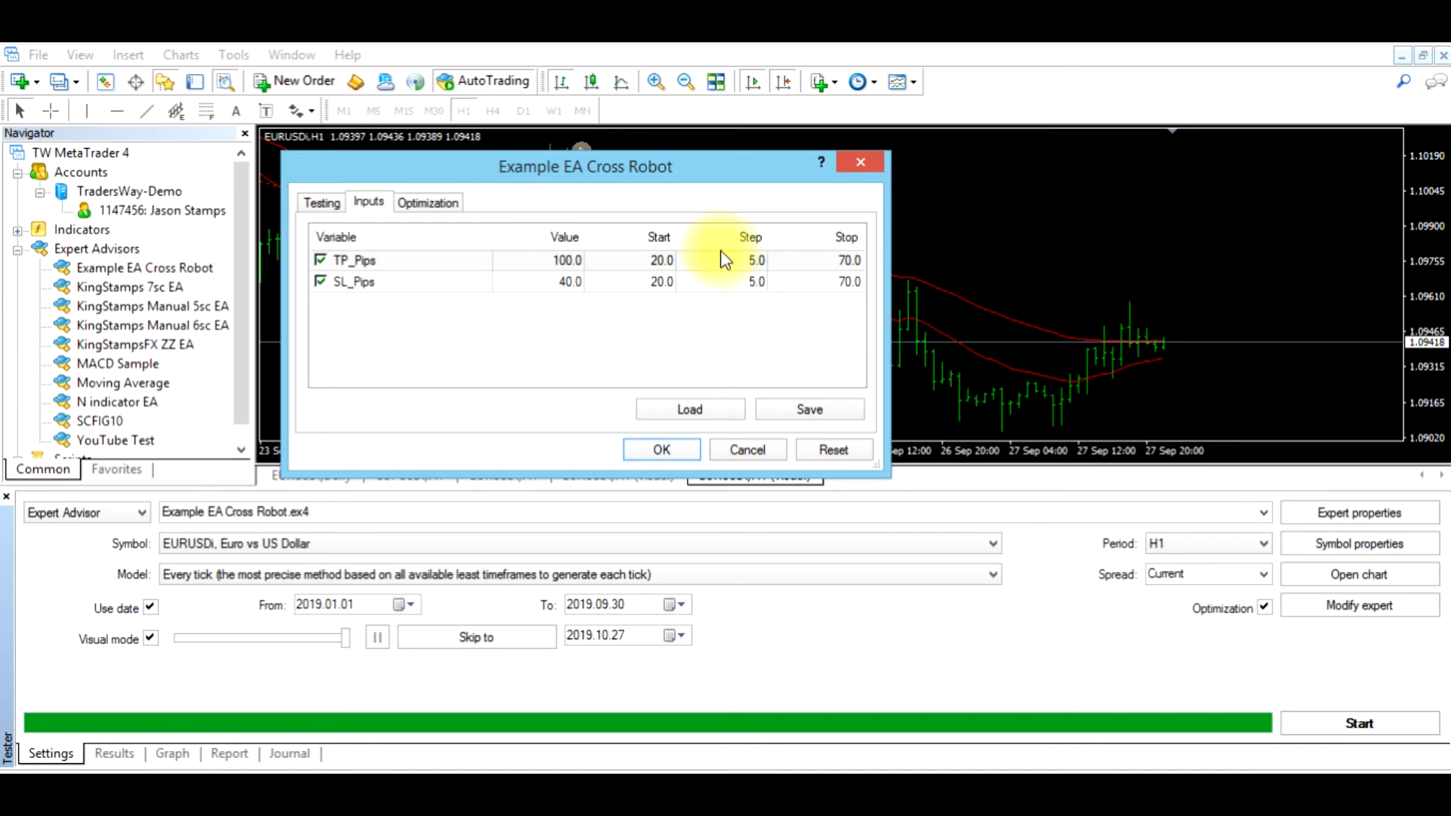
{"action": "mouse_move", "coordinate": [696, 269]}
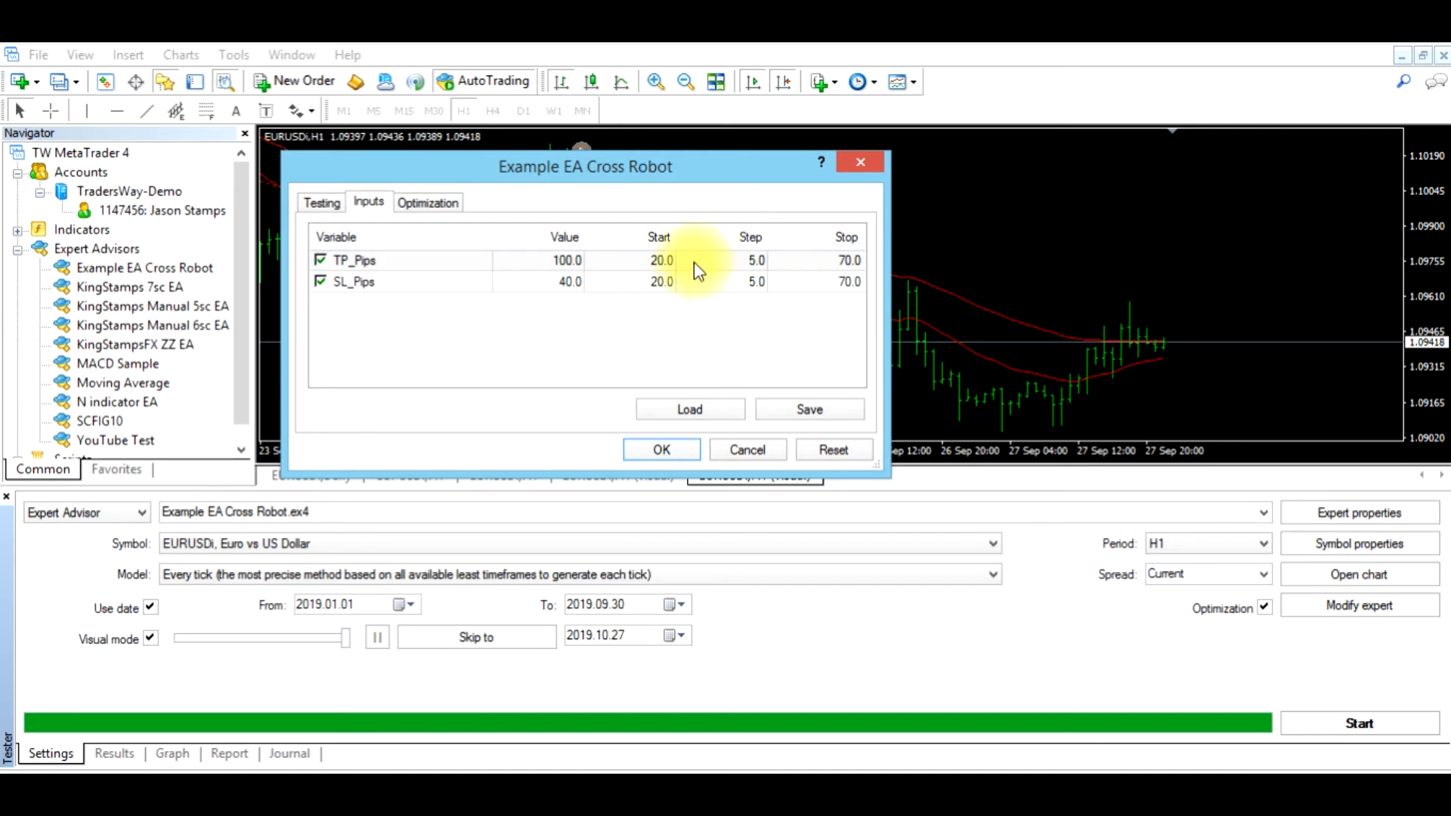
{"action": "mouse_move", "coordinate": [724, 255]}
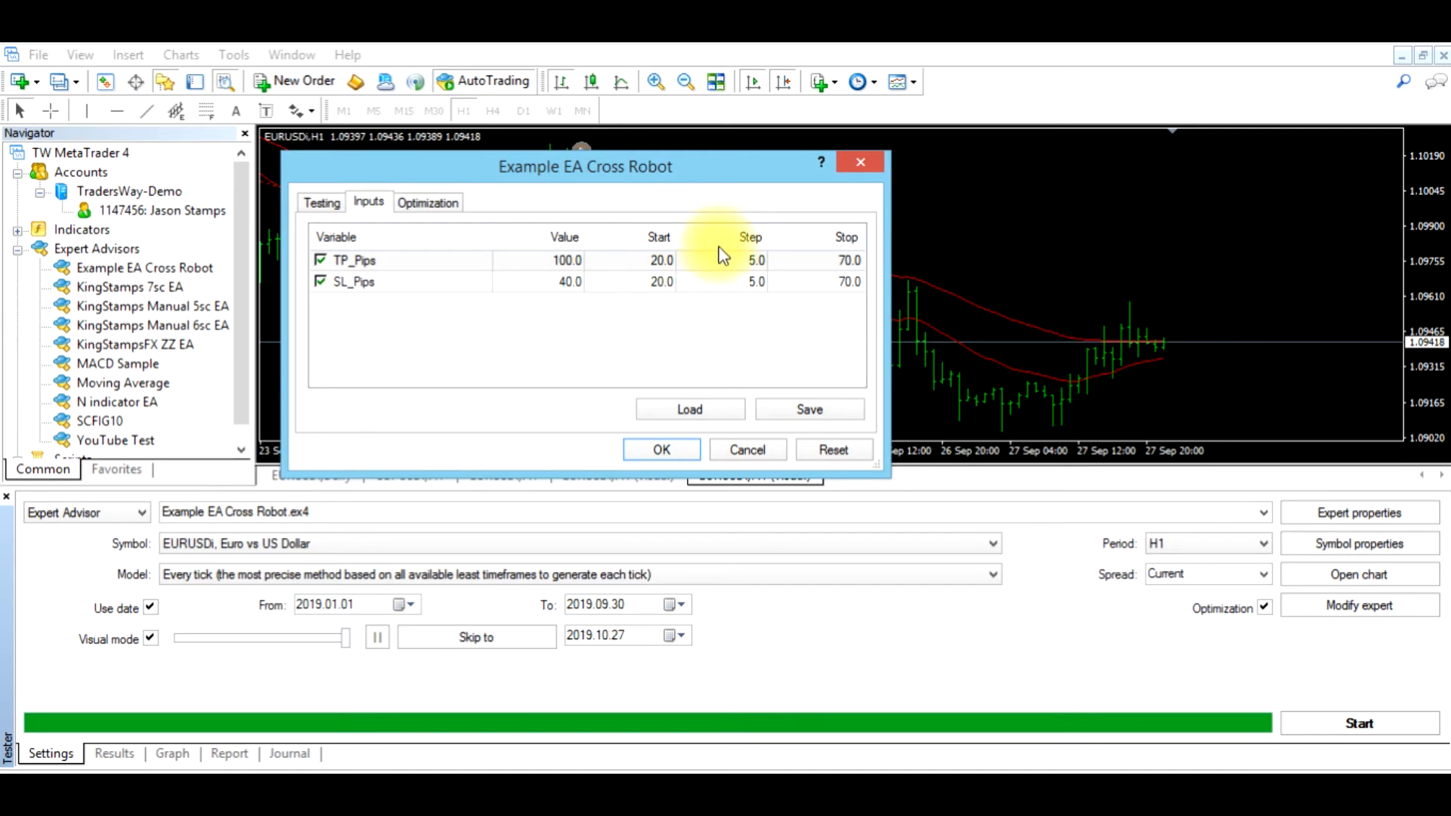
{"action": "mouse_move", "coordinate": [759, 296]}
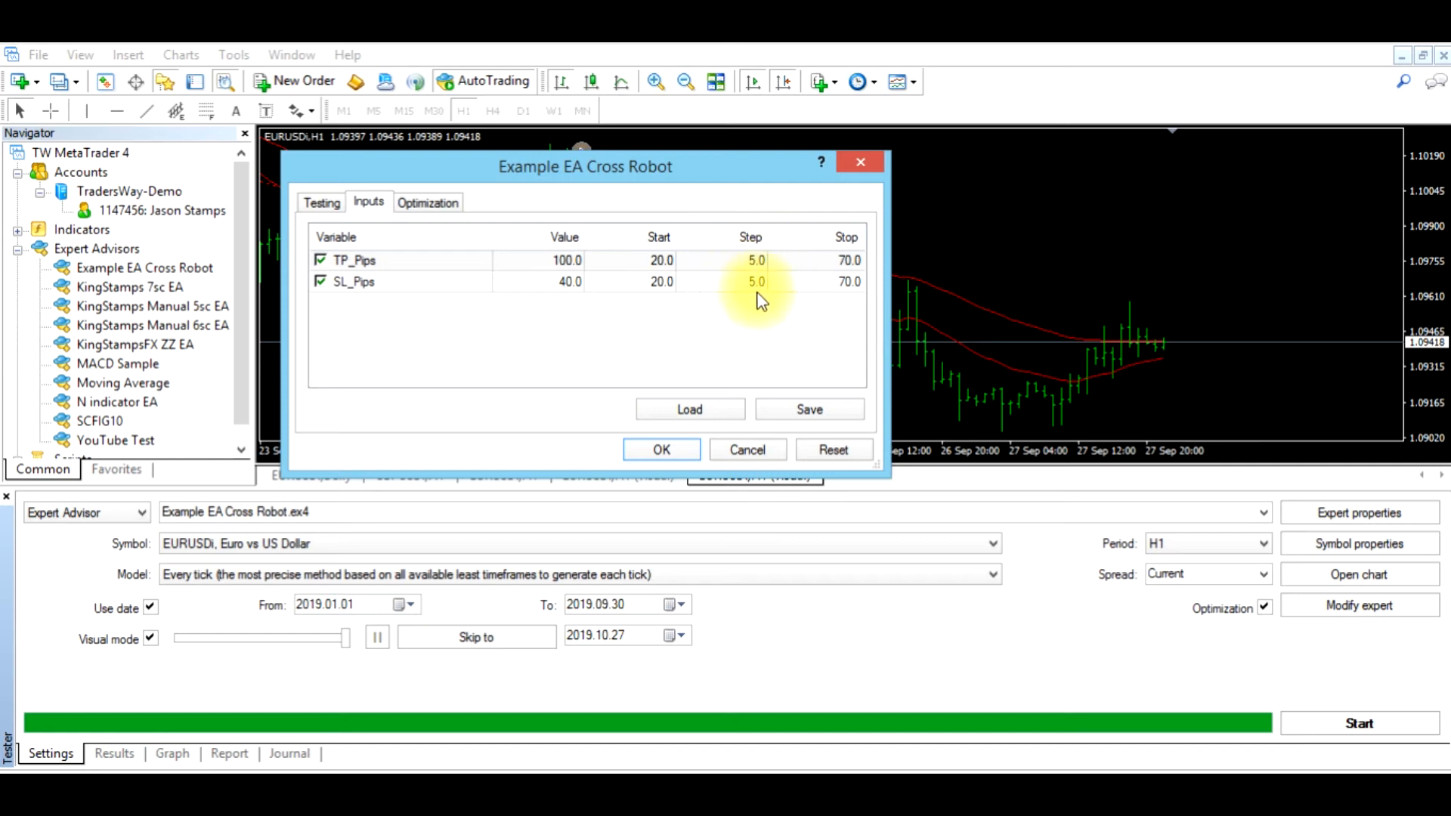
{"action": "mouse_move", "coordinate": [659, 260]}
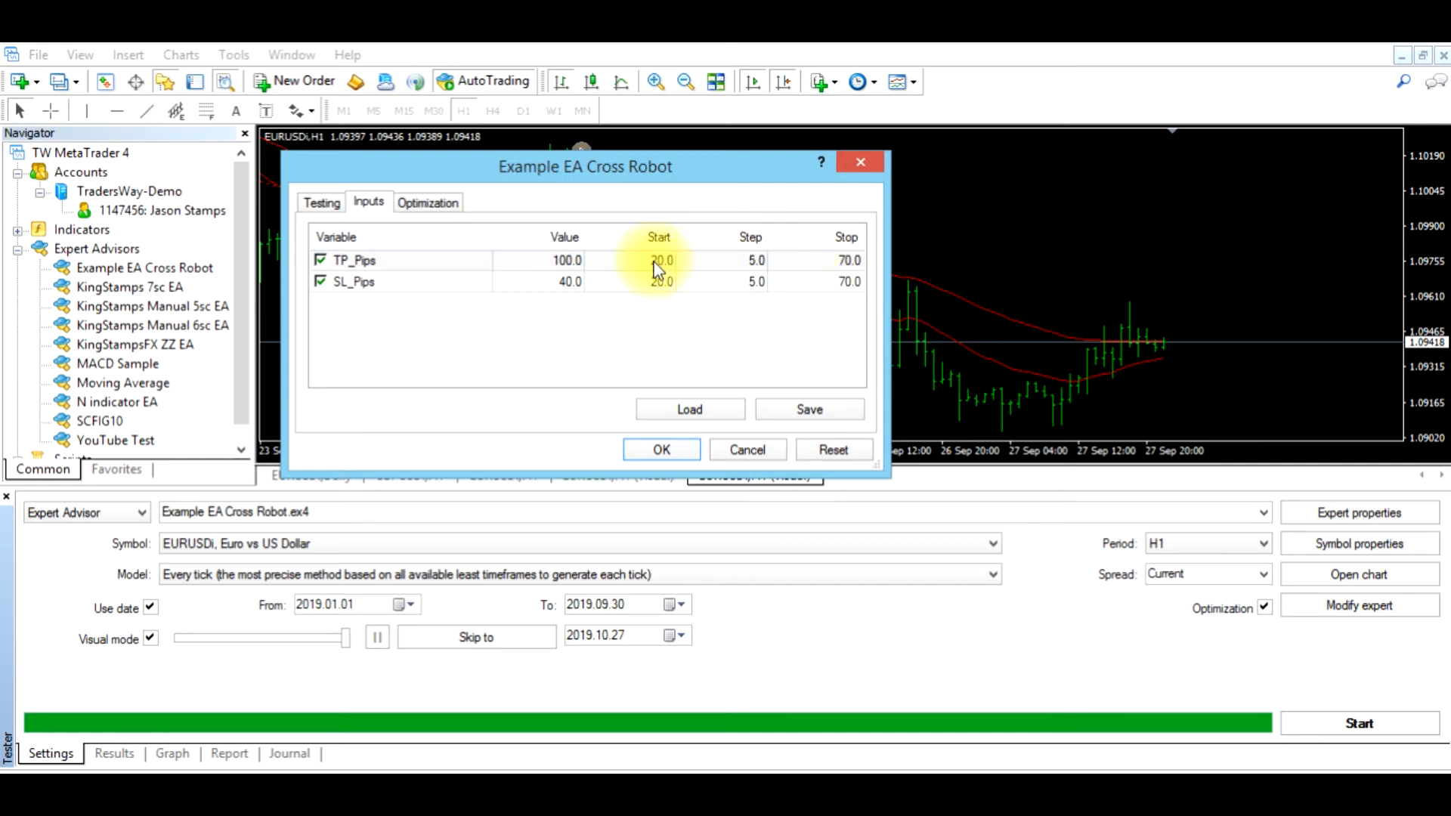
{"action": "mouse_move", "coordinate": [796, 267]}
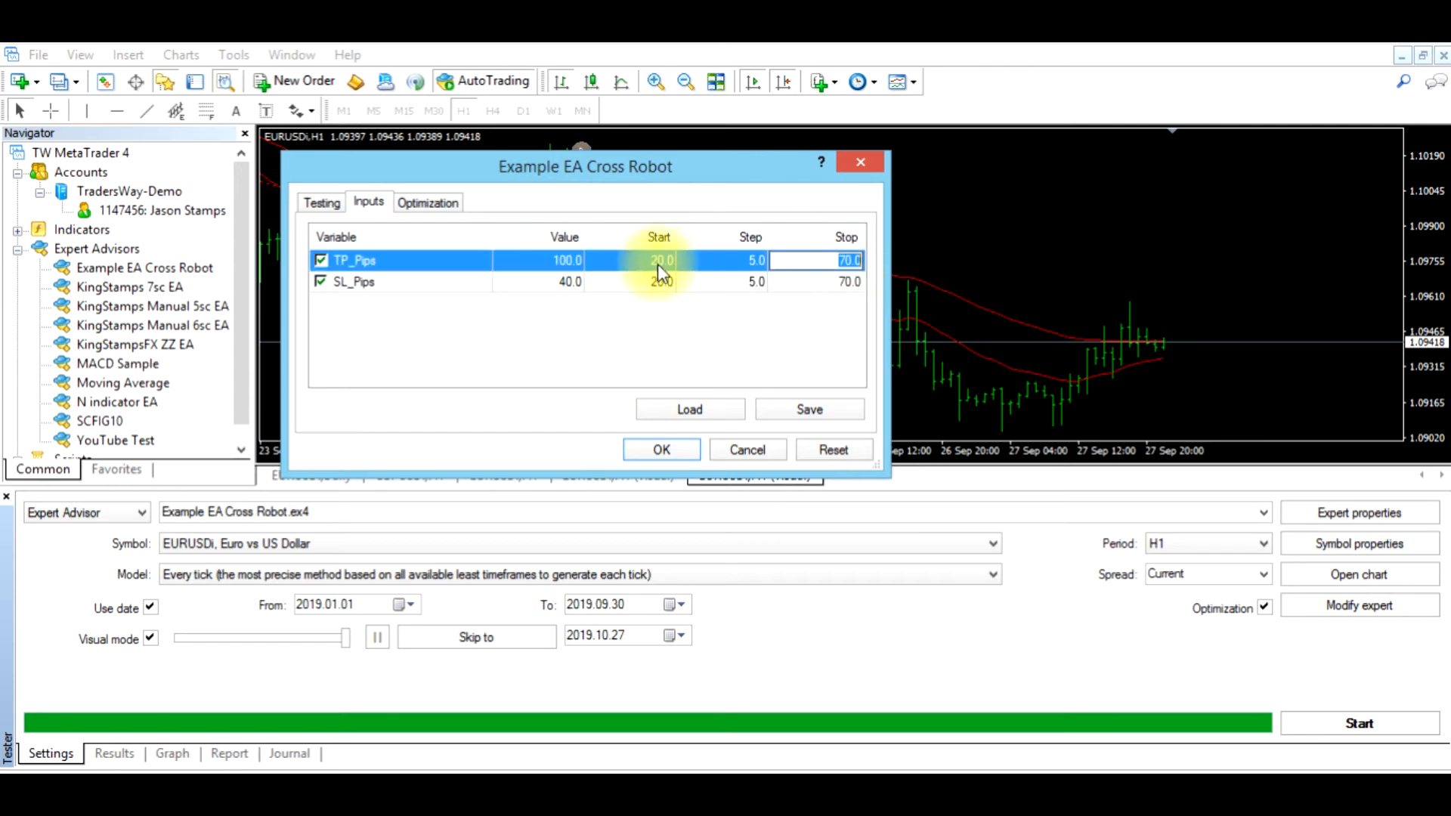
- Set the optimization start values: TP_Pips 50 and SL_Pips 20
{"action": "left_click", "coordinate": [659, 260]}
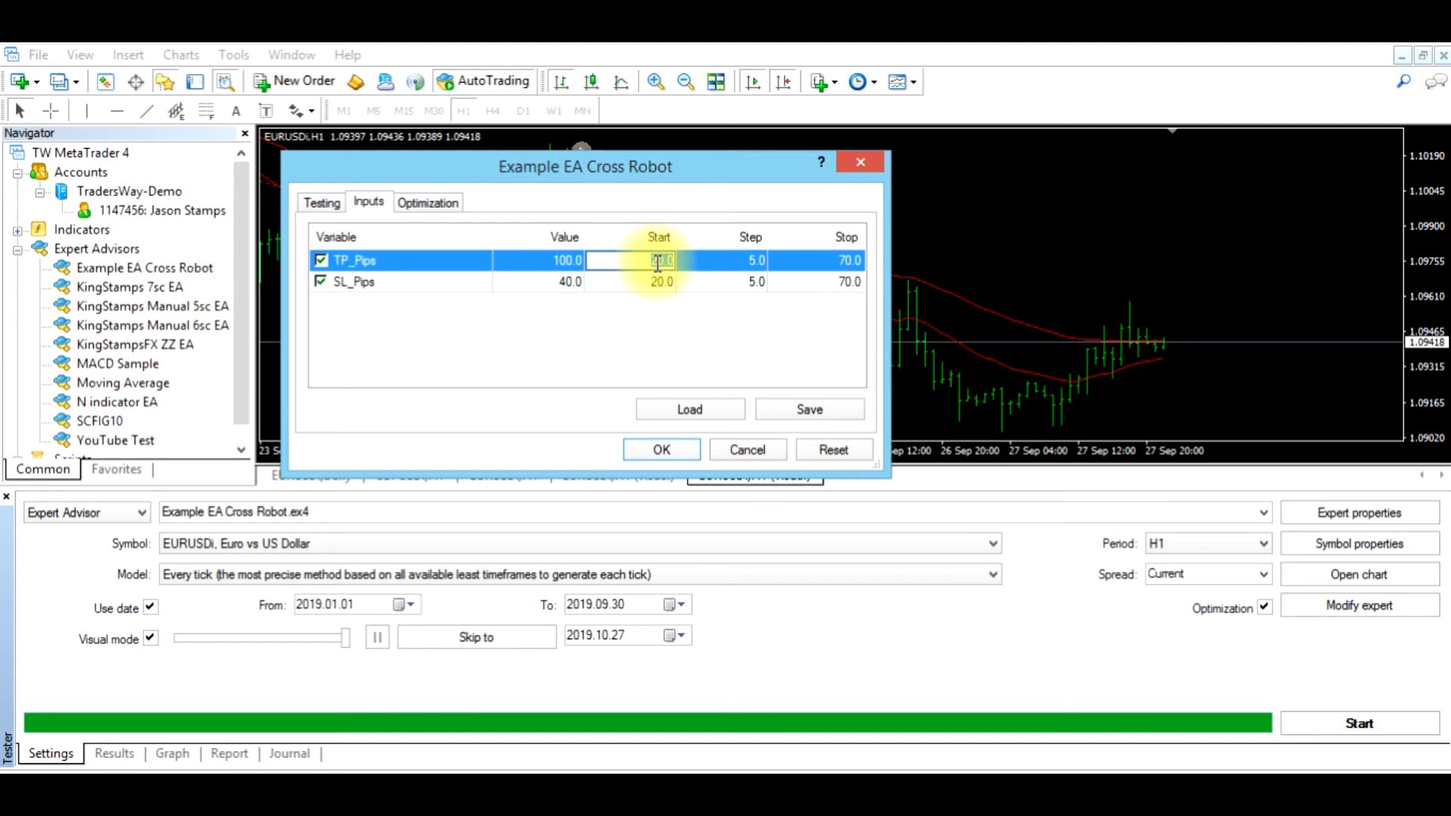
{"action": "type", "text": "50.00"}
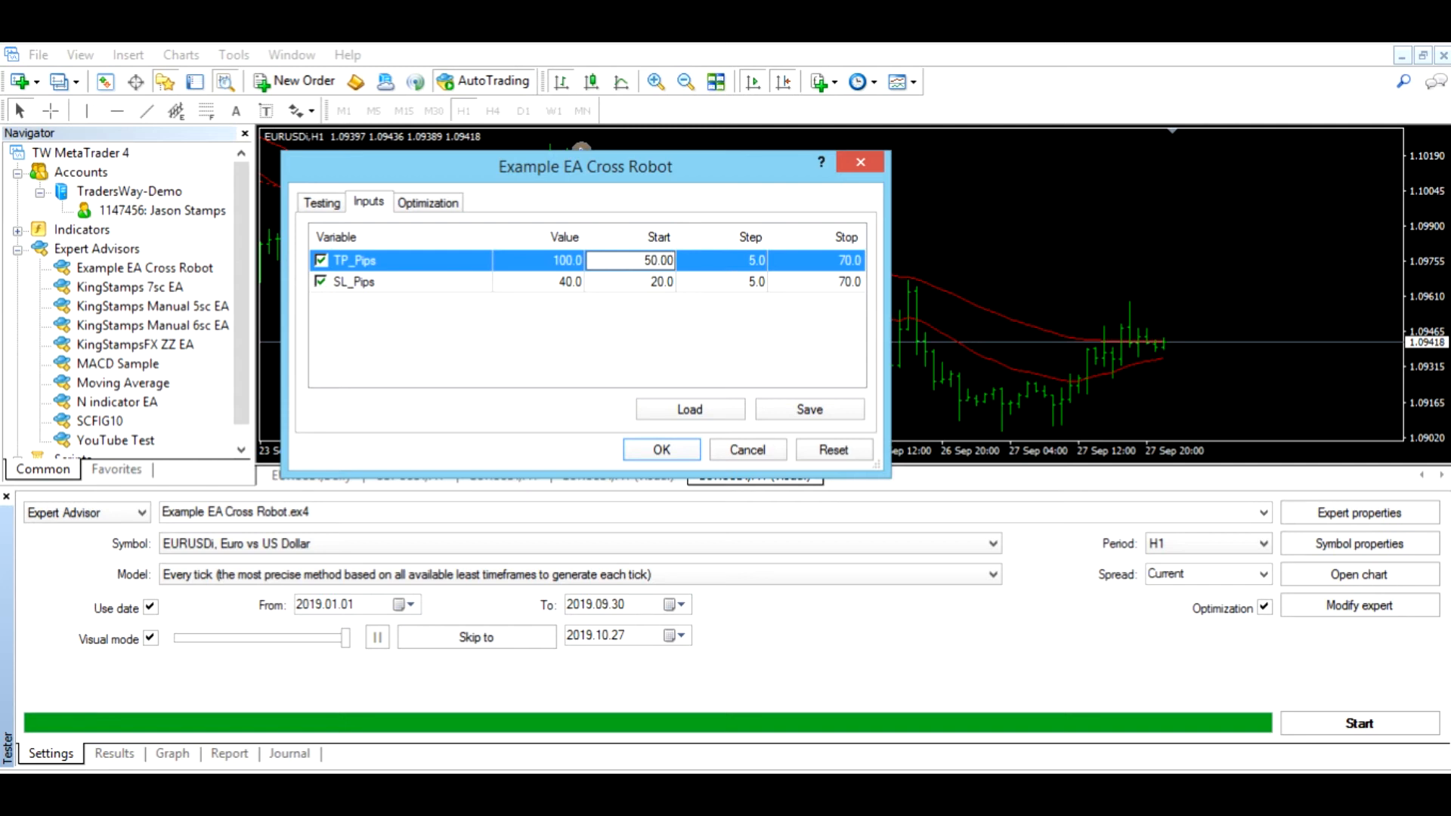
{"action": "left_click", "coordinate": [659, 281]}
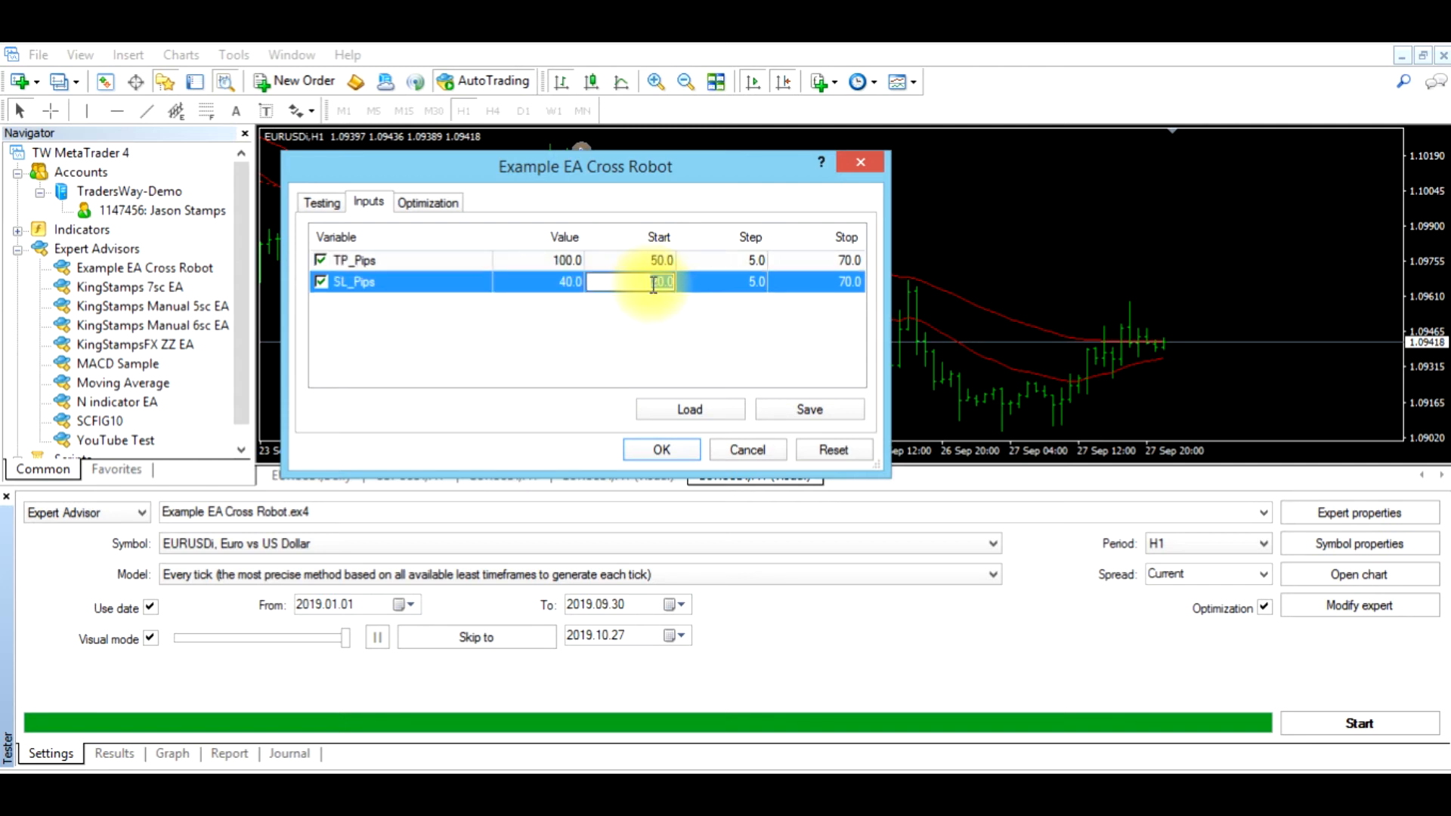
{"action": "type", "text": "20.0"}
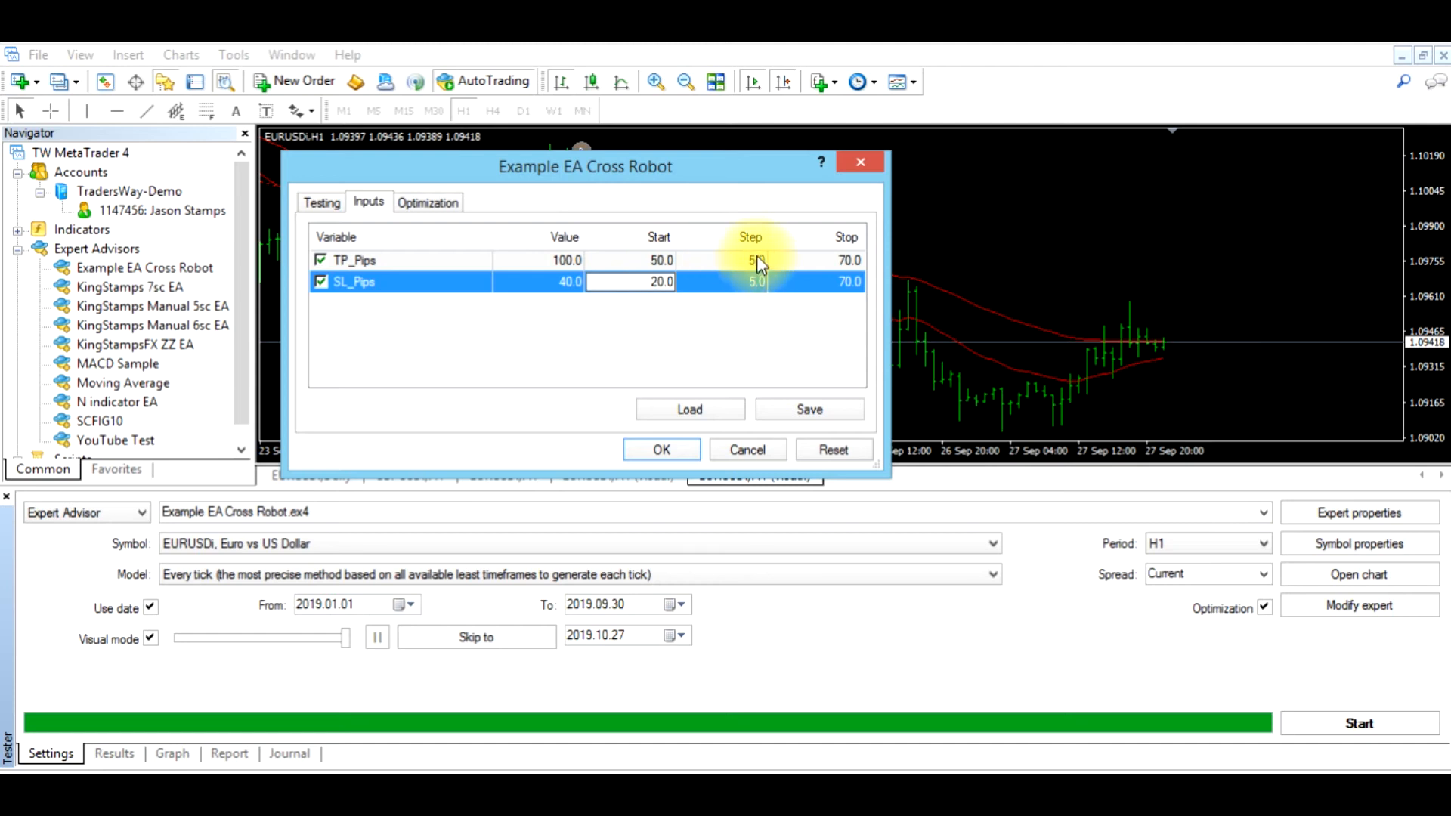
- Set both steps to 10, with stops of 170 for TP_Pips and 100 for SL_Pips
{"action": "left_click", "coordinate": [750, 260]}
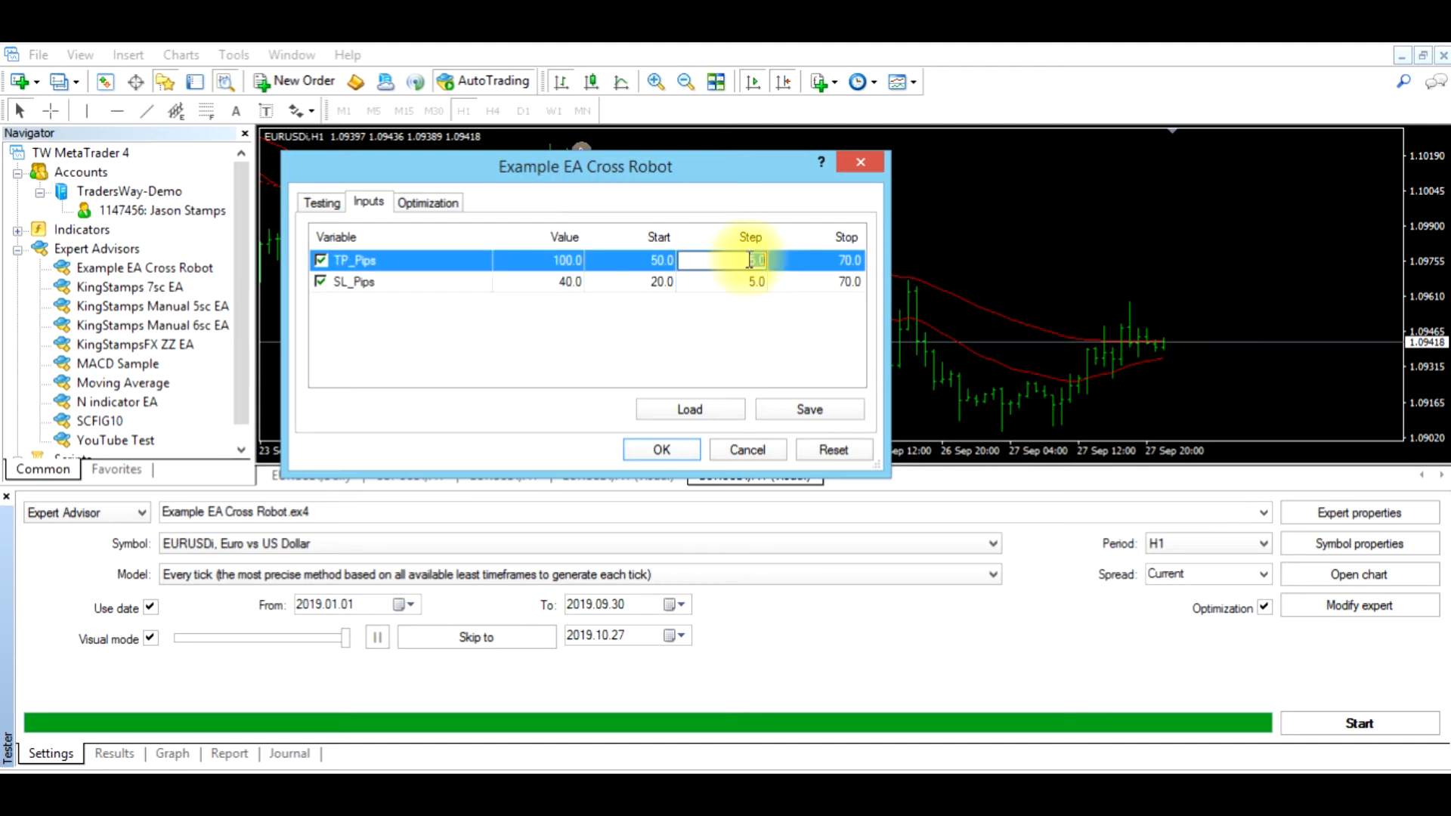
{"action": "type", "text": "10.00"}
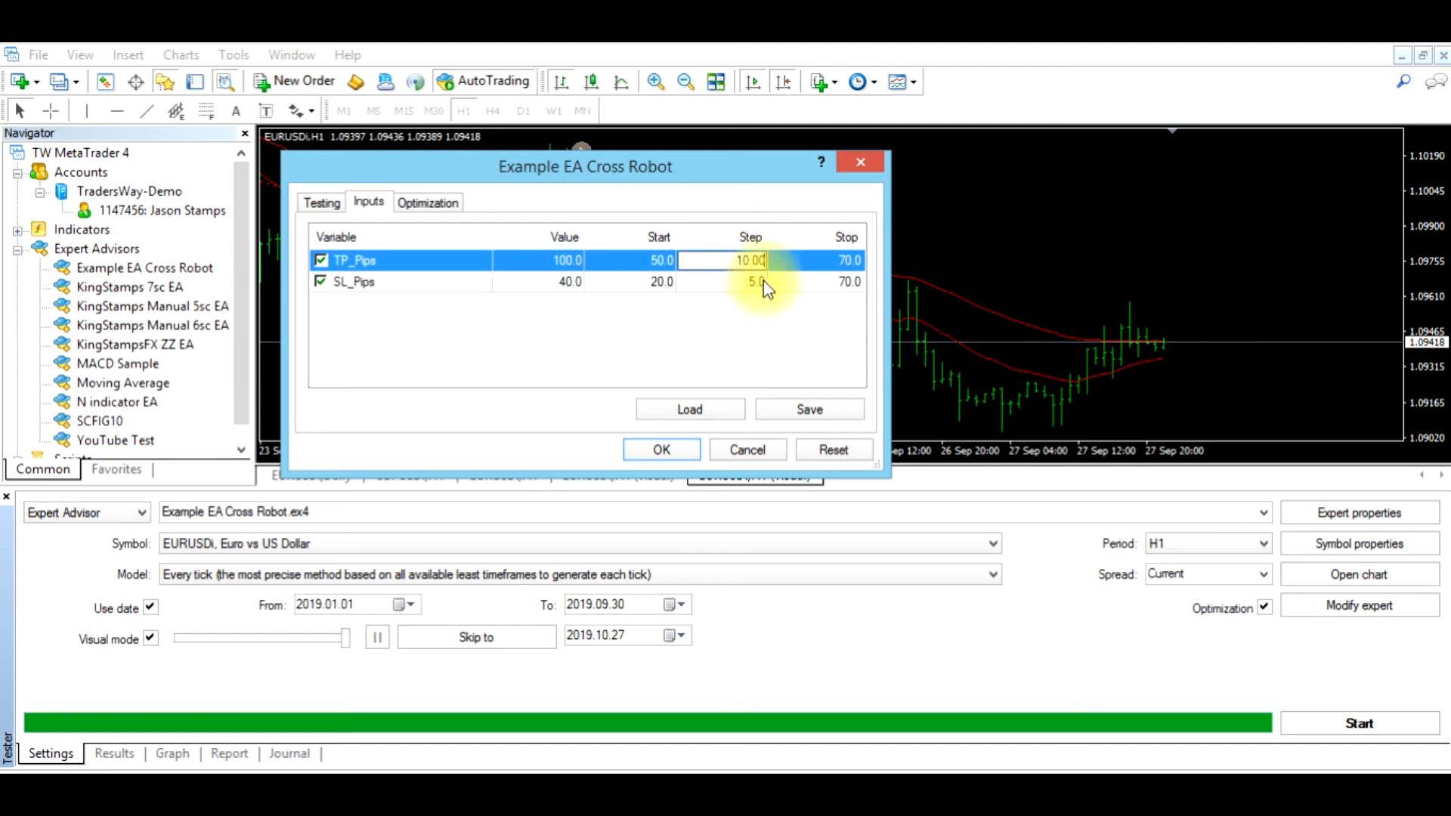
{"action": "left_click", "coordinate": [749, 281]}
{"action": "type", "text": "10"}
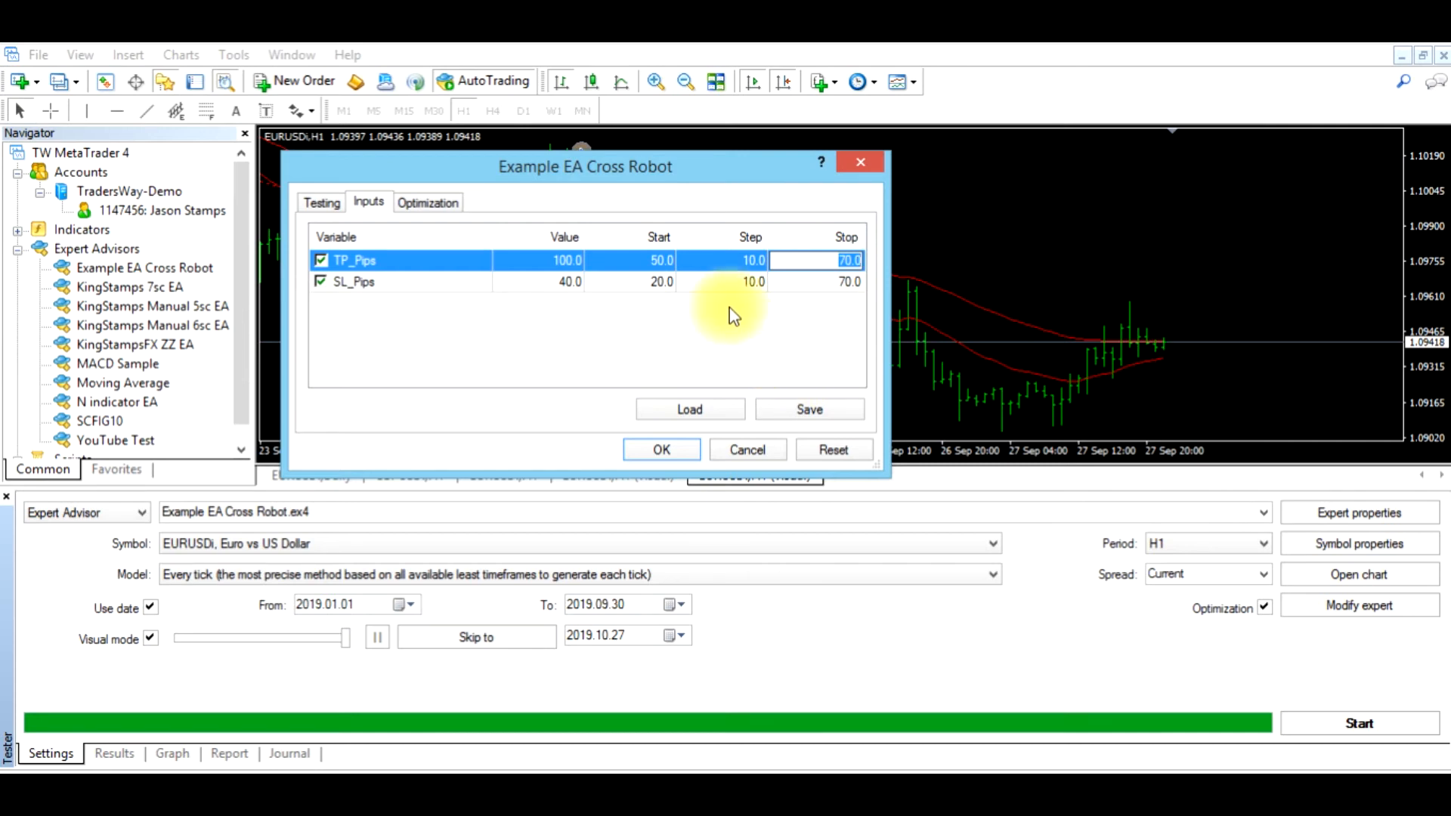
{"action": "mouse_move", "coordinate": [814, 321]}
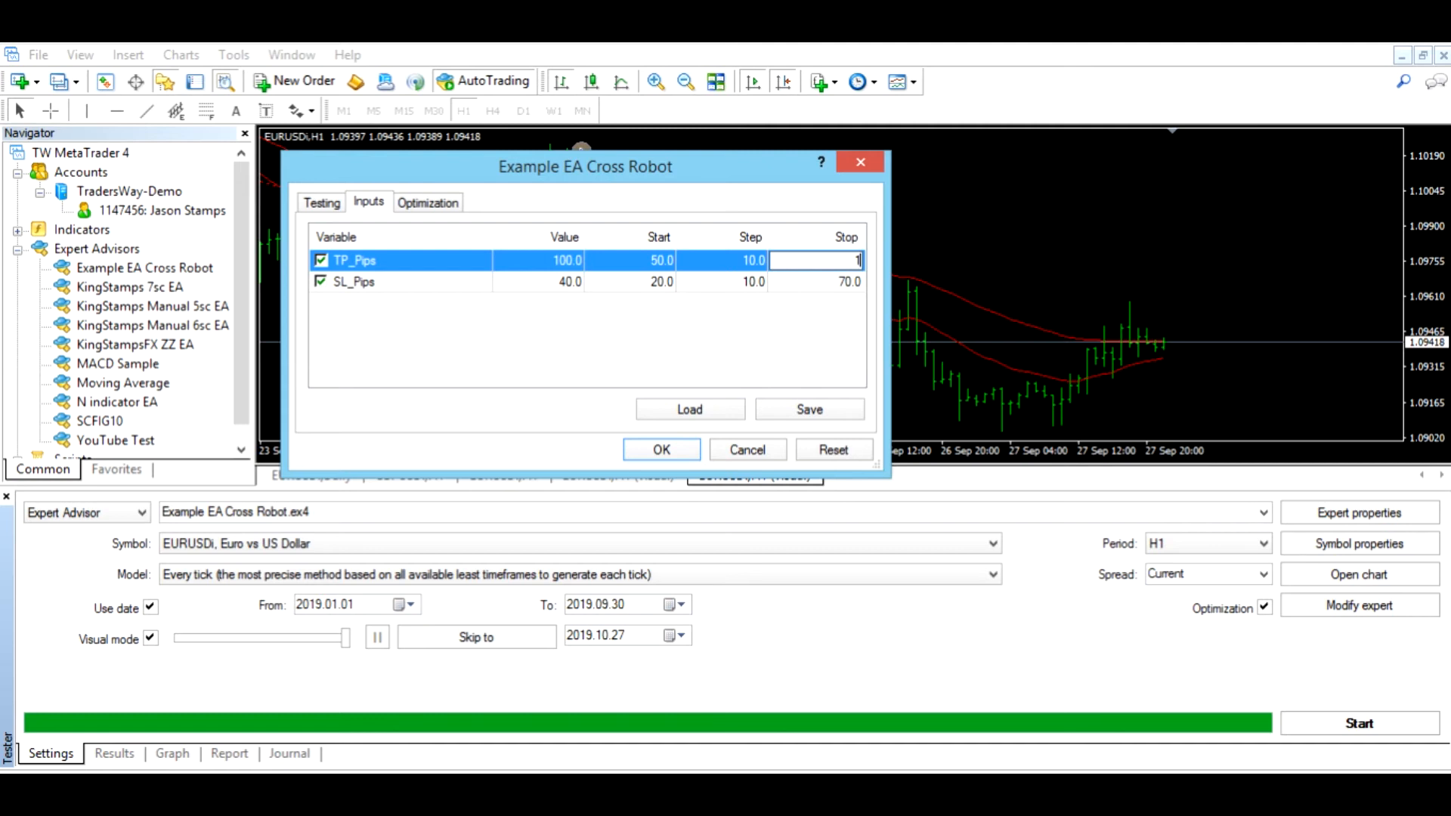
{"action": "type", "text": "170.0"}
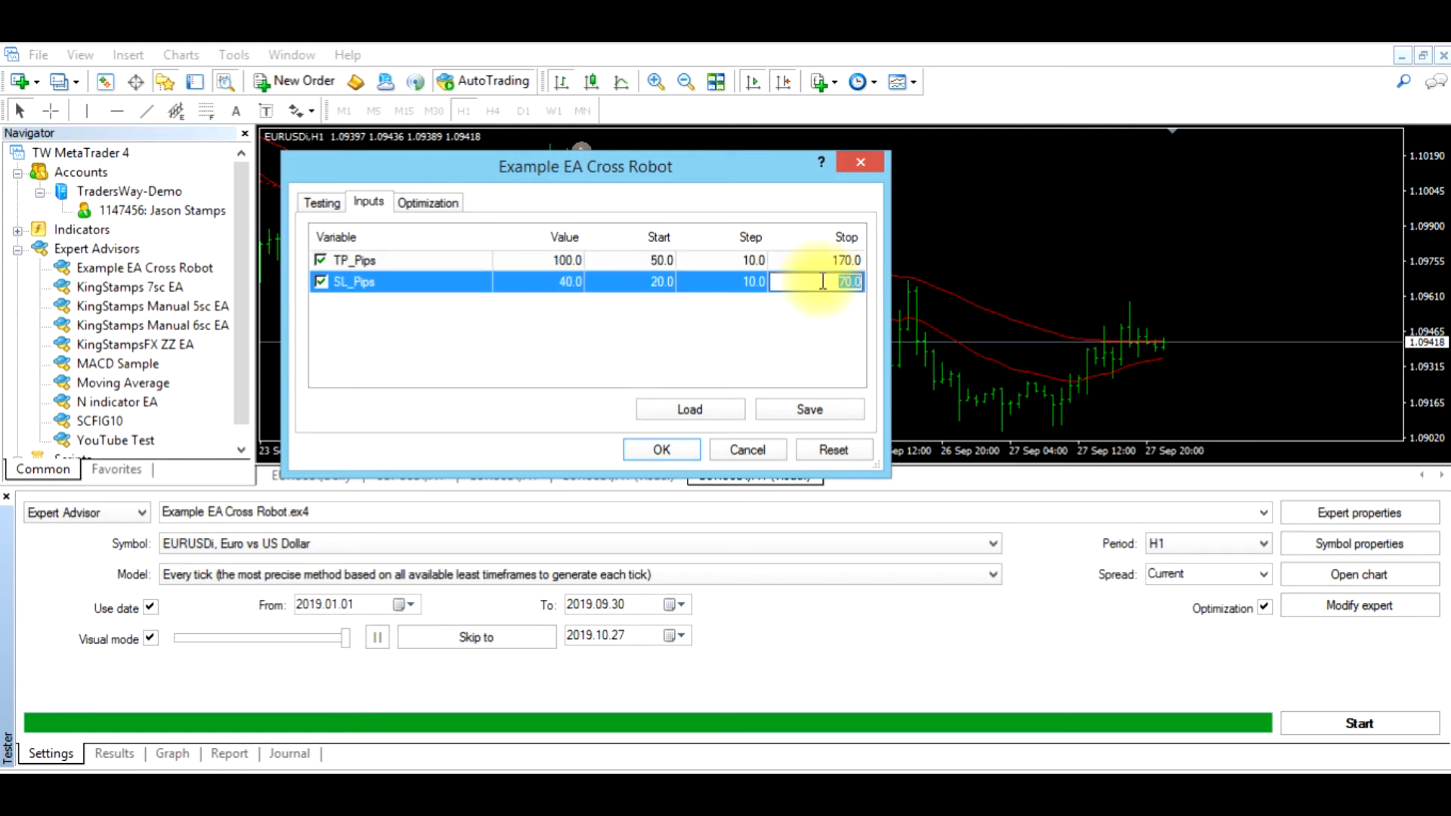
{"action": "type", "text": "170"}
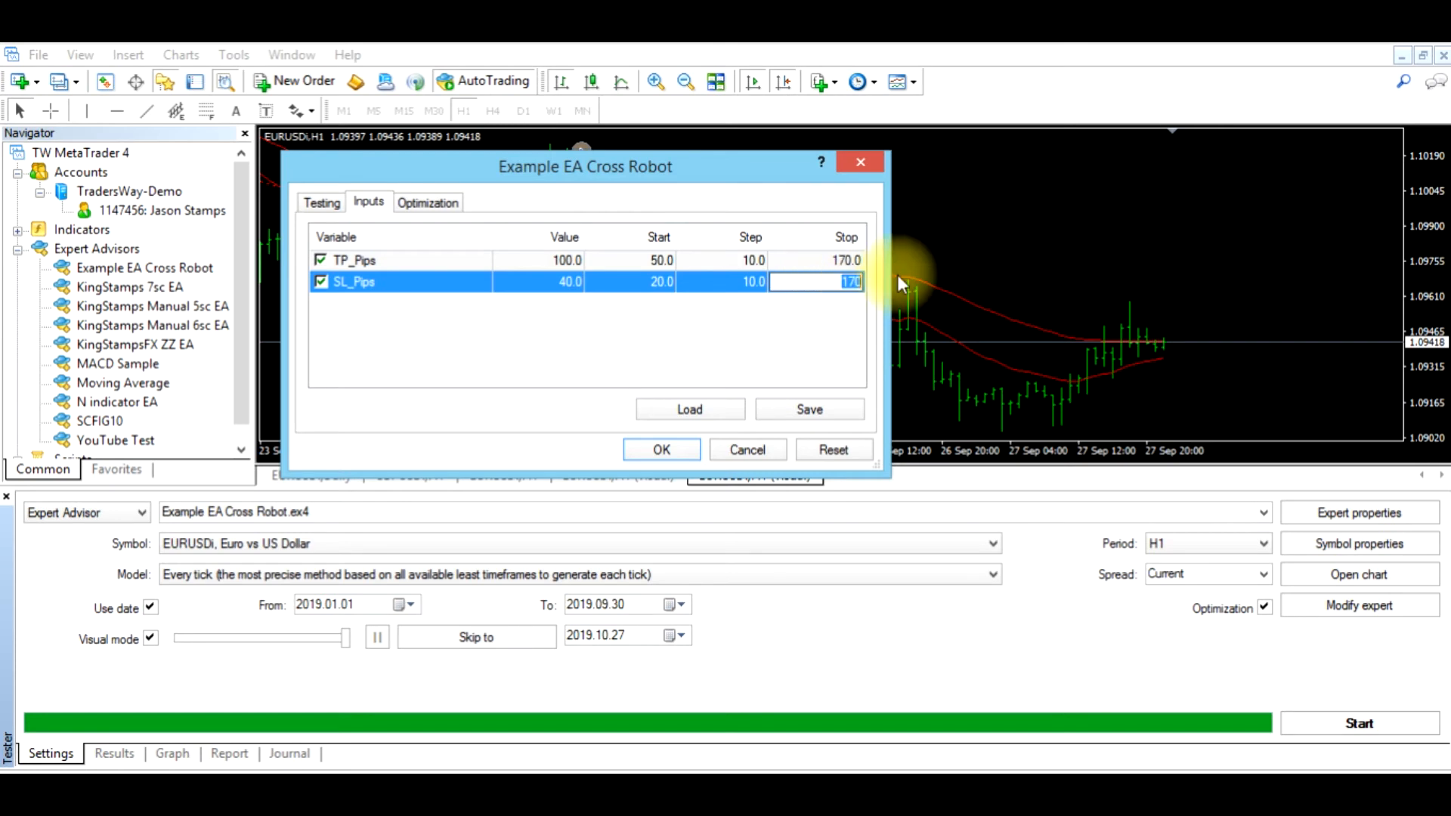
{"action": "type", "text": "10"}
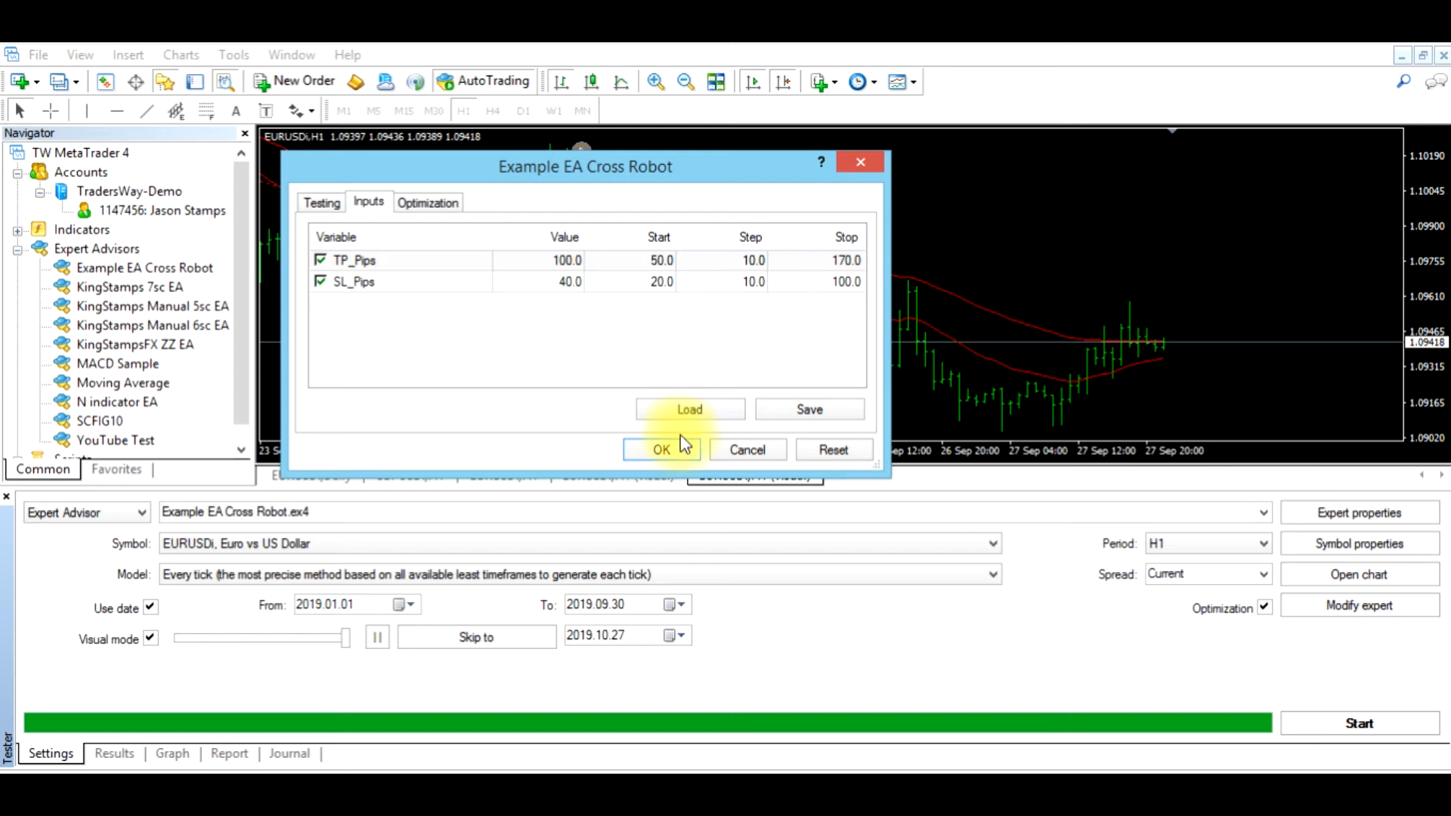
- Accept the new SL_Pips and TP_Pips ranges and run the 117-pass optimization
{"action": "left_click", "coordinate": [661, 449]}
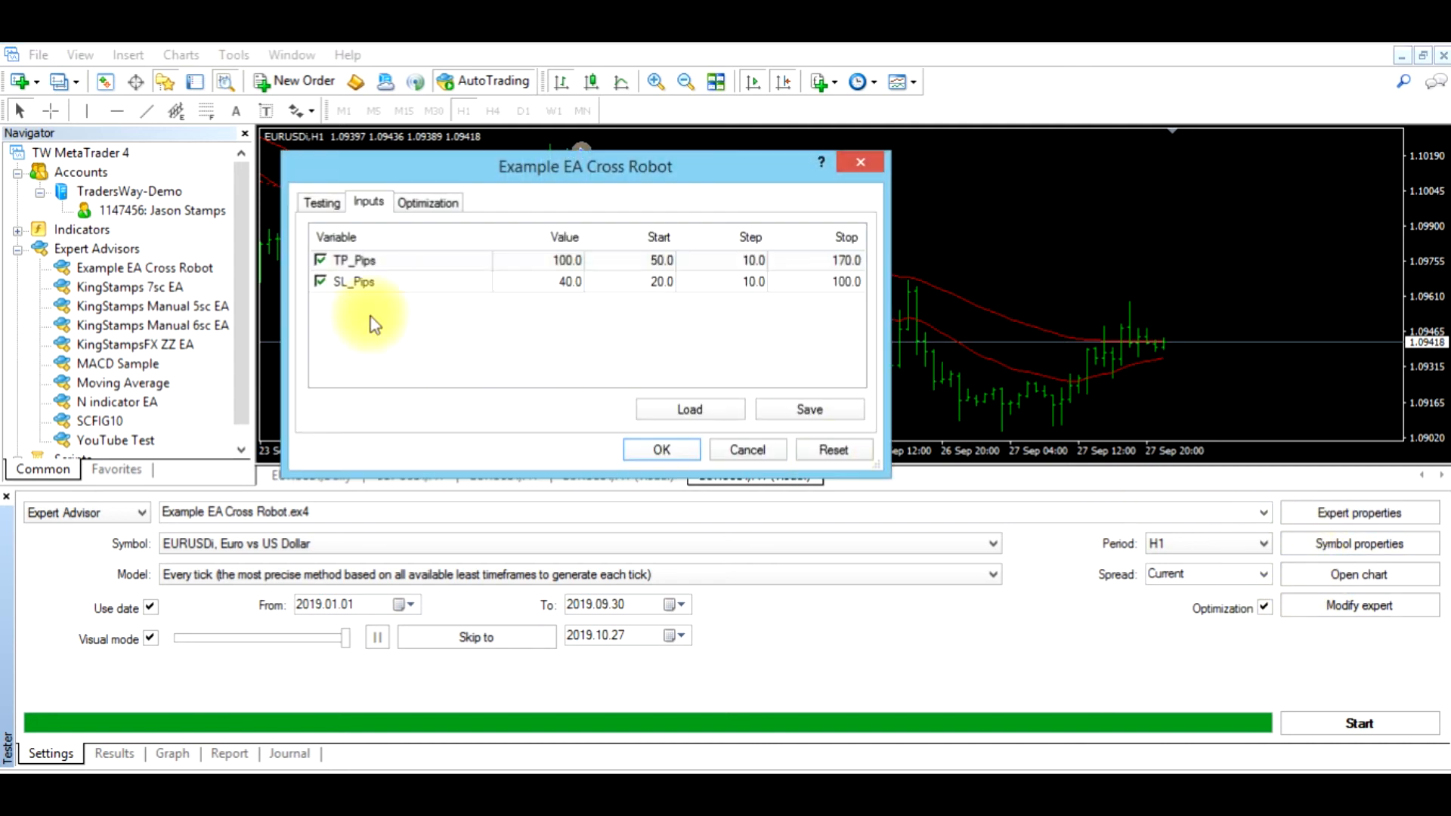
{"action": "mouse_move", "coordinate": [361, 273]}
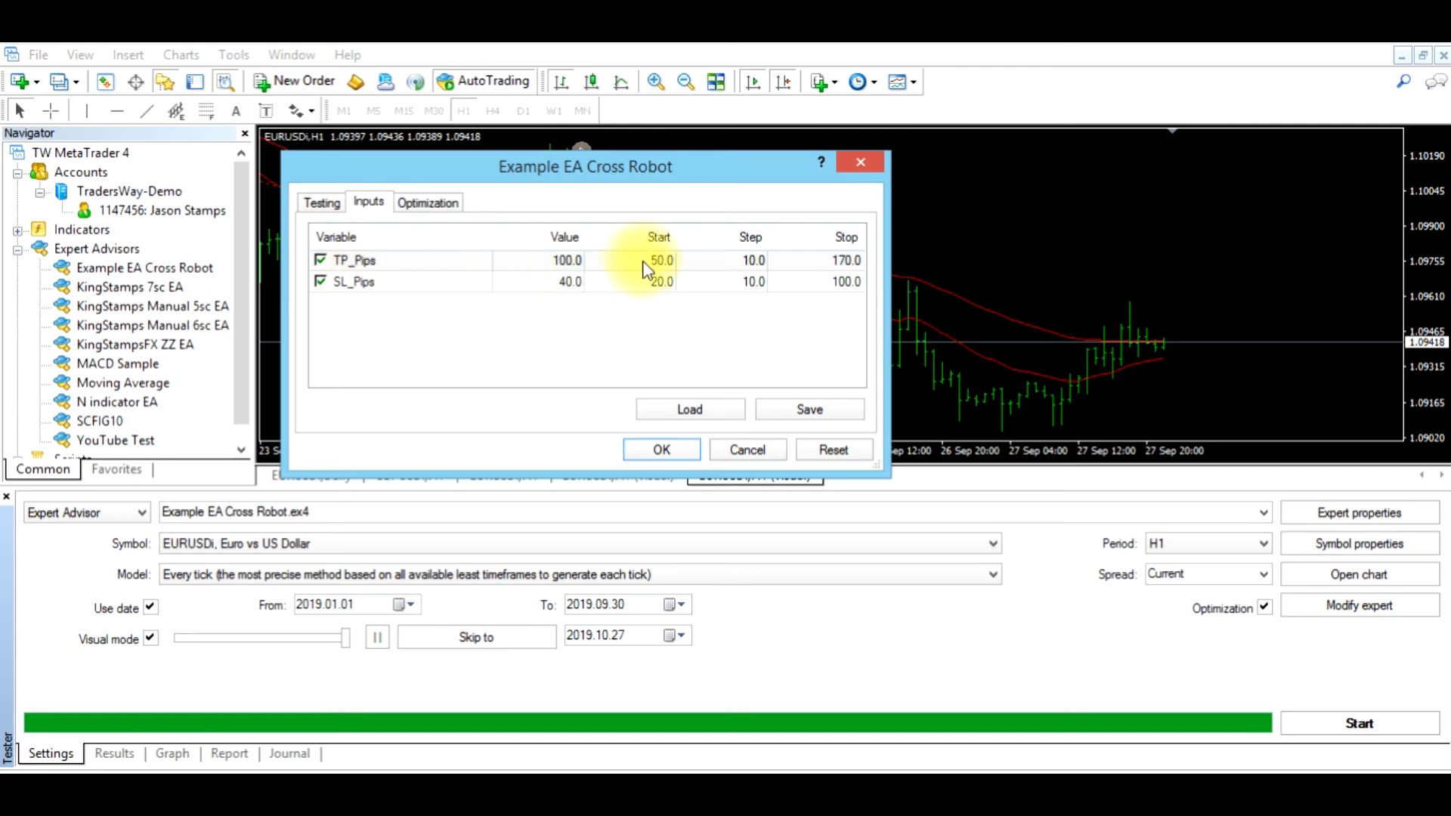
{"action": "left_click", "coordinate": [661, 449]}
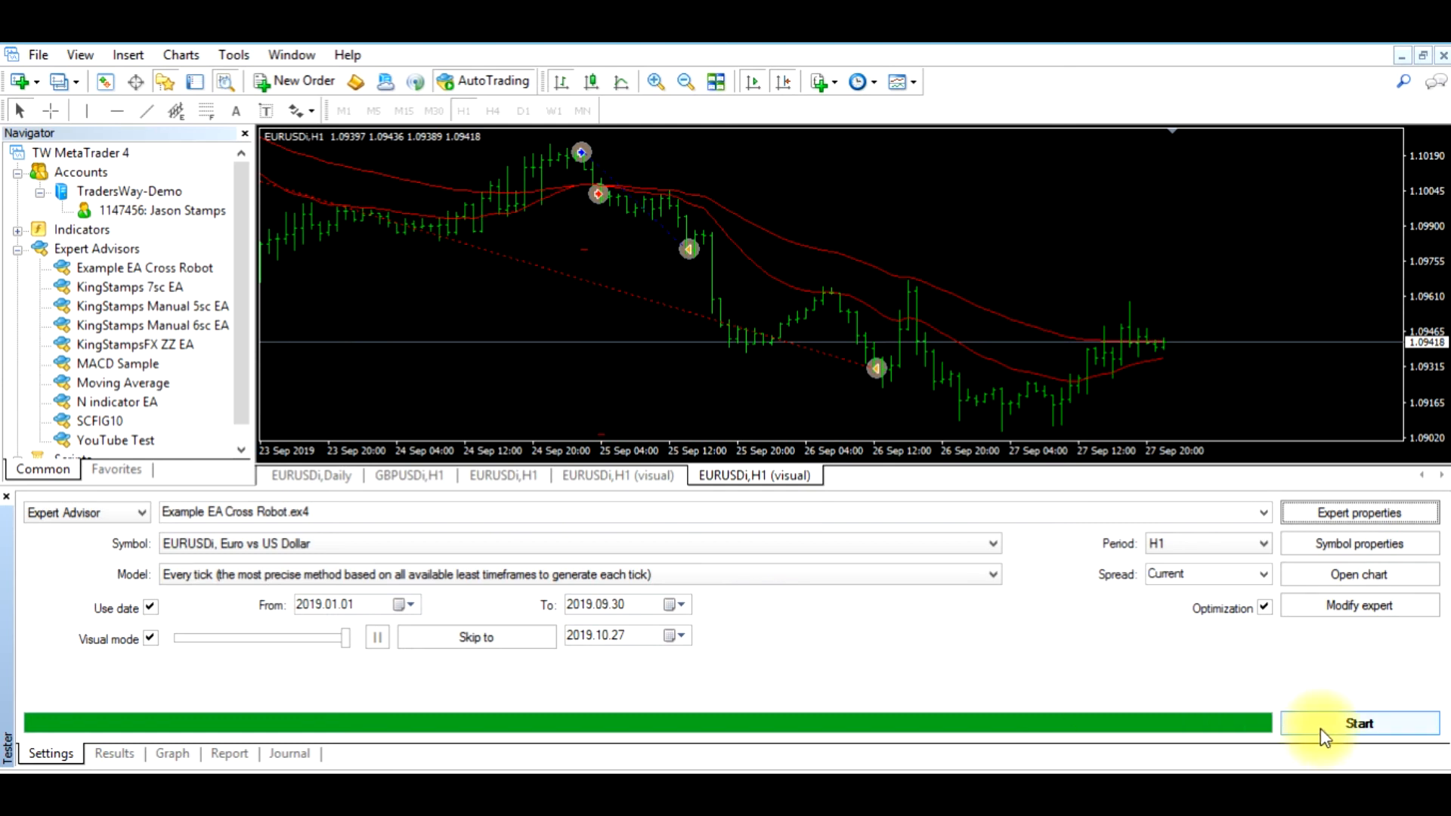
{"action": "left_click", "coordinate": [1359, 722]}
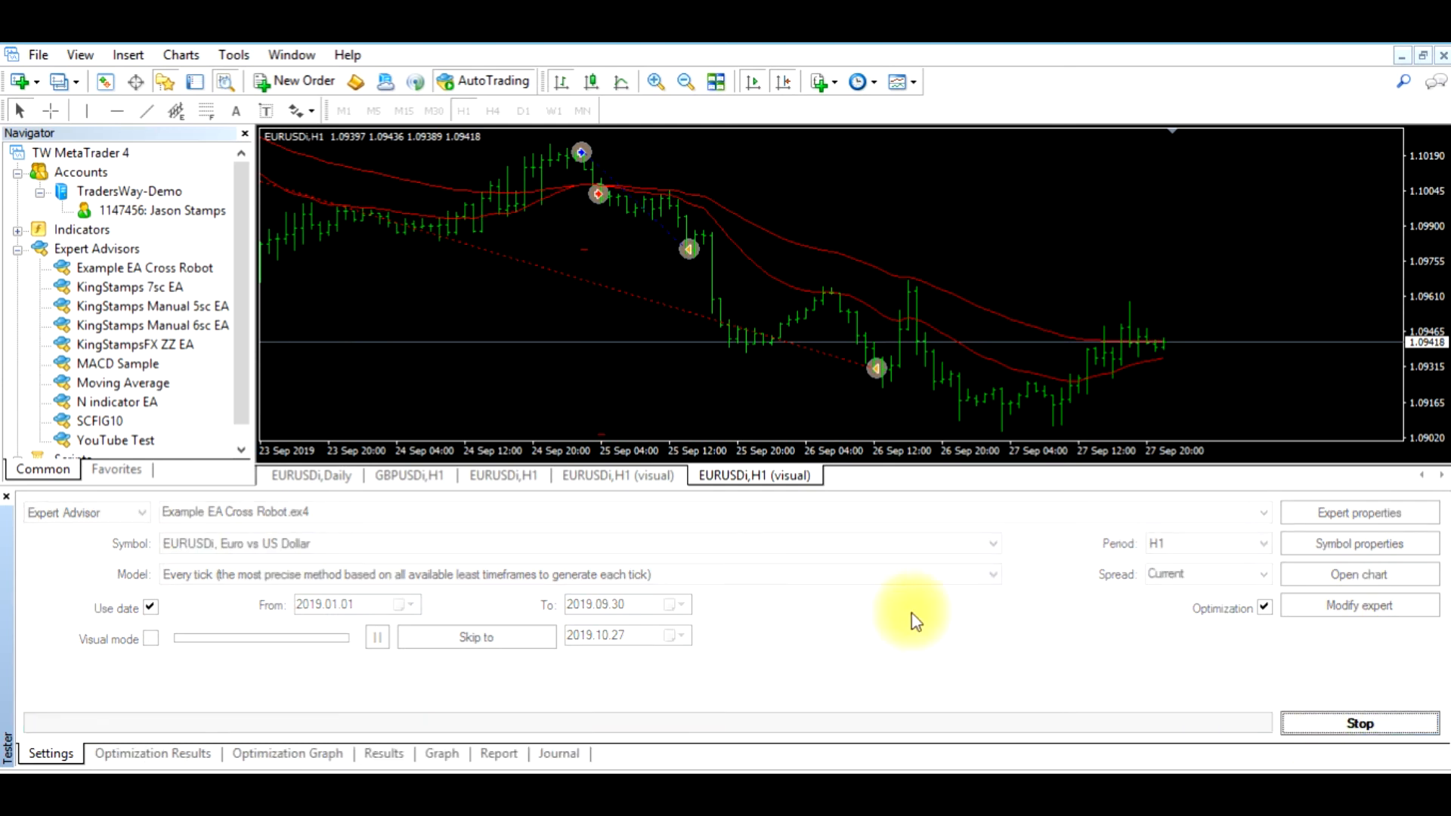
{"action": "mouse_move", "coordinate": [923, 637]}
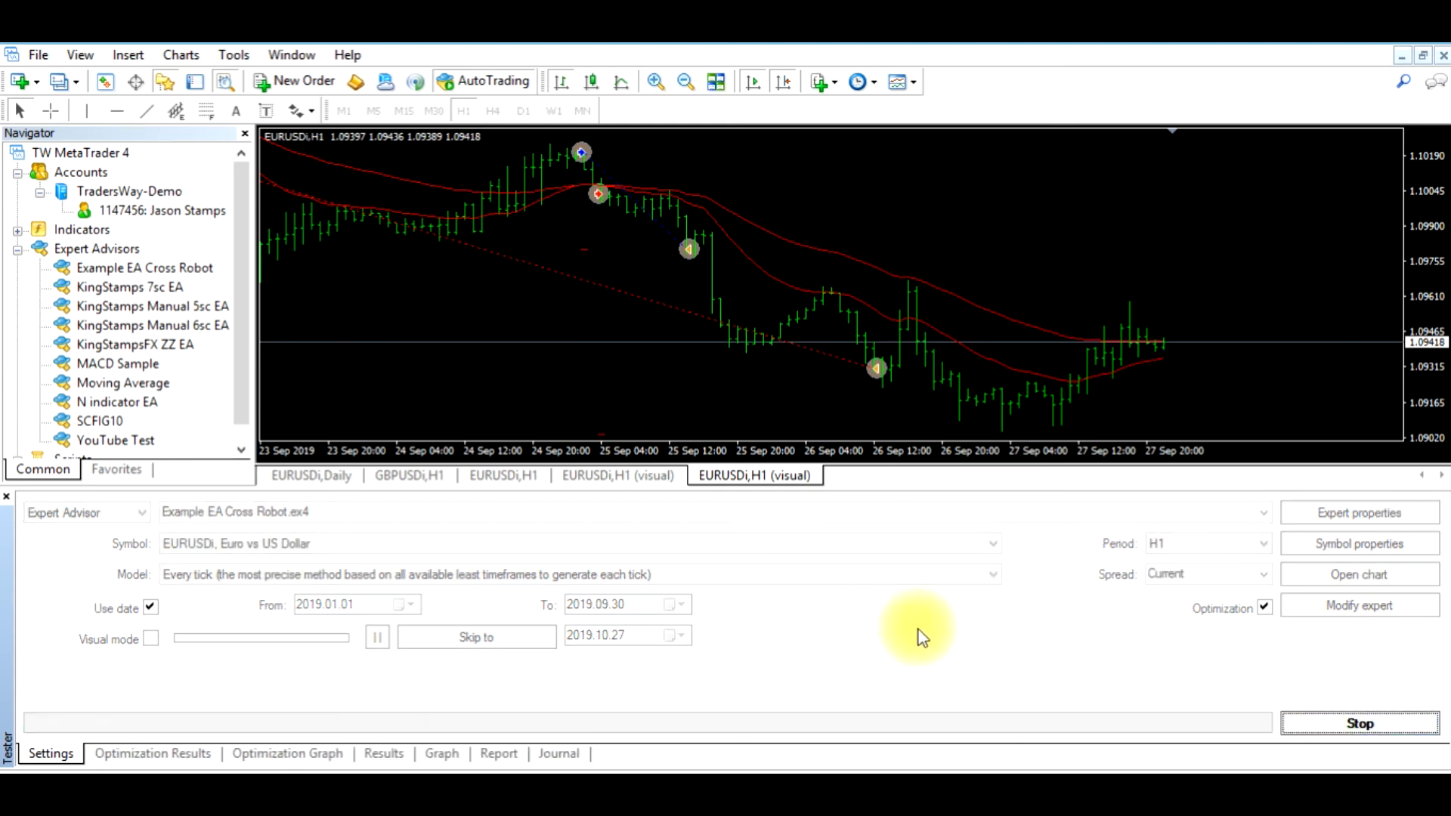
{"action": "mouse_move", "coordinate": [733, 655]}
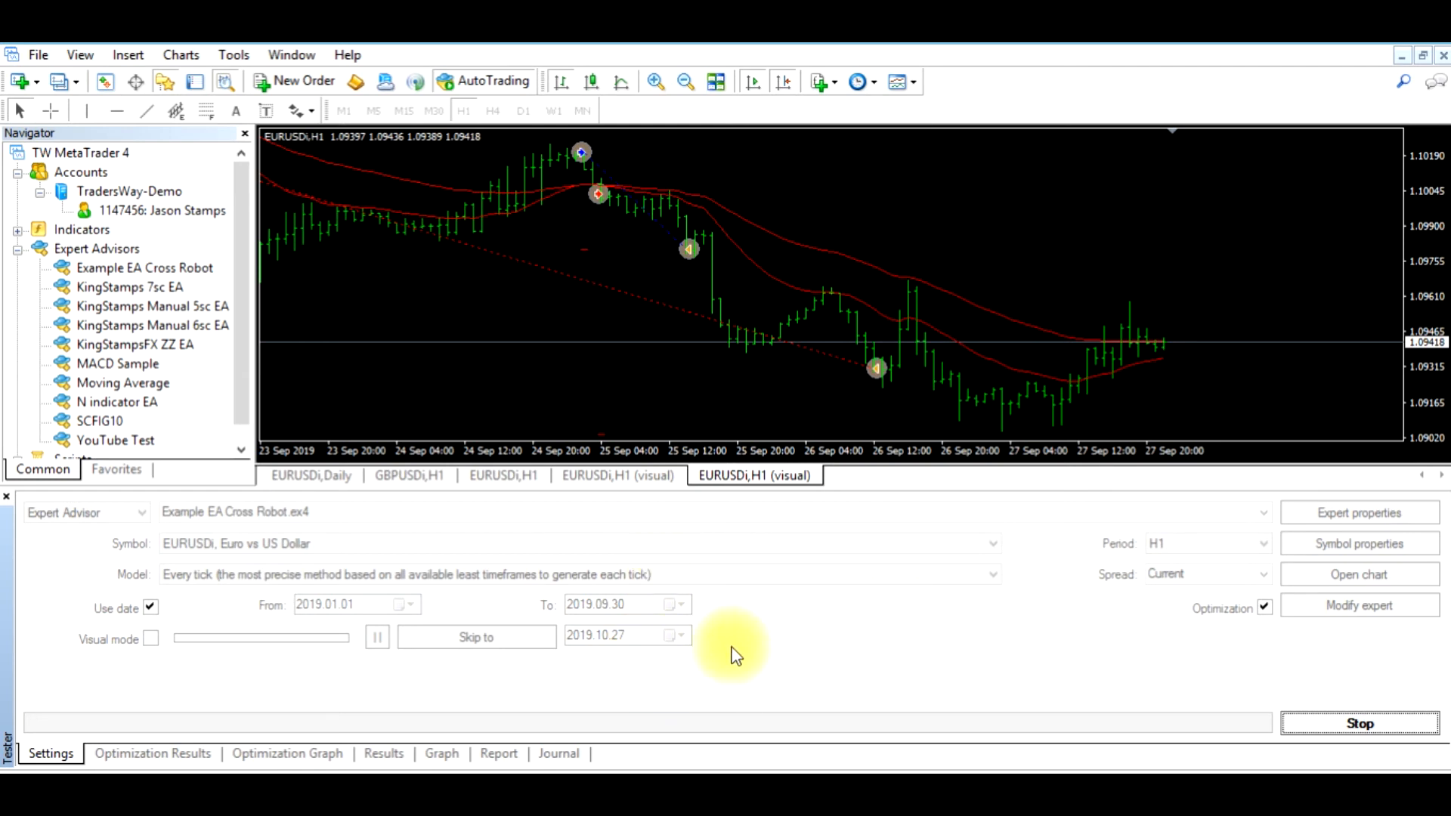
{"action": "mouse_move", "coordinate": [770, 646]}
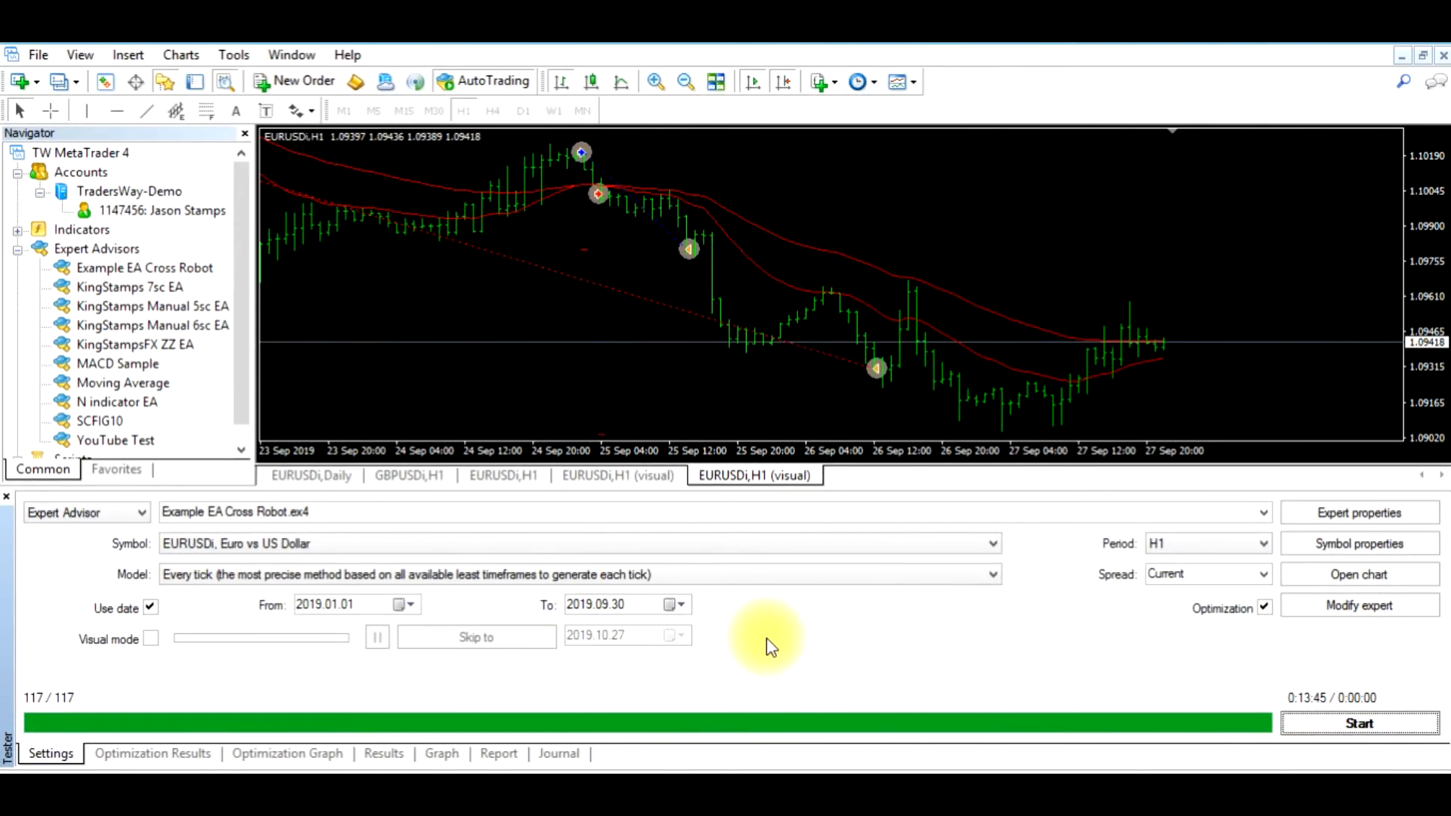
{"action": "mouse_move", "coordinate": [784, 655]}
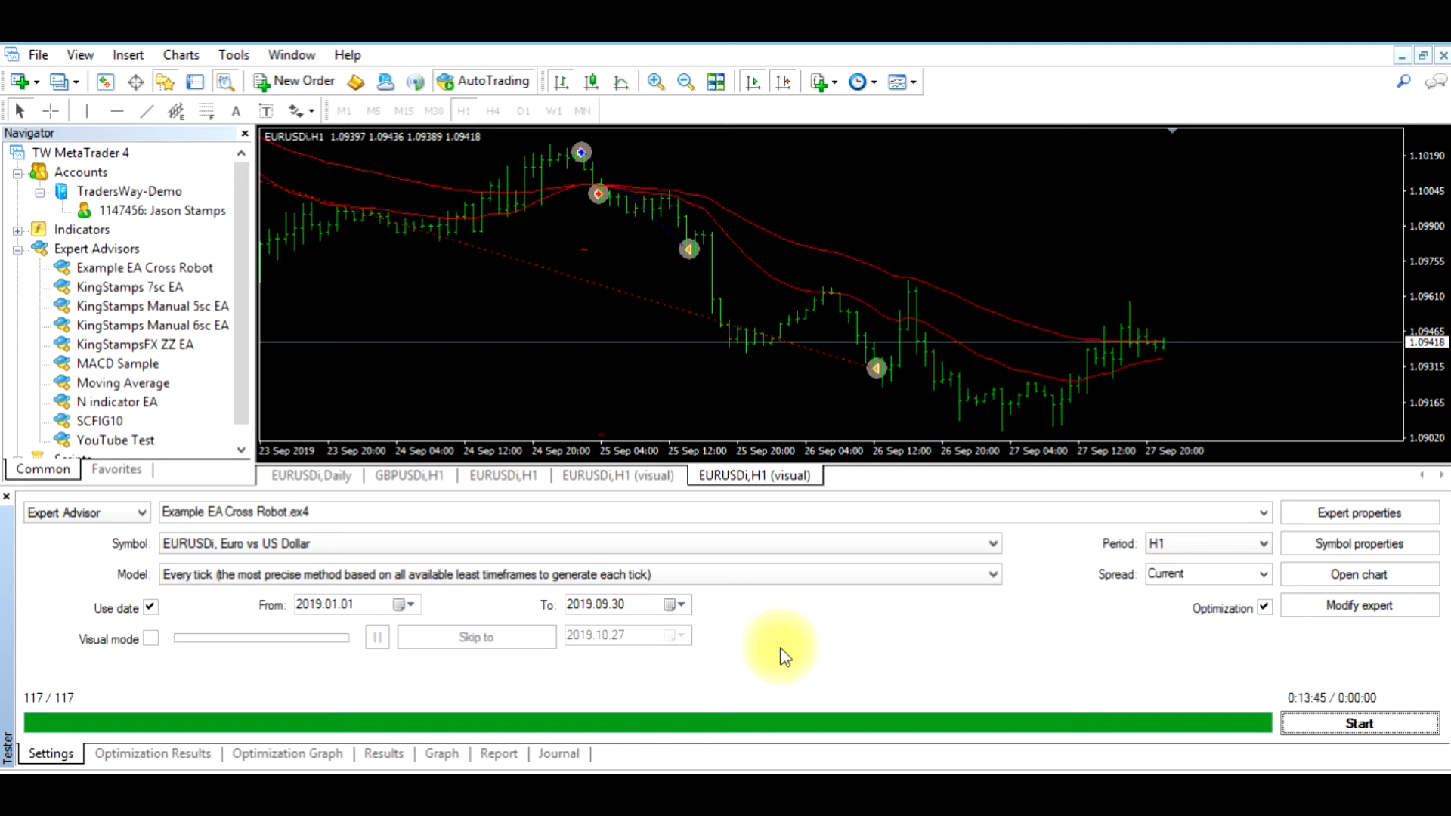
{"action": "mouse_move", "coordinate": [757, 657]}
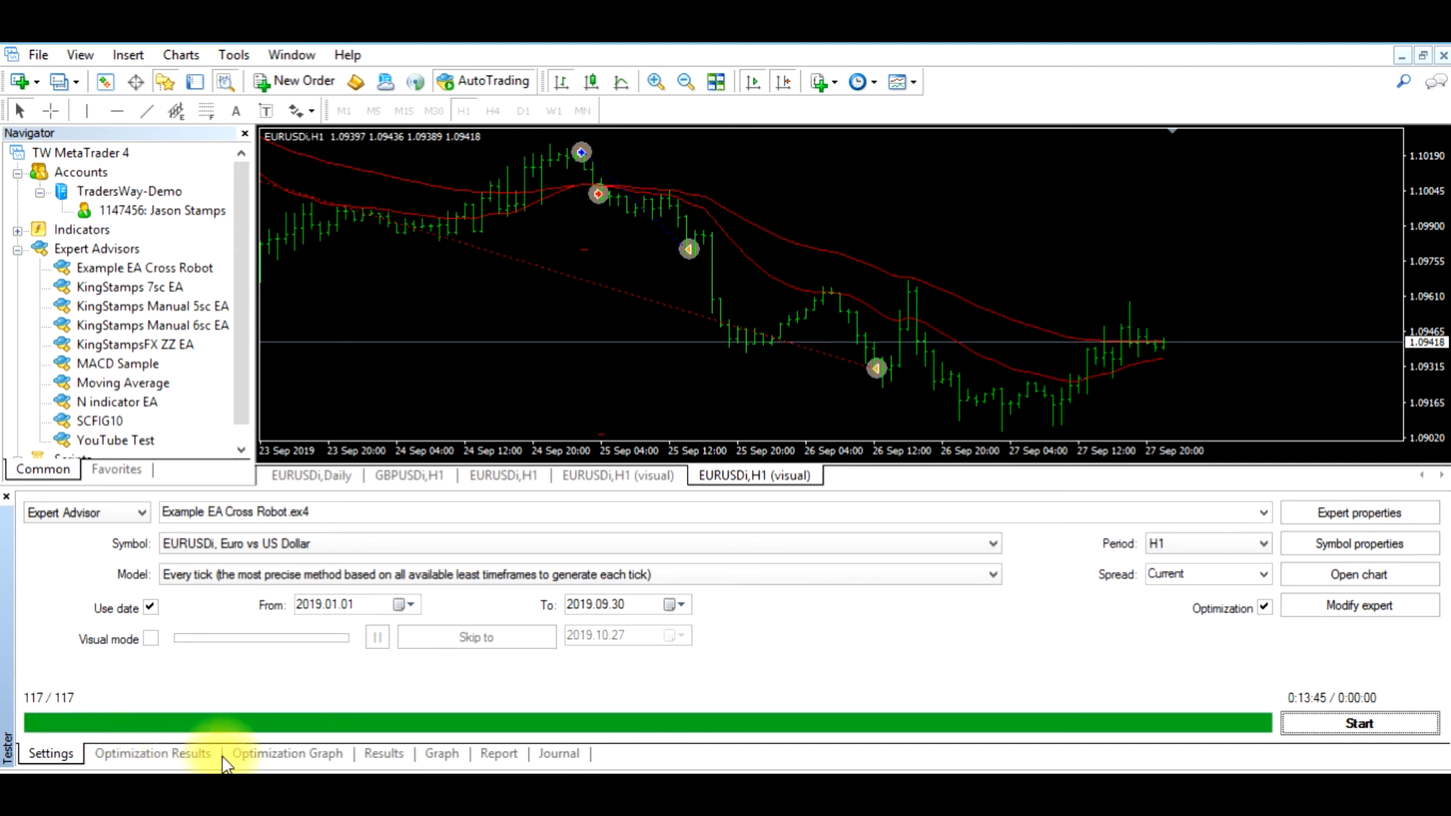
{"action": "mouse_move", "coordinate": [535, 758]}
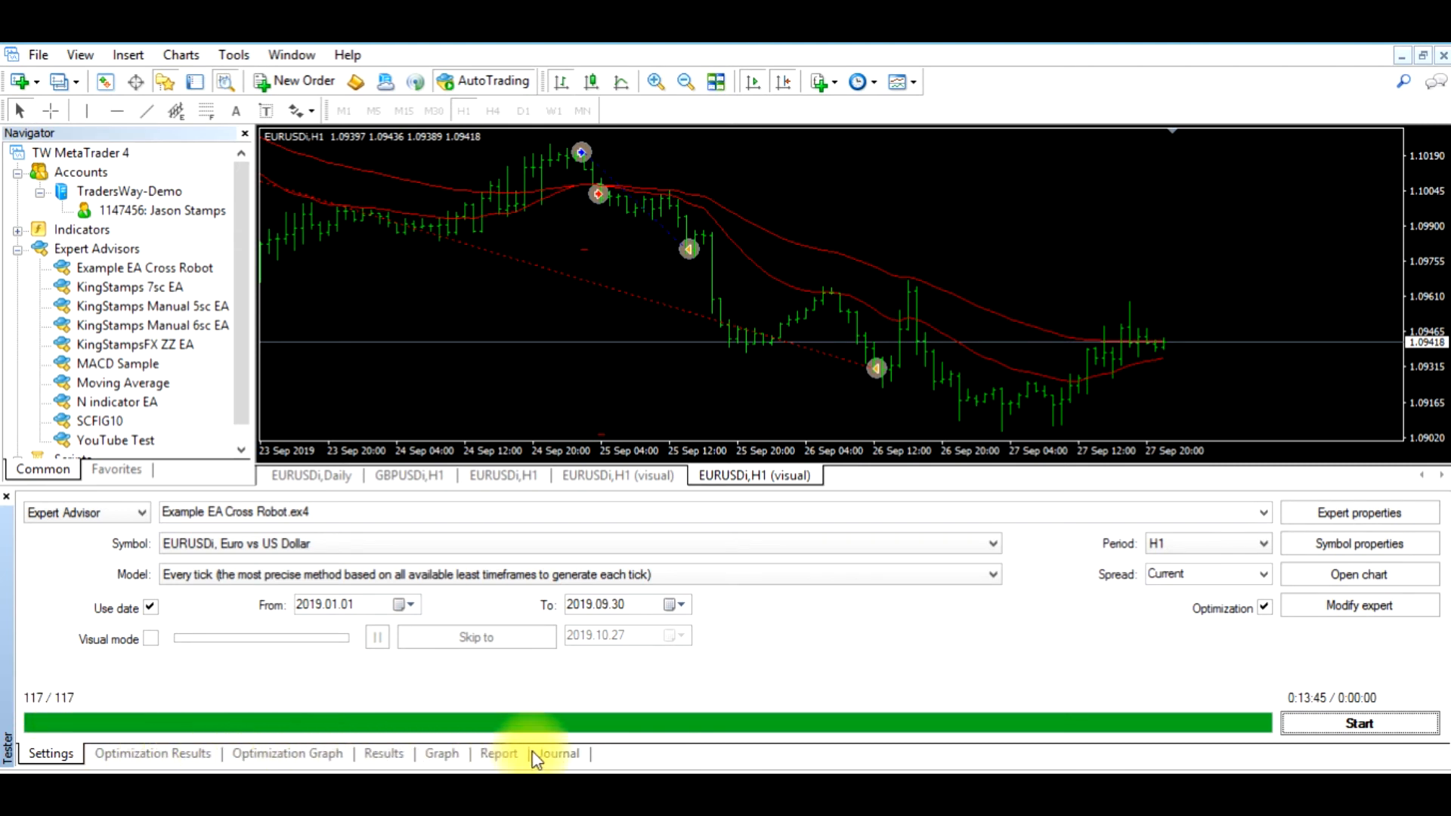
- Show the Optimization Results and sort the passes by the Profit column
{"action": "left_click", "coordinate": [152, 753]}
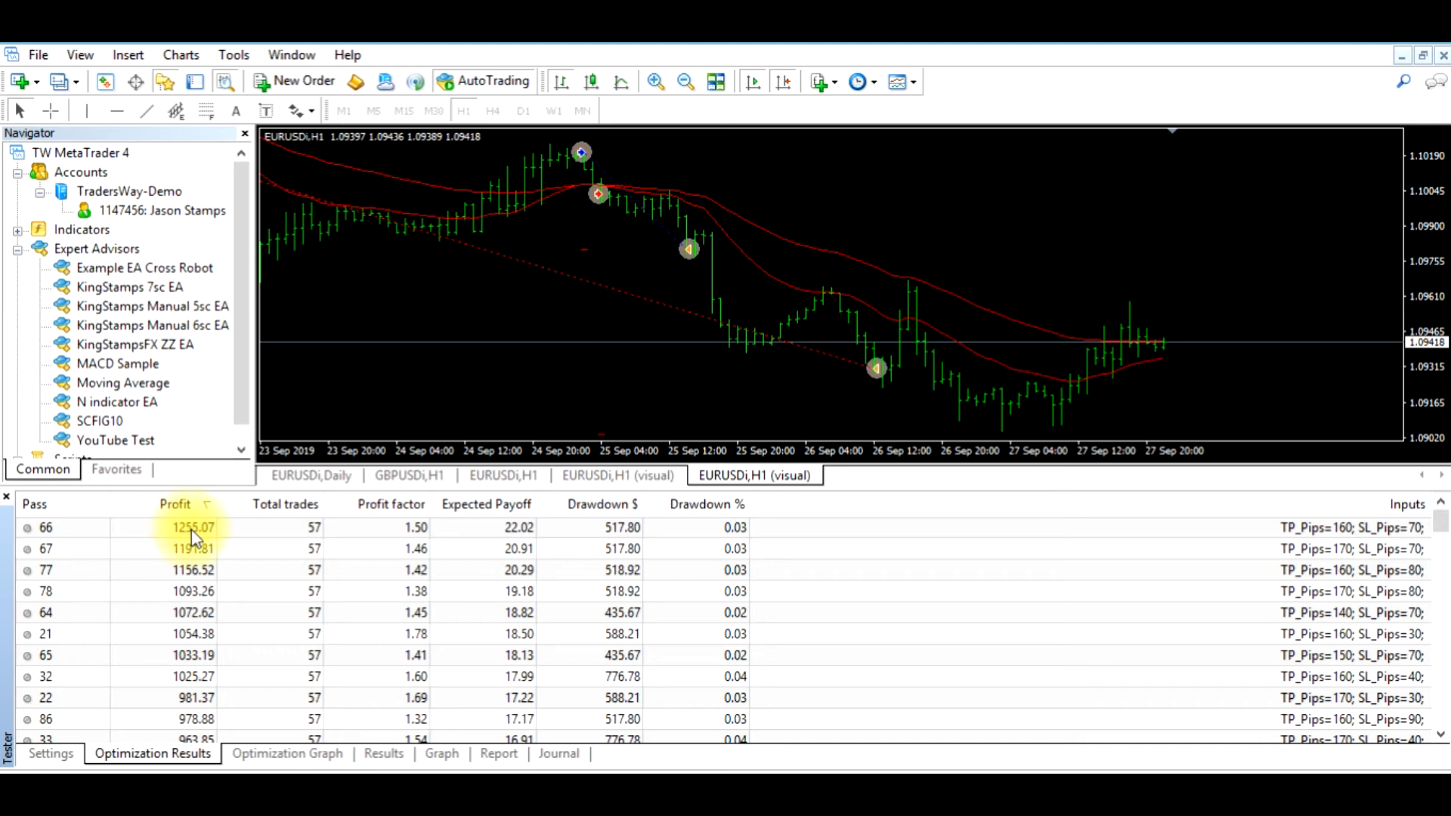
{"action": "mouse_move", "coordinate": [194, 548]}
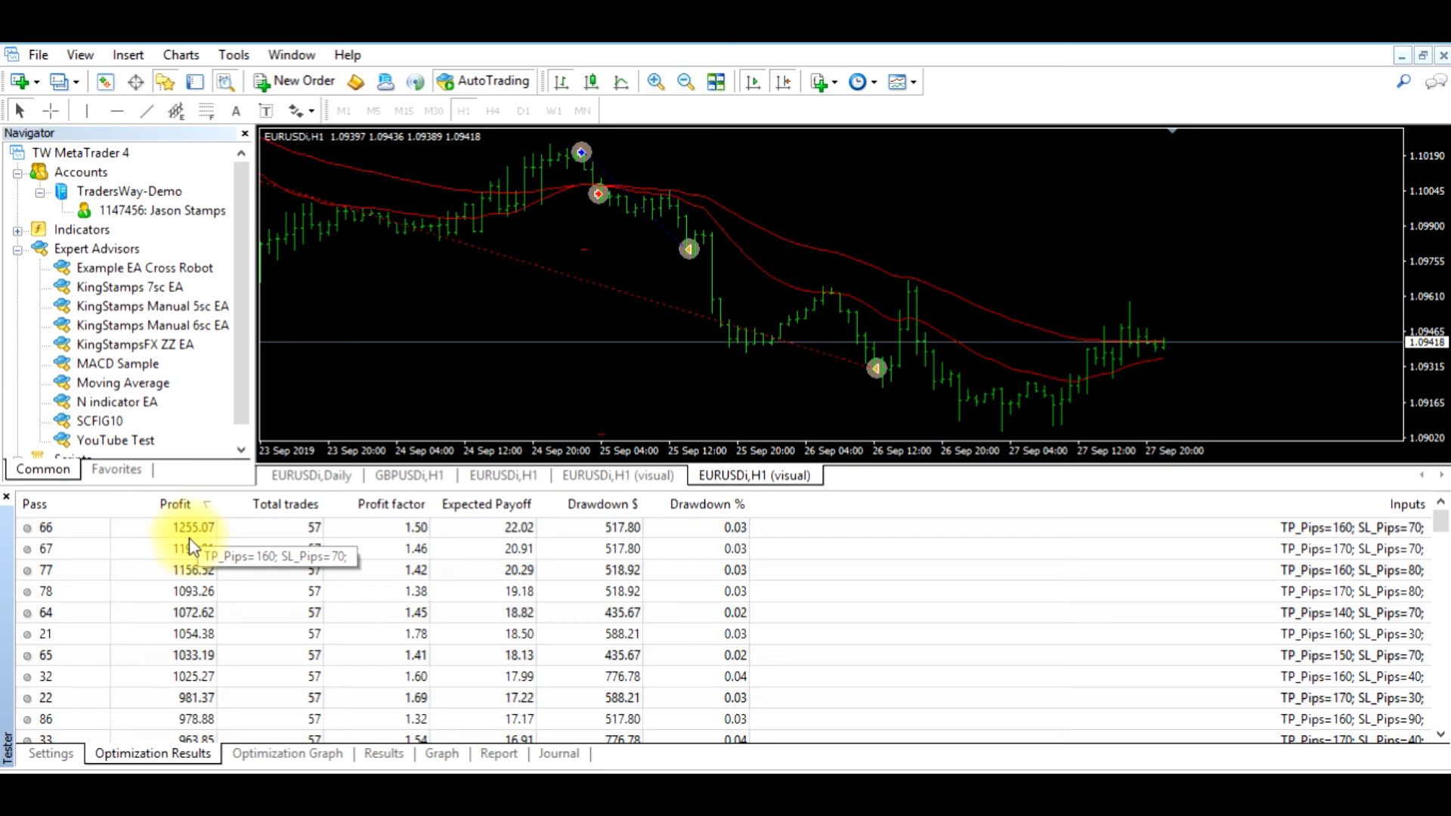
{"action": "mouse_move", "coordinate": [194, 548]}
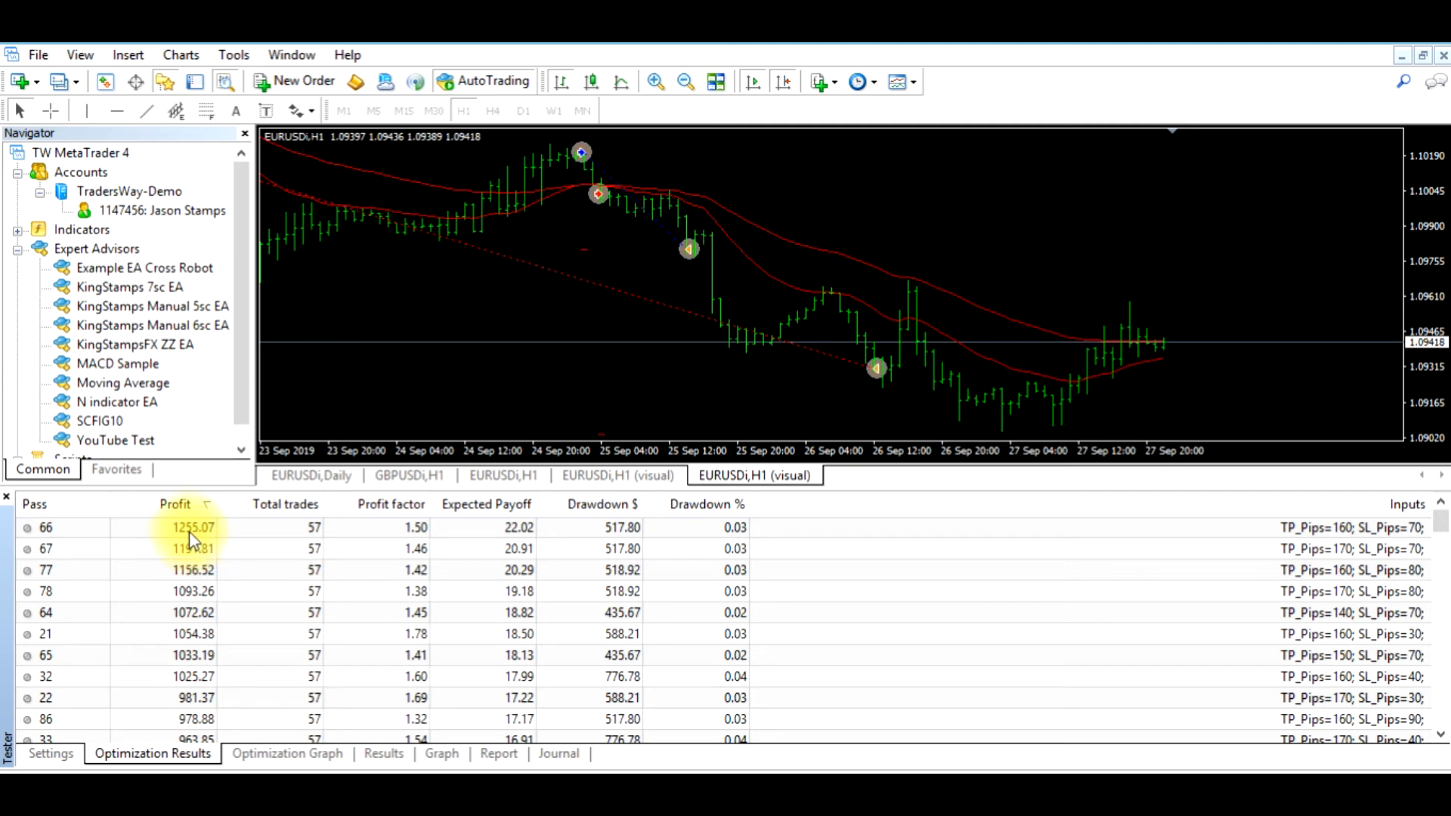
{"action": "mouse_move", "coordinate": [597, 546]}
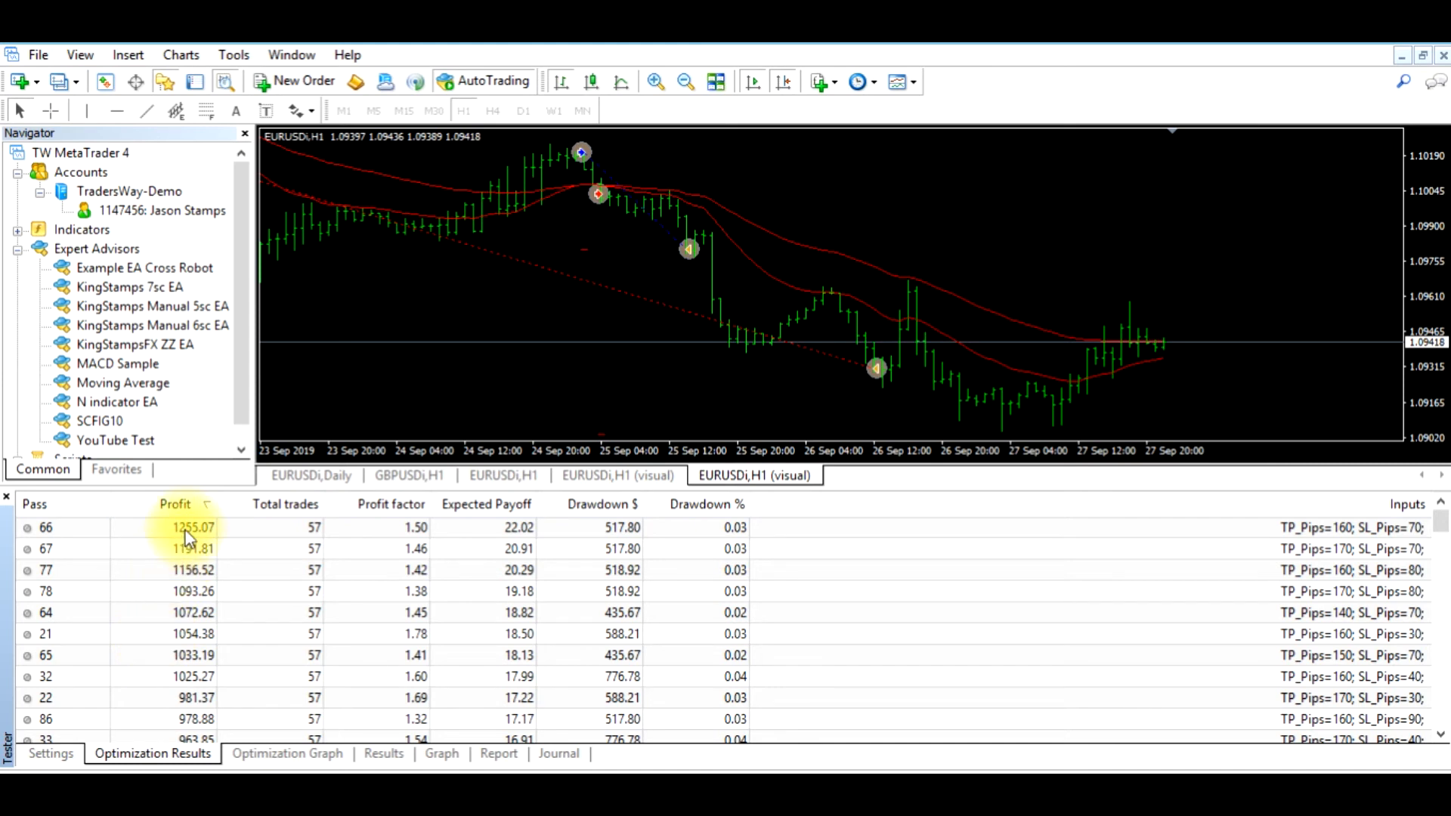
{"action": "mouse_move", "coordinate": [190, 537]}
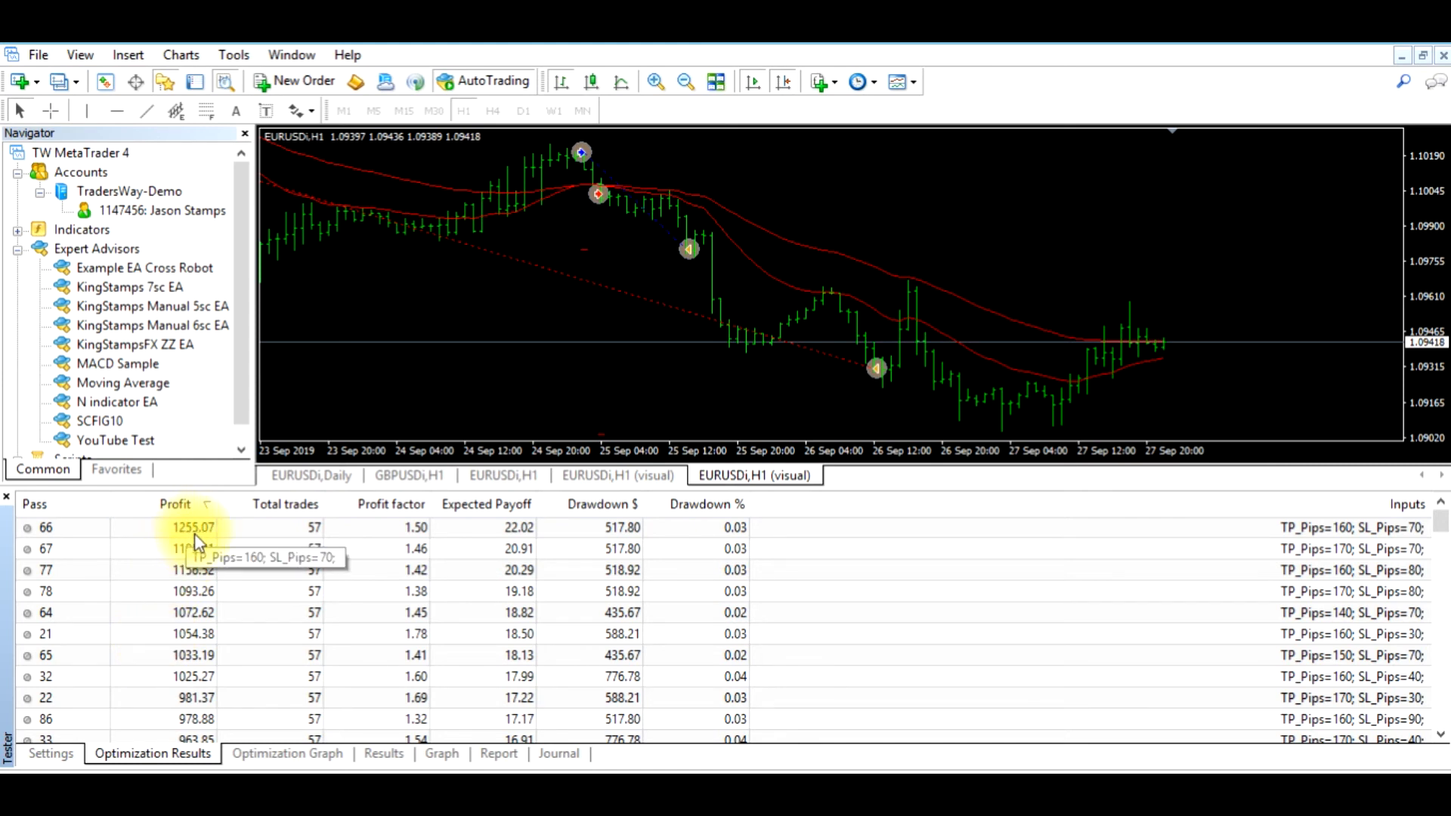
{"action": "mouse_move", "coordinate": [294, 543]}
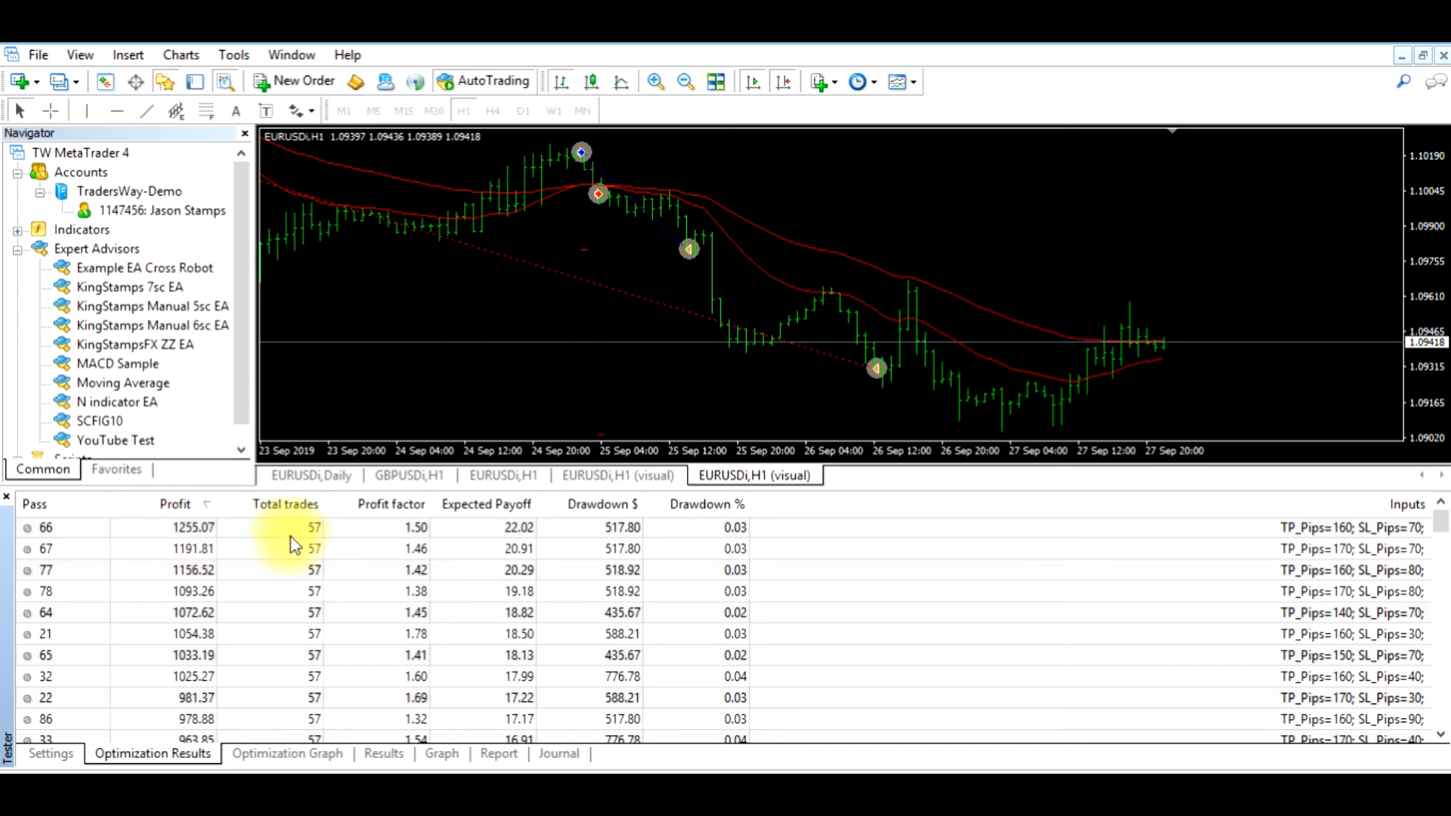
{"action": "mouse_move", "coordinate": [310, 540]}
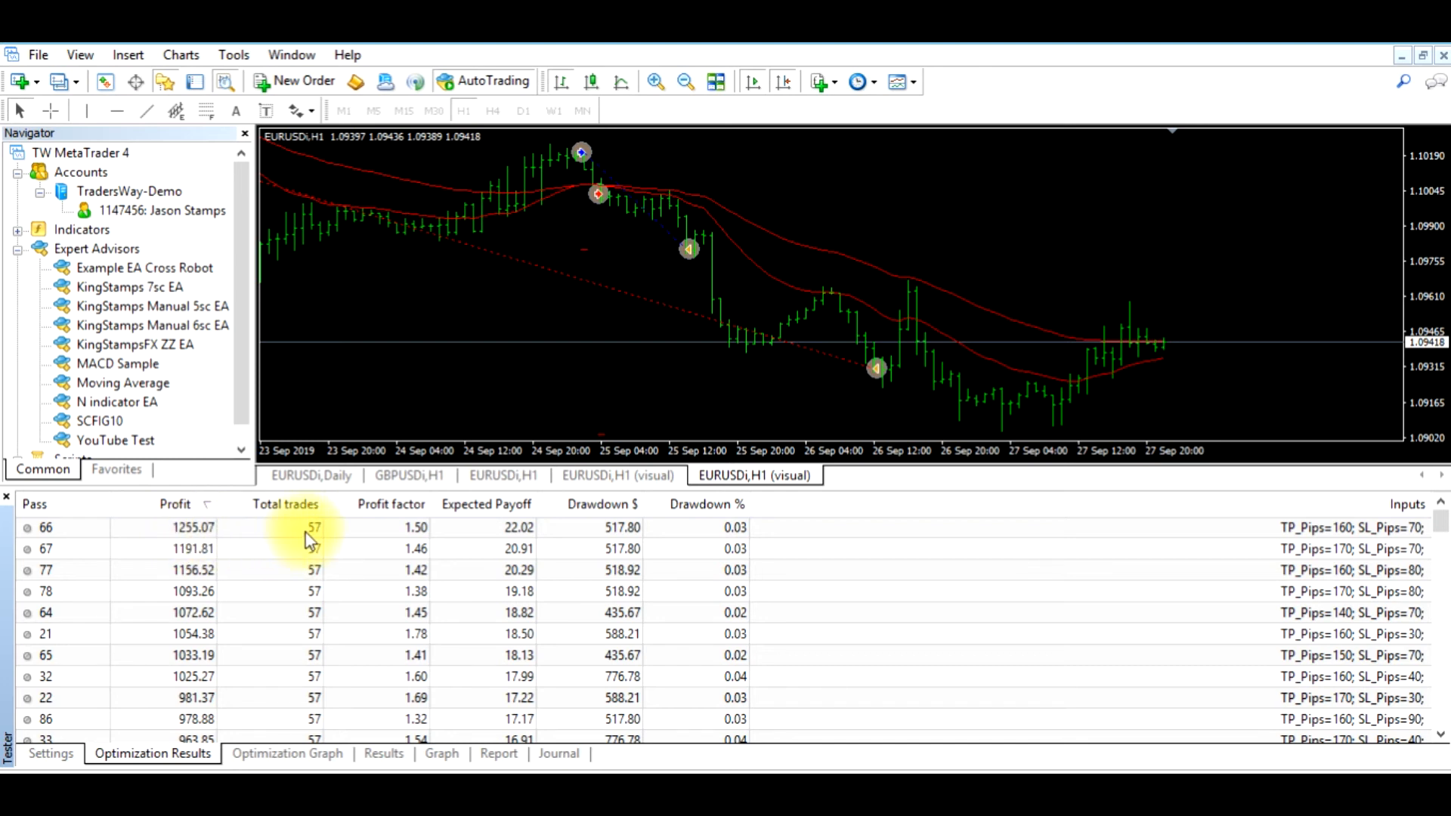
{"action": "mouse_move", "coordinate": [616, 536]}
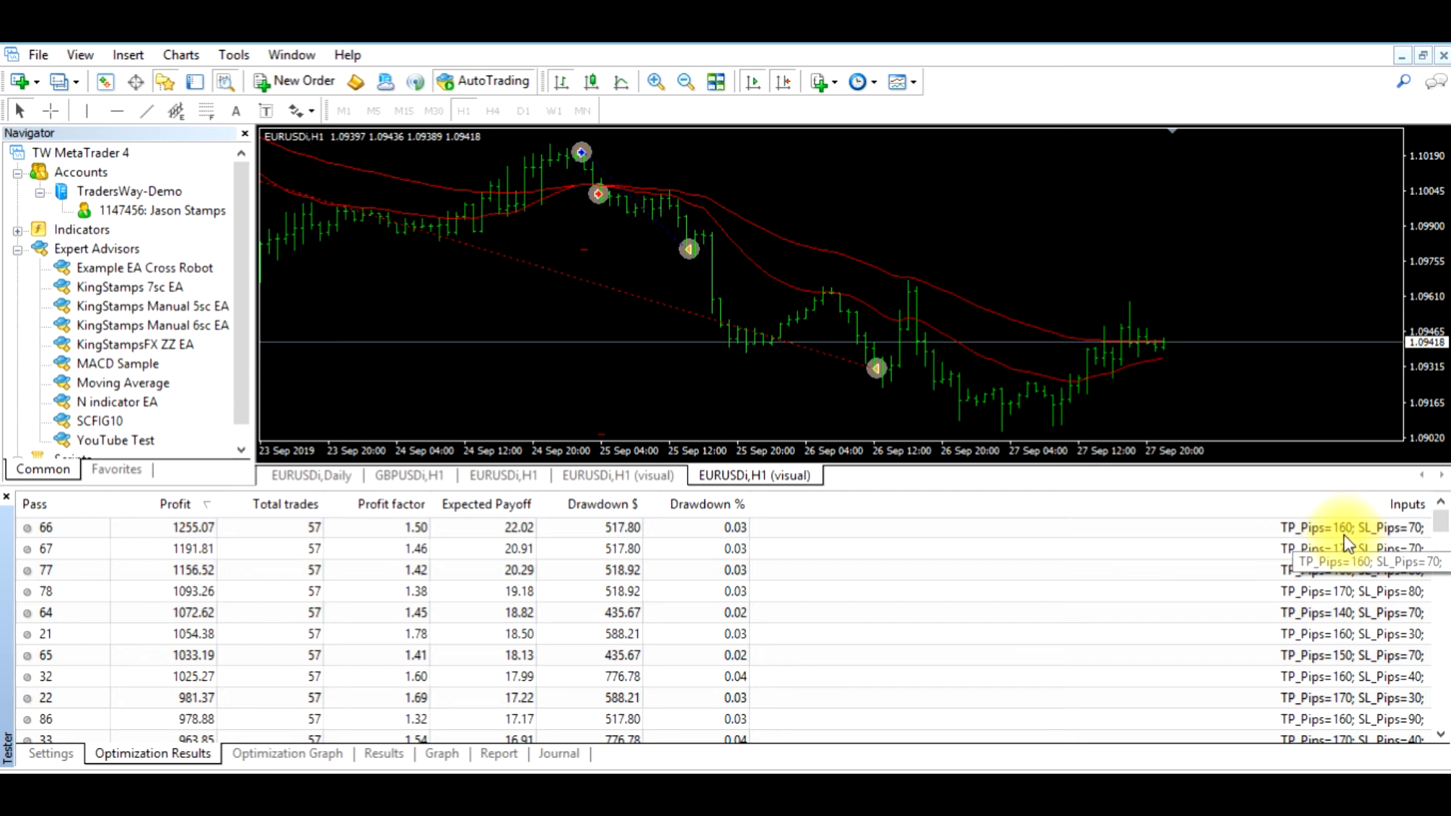
{"action": "mouse_move", "coordinate": [185, 536]}
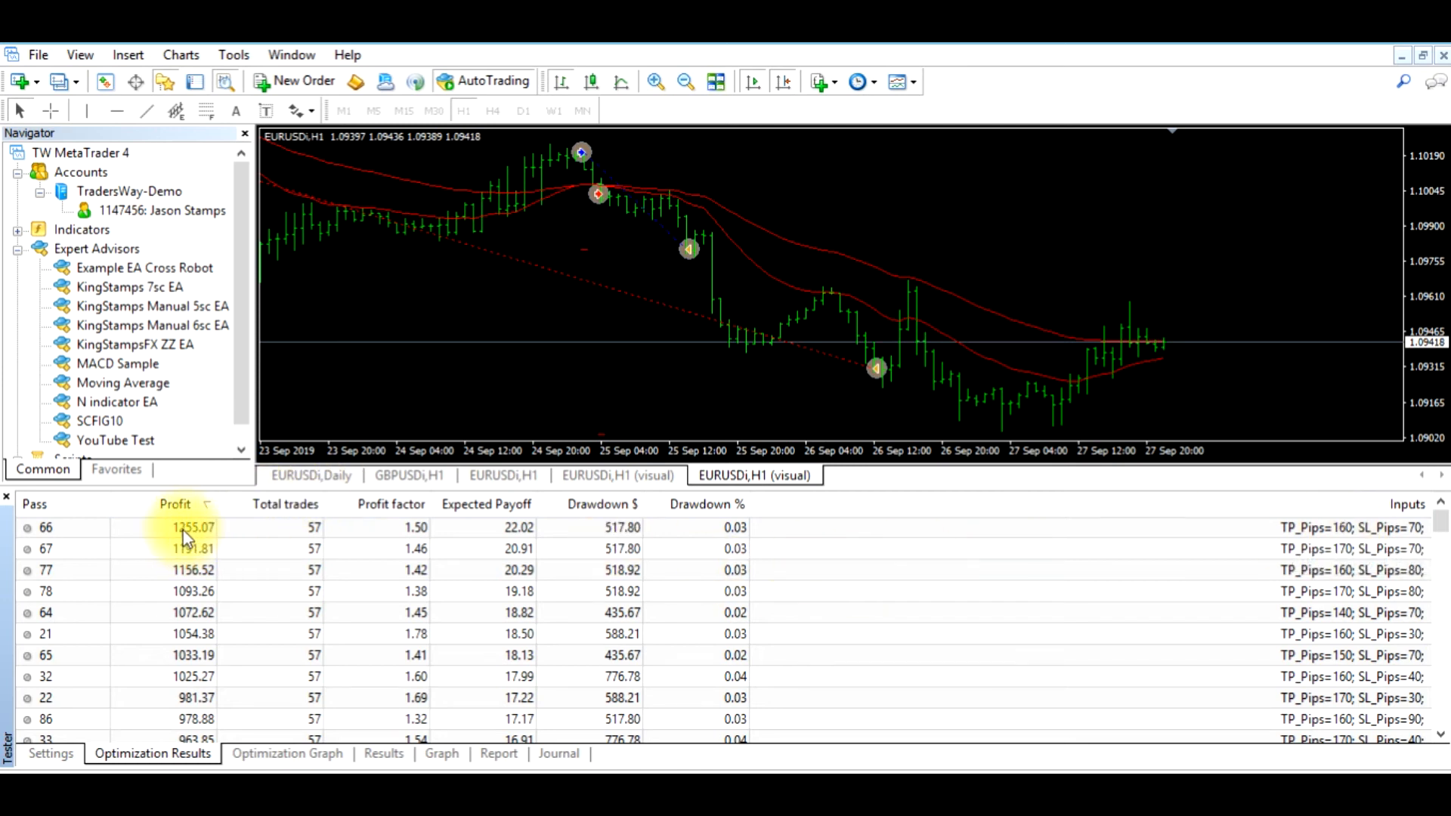
{"action": "mouse_move", "coordinate": [1282, 541]}
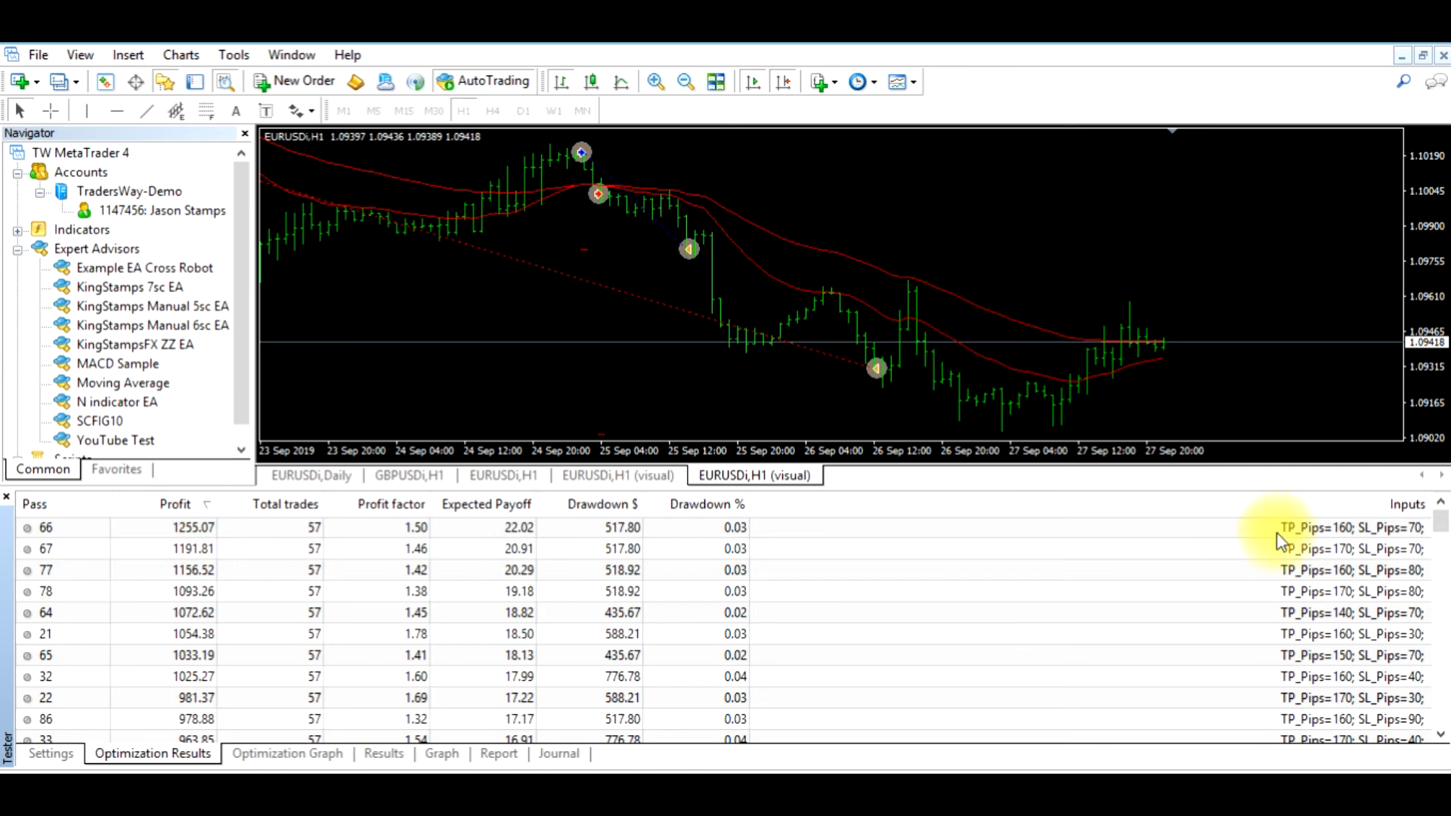
{"action": "mouse_move", "coordinate": [1347, 540]}
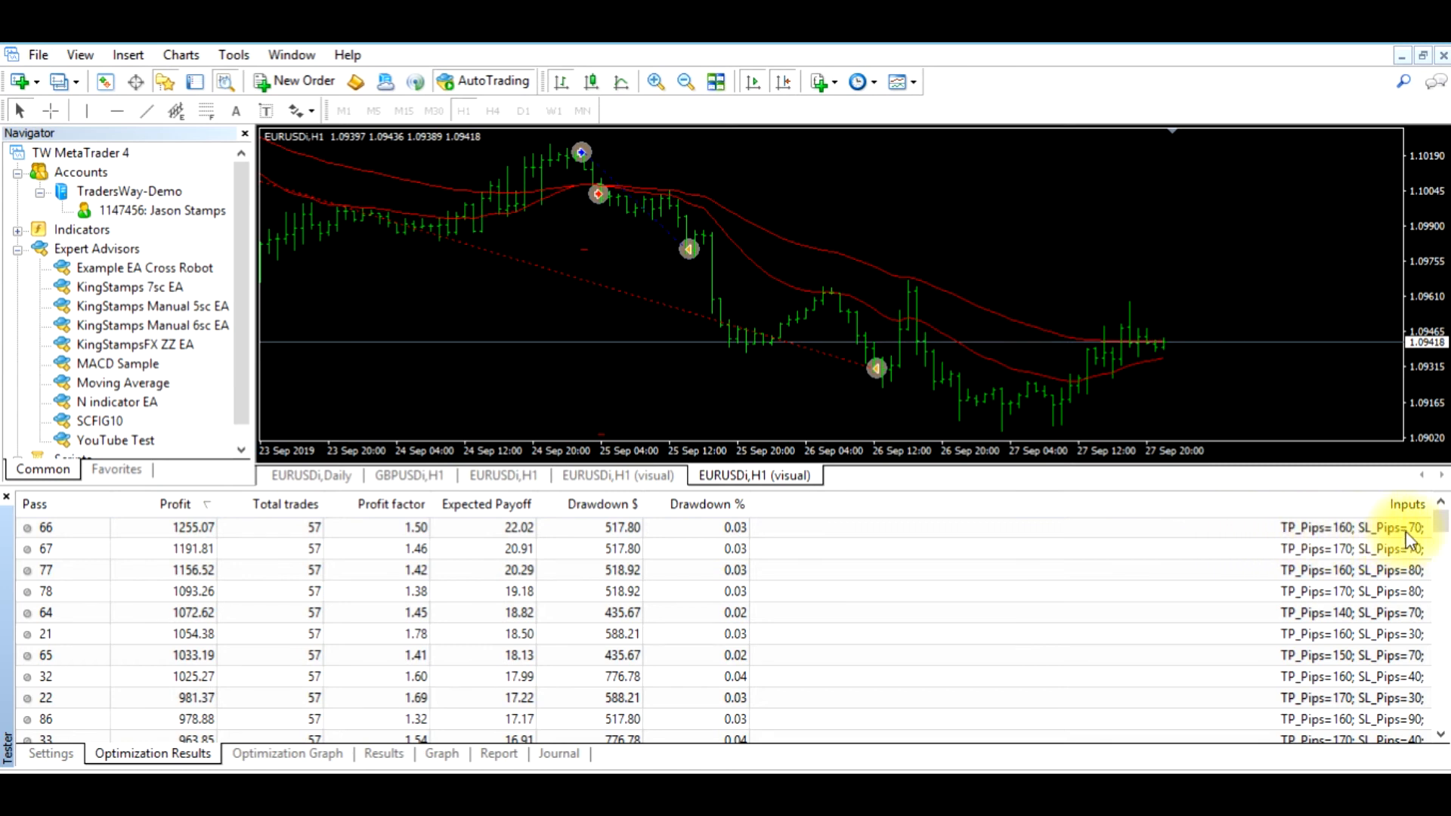
{"action": "mouse_move", "coordinate": [1142, 618]}
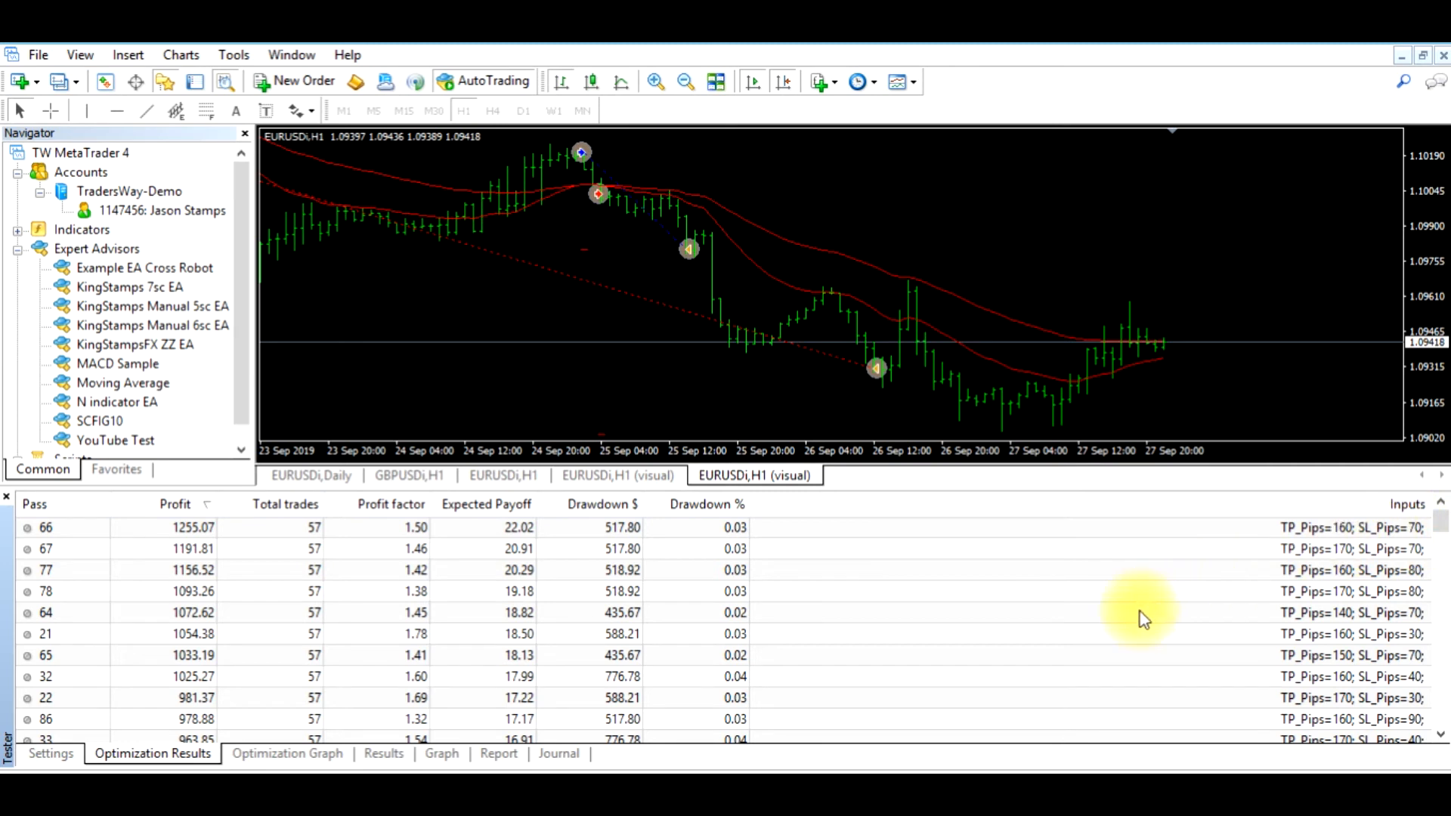
{"action": "mouse_move", "coordinate": [1006, 637]}
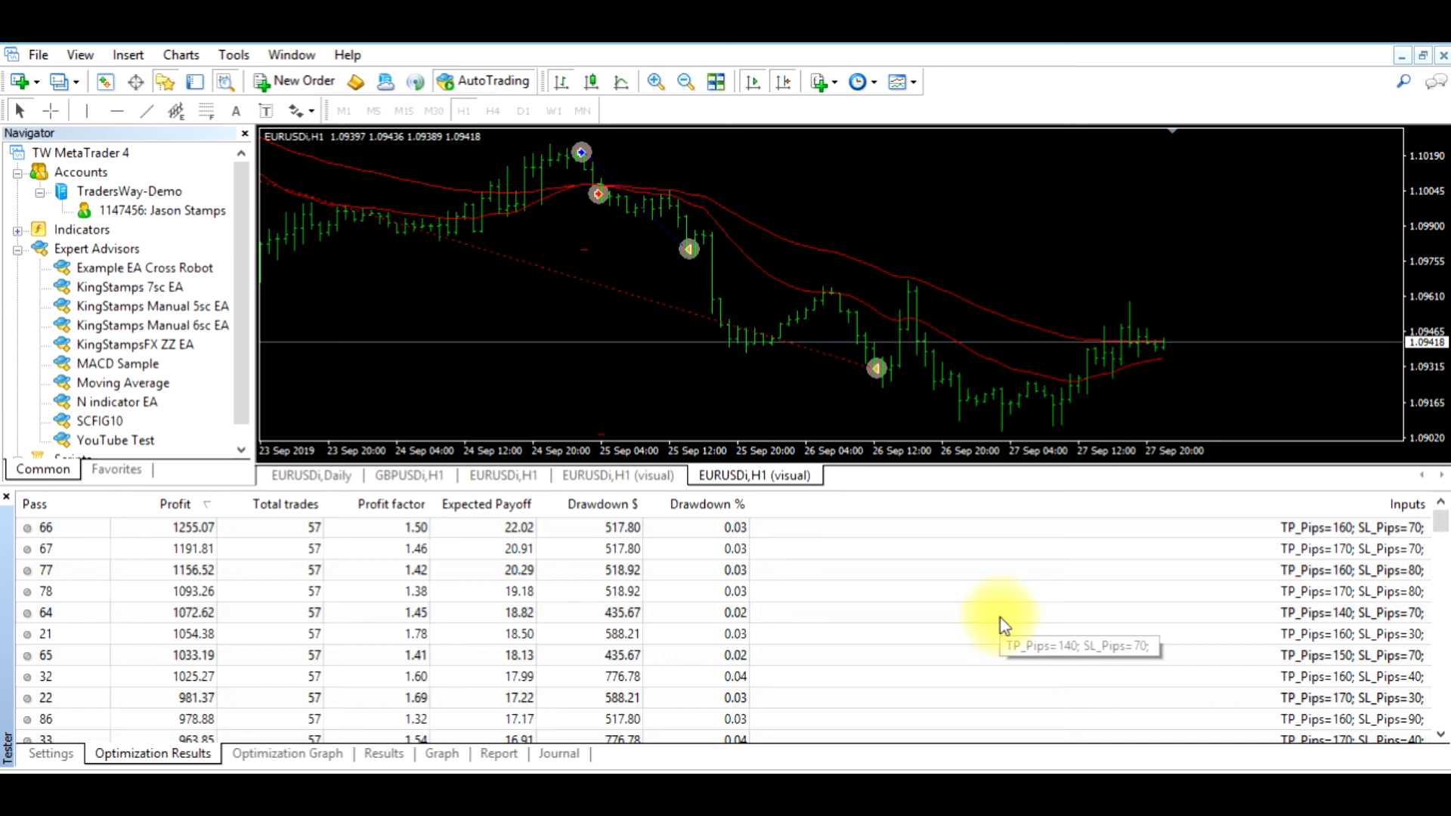
{"action": "mouse_move", "coordinate": [824, 569]}
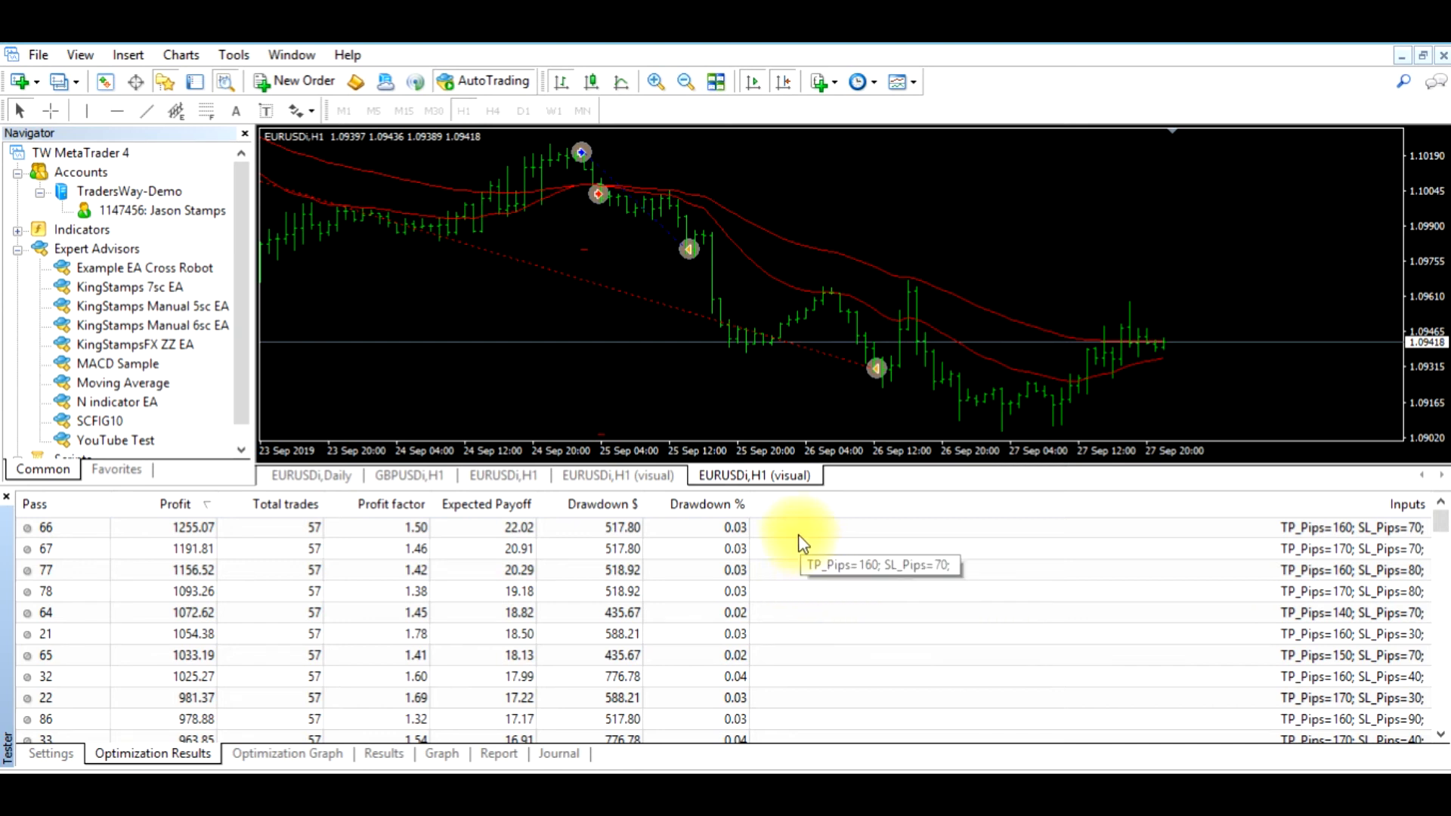
{"action": "mouse_move", "coordinate": [1342, 540]}
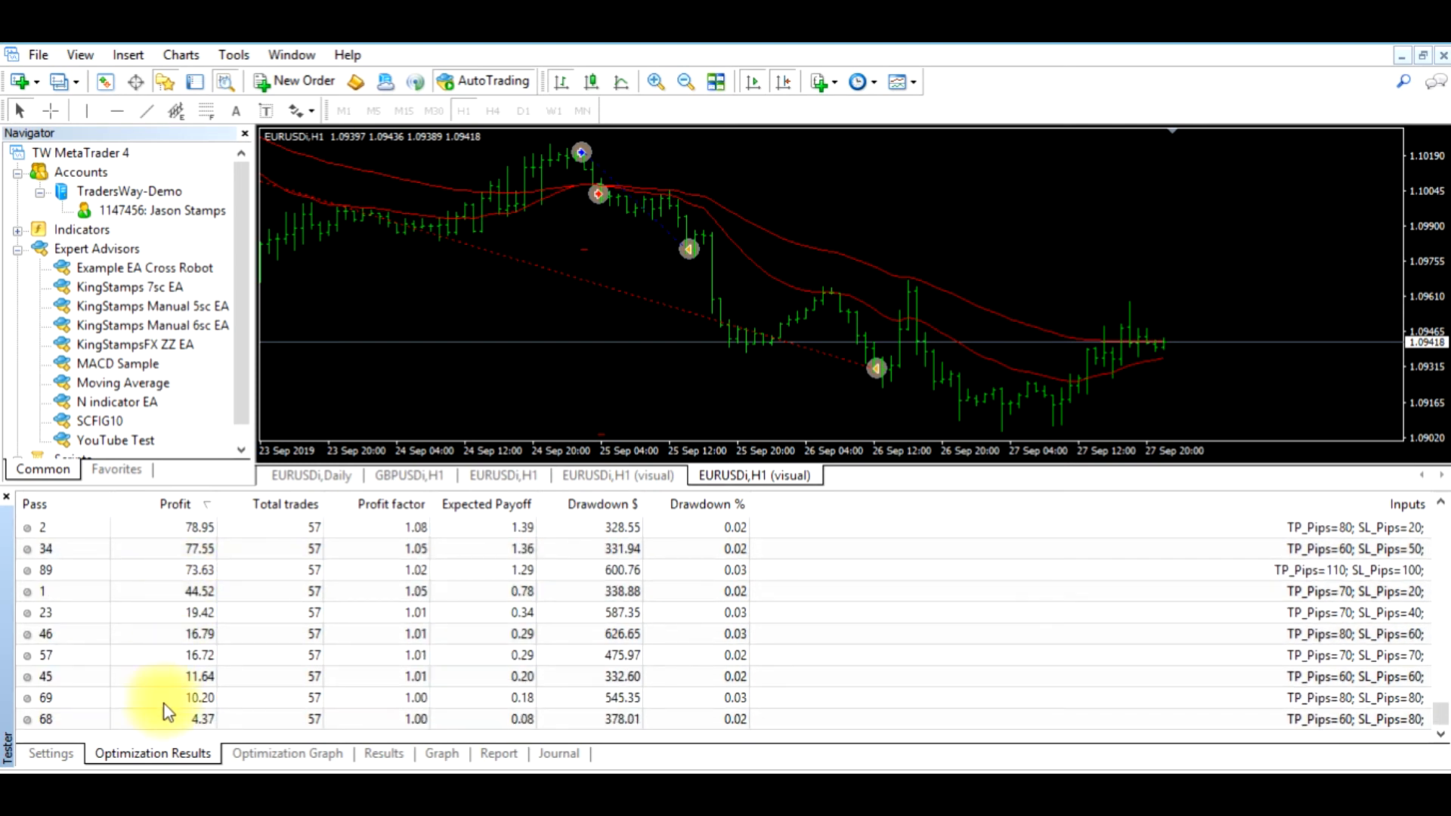
{"action": "left_click", "coordinate": [174, 503]}
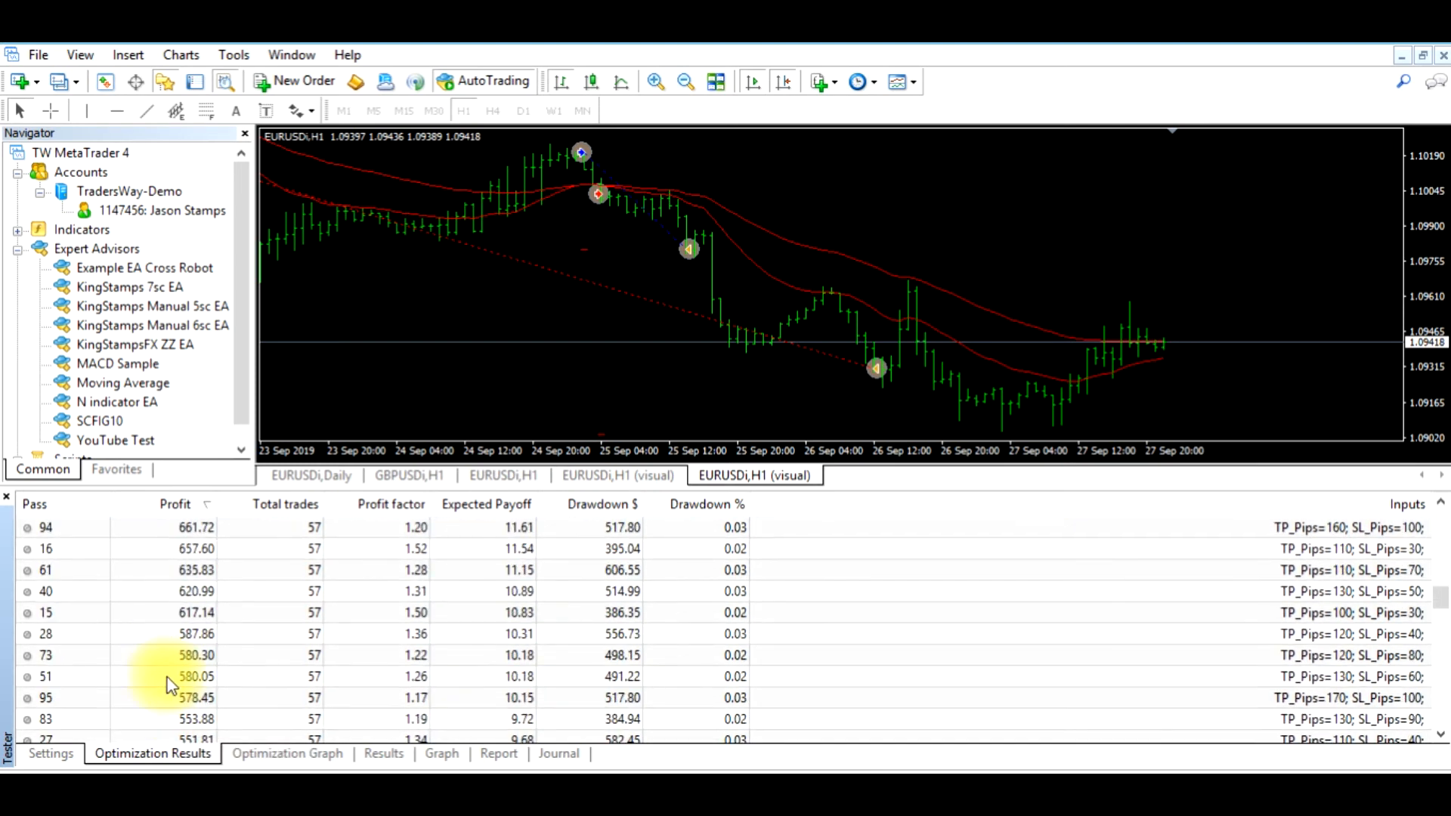
{"action": "left_click", "coordinate": [176, 504]}
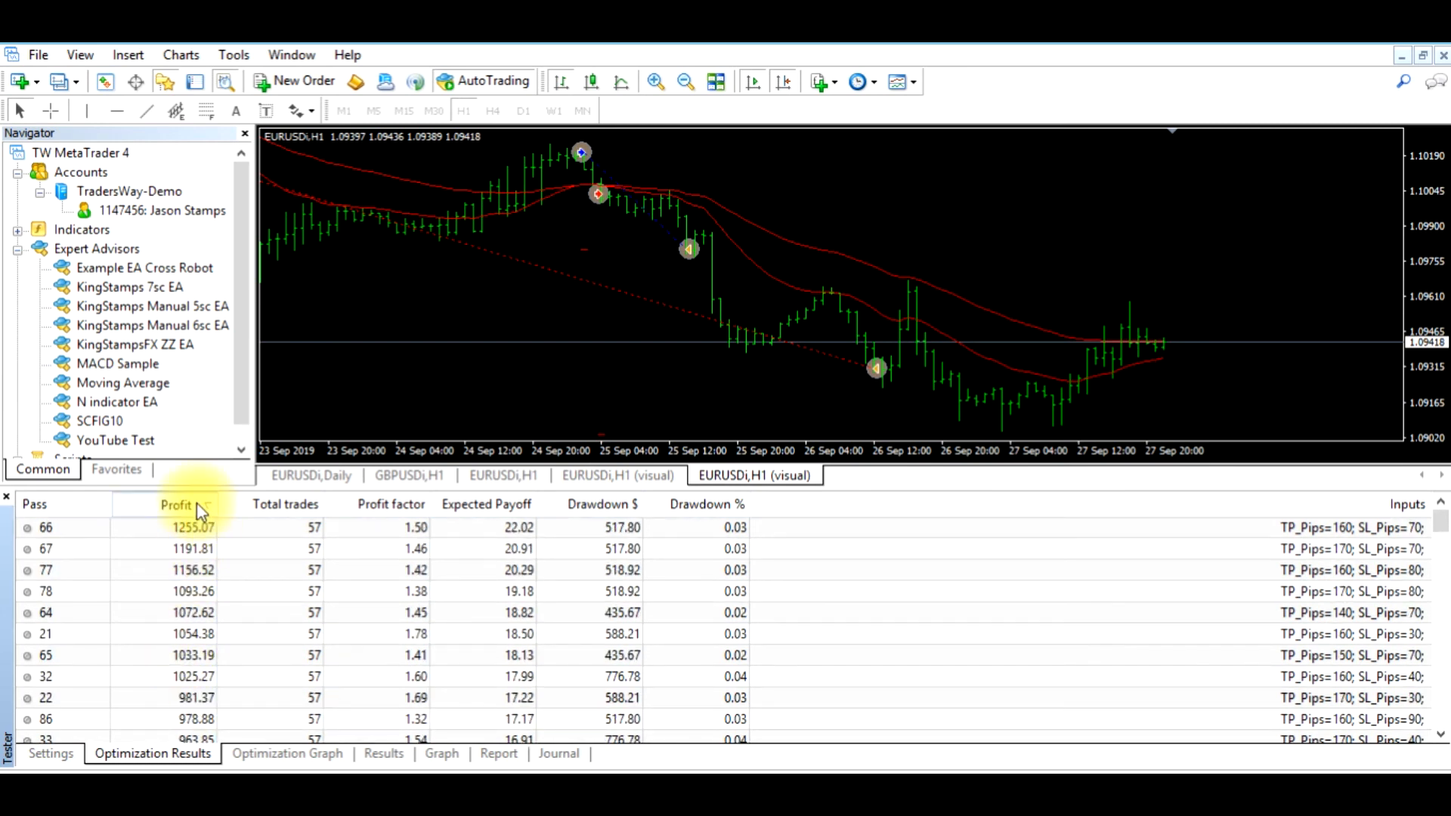
{"action": "left_click", "coordinate": [176, 504]}
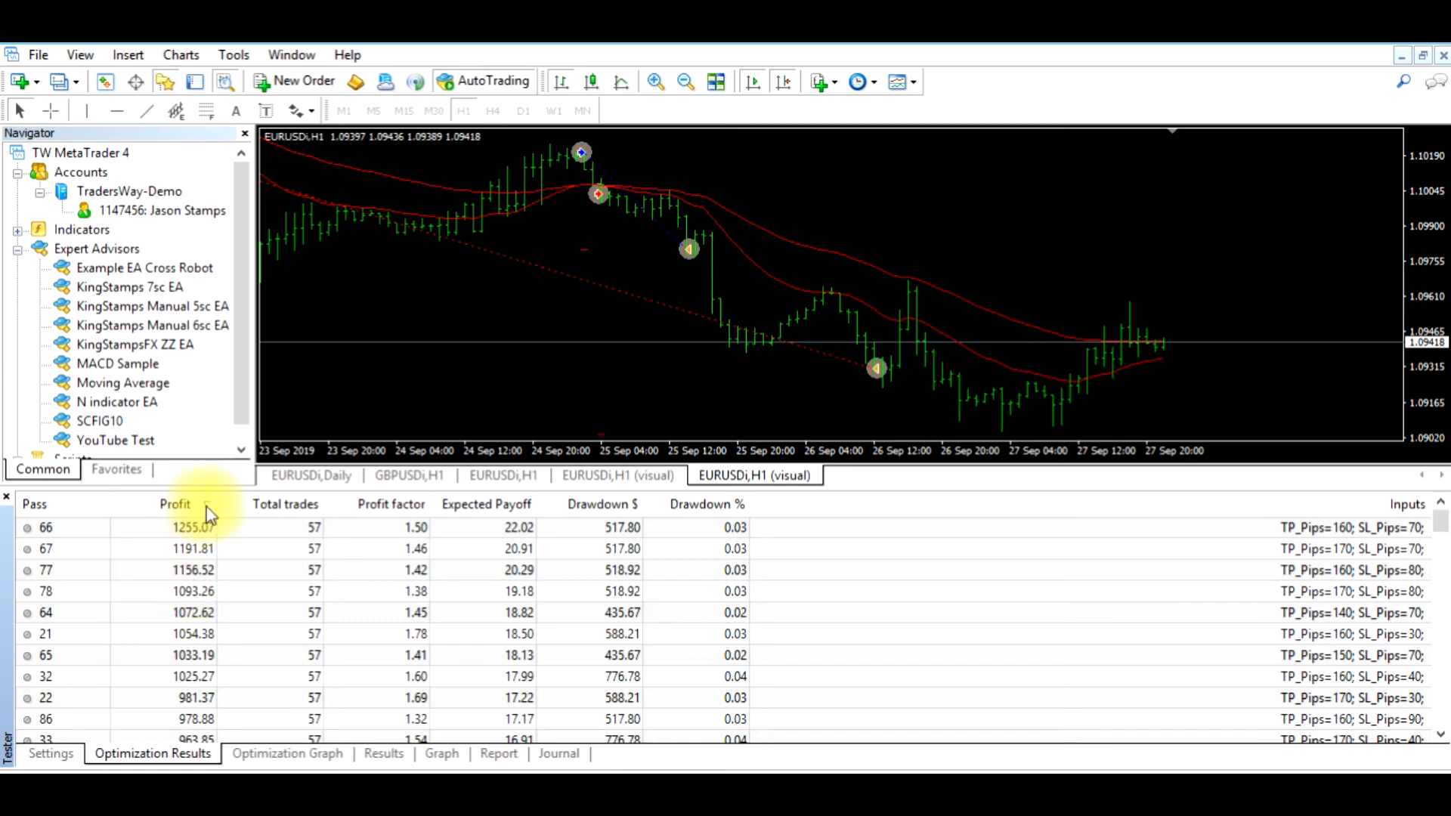
{"action": "left_click", "coordinate": [174, 504]}
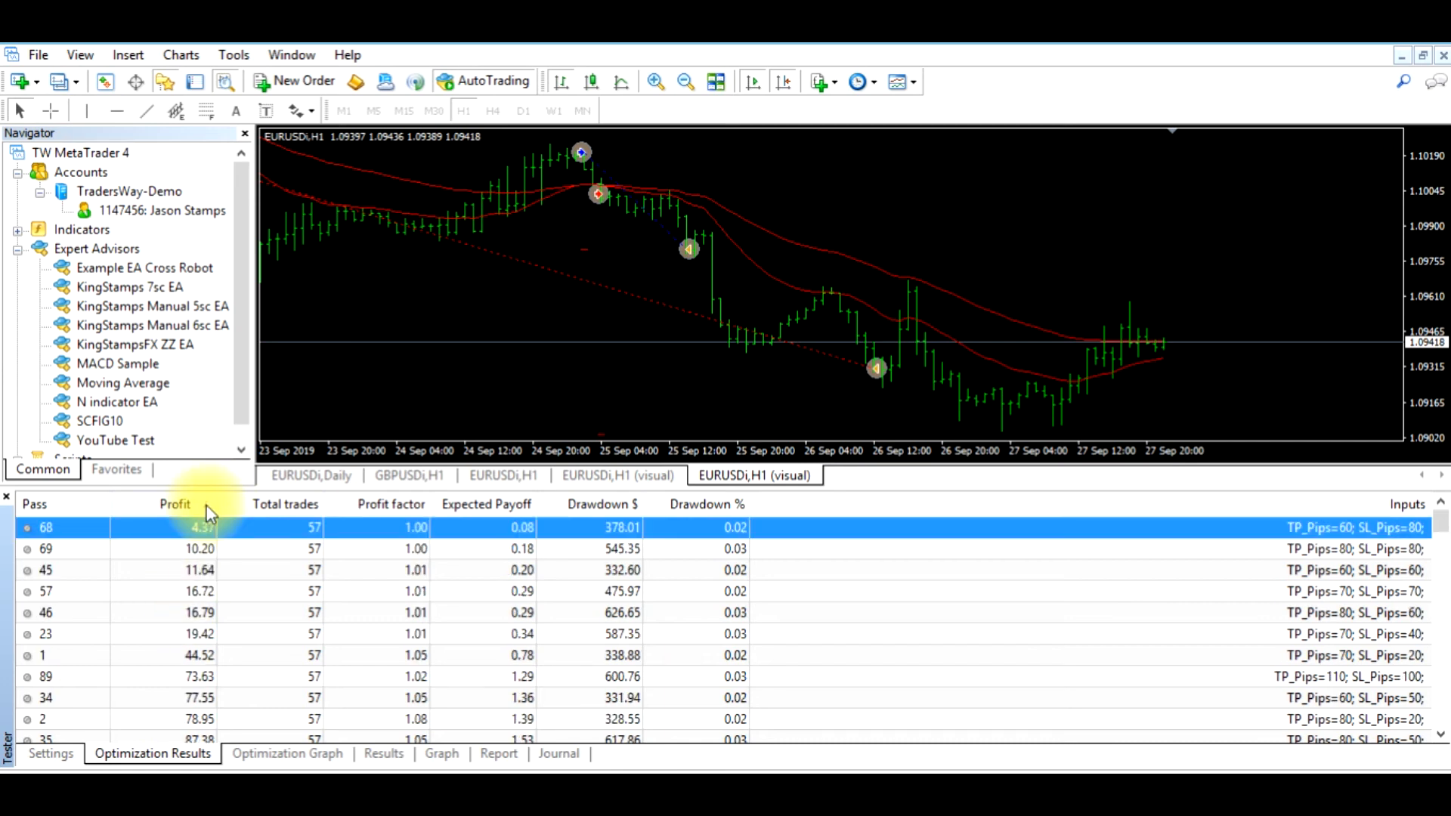
{"action": "left_click", "coordinate": [174, 504]}
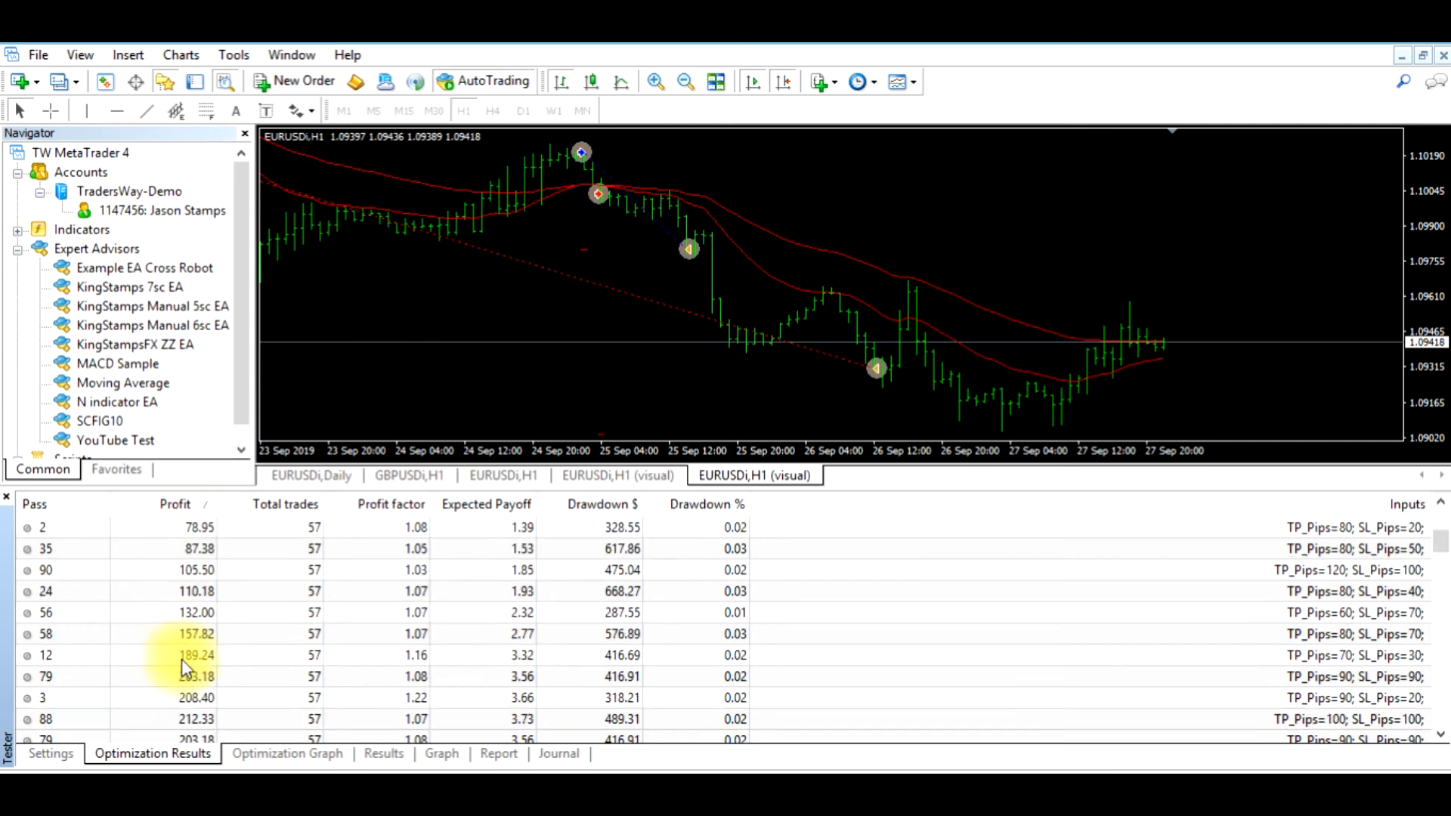
{"action": "scroll", "scroll_direction": "down", "scroll_amount": 3}
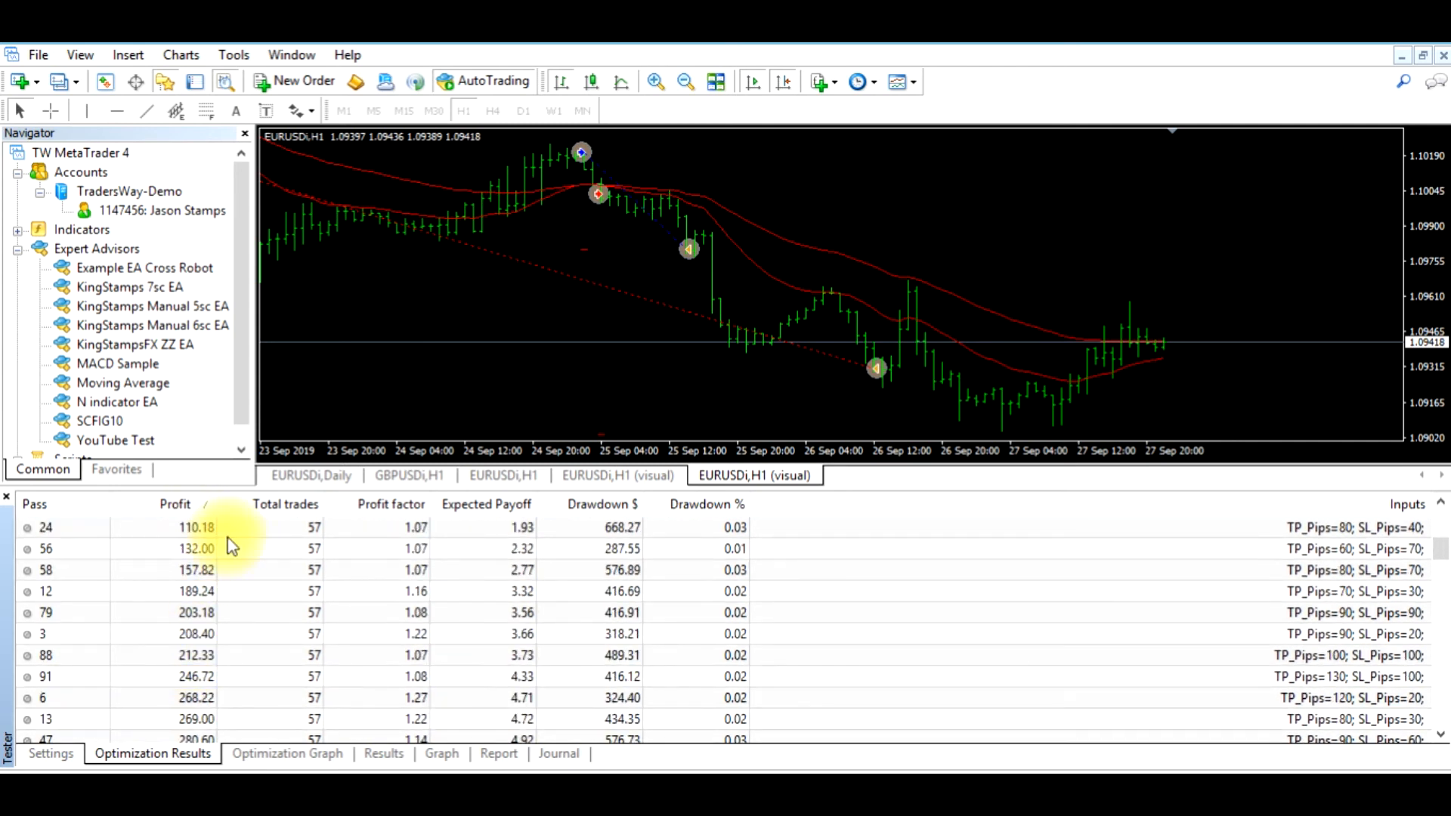
- Sort highest profit first and select pass 66 (1255.07, TP_Pips 160, SL_Pips 70)
{"action": "left_click", "coordinate": [174, 504]}
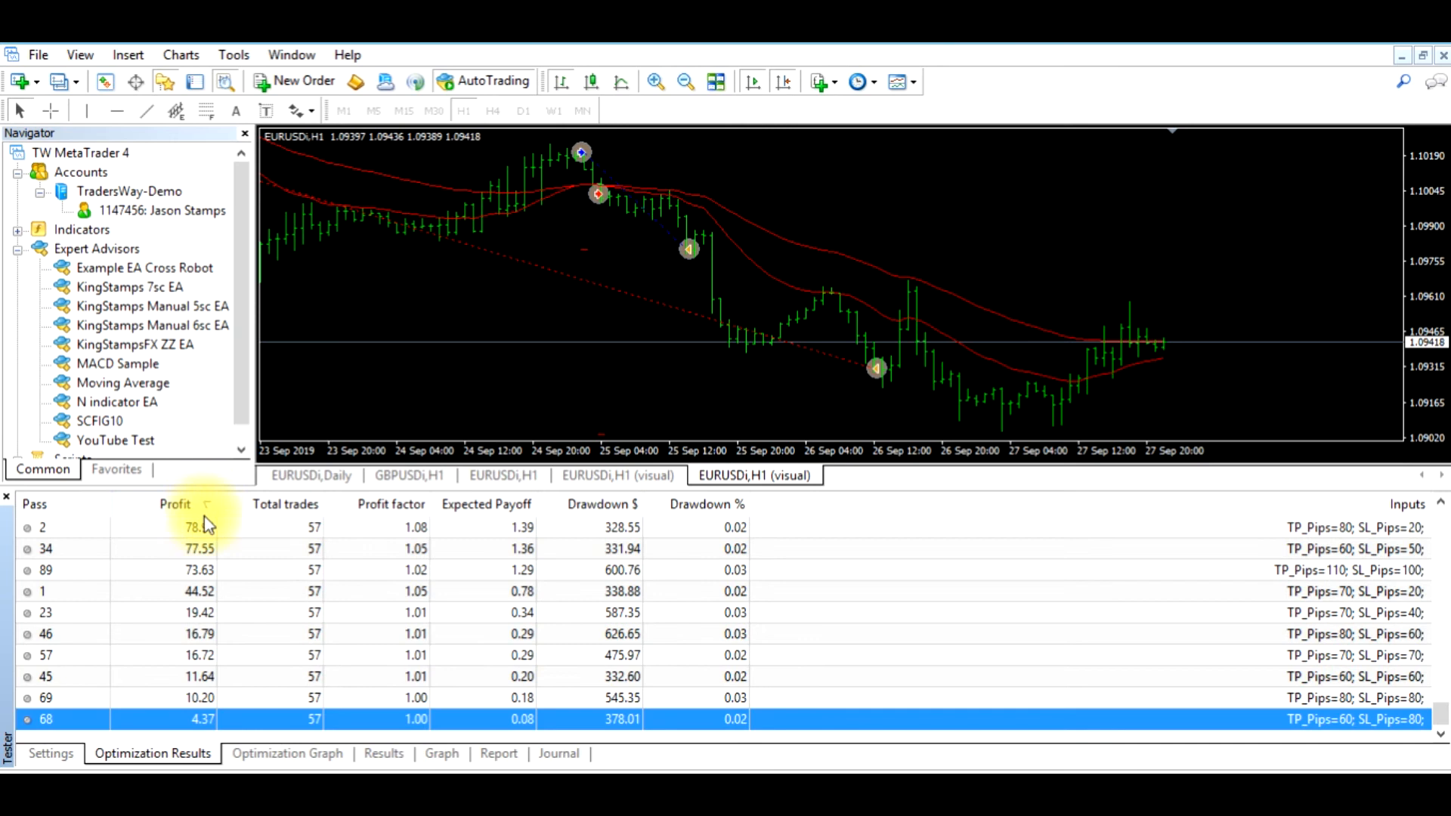
{"action": "left_click", "coordinate": [175, 504]}
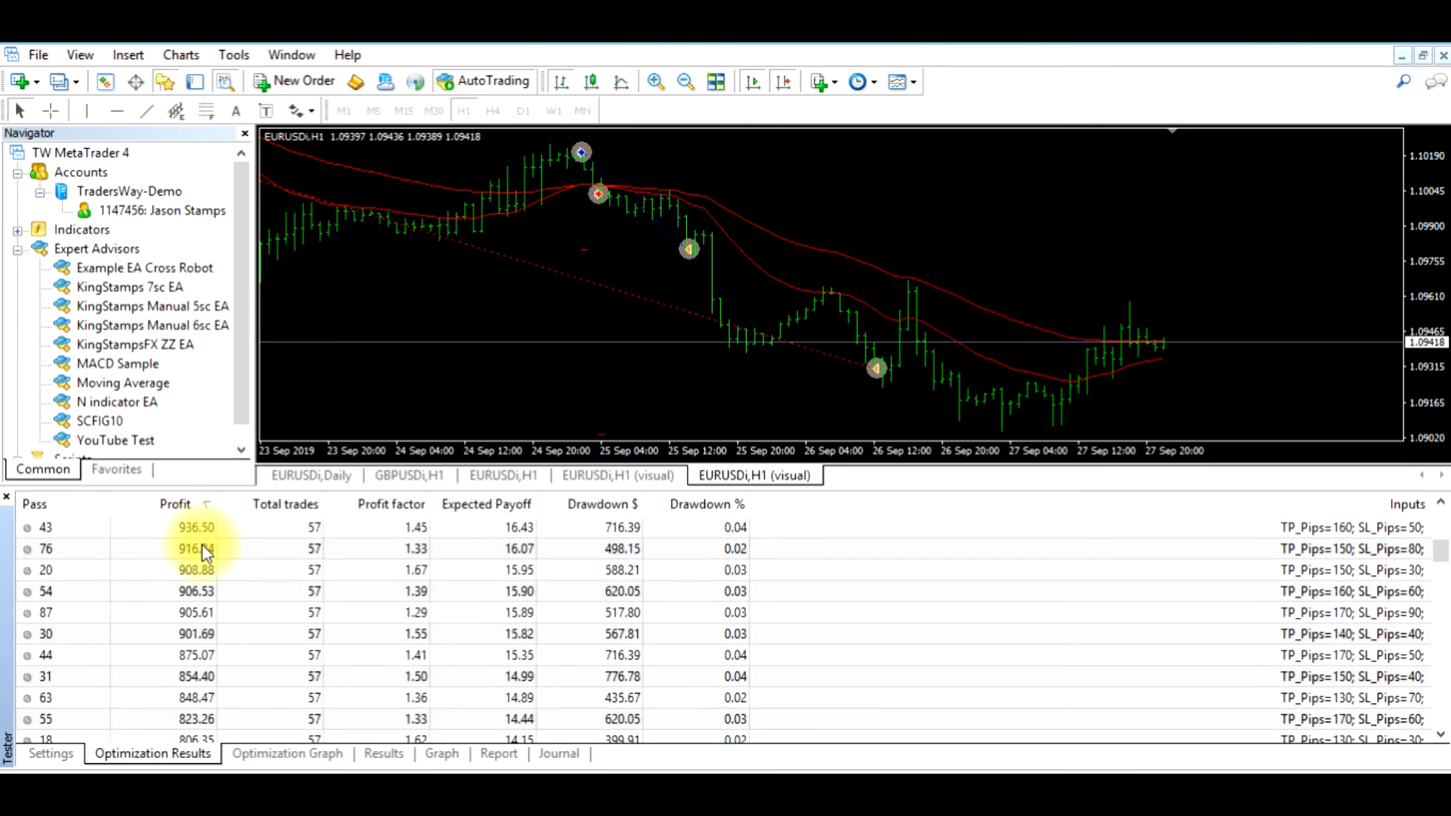
{"action": "left_click", "coordinate": [174, 504]}
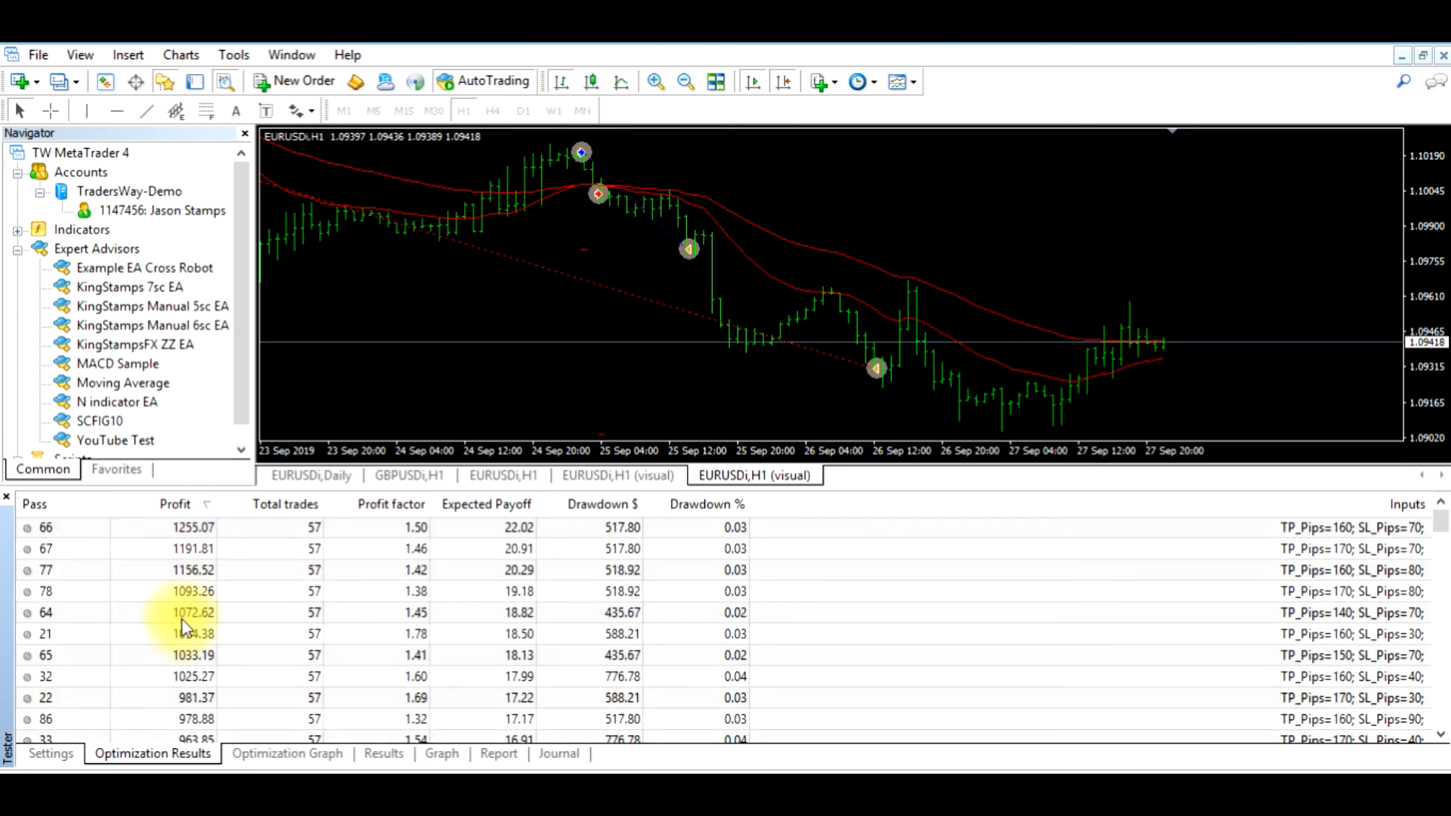
{"action": "left_click", "coordinate": [174, 503]}
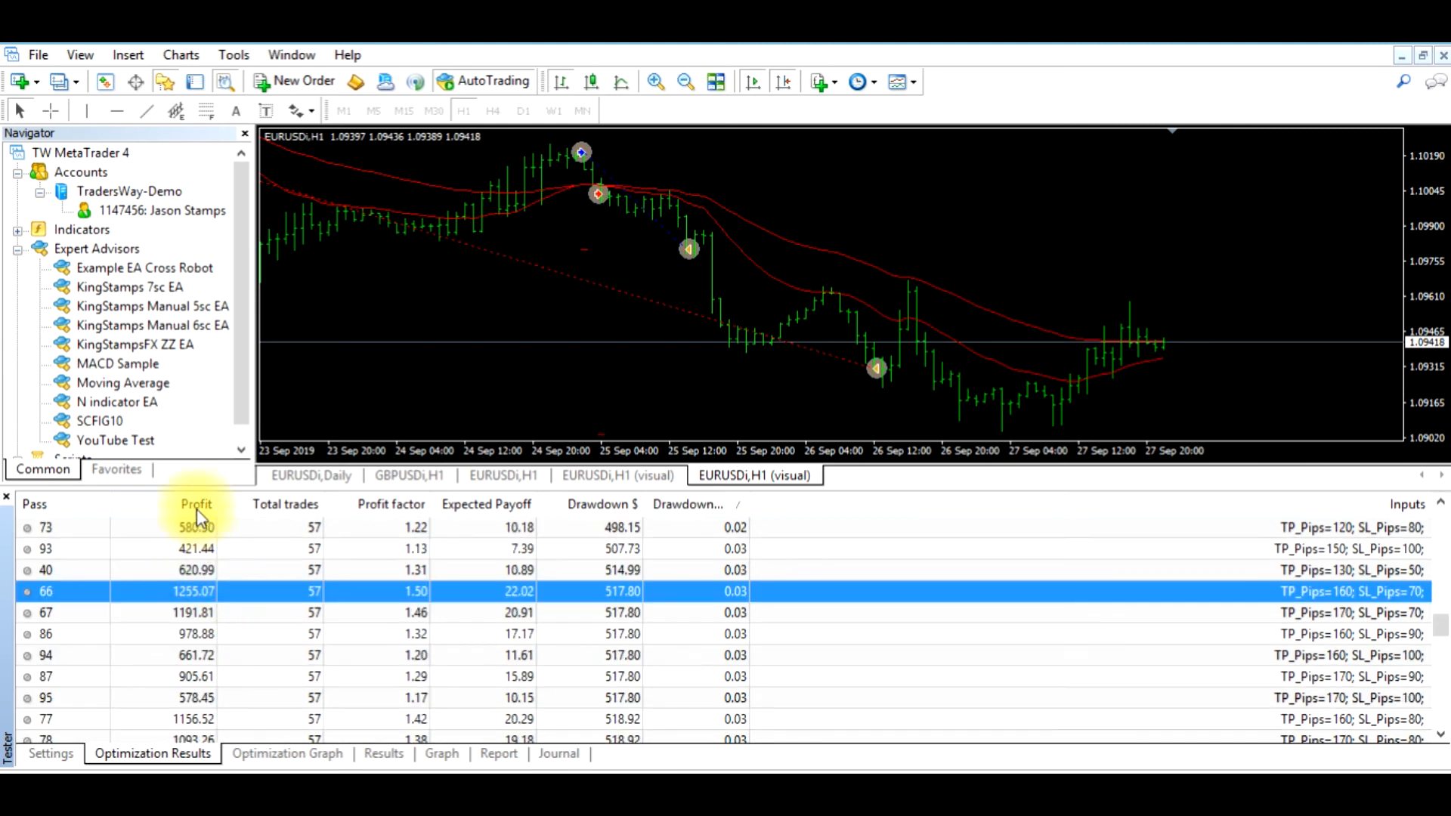
{"action": "left_click", "coordinate": [195, 505]}
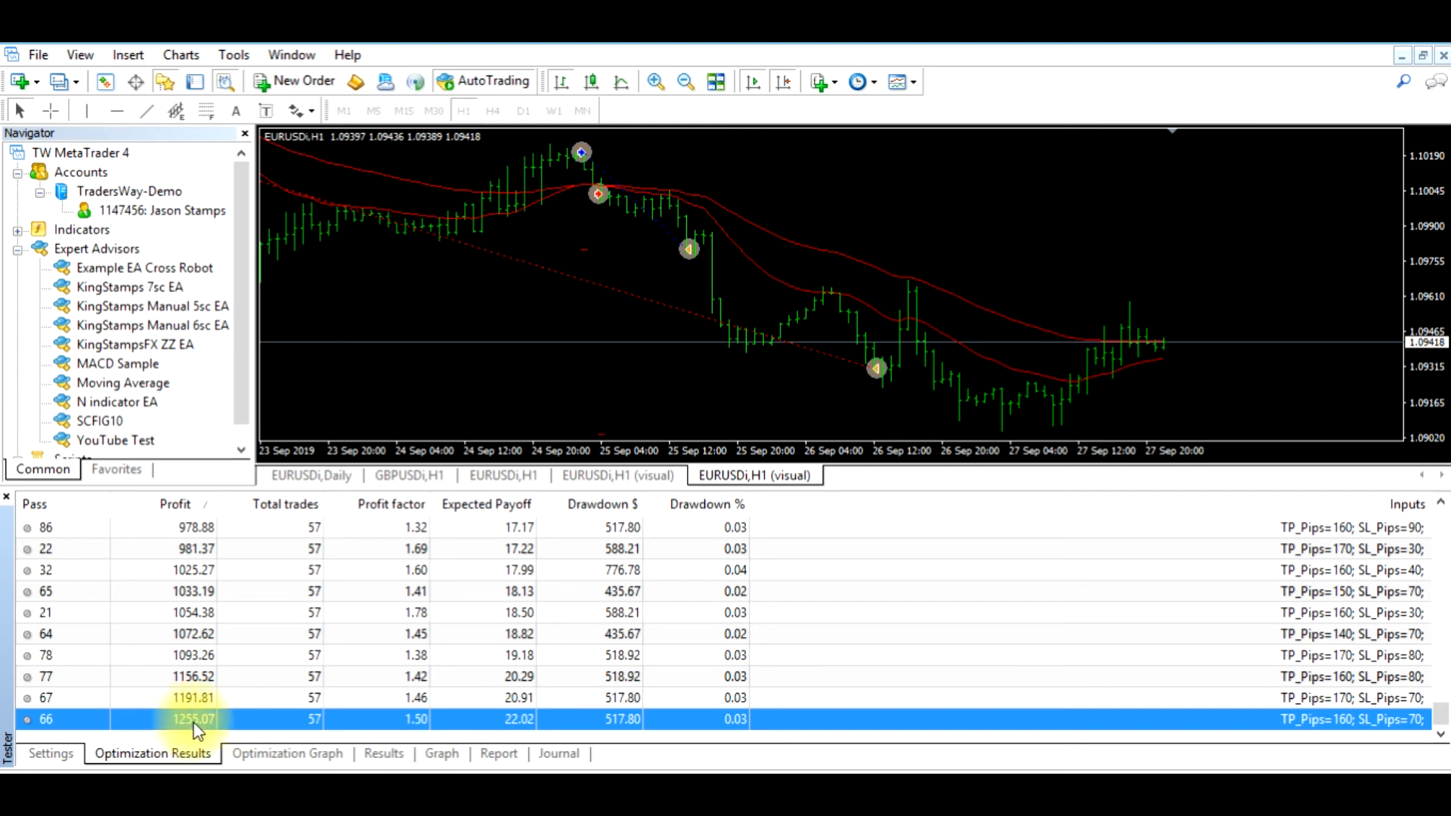
{"action": "mouse_move", "coordinate": [1310, 719]}
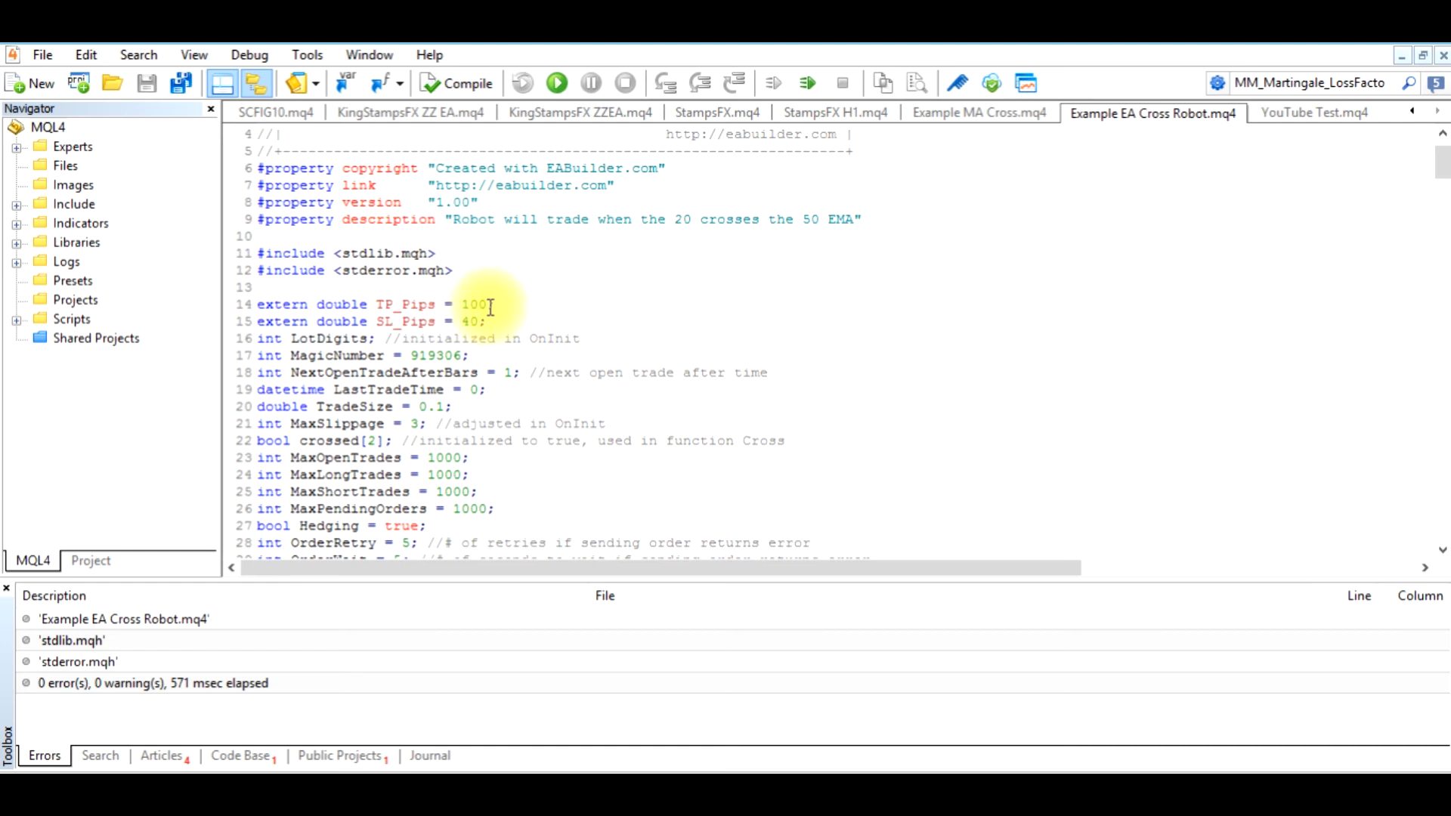
- Change the EA defaults to TP_Pips 160 and SL_Pips 70, then recompile
{"action": "type", "text": "160"}
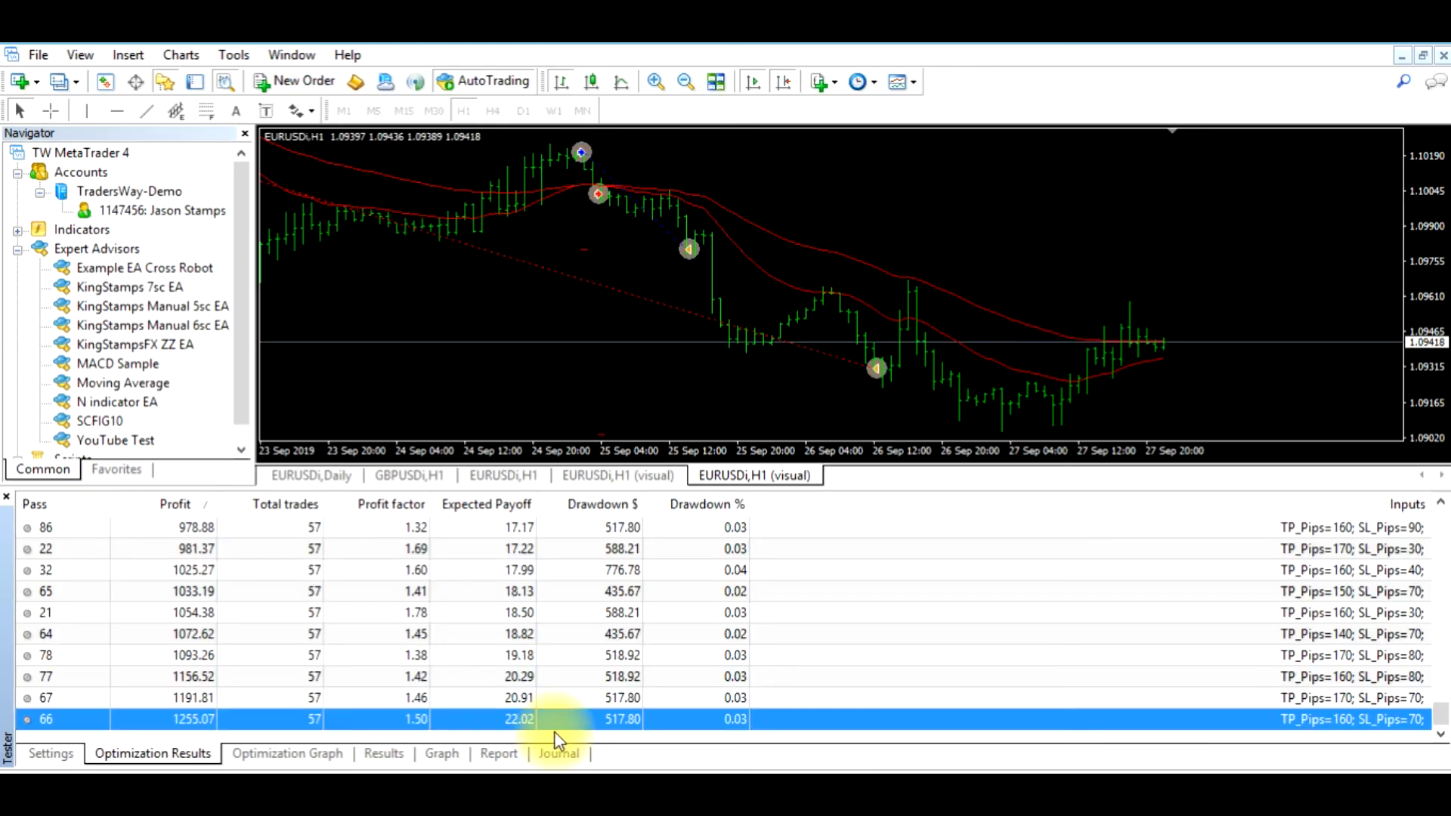
{"action": "mouse_move", "coordinate": [1272, 731]}
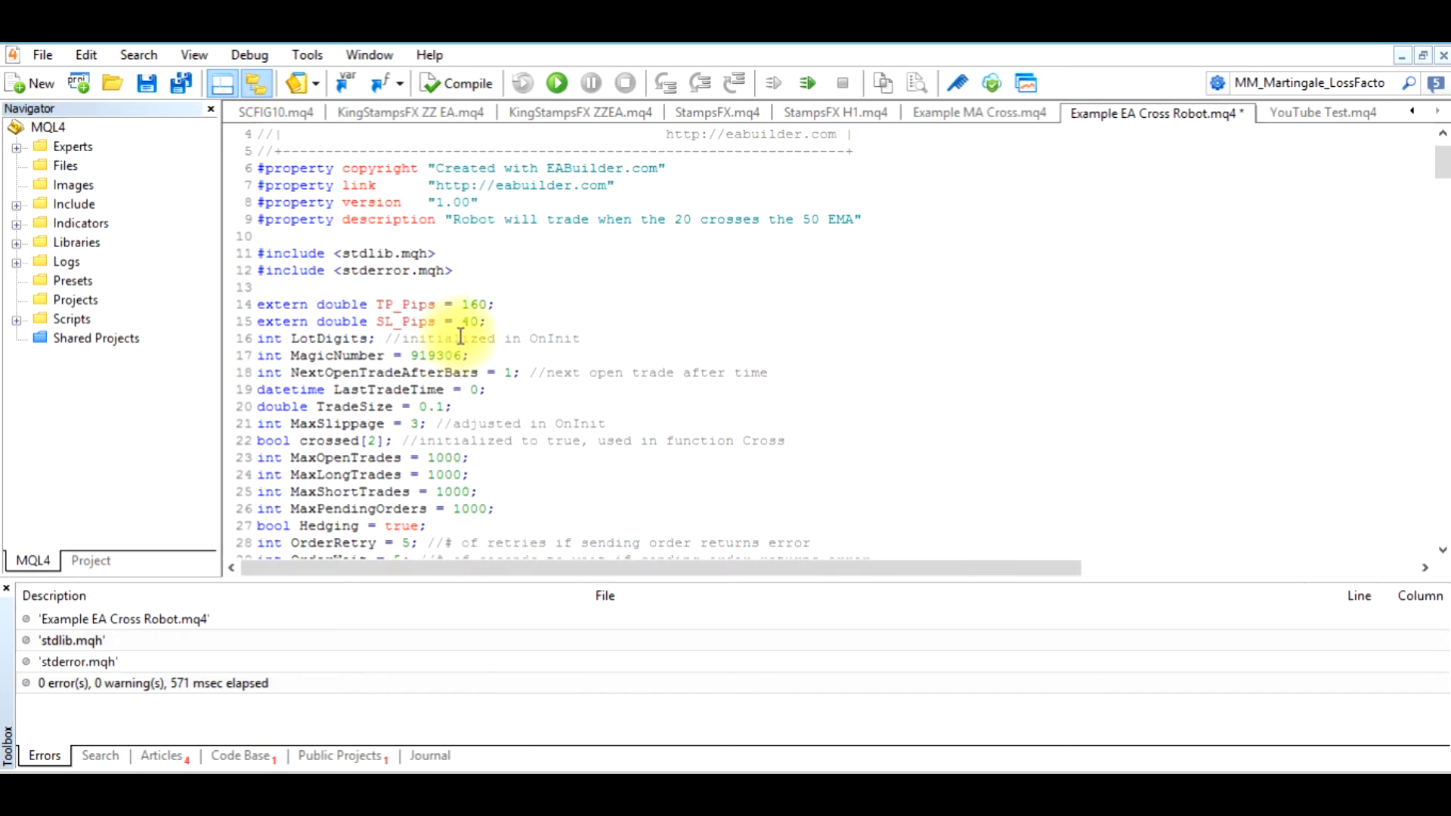
{"action": "type", "text": "7"}
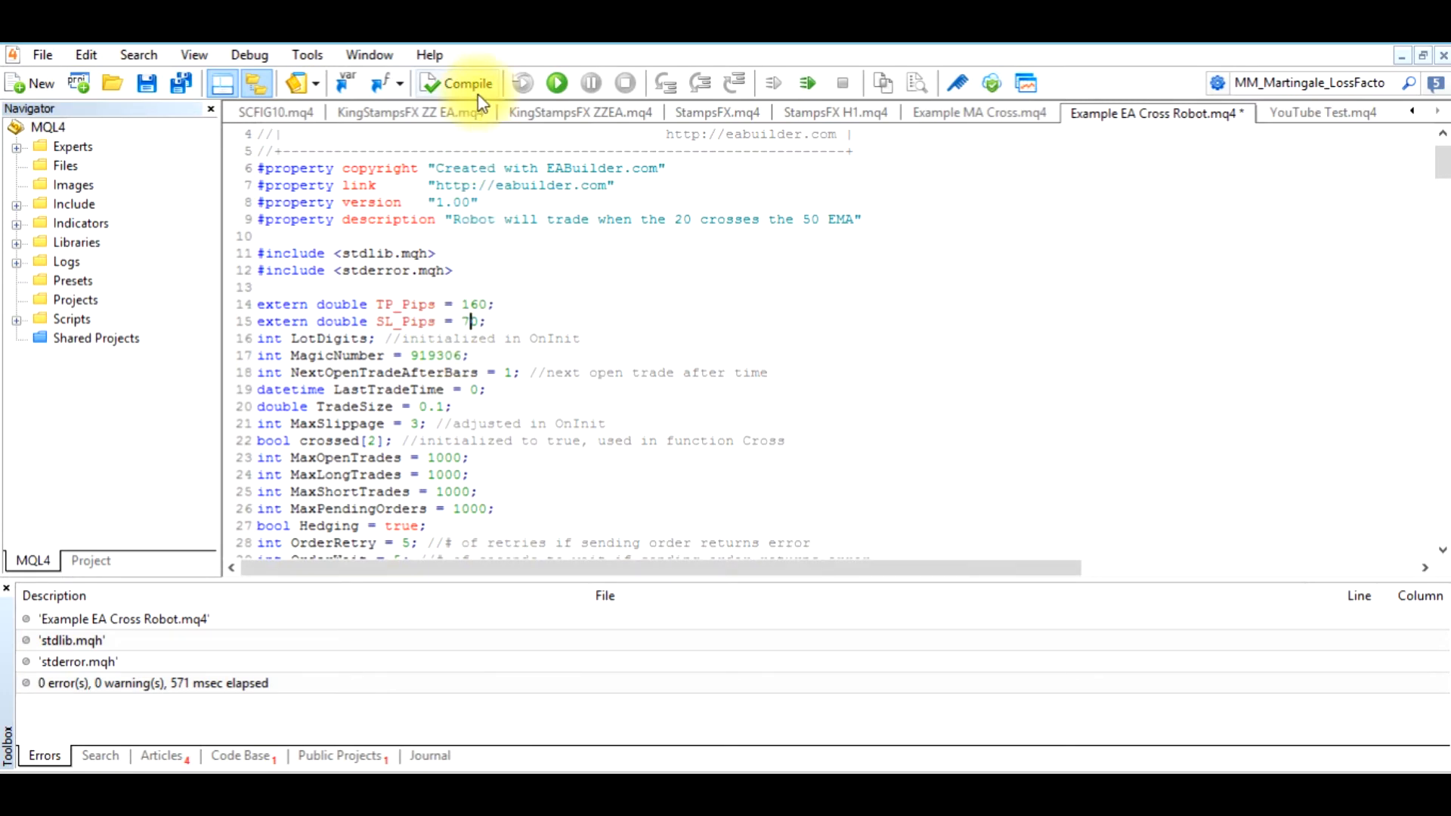
{"action": "left_click", "coordinate": [457, 83]}
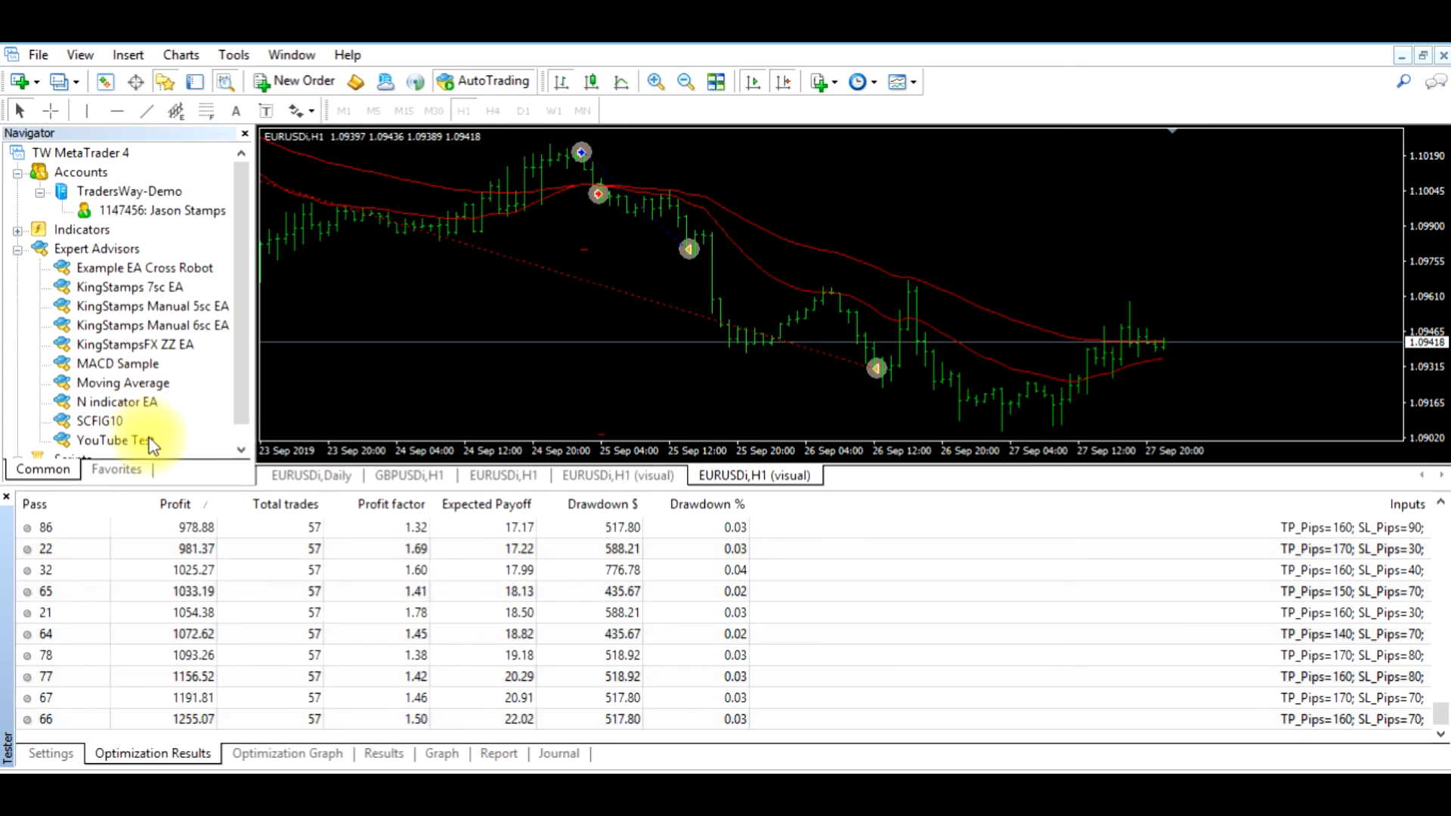
- Return to the Optimization Results showing pass 66: 1255.07 profit, TP_Pips 160, SL_Pips 70
{"action": "right_click", "coordinate": [145, 267]}
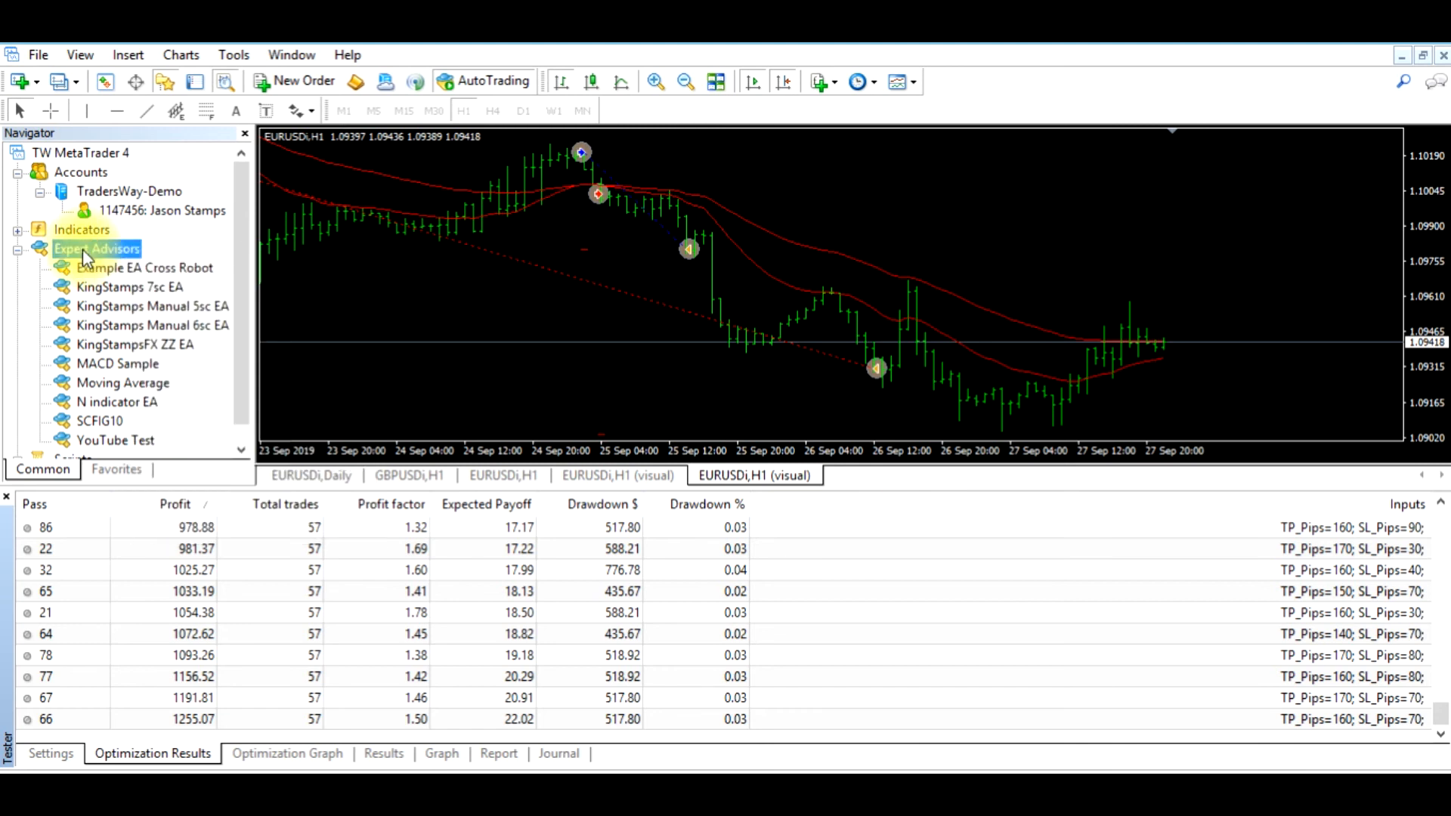
{"action": "mouse_move", "coordinate": [181, 345]}
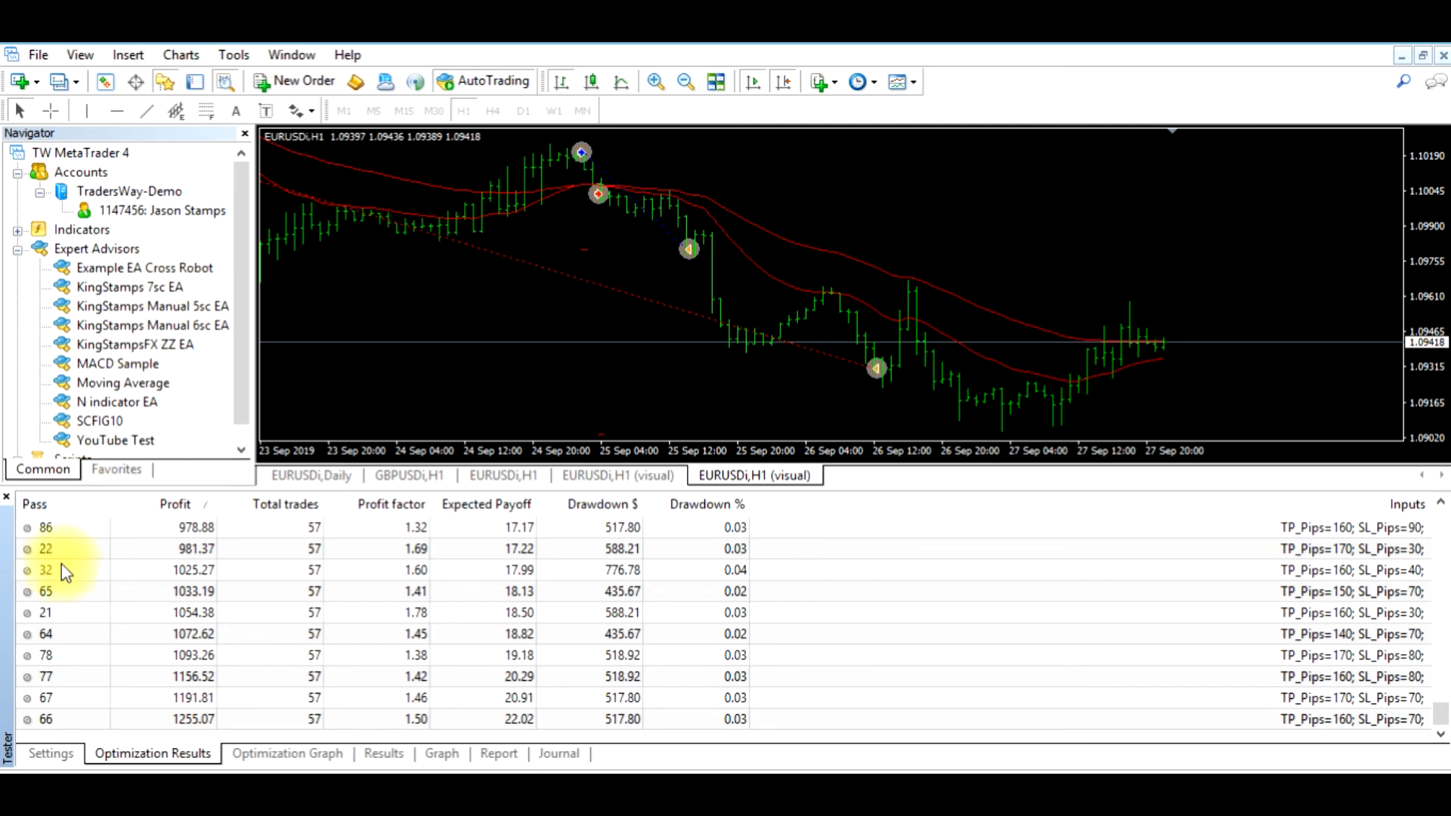
{"action": "left_click", "coordinate": [50, 753]}
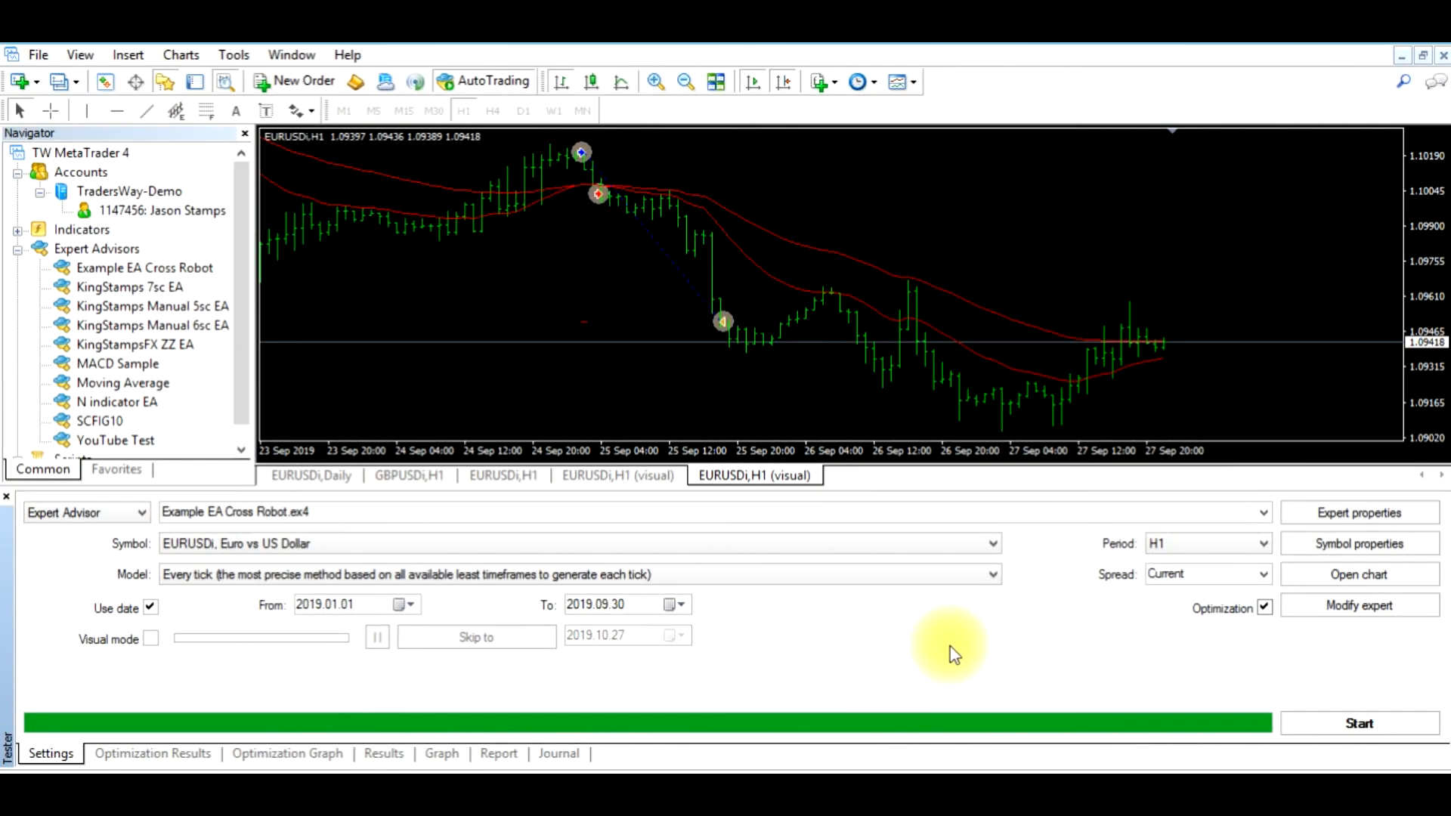
{"action": "left_click", "coordinate": [152, 753]}
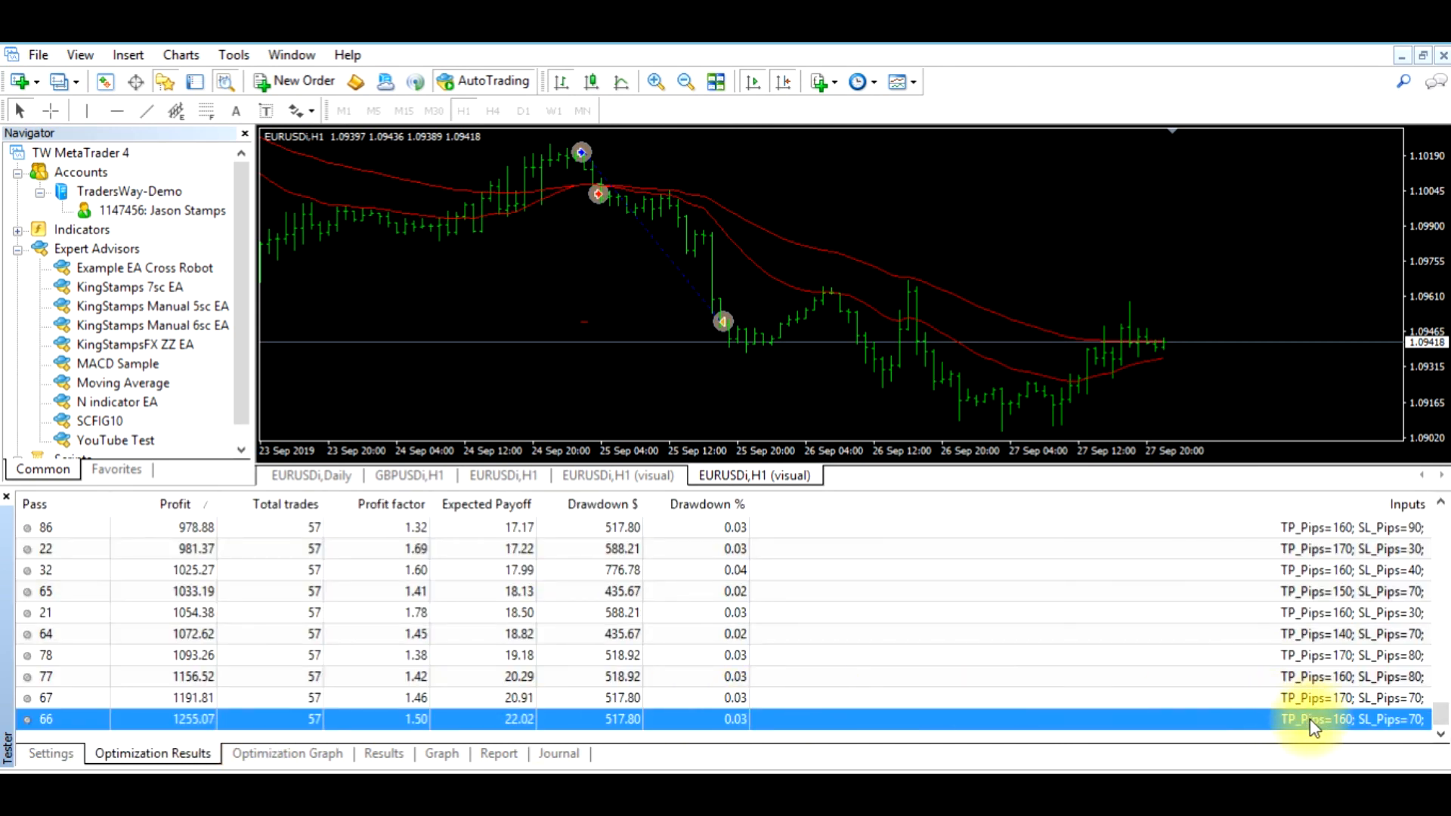
{"action": "mouse_move", "coordinate": [202, 720]}
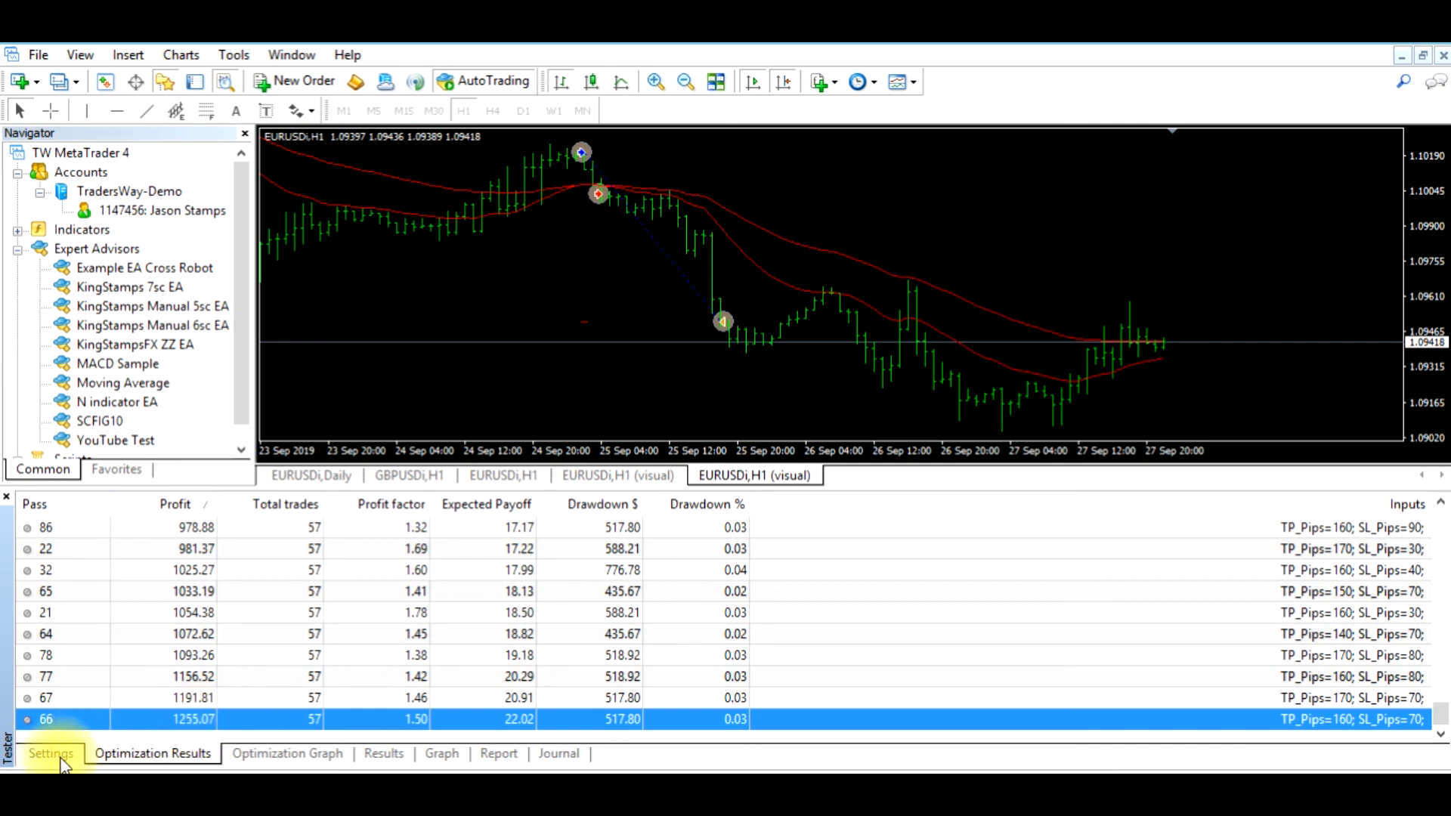
- In tester Settings, turn optimization off and visual mode on
{"action": "left_click", "coordinate": [50, 753]}
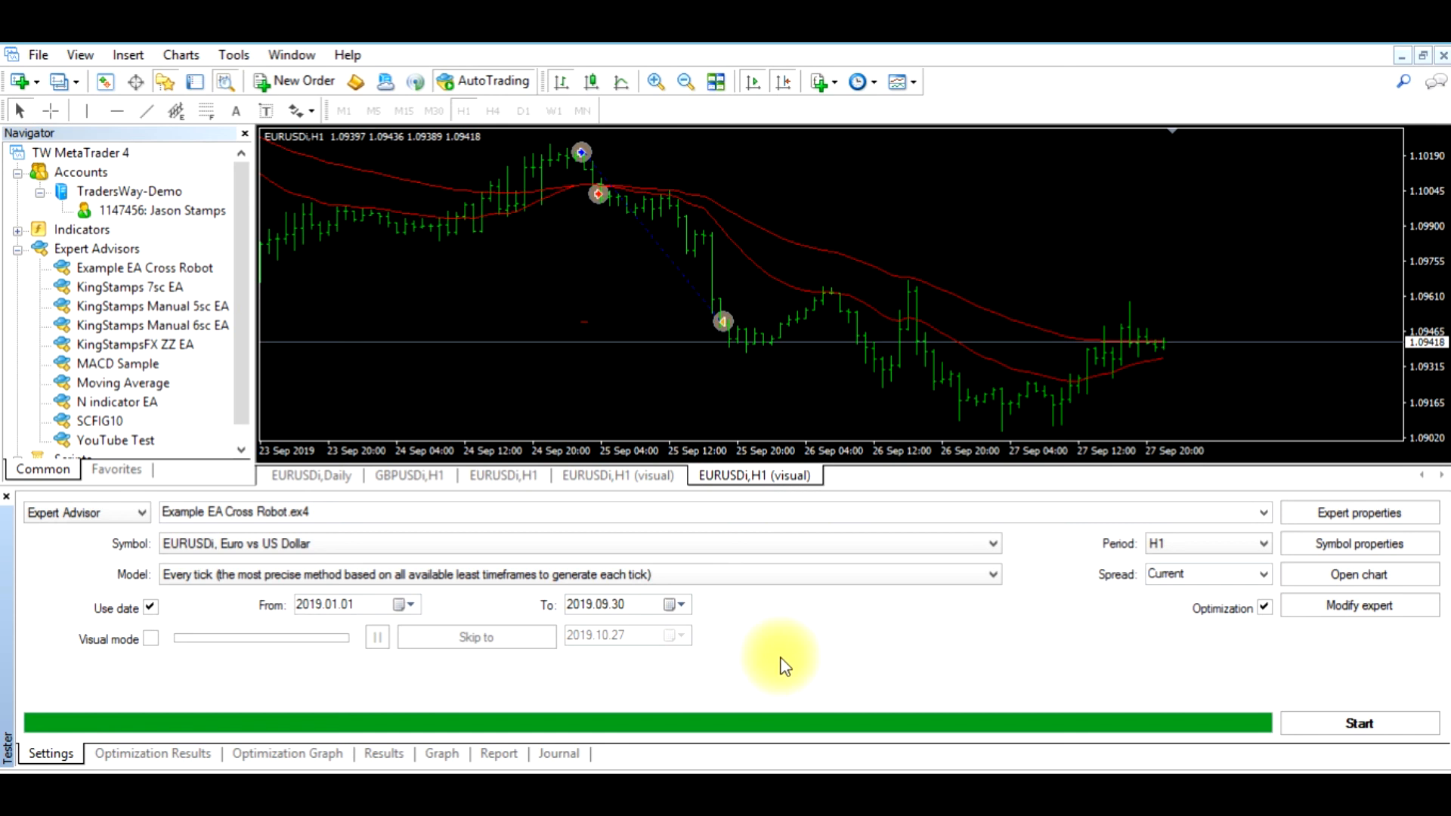
{"action": "mouse_move", "coordinate": [775, 660]}
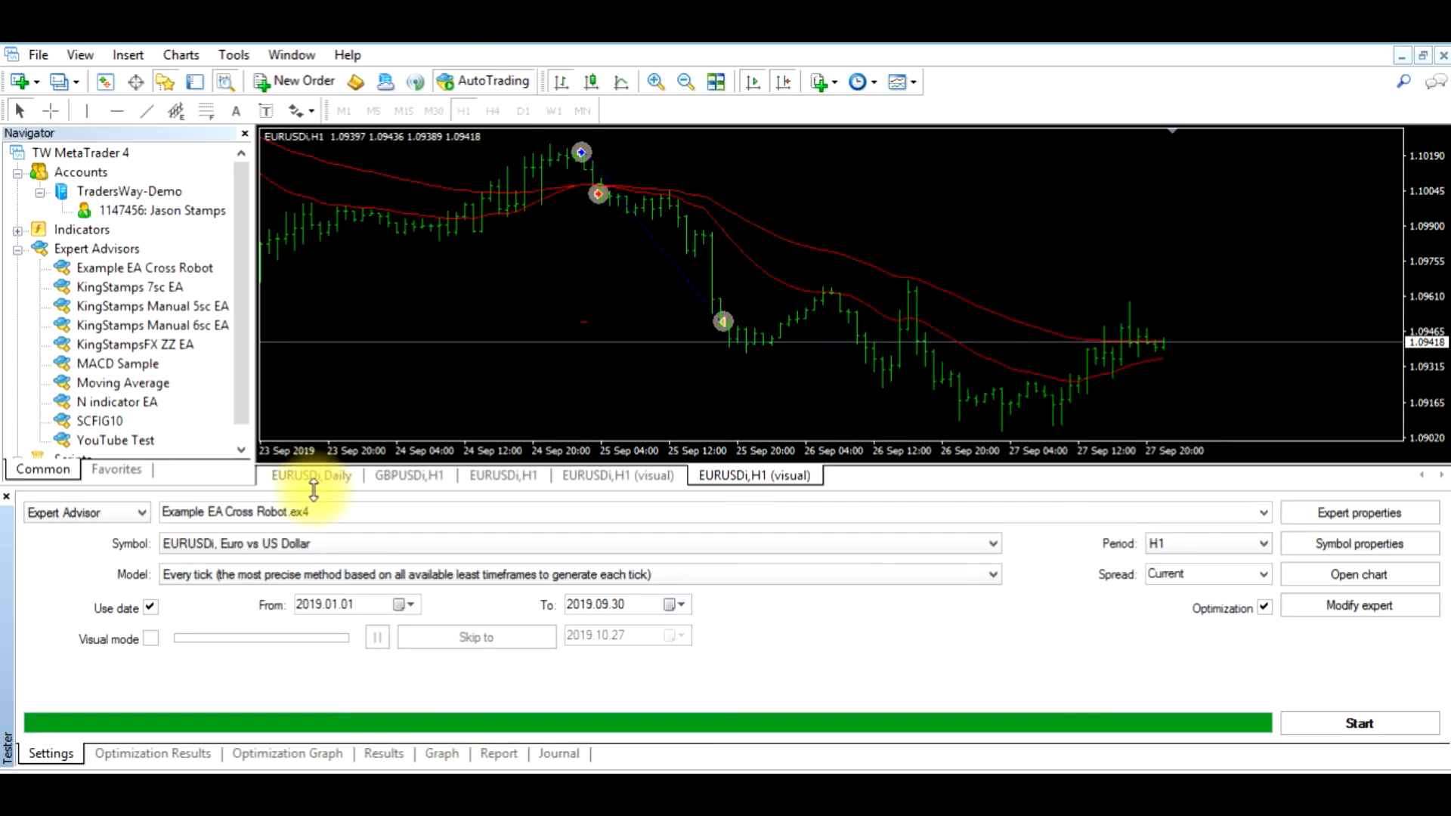
{"action": "right_click", "coordinate": [96, 248]}
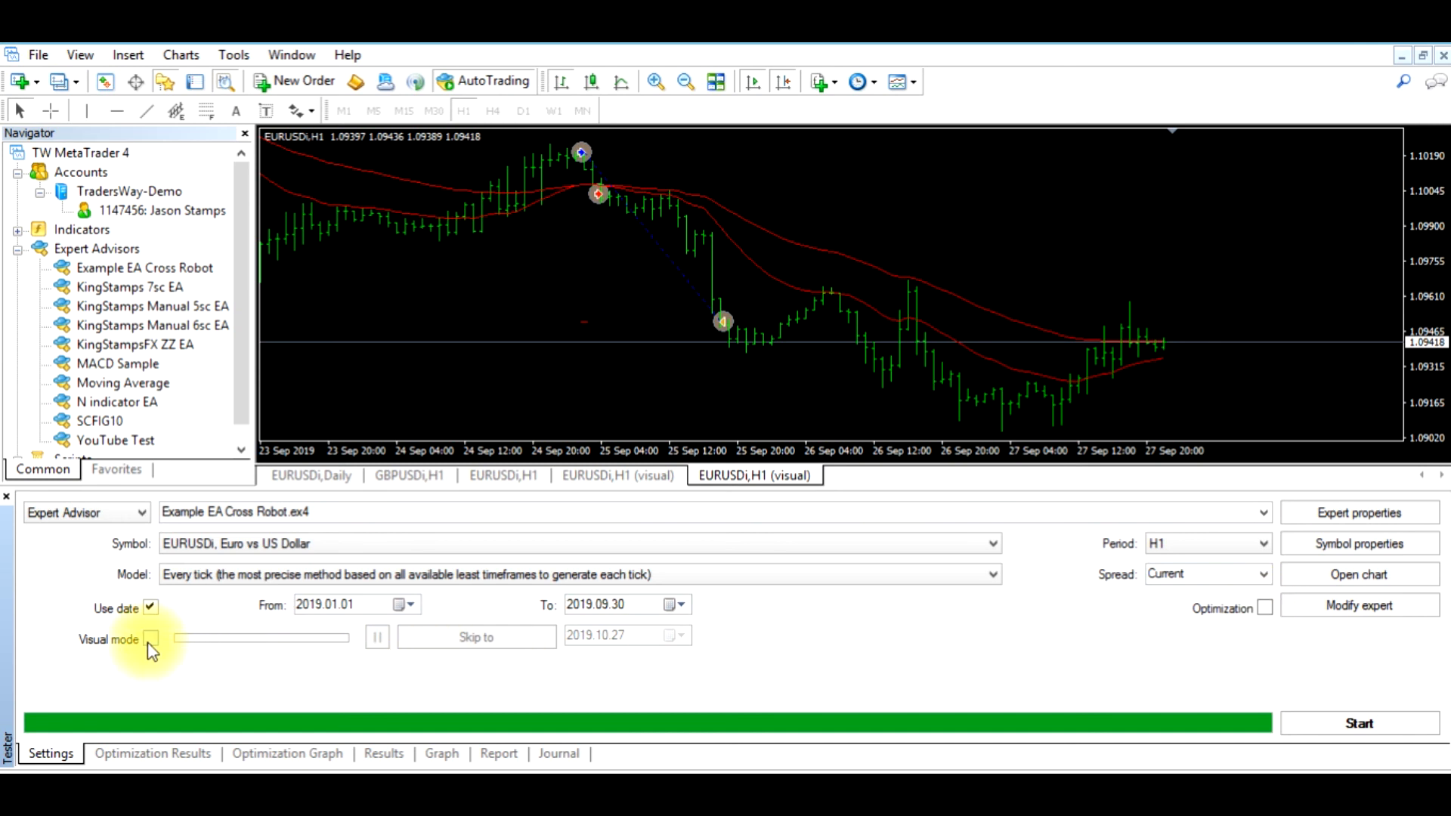
{"action": "left_click", "coordinate": [151, 639]}
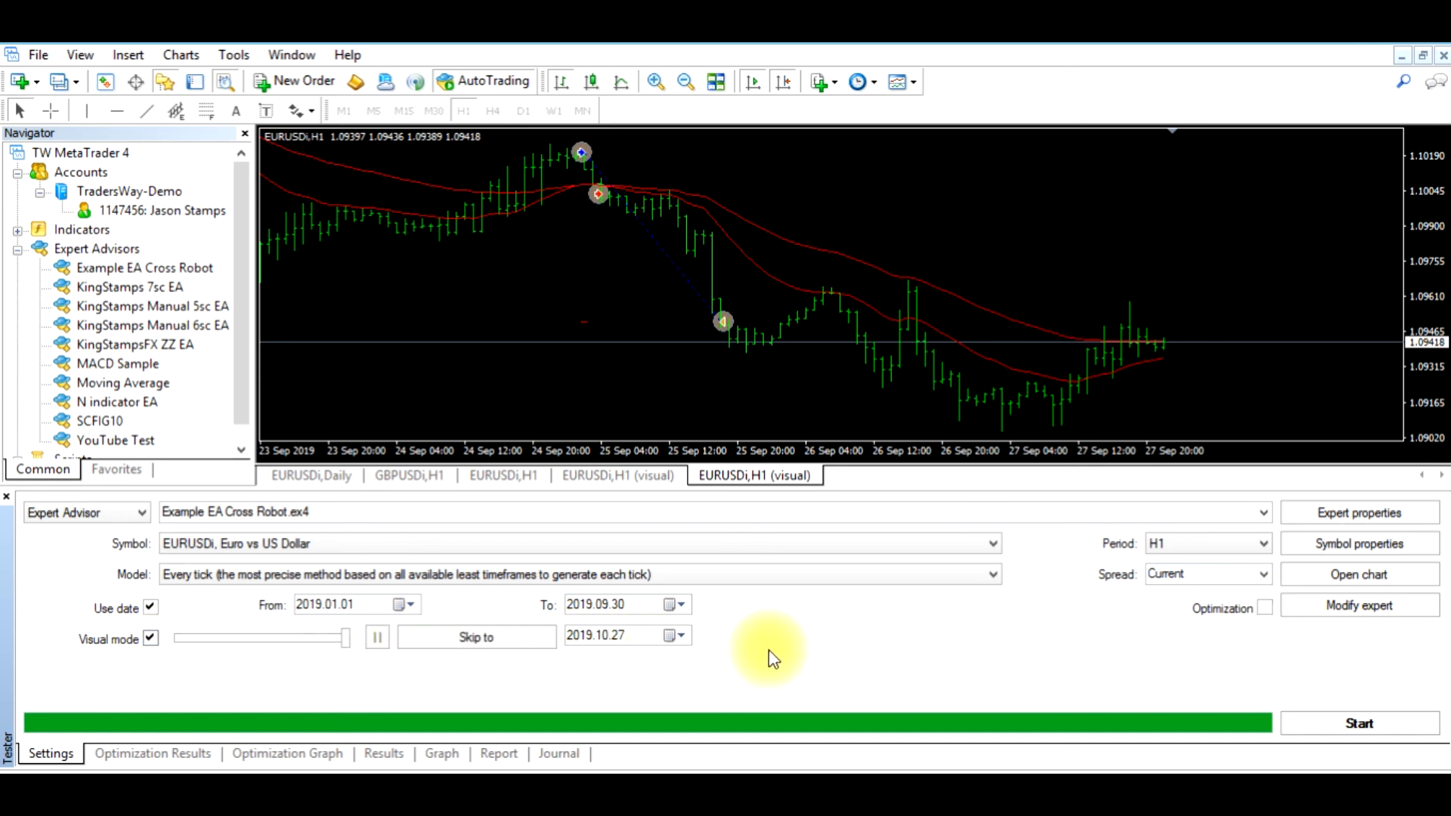
{"action": "mouse_move", "coordinate": [852, 666]}
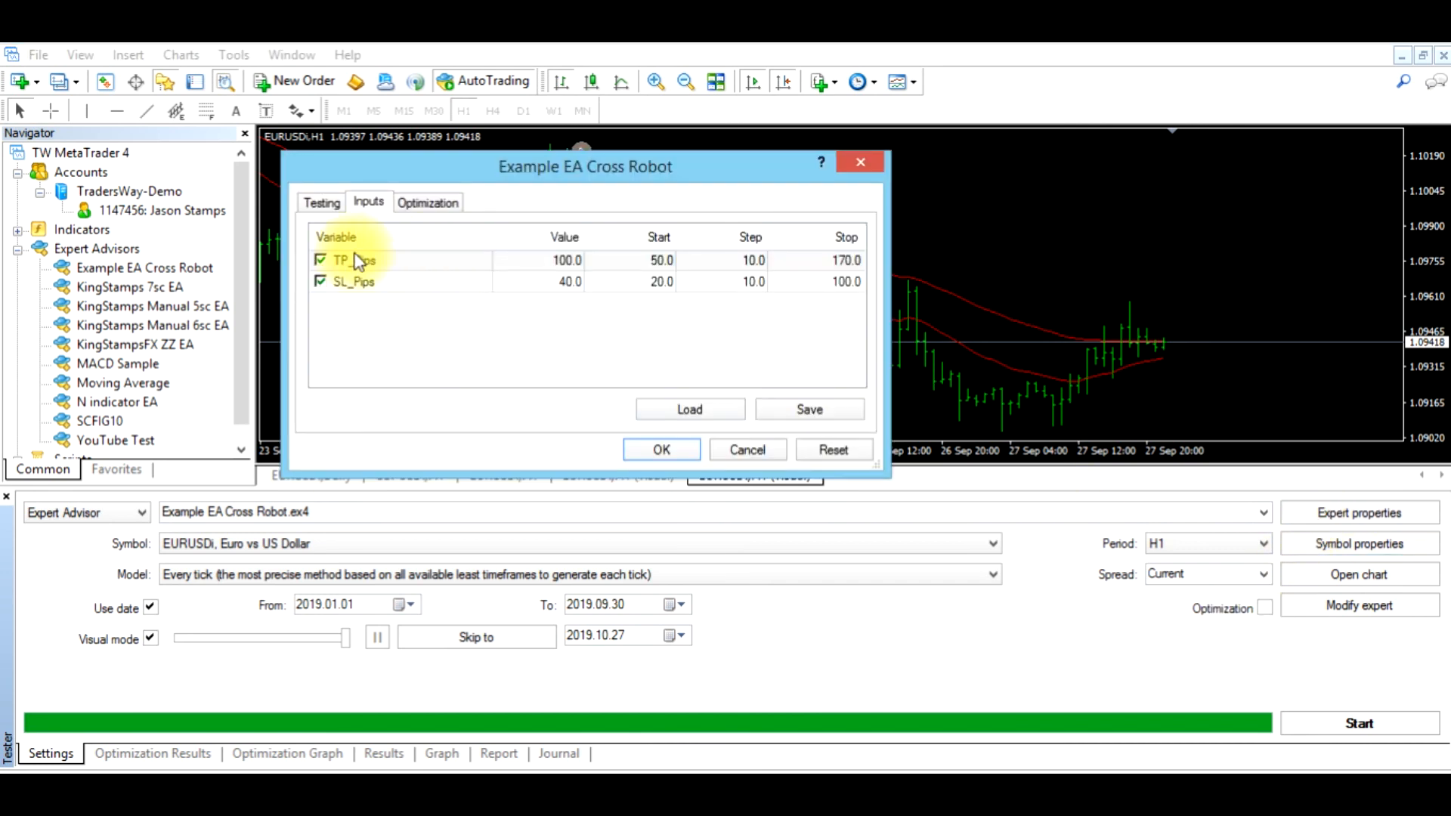
- Exclude both inputs from optimization, set TP_Pips 160 and SL_Pips 70, and accept
{"action": "left_click", "coordinate": [351, 281]}
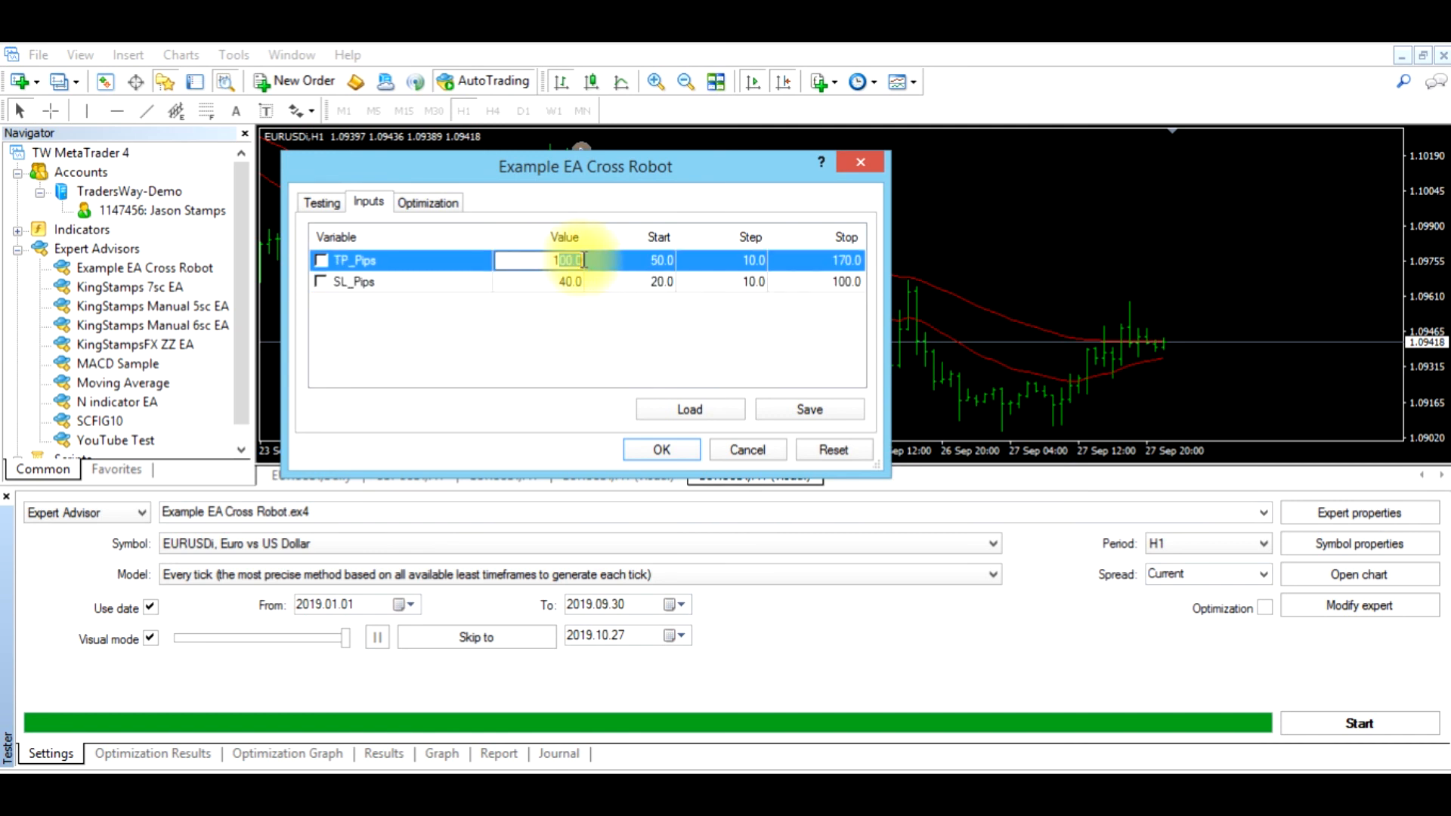
{"action": "left_click", "coordinate": [568, 282]}
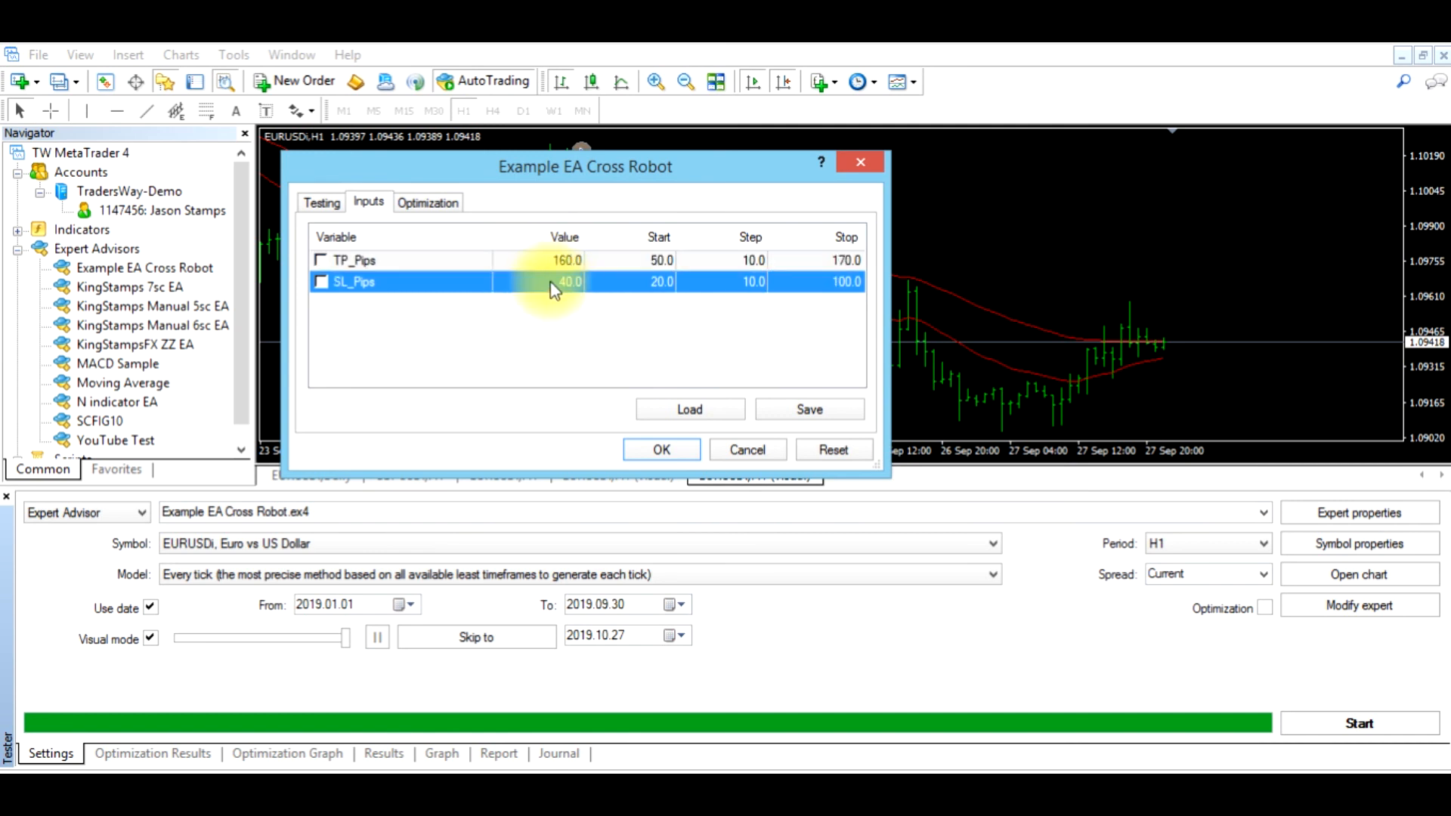
{"action": "type", "text": "70.00"}
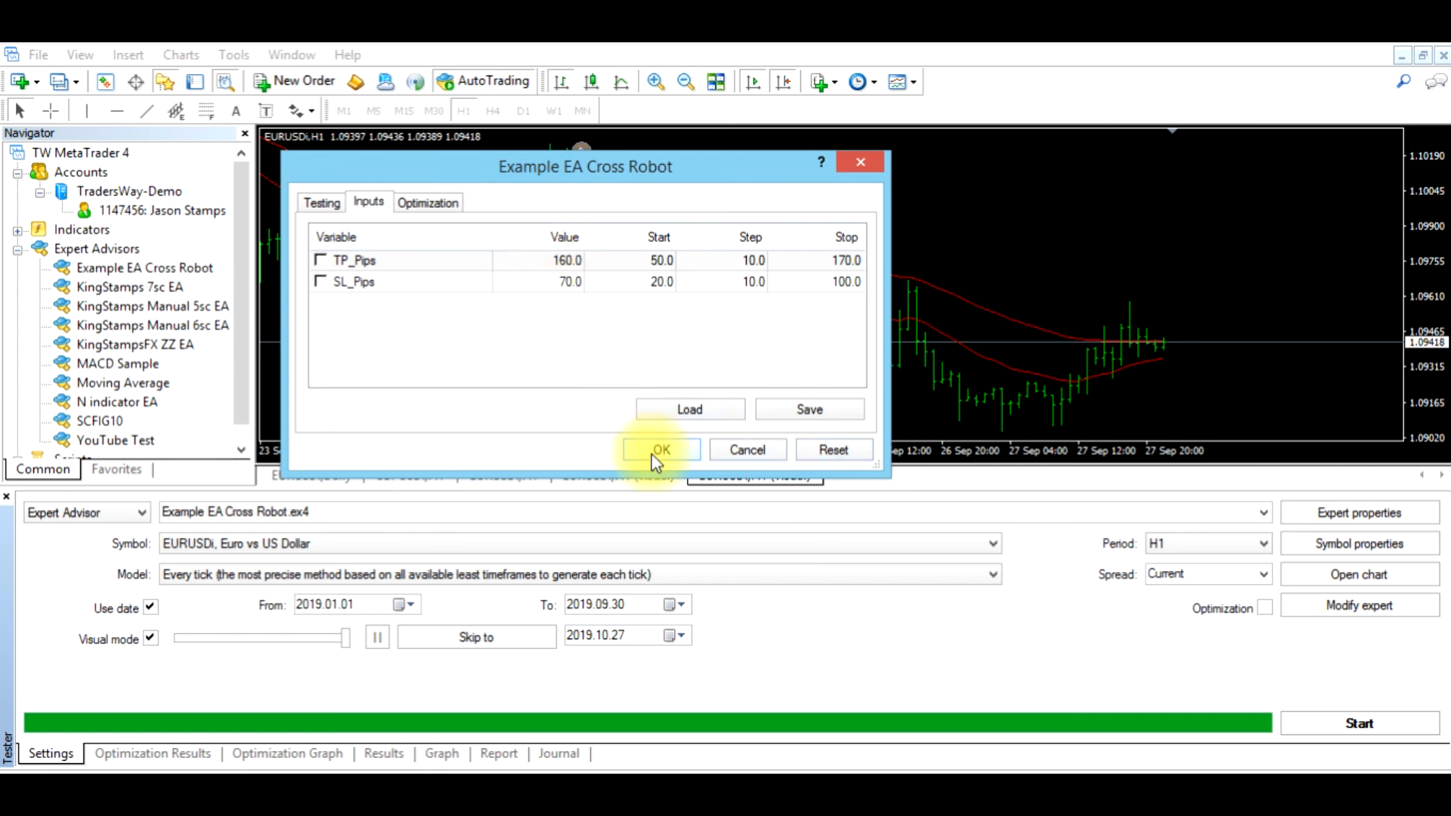
{"action": "left_click", "coordinate": [660, 449]}
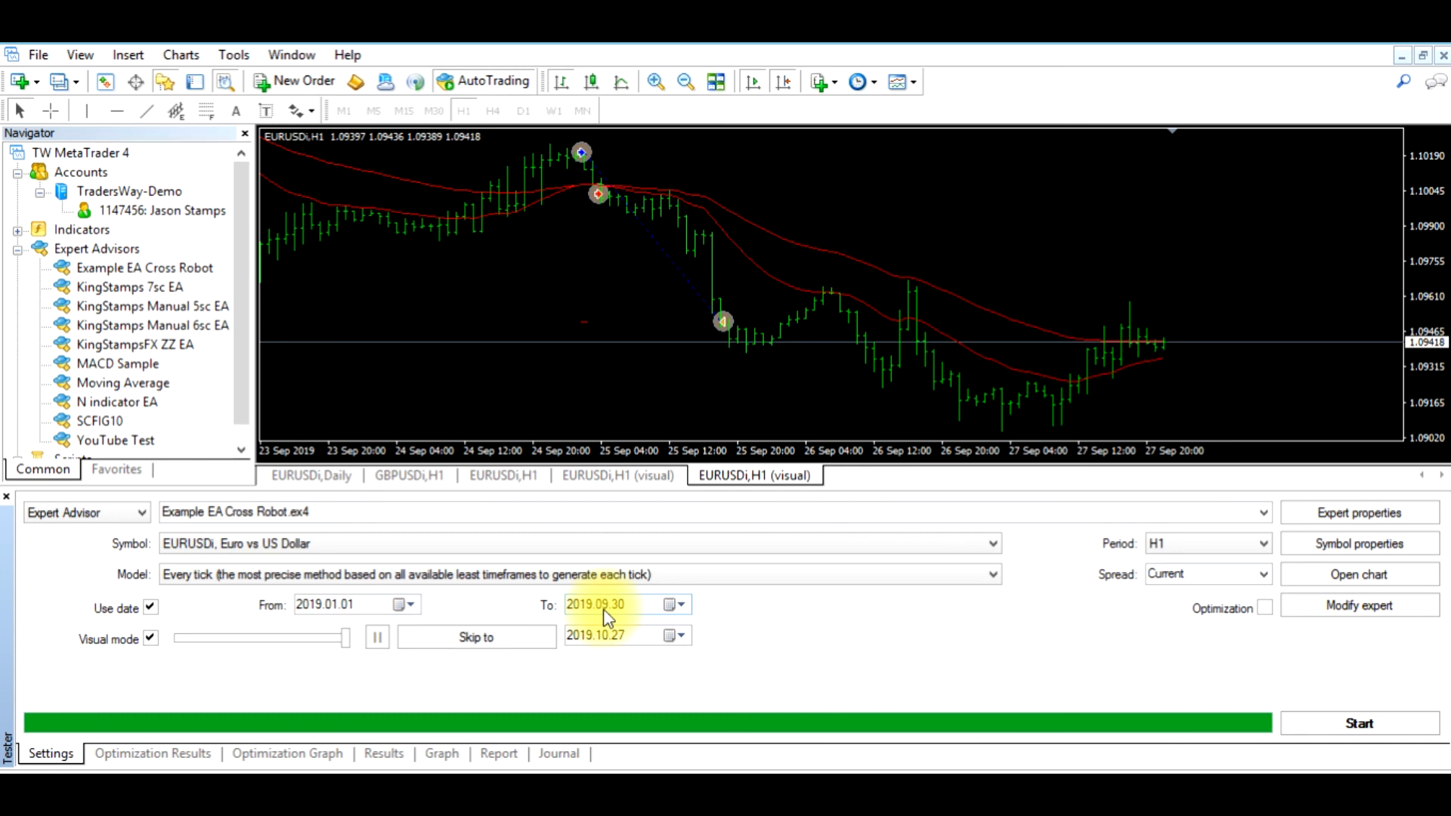
{"action": "mouse_move", "coordinate": [610, 618]}
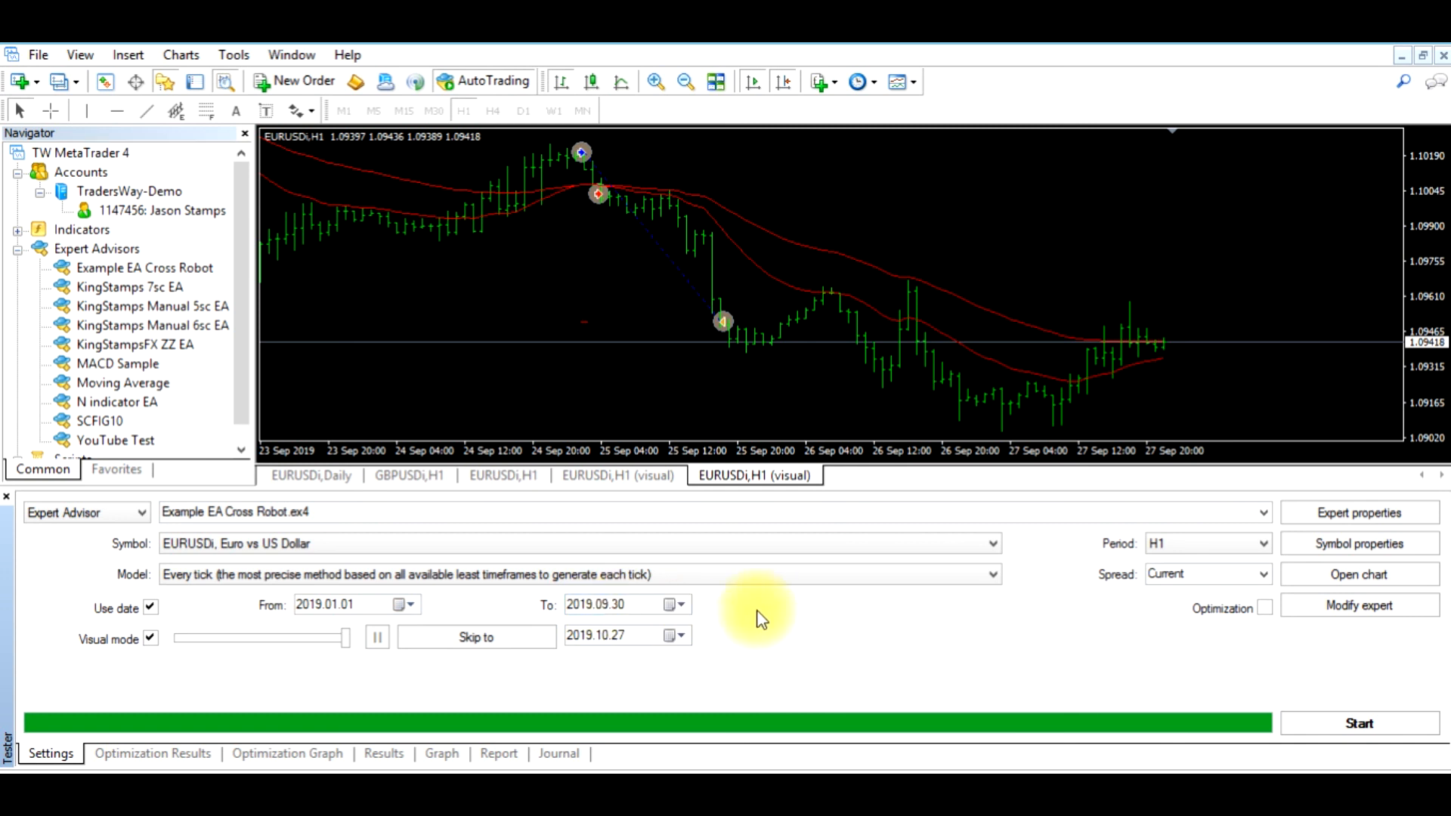
{"action": "mouse_move", "coordinate": [778, 620]}
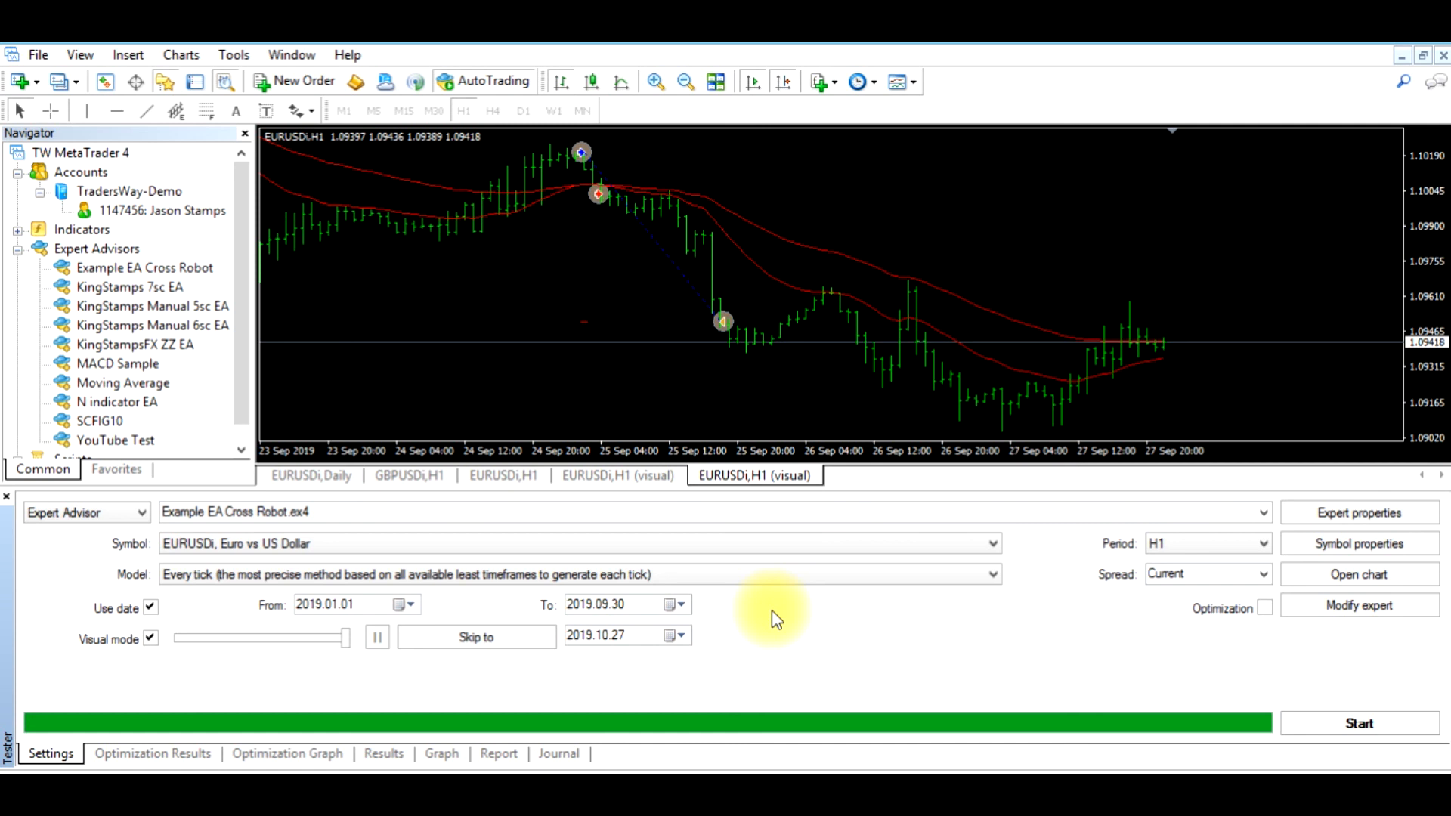
- Recheck pass 66, then start the single visual backtest from Settings
{"action": "left_click", "coordinate": [152, 754]}
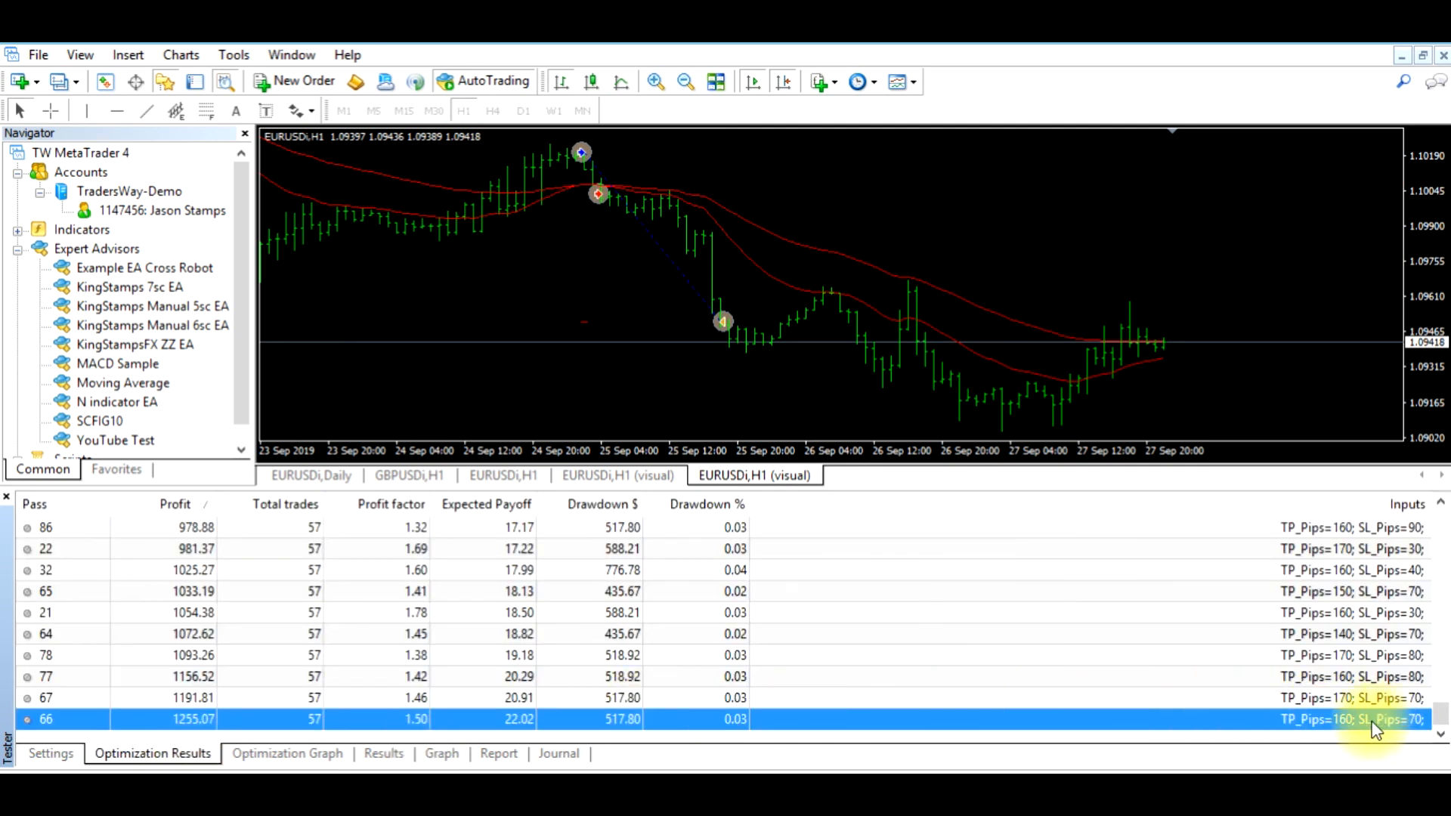
{"action": "left_click", "coordinate": [50, 753]}
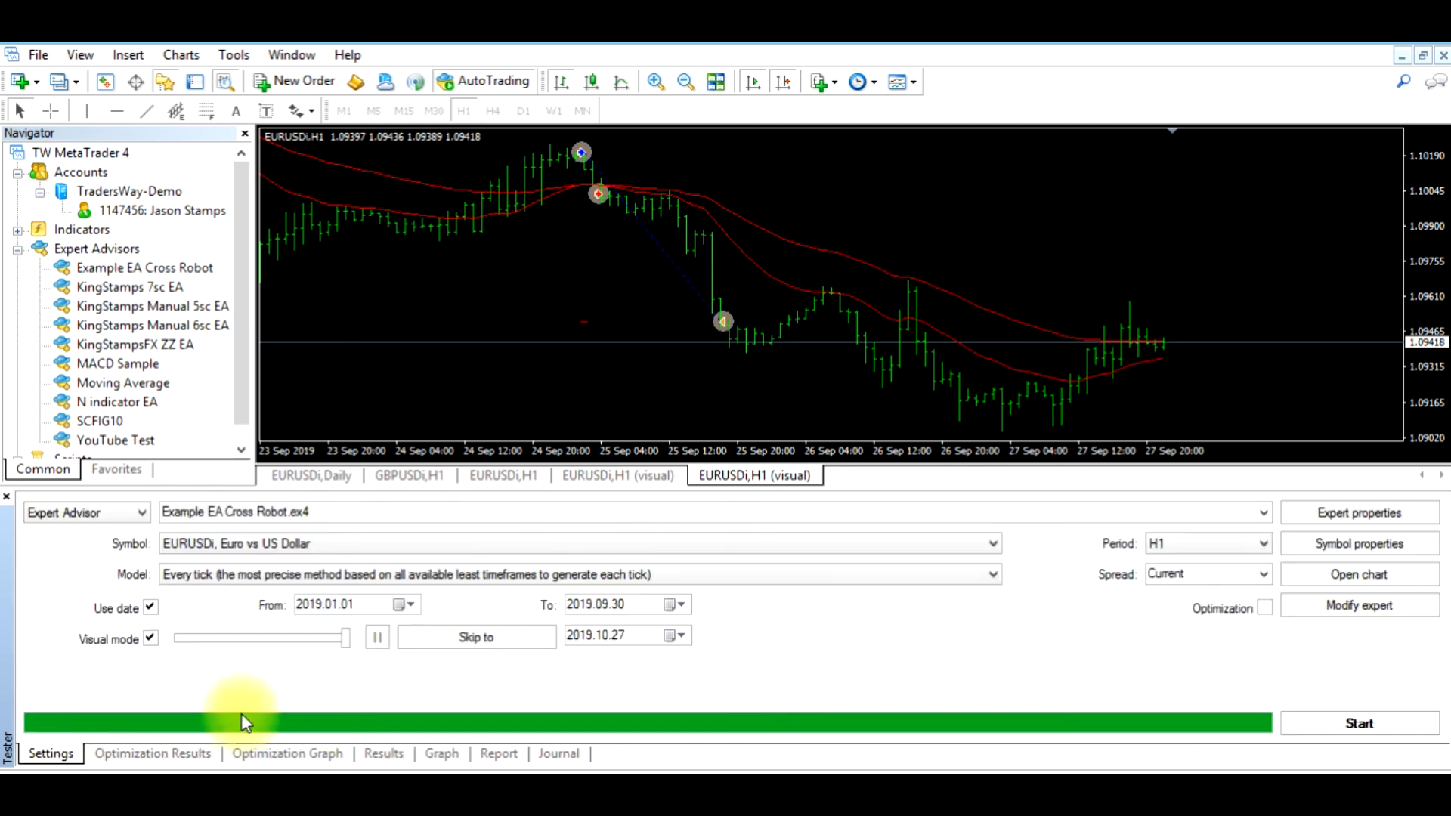
{"action": "mouse_move", "coordinate": [759, 652]}
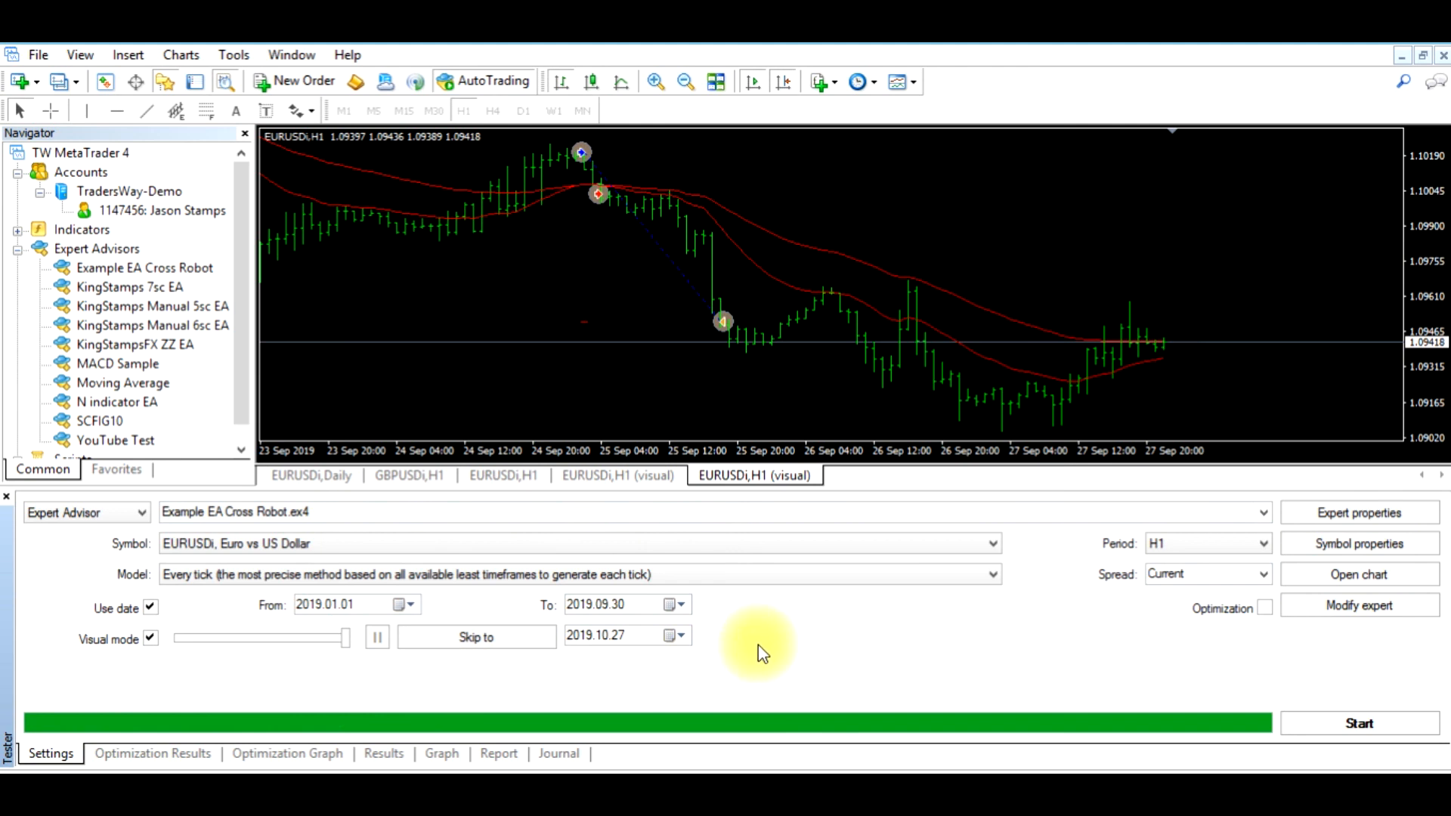
{"action": "left_click", "coordinate": [1357, 722]}
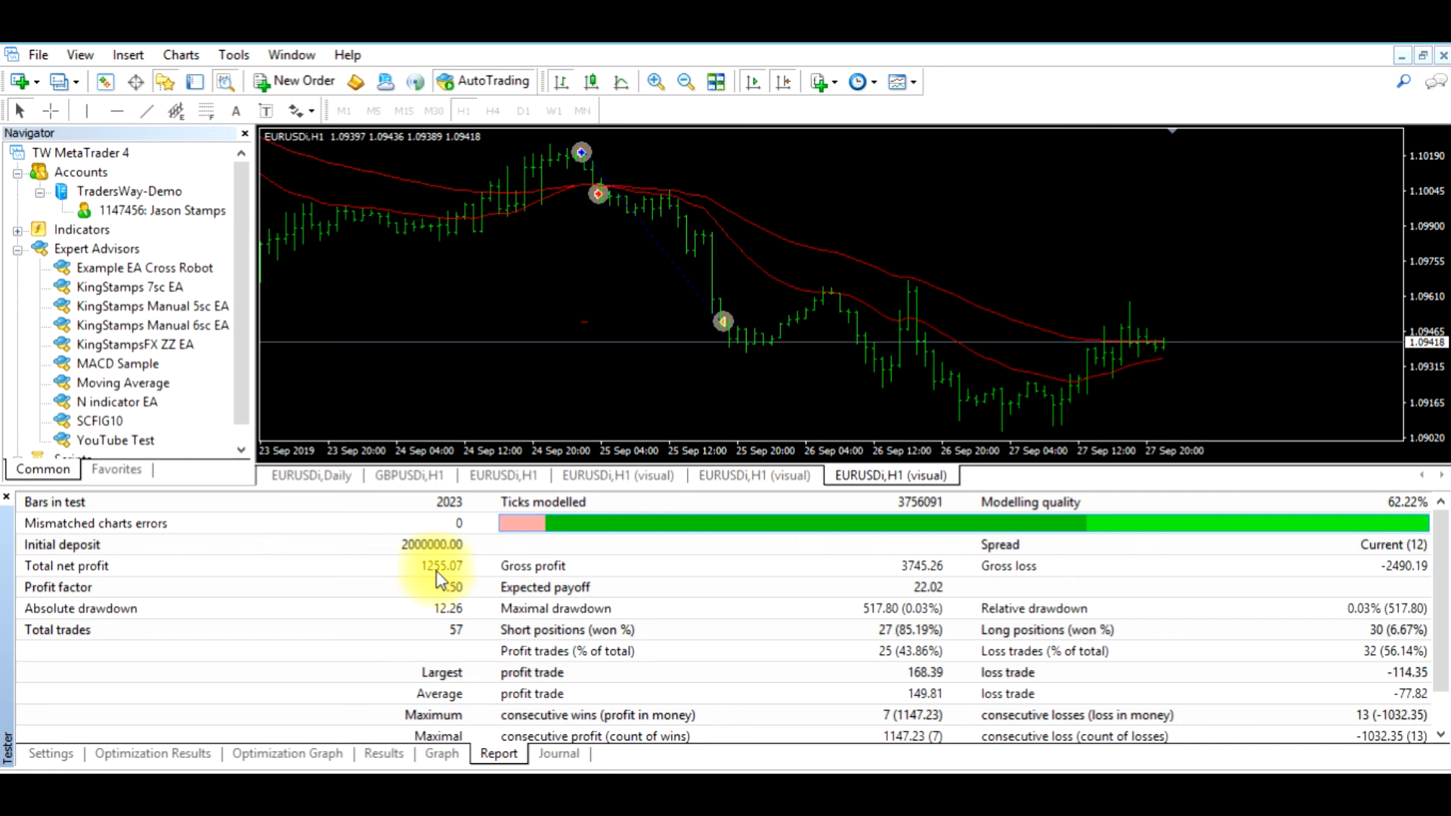
{"action": "mouse_move", "coordinate": [436, 581]}
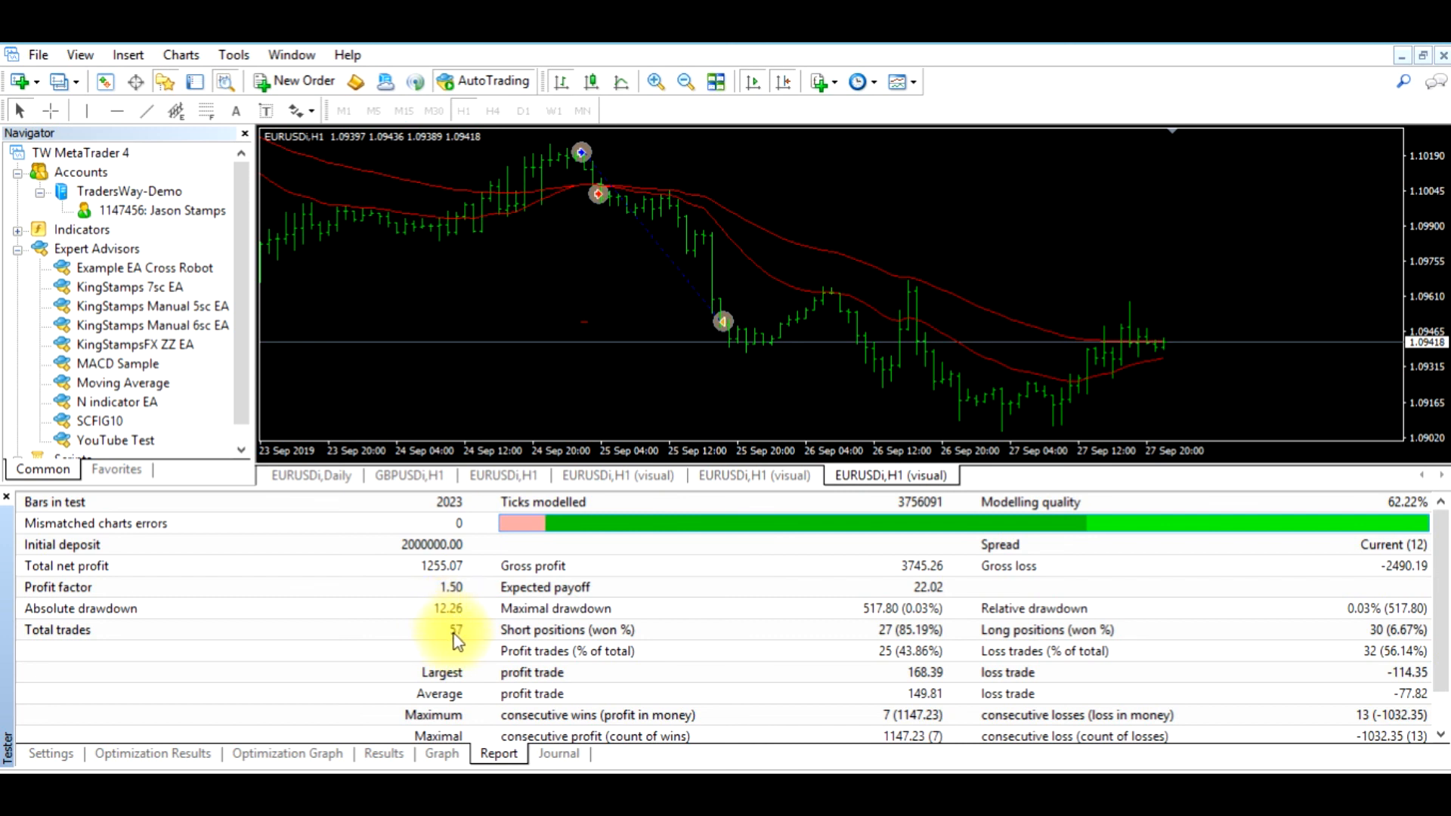
{"action": "mouse_move", "coordinate": [842, 619]}
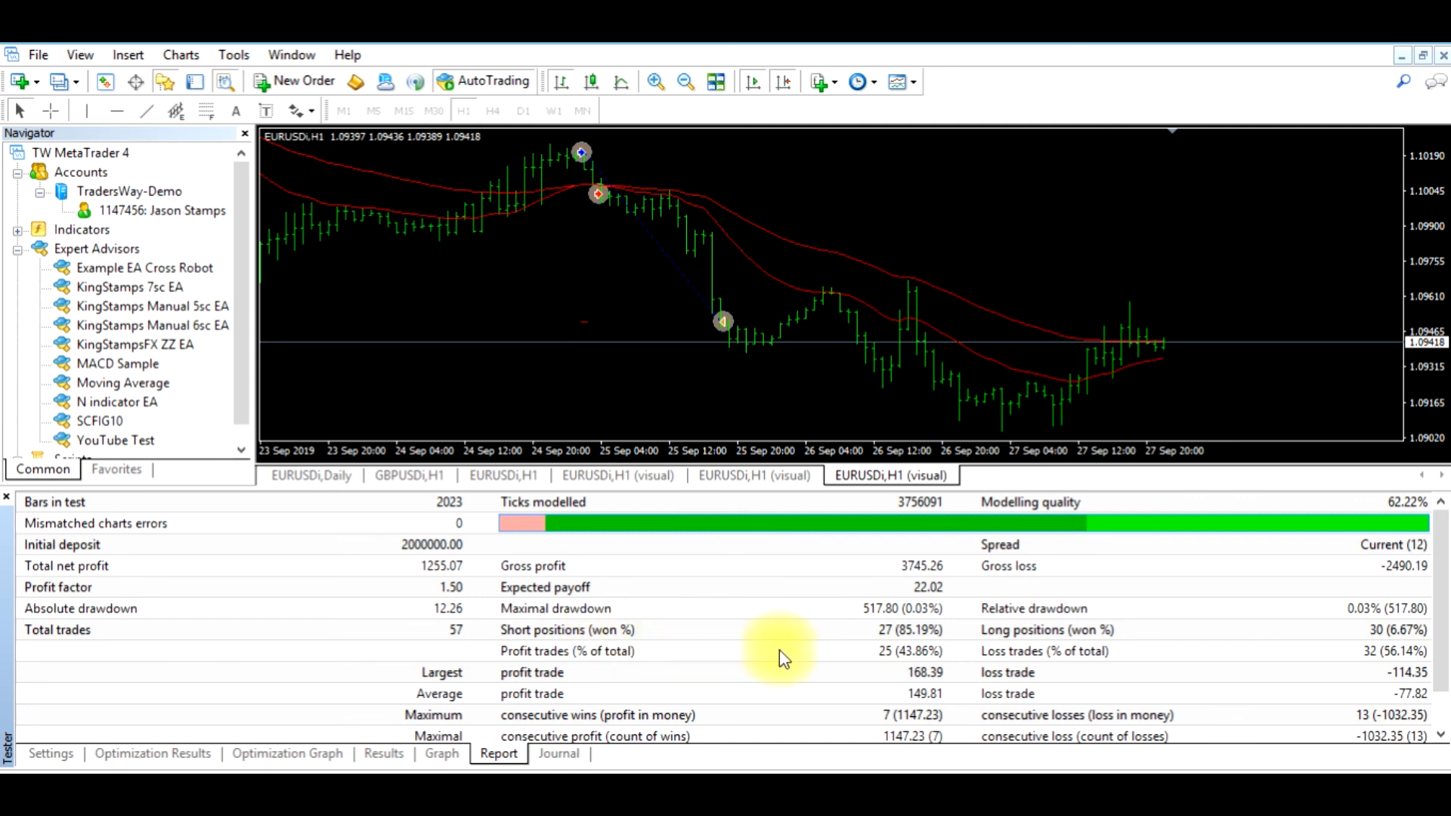
{"action": "mouse_move", "coordinate": [1004, 662]}
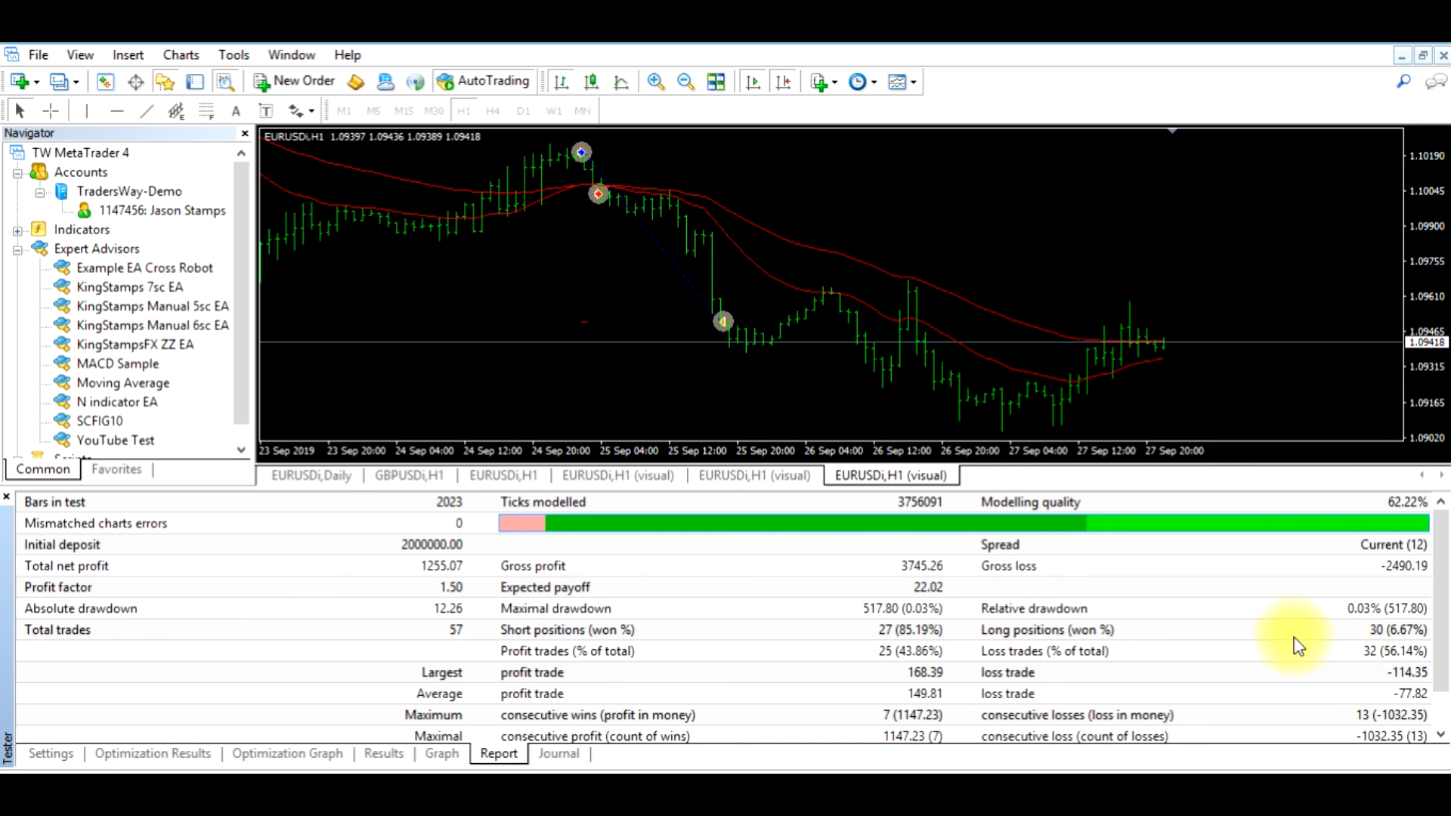
- Compare the test report against optimization pass 66, then return to tester Settings
{"action": "left_click", "coordinate": [152, 752]}
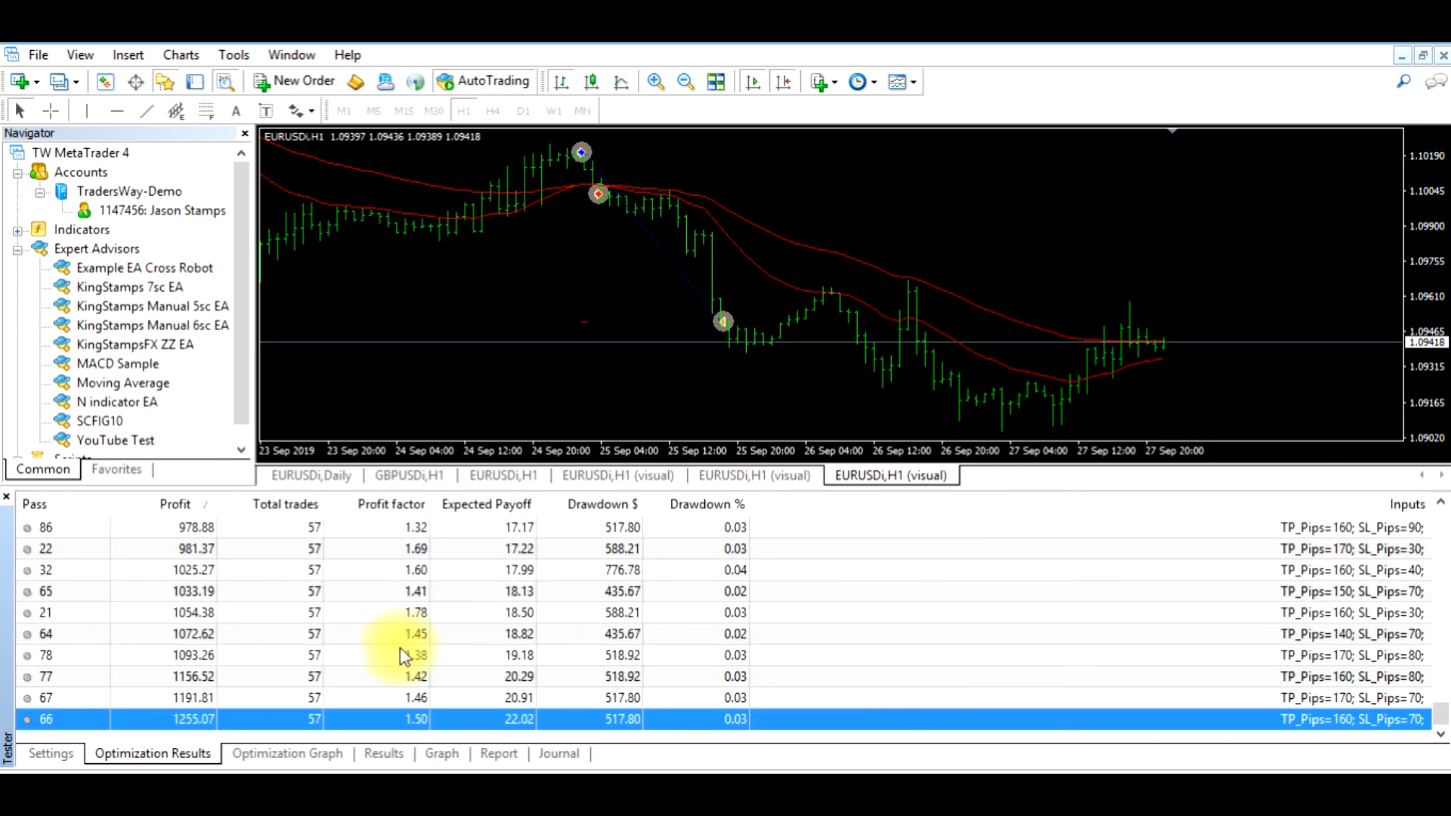
{"action": "mouse_move", "coordinate": [777, 719]}
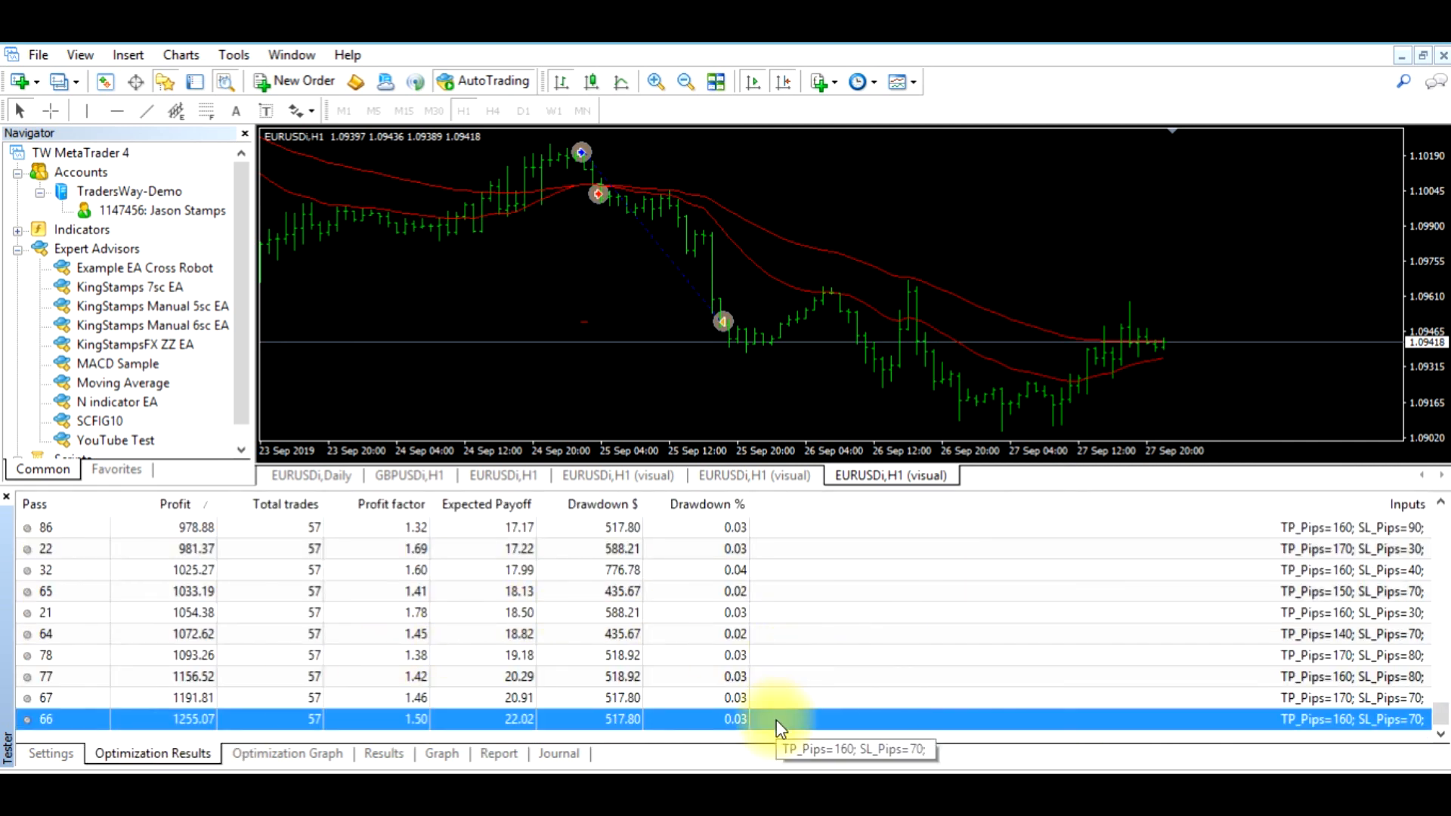
{"action": "mouse_move", "coordinate": [398, 726]}
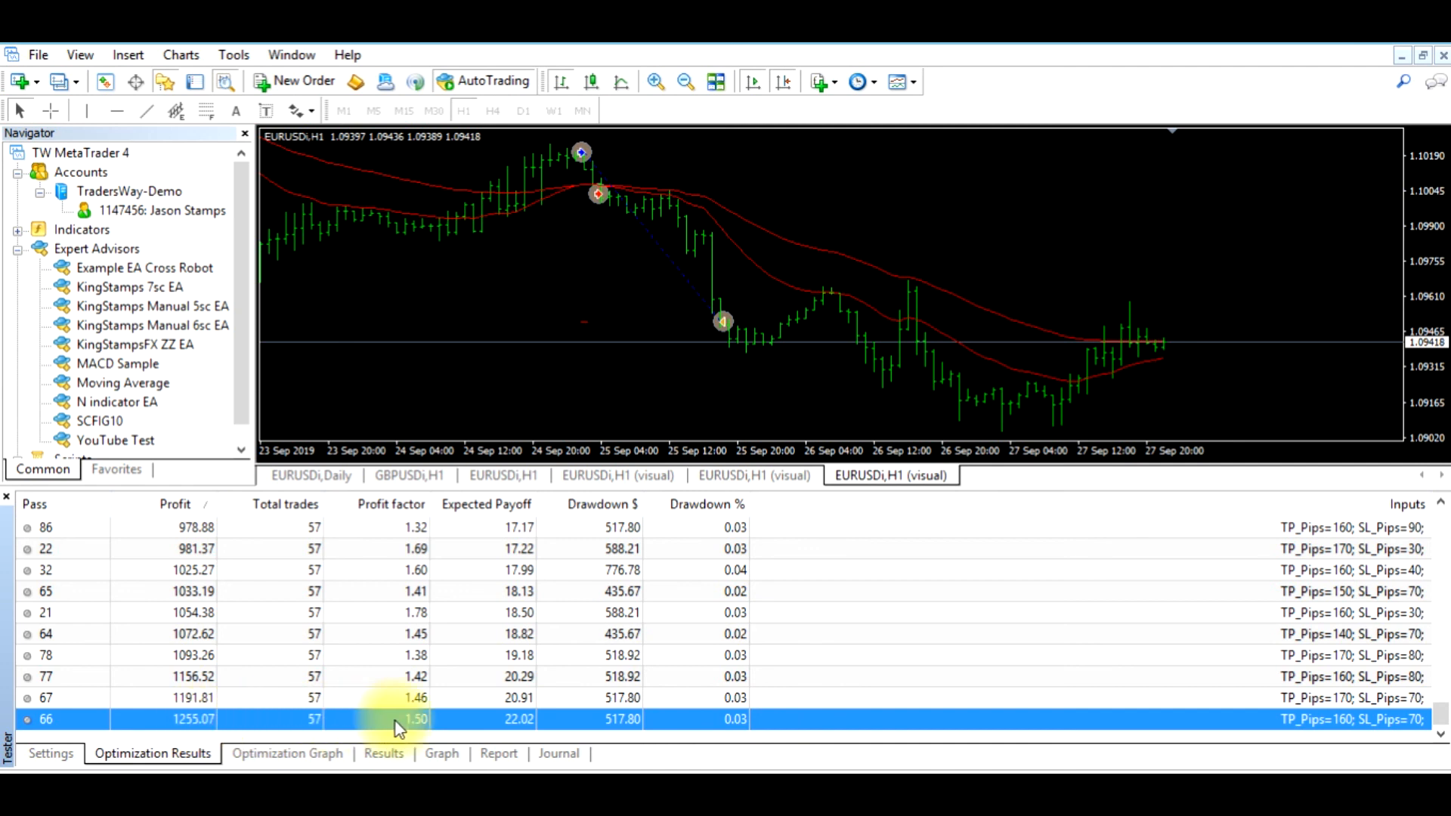
{"action": "mouse_move", "coordinate": [794, 736]}
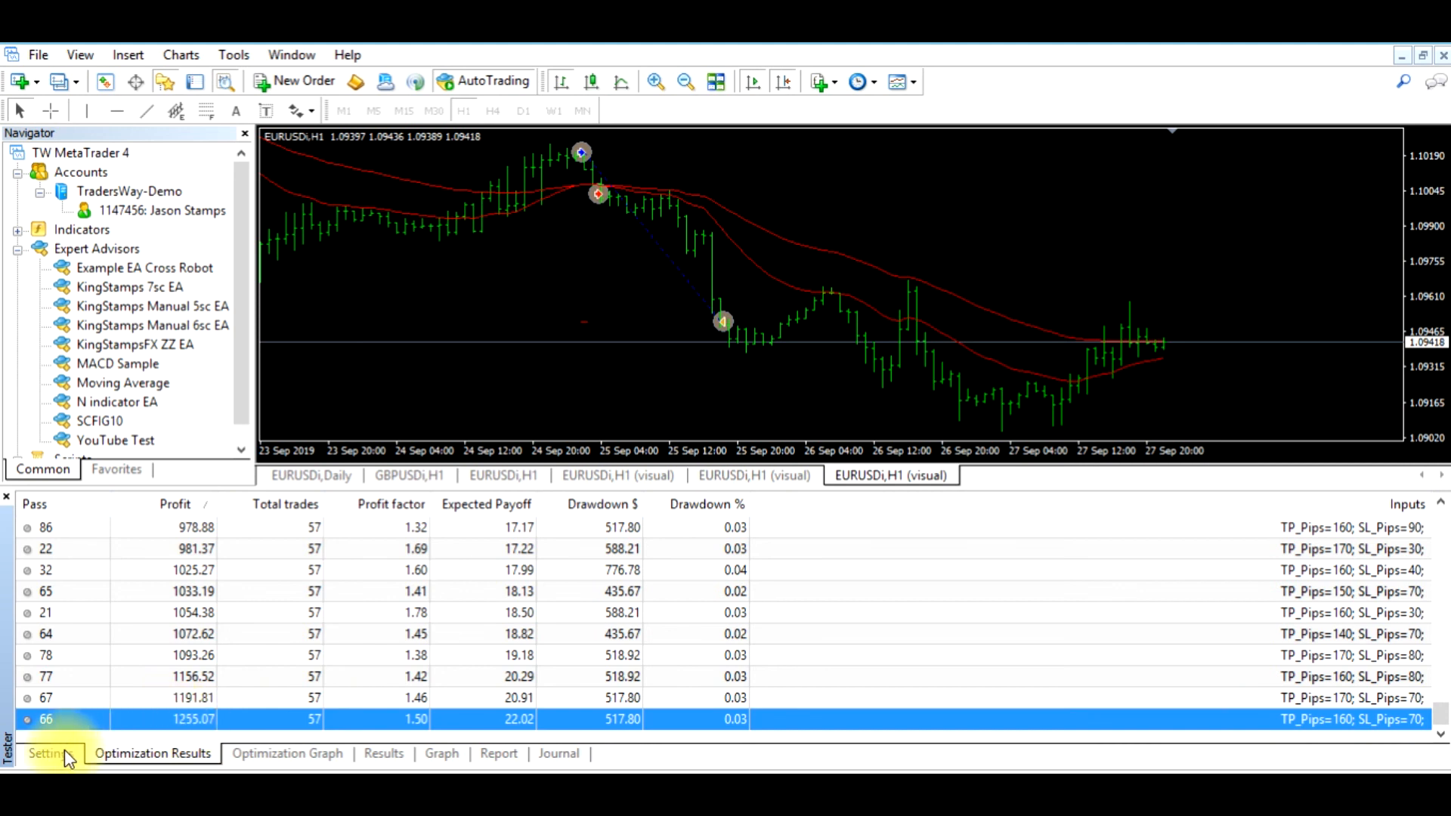
{"action": "left_click", "coordinate": [46, 753]}
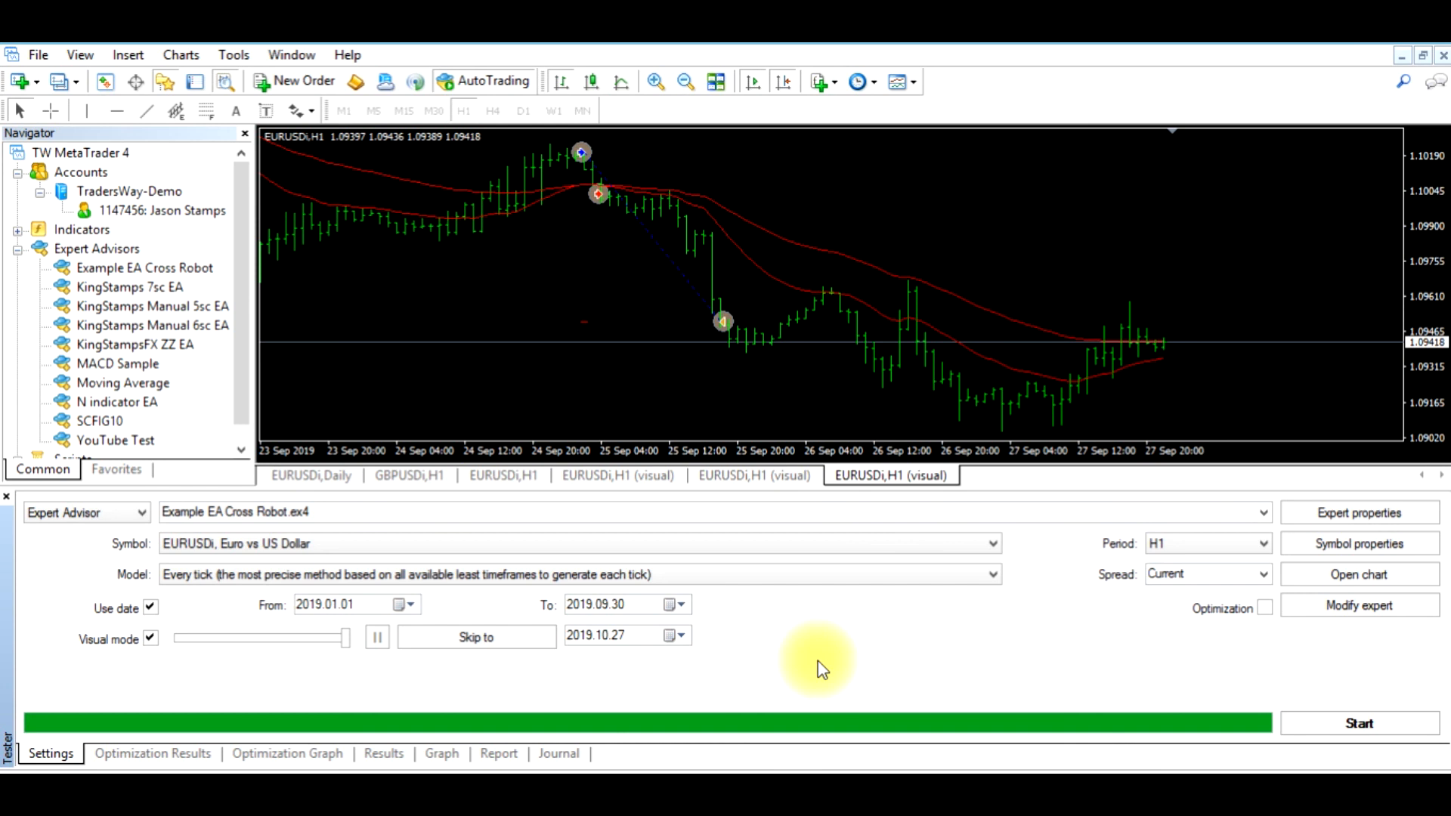
{"action": "mouse_move", "coordinate": [833, 672]}
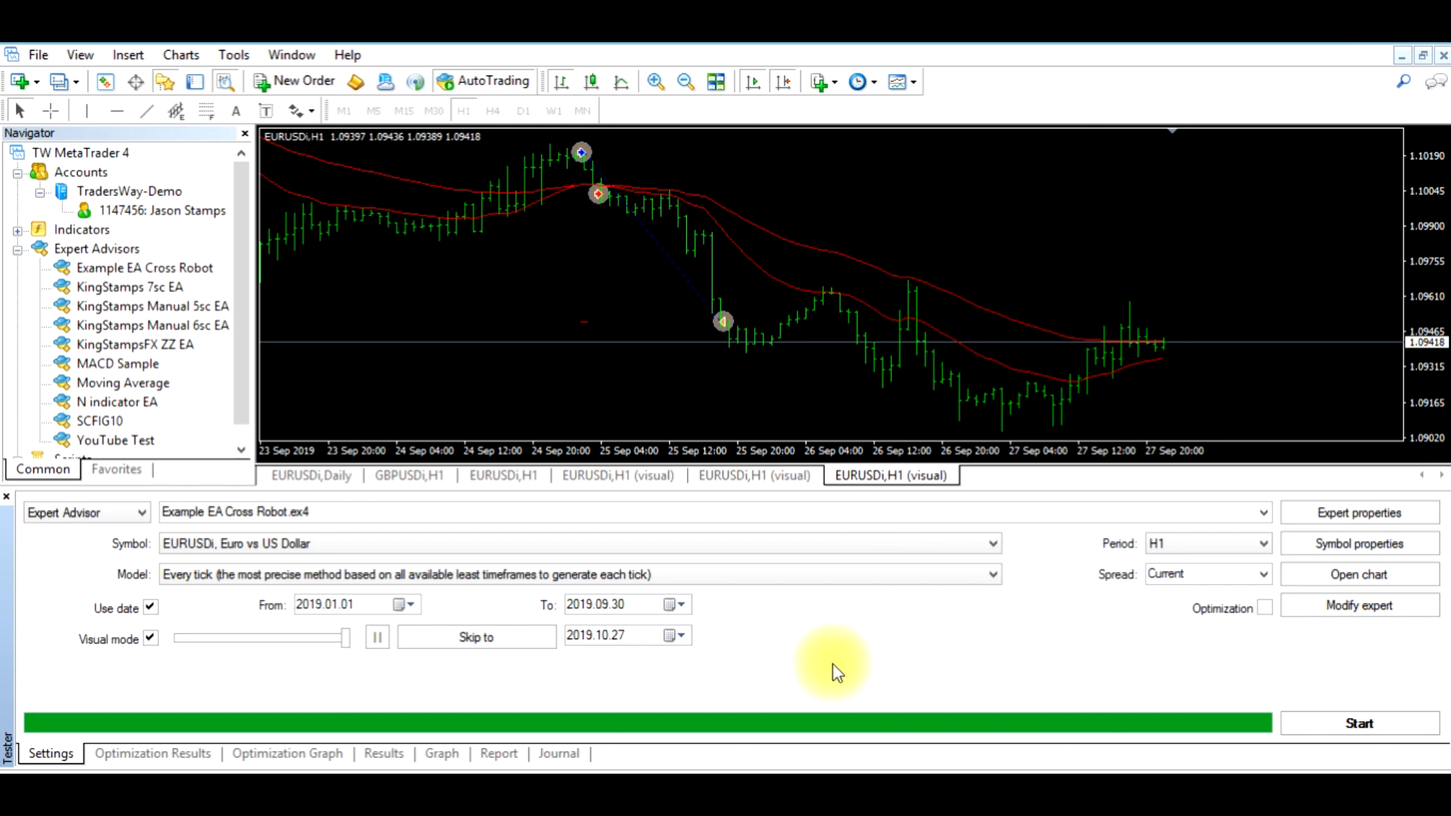